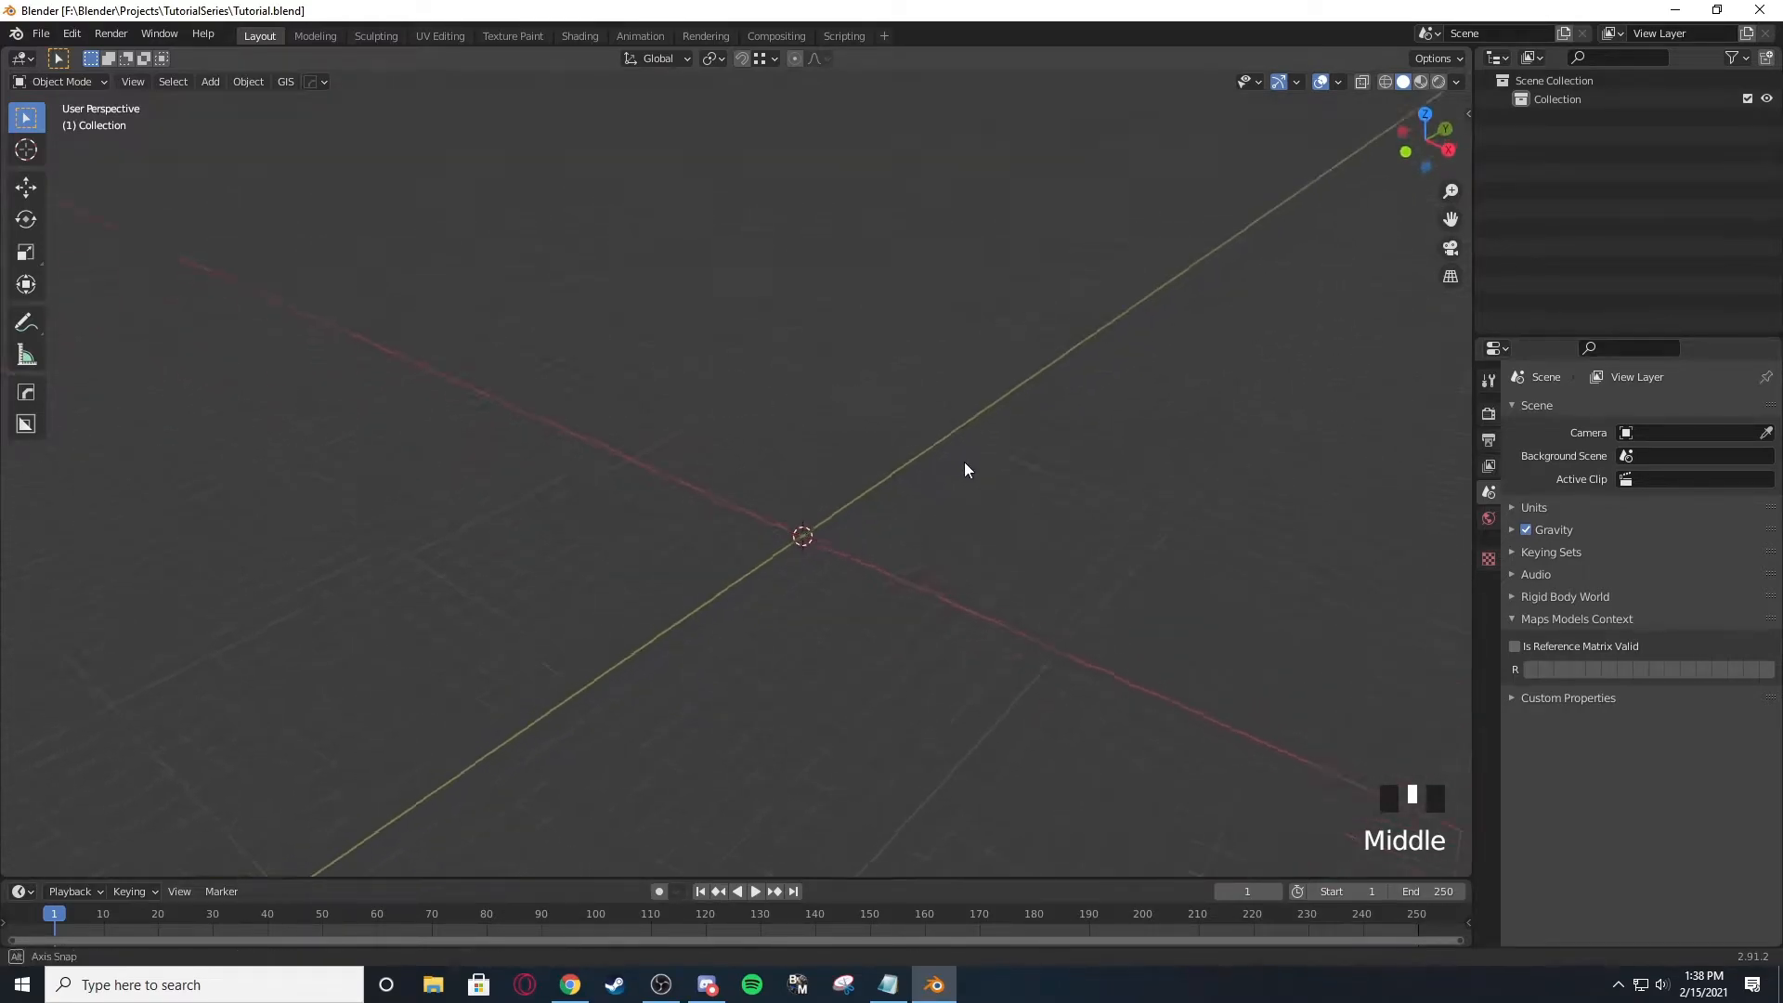
Enable the Add Mesh: Extra Objects add-on and browse the expanded mesh add list.
{"action": "left_click_drag", "start_coordinate": [966, 470], "coordinate": [429, 483]}
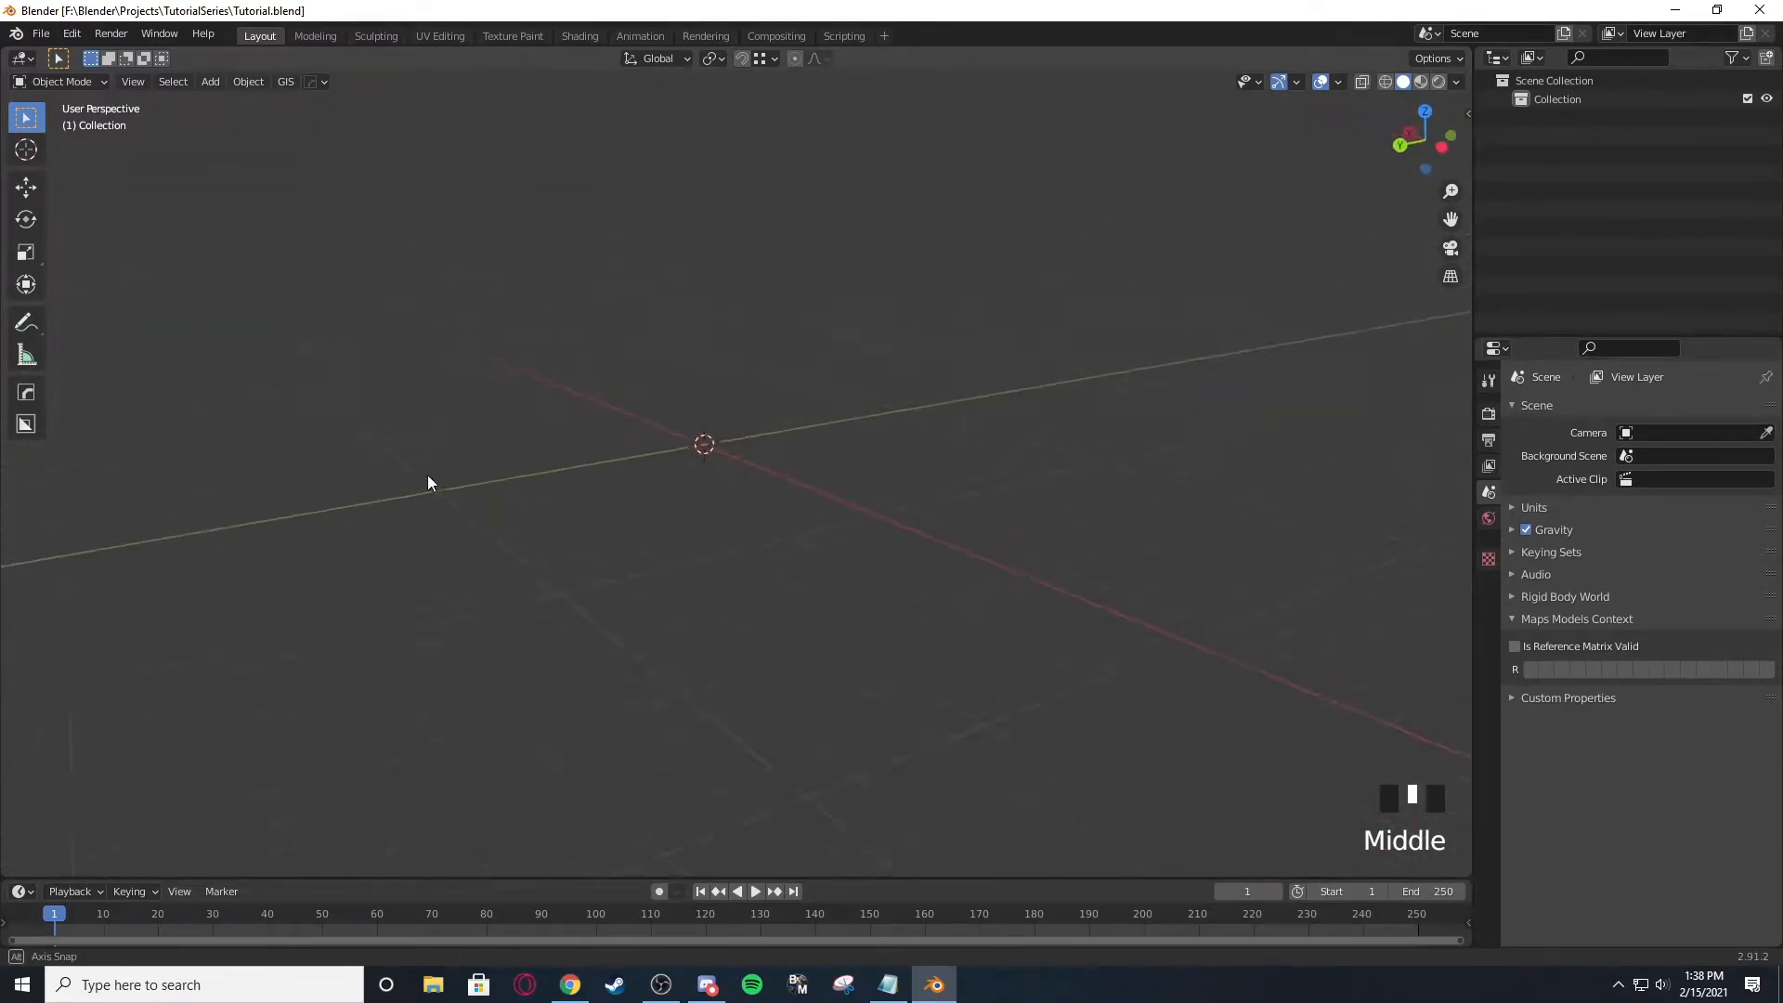
{"action": "left_click_drag", "start_coordinate": [429, 482], "coordinate": [890, 529]}
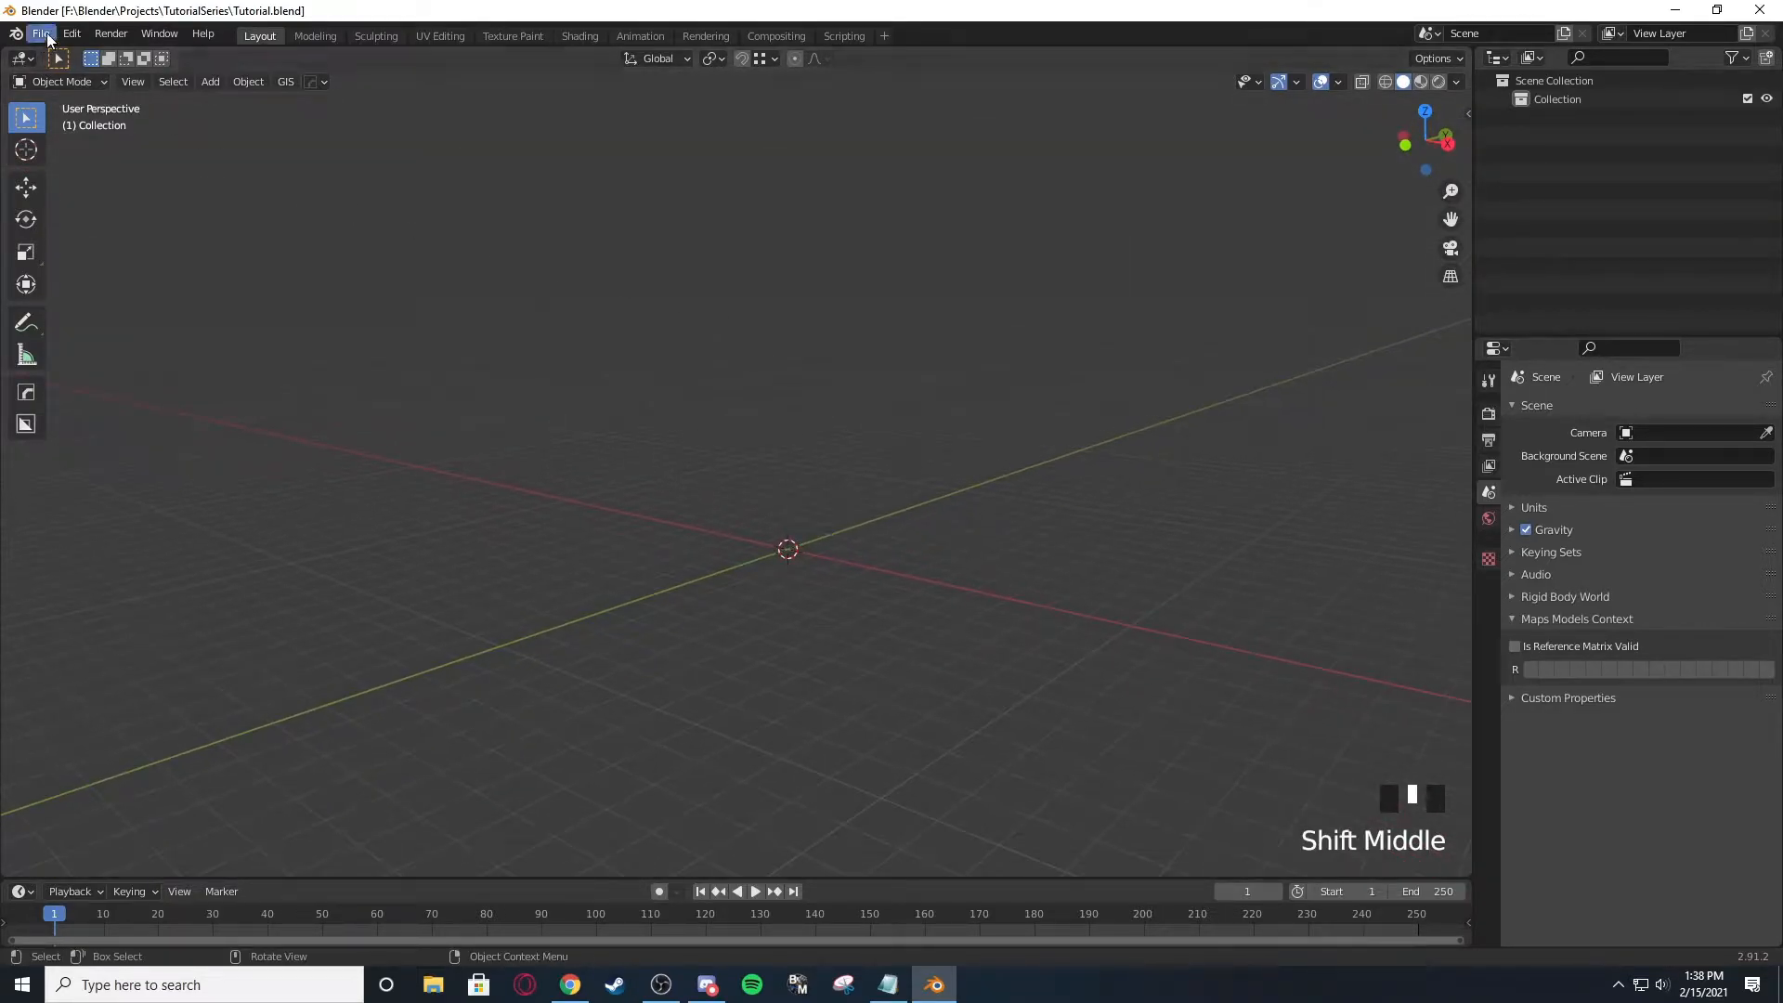
{"action": "key", "text": "shift+a"}
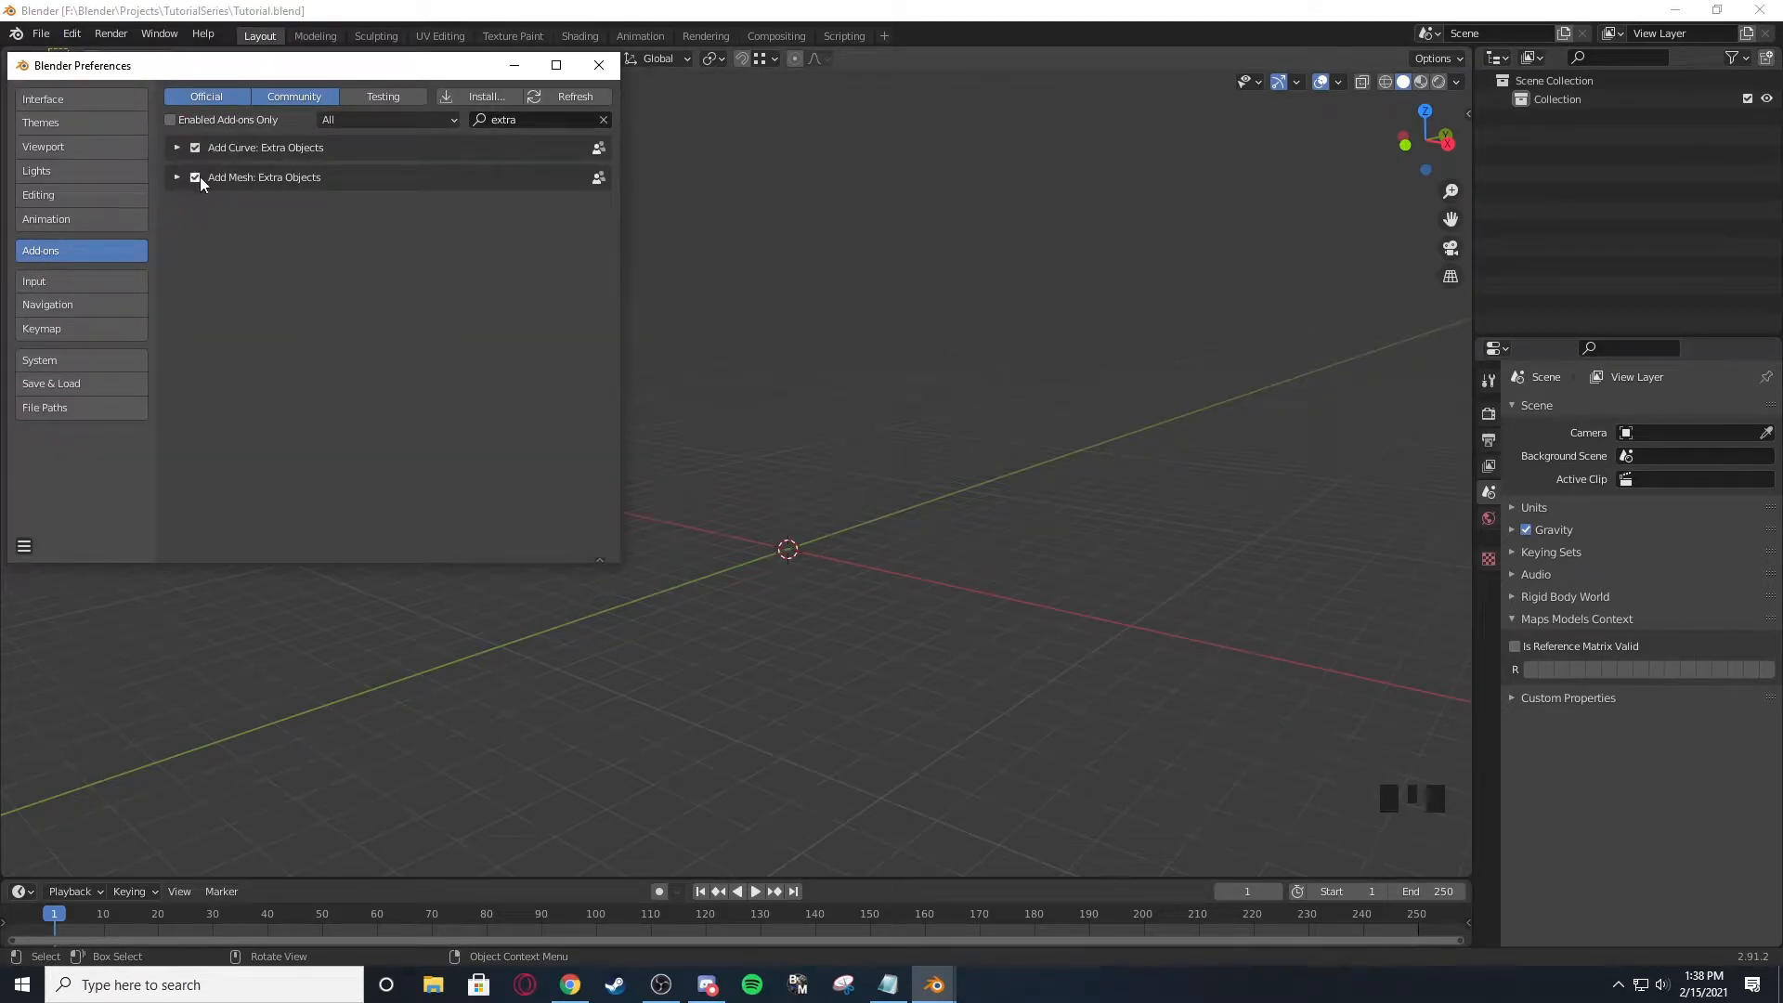
{"action": "left_click", "coordinate": [178, 177]}
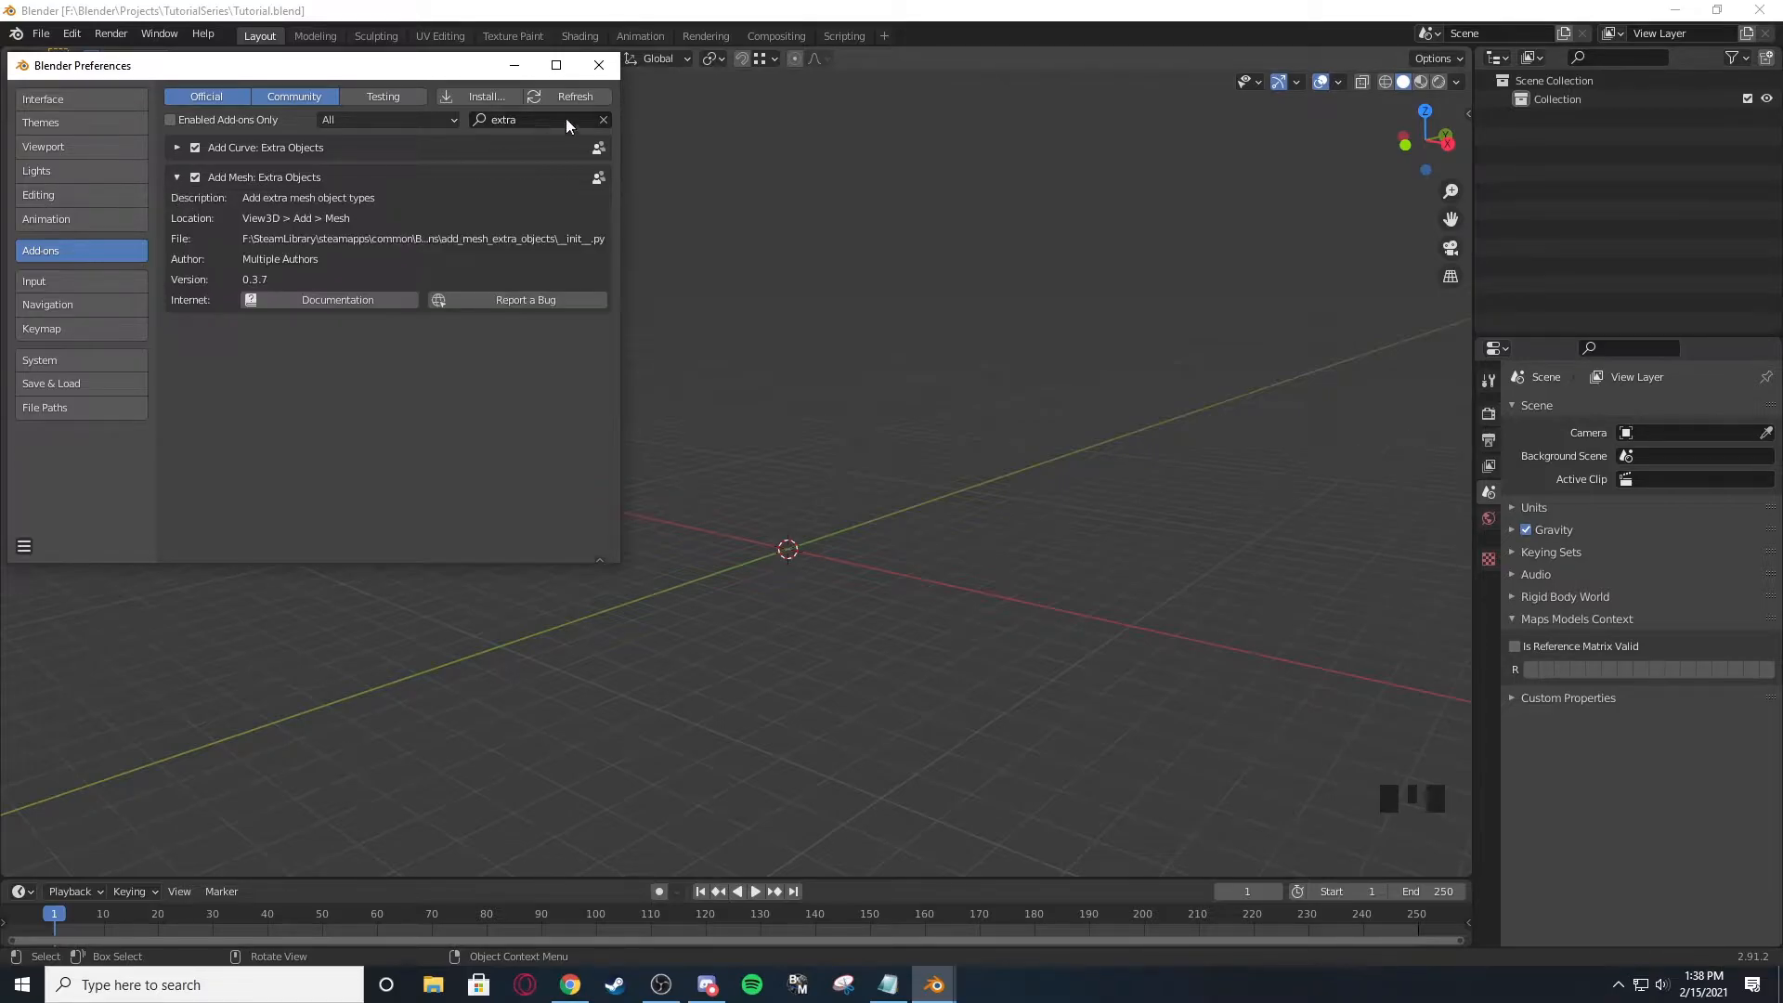
{"action": "key", "text": "shift+a"}
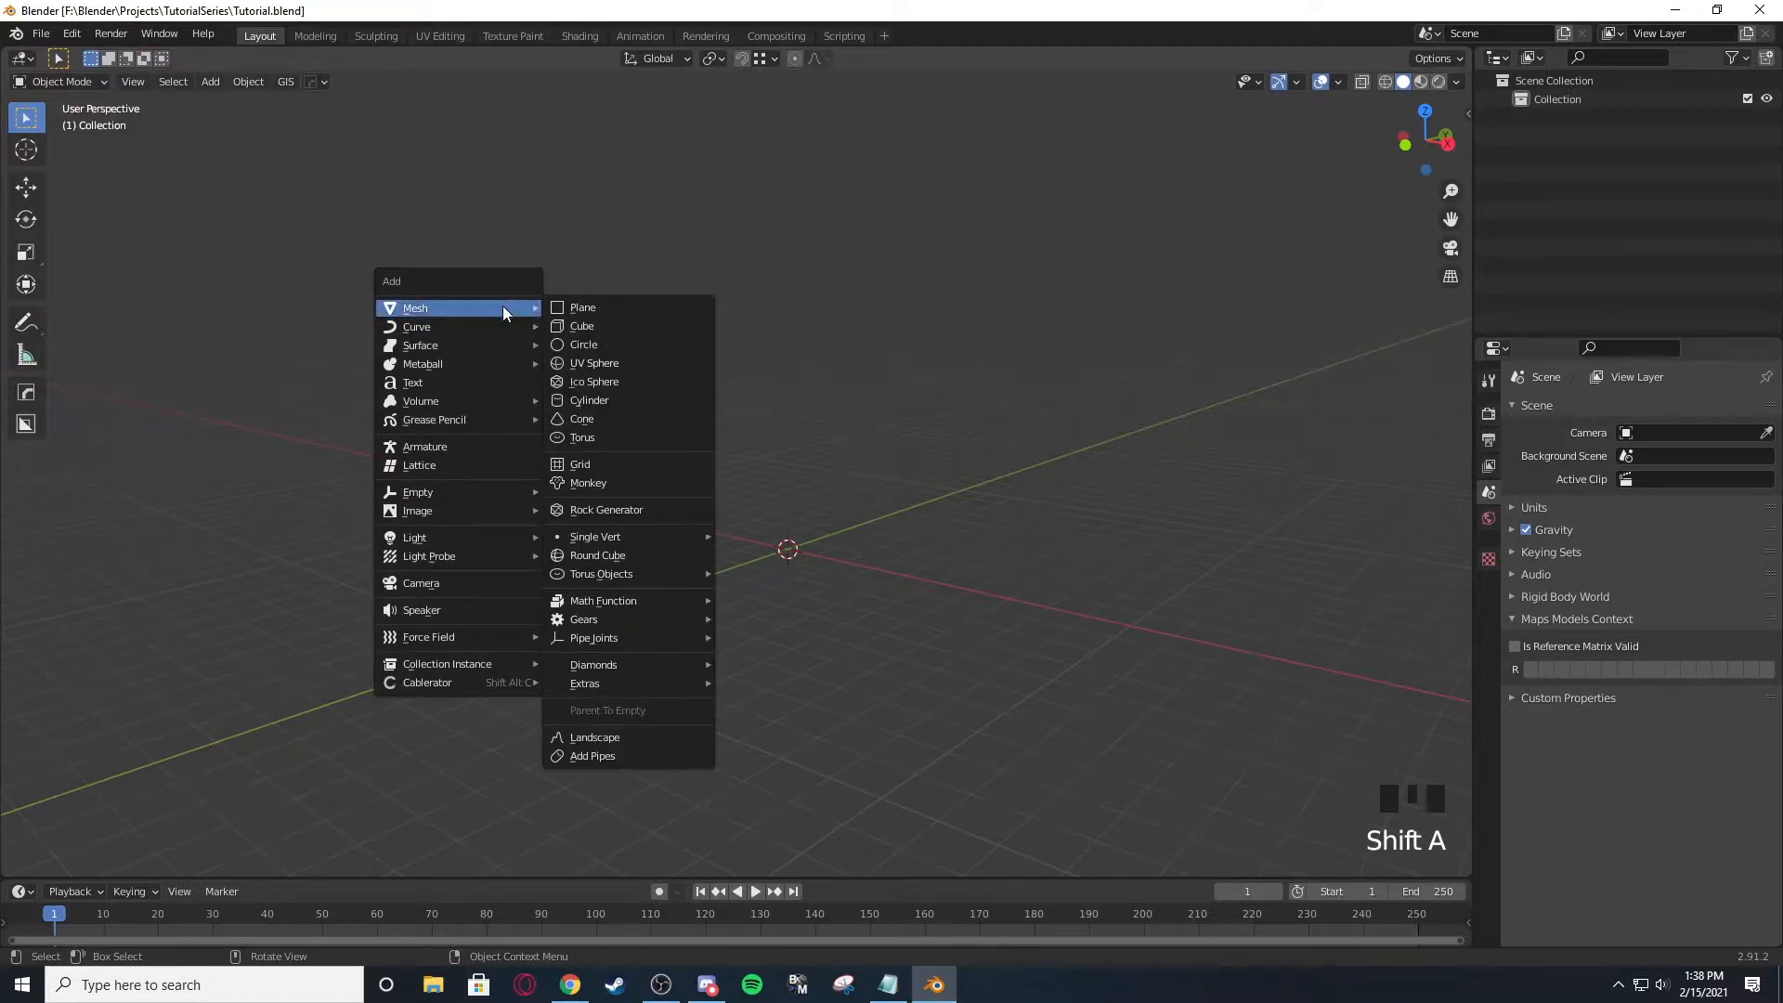
{"action": "mouse_move", "coordinate": [626, 555]}
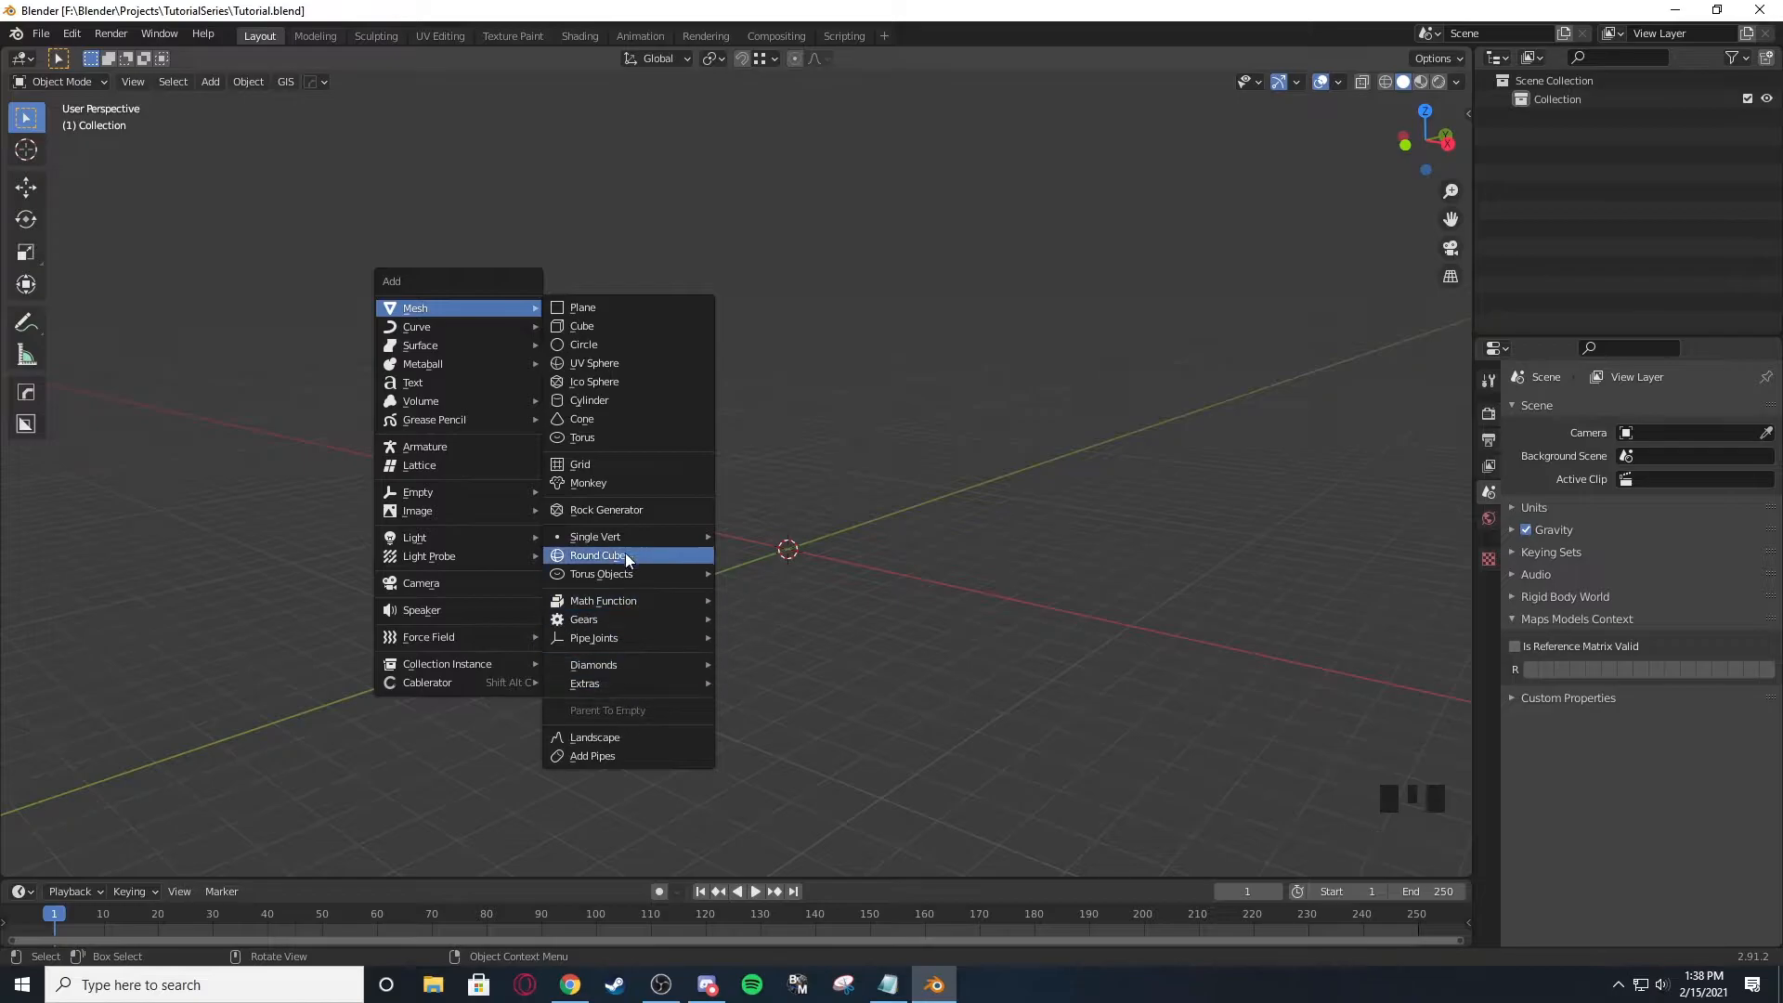
{"action": "mouse_move", "coordinate": [602, 600]}
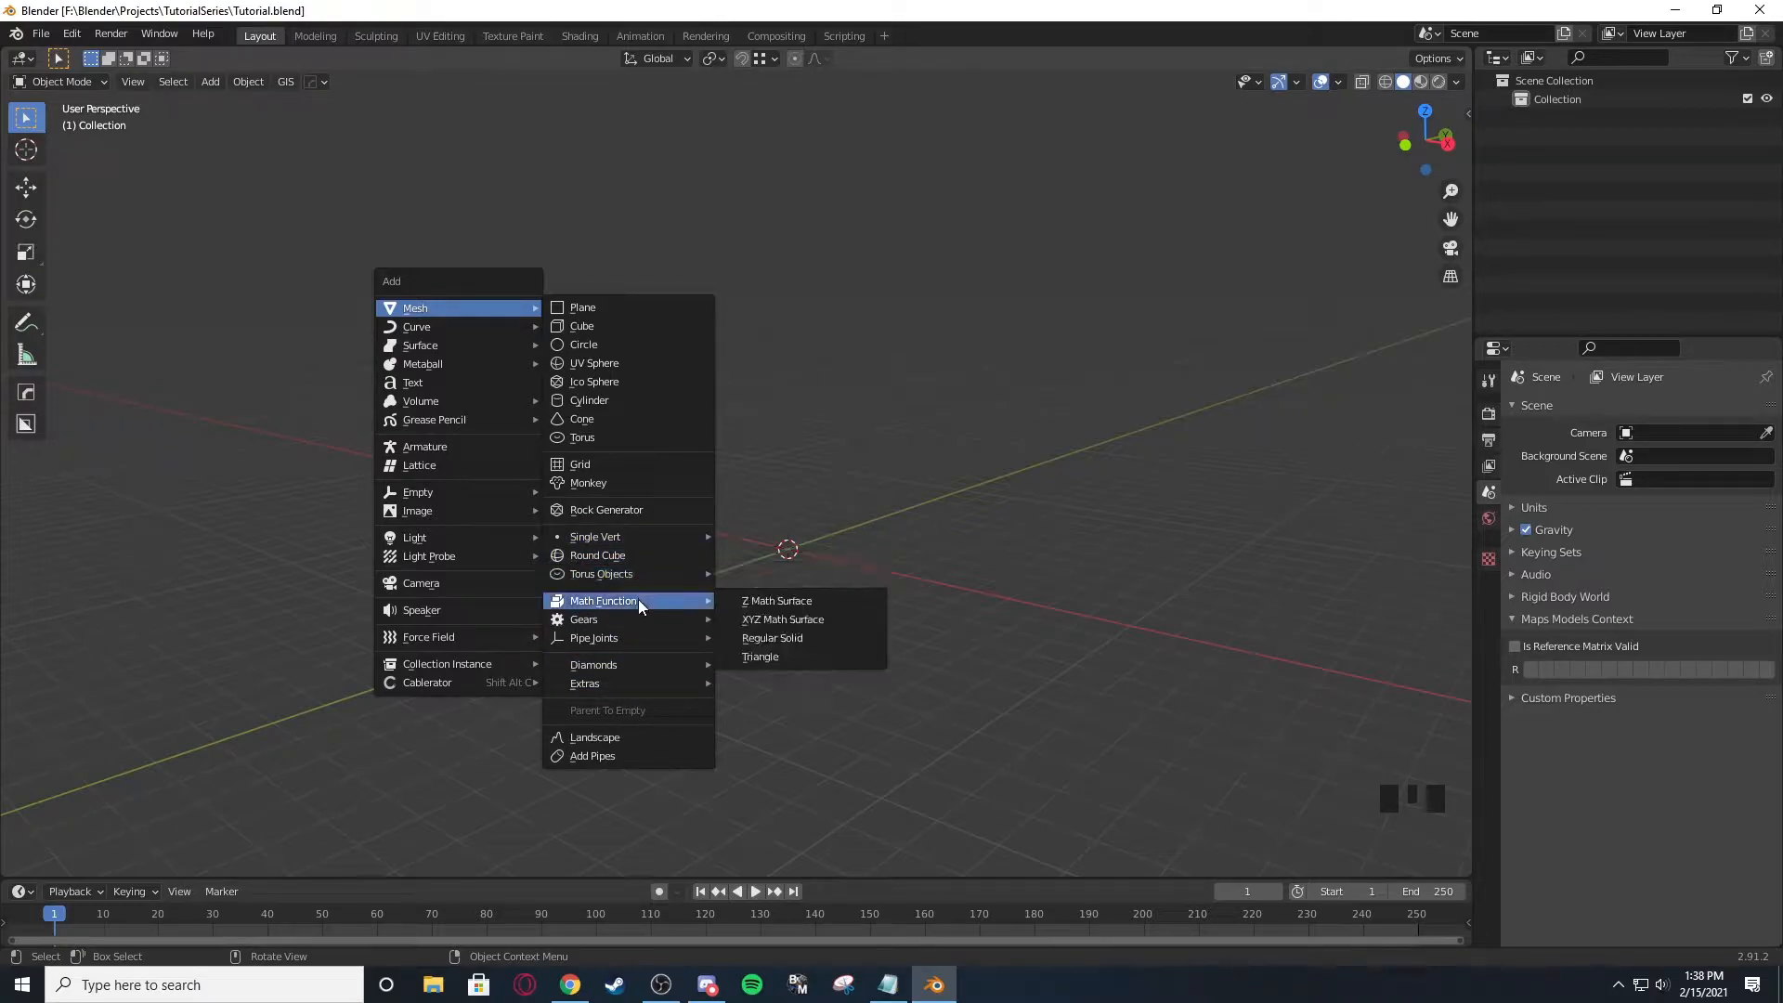
{"action": "mouse_move", "coordinate": [594, 637]}
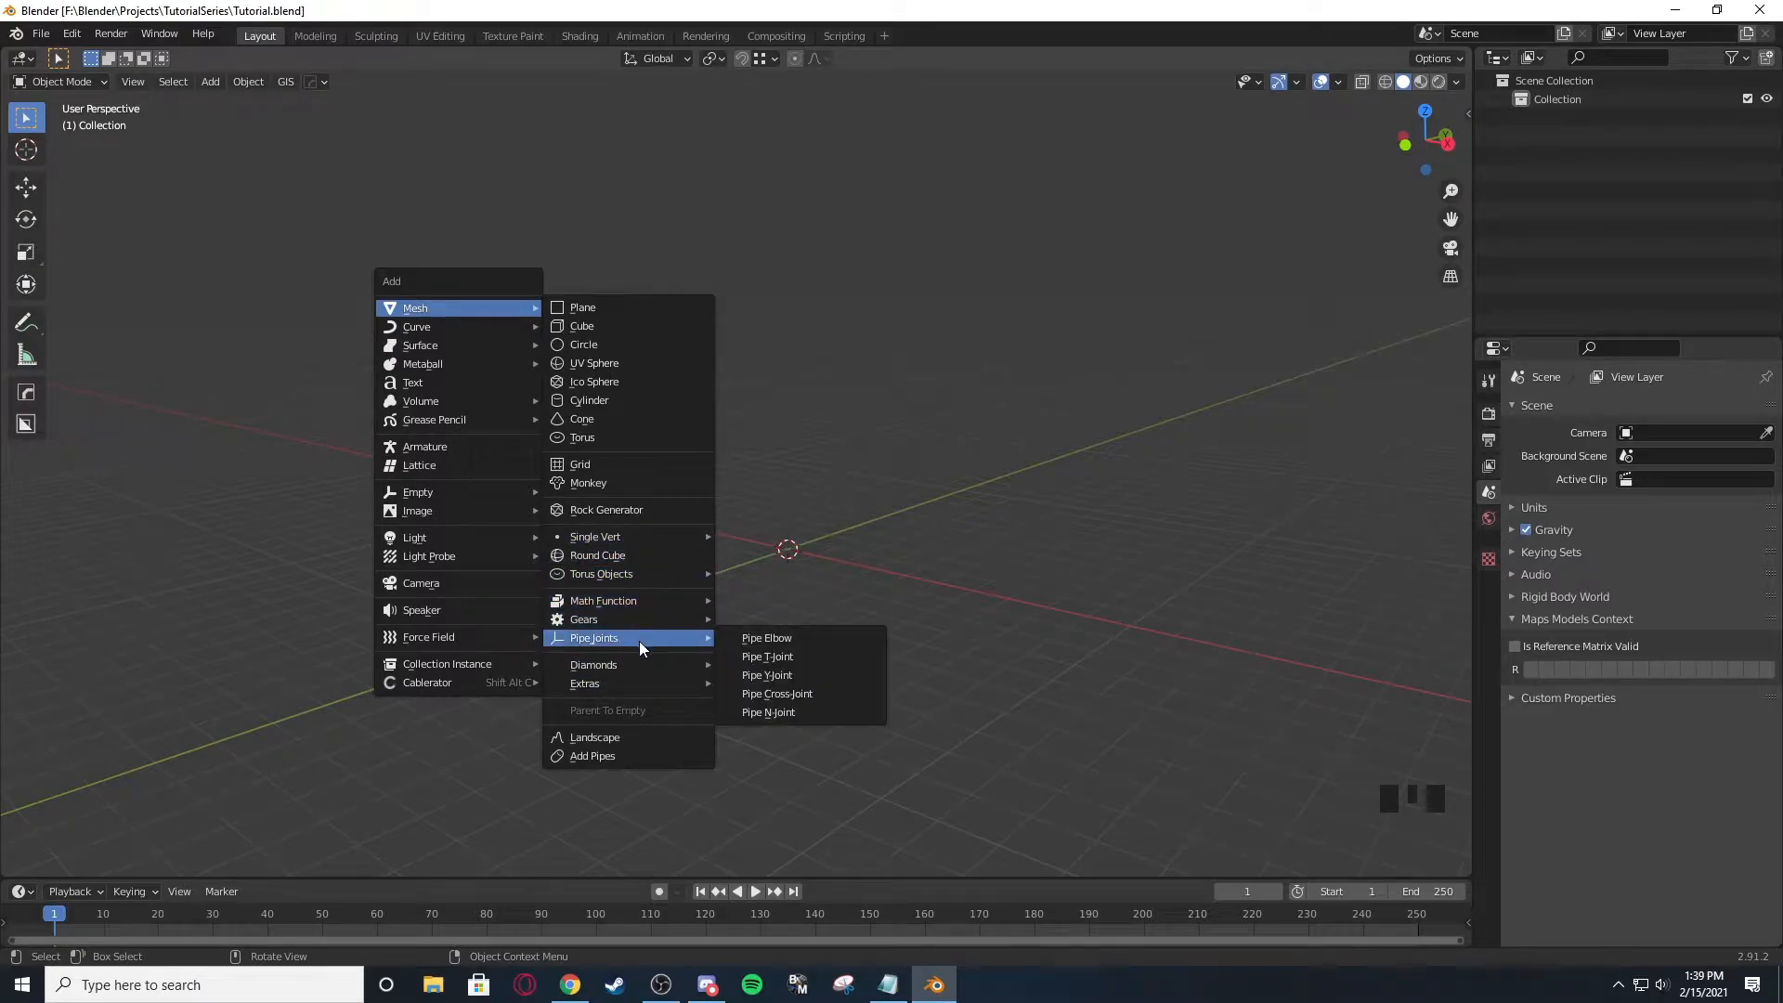
{"action": "left_click", "coordinate": [570, 985]}
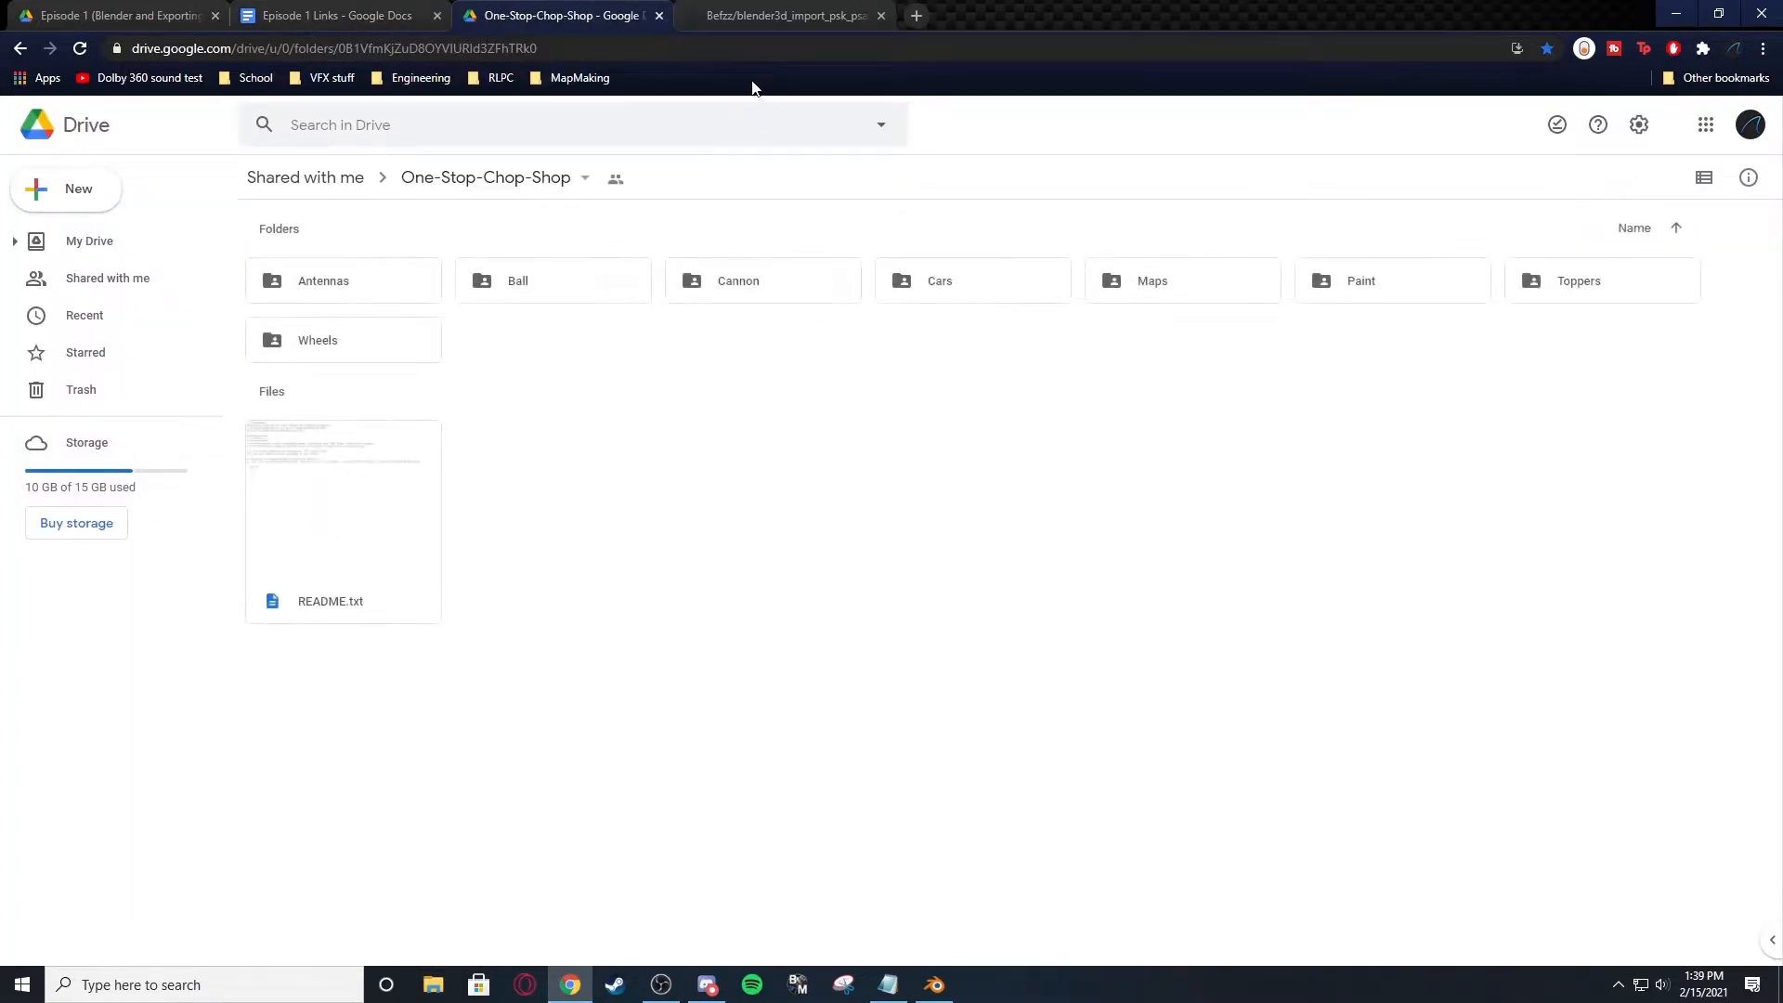
Navigate into the Maps folder of the shared One-Stop-Chop-Shop drive.
{"action": "left_click", "coordinate": [1152, 280]}
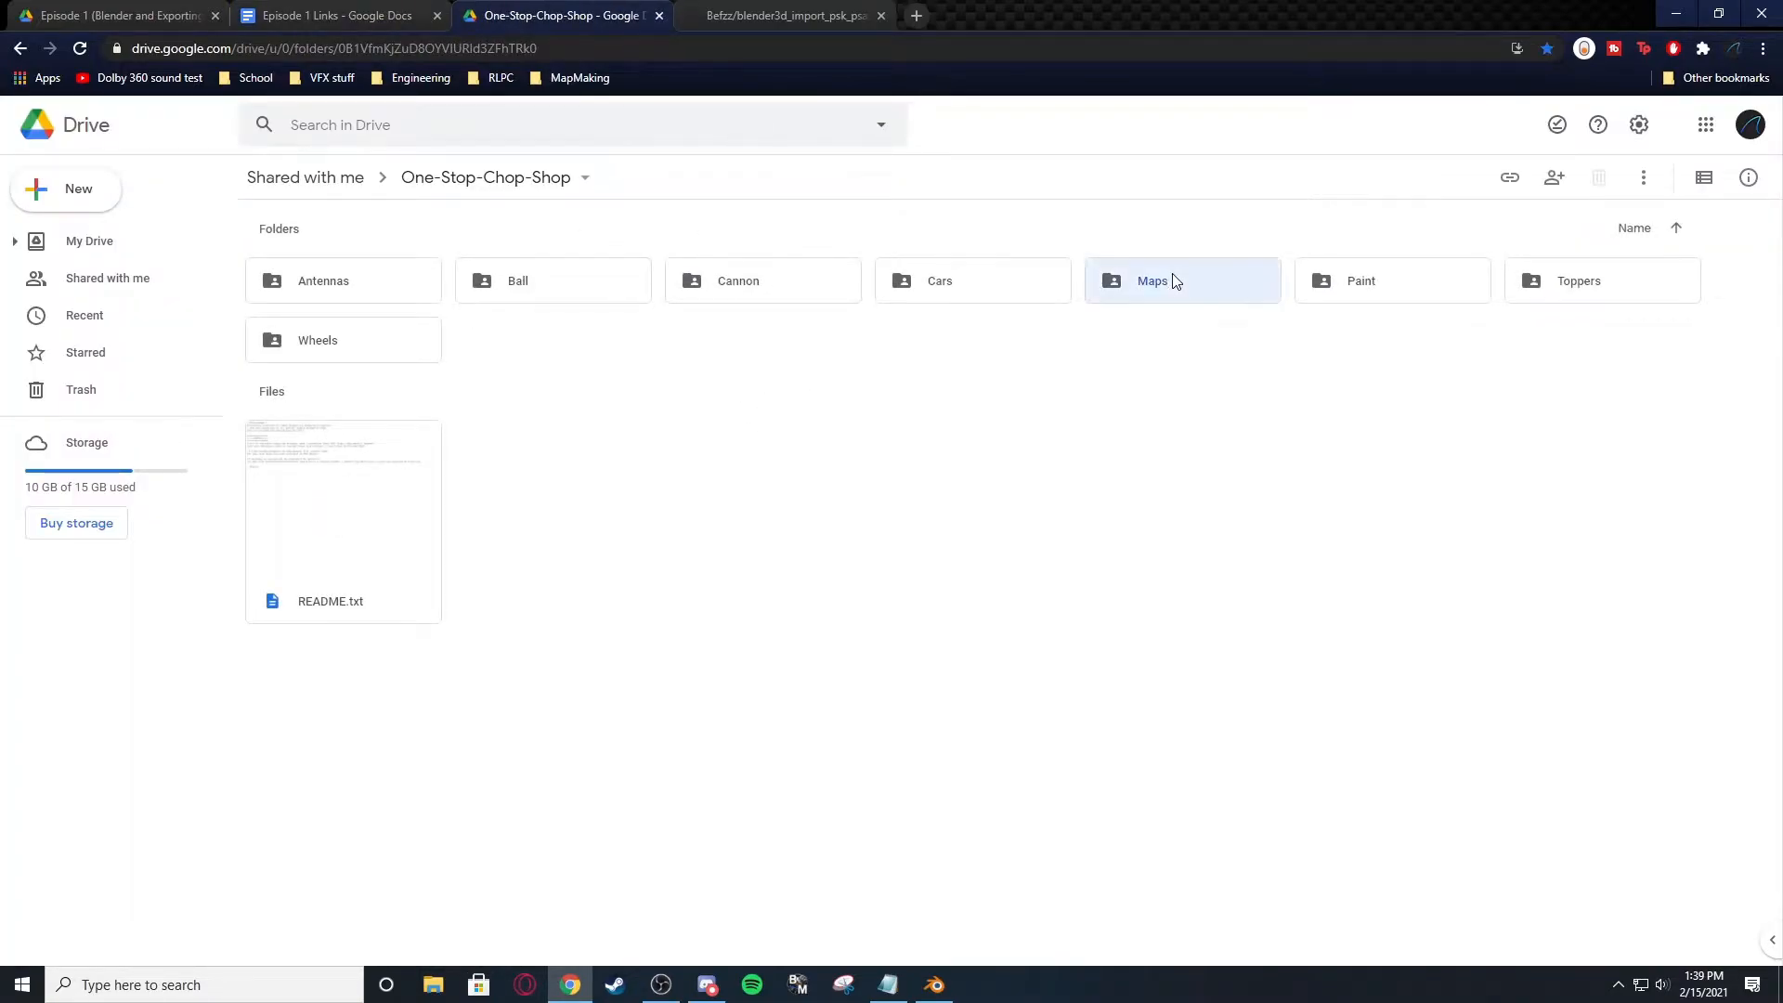
{"action": "double_click", "coordinate": [1151, 281]}
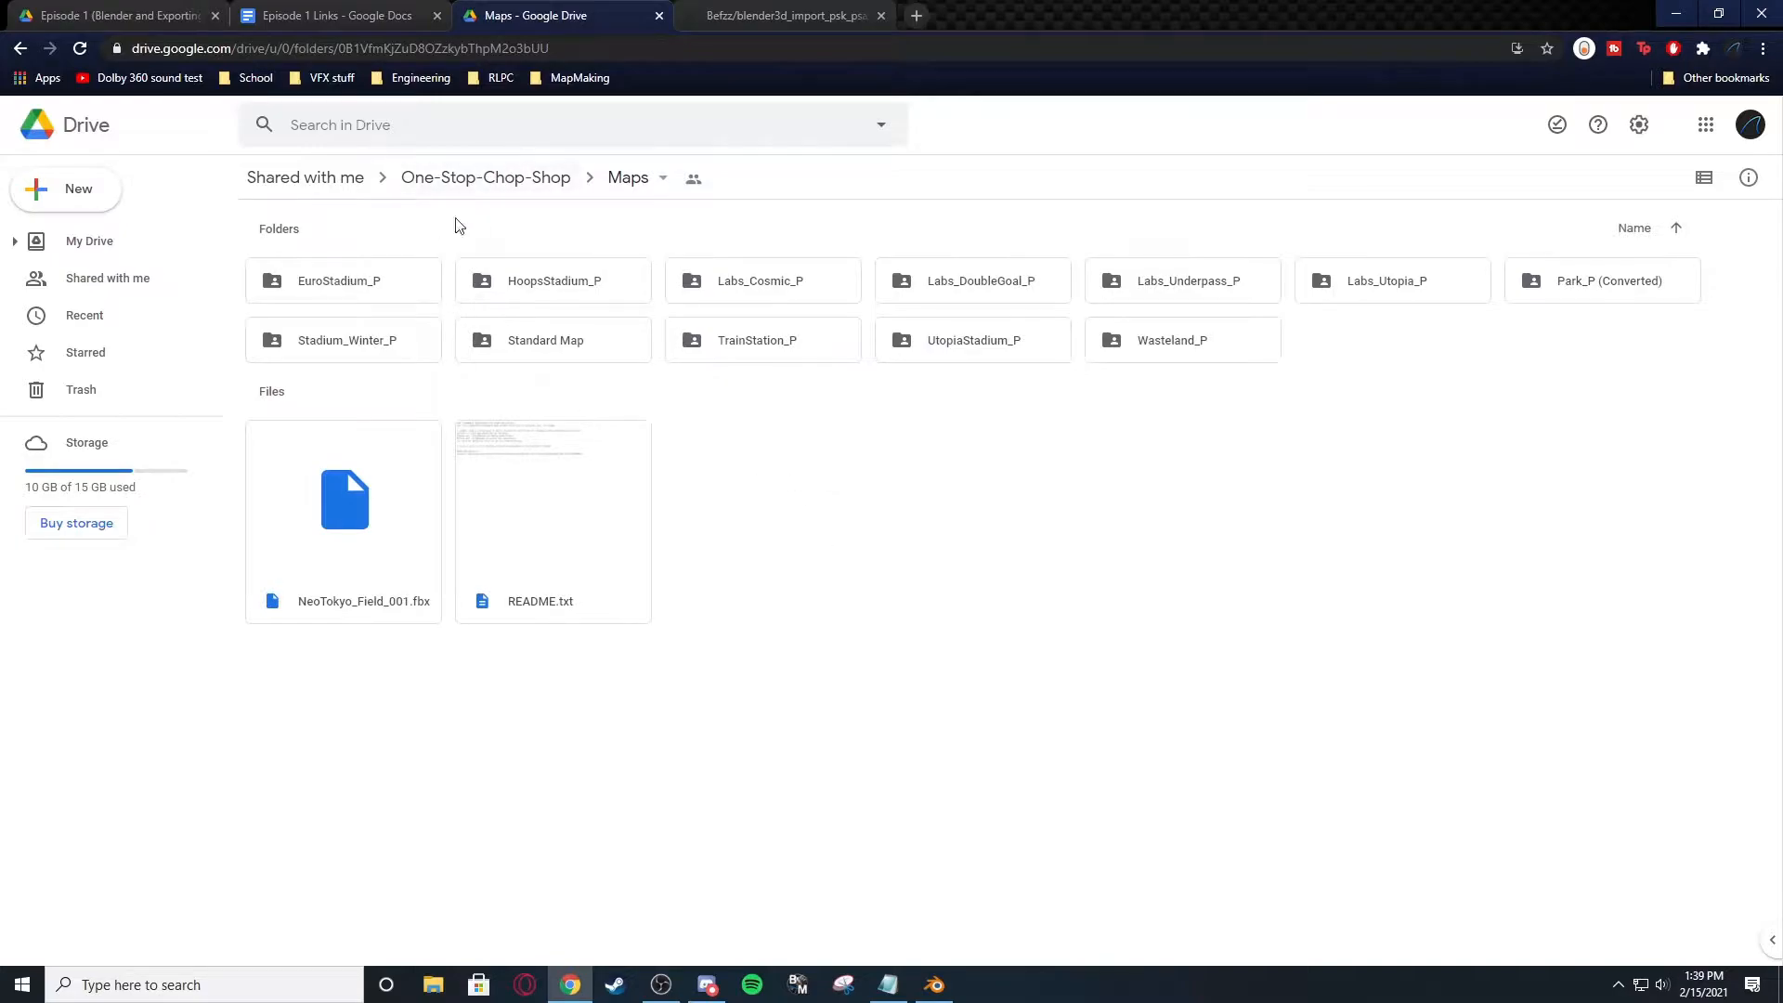
{"action": "left_click", "coordinate": [485, 178]}
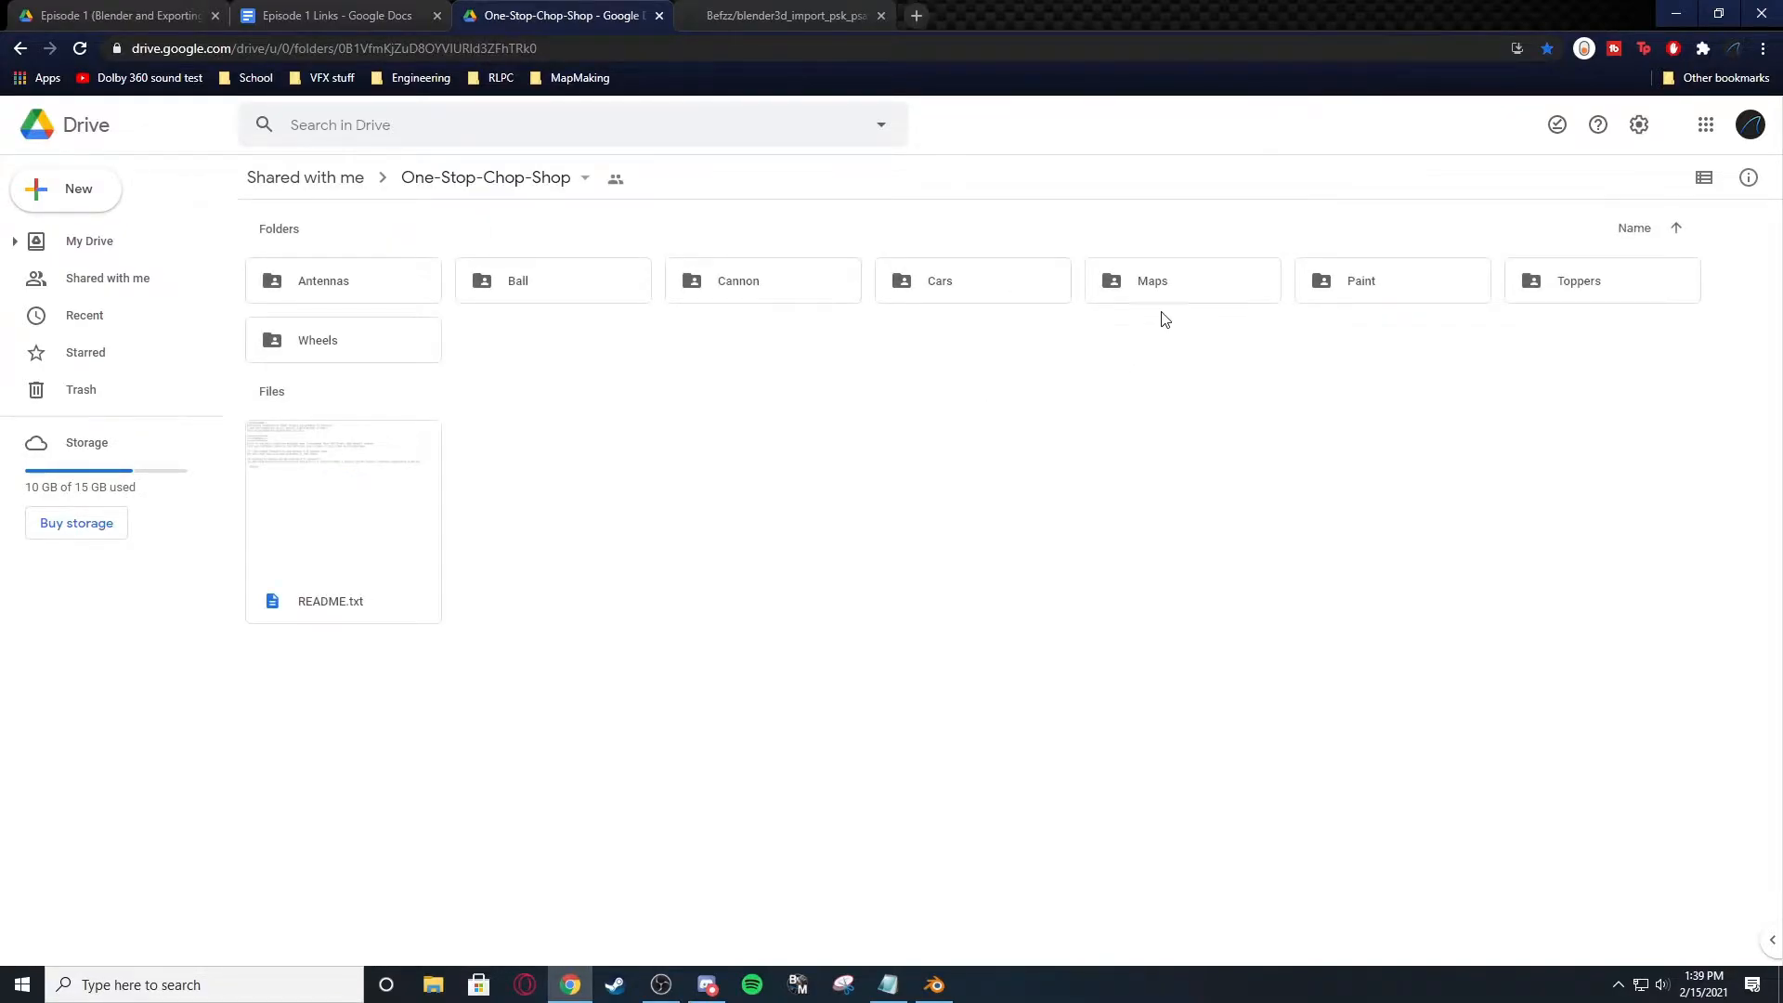
{"action": "mouse_move", "coordinate": [1151, 281]}
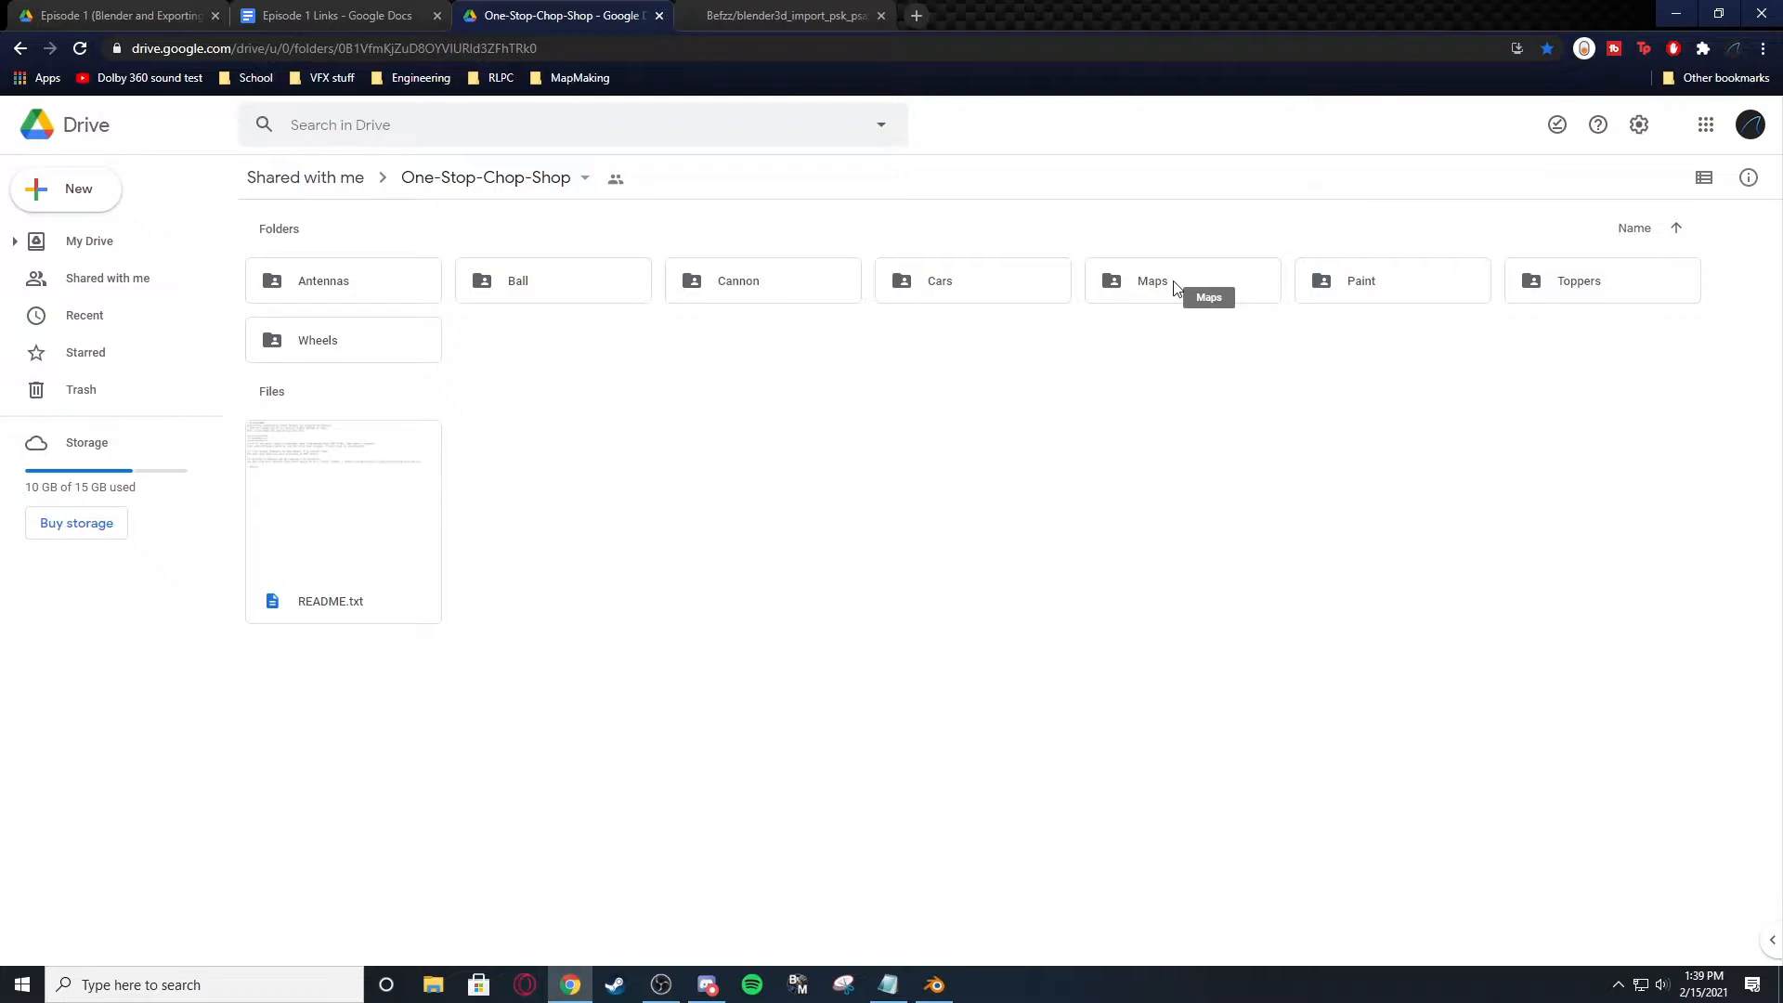
{"action": "mouse_move", "coordinate": [1166, 284]}
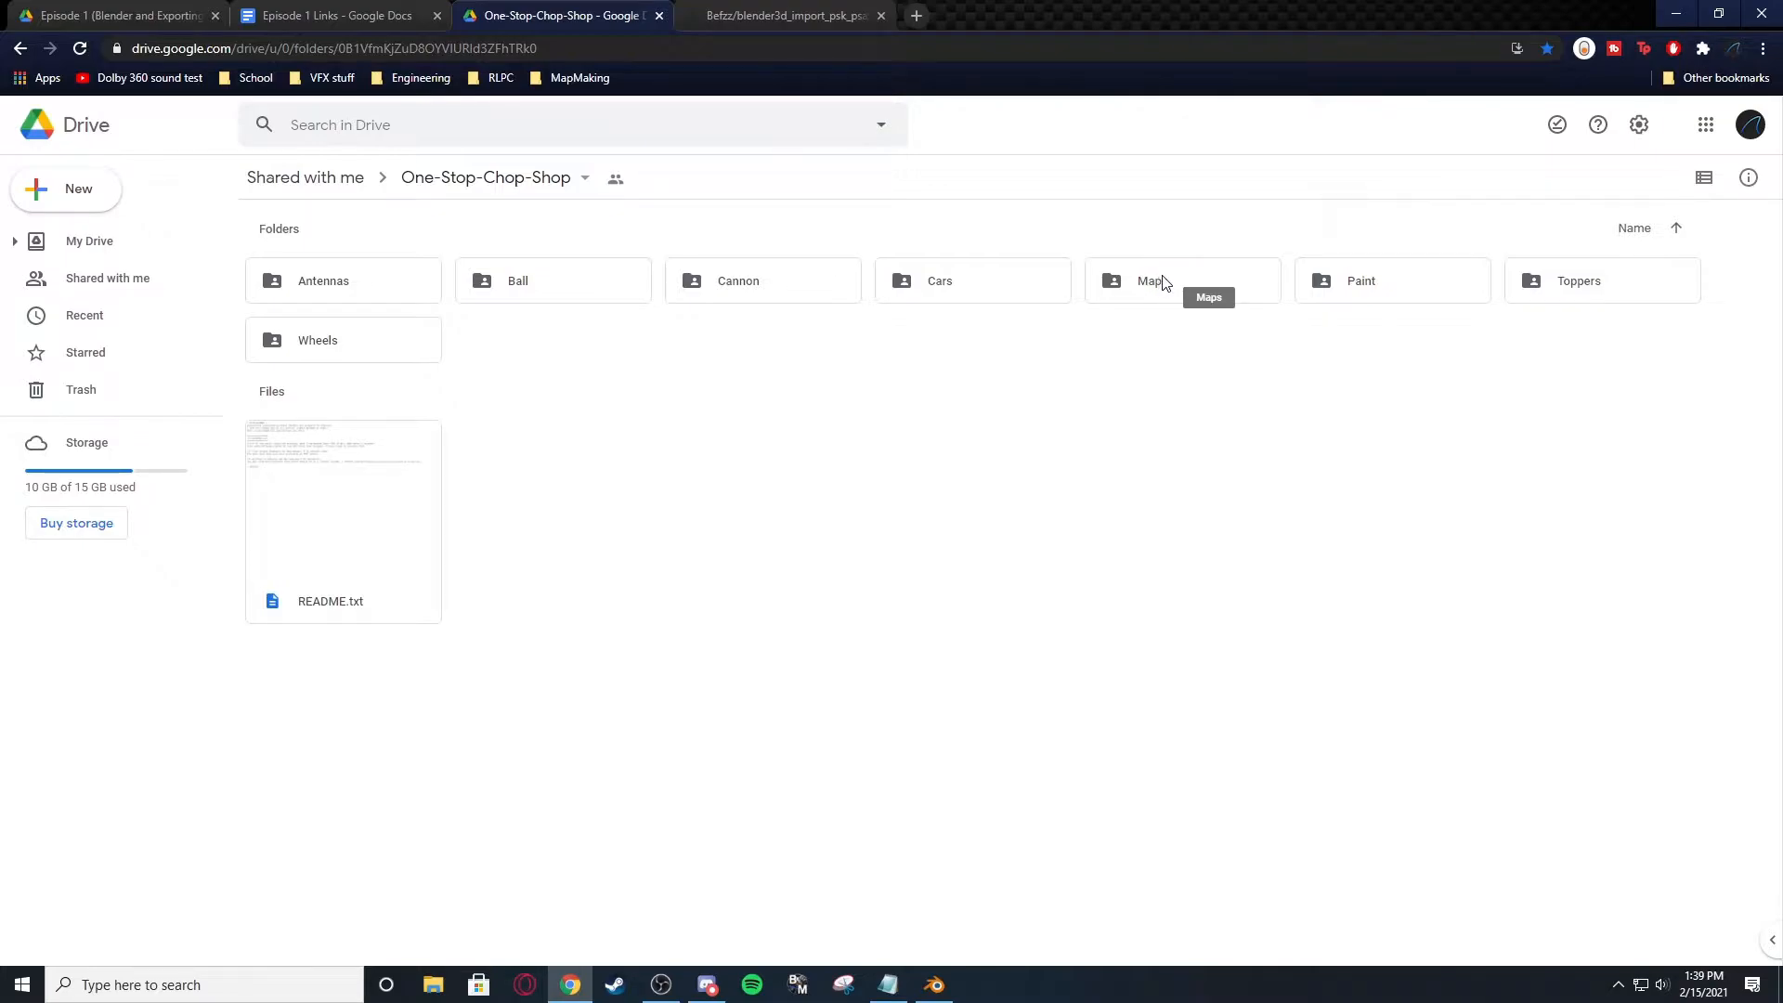
{"action": "double_click", "coordinate": [1148, 280]}
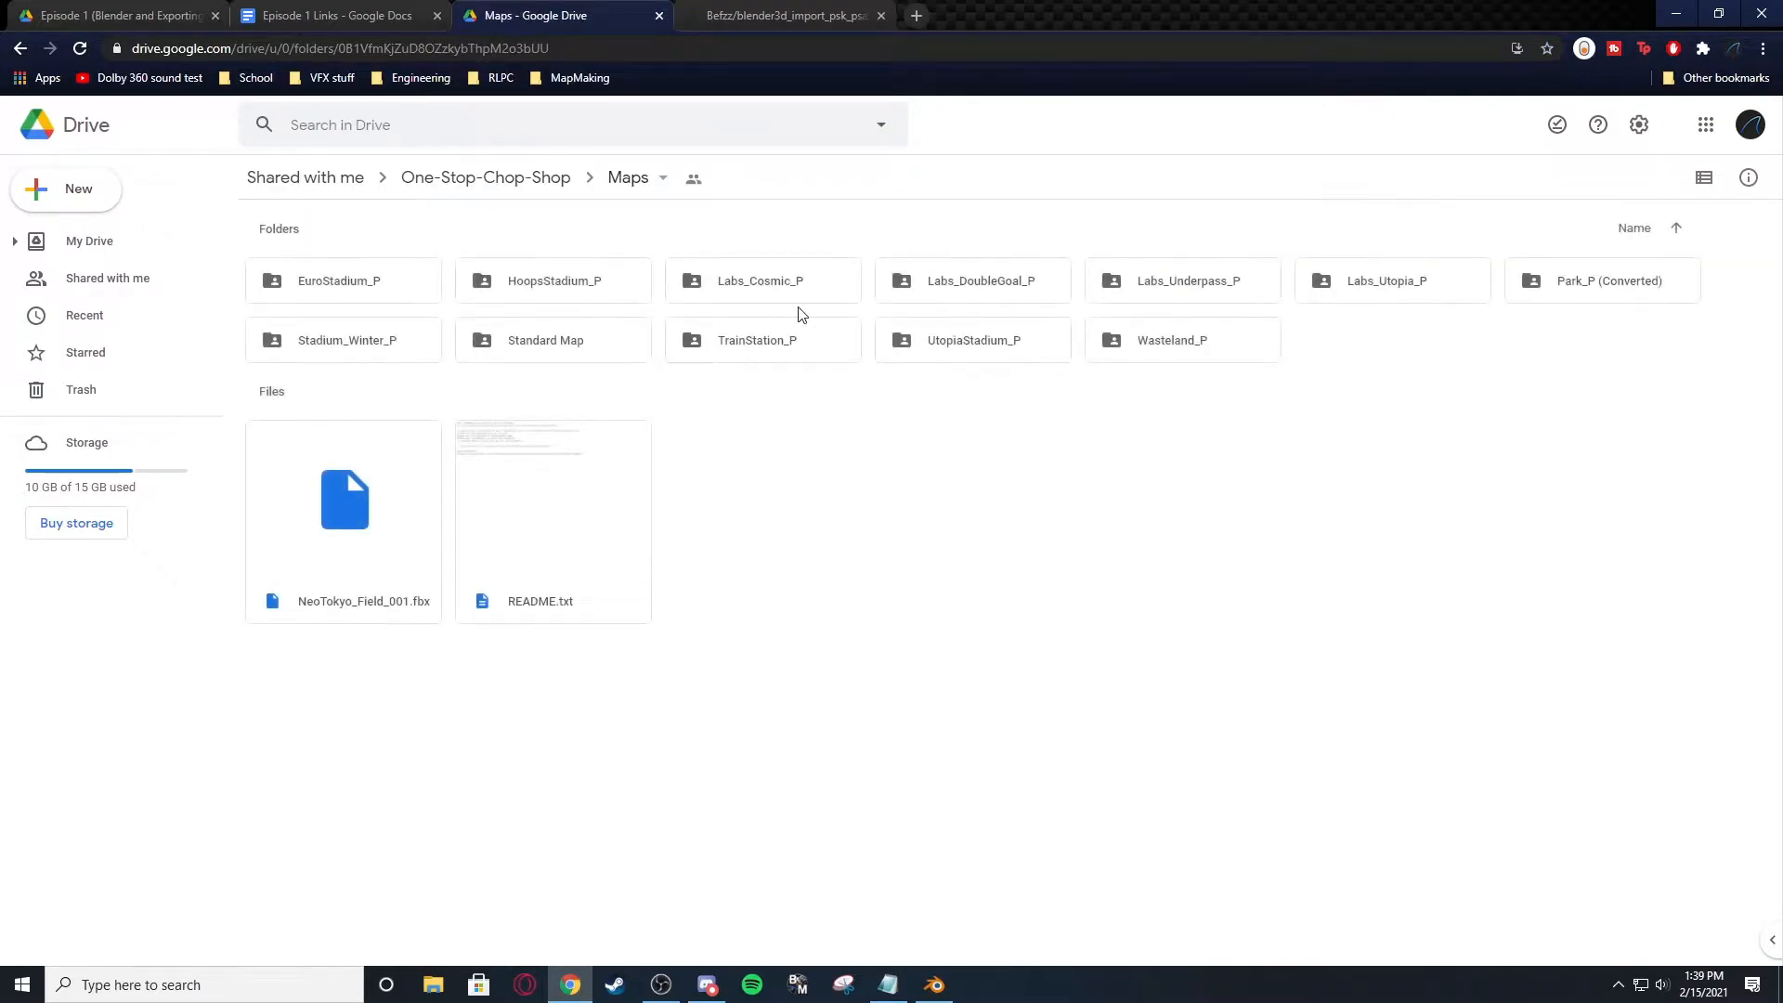
Go into EuroStadium_P > StaticMesh3 and scroll through its .psk mesh files.
{"action": "double_click", "coordinate": [344, 281]}
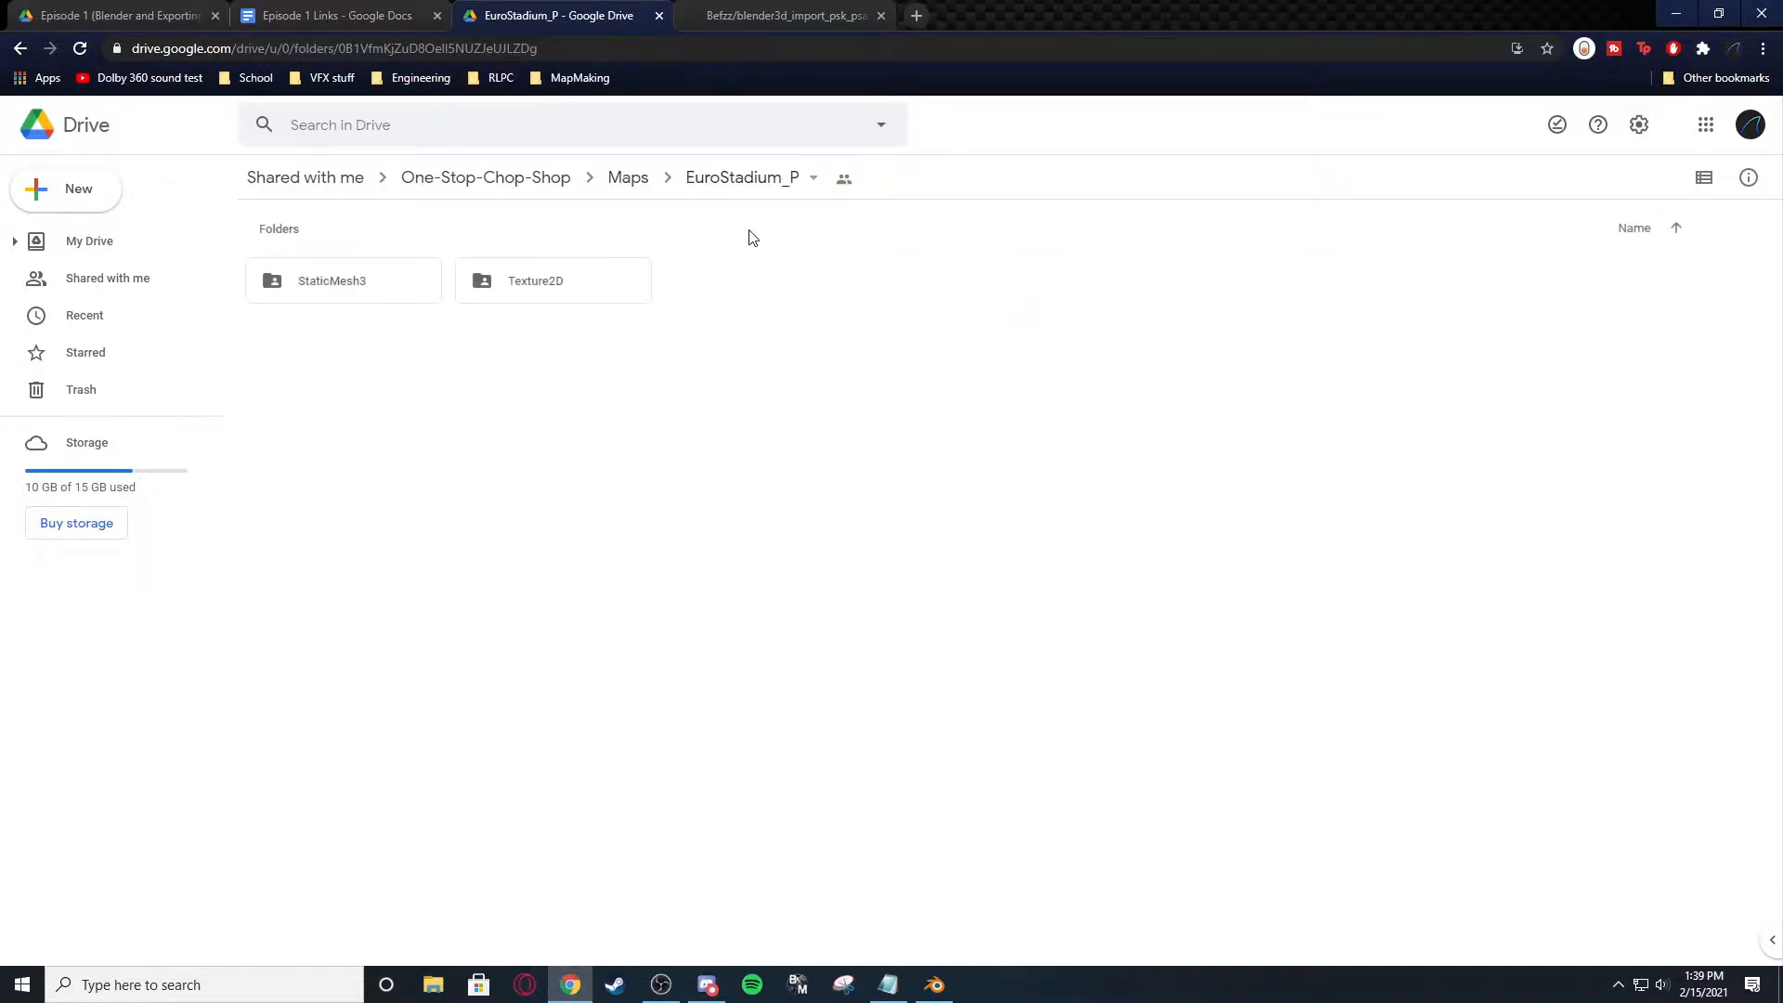
{"action": "double_click", "coordinate": [331, 280]}
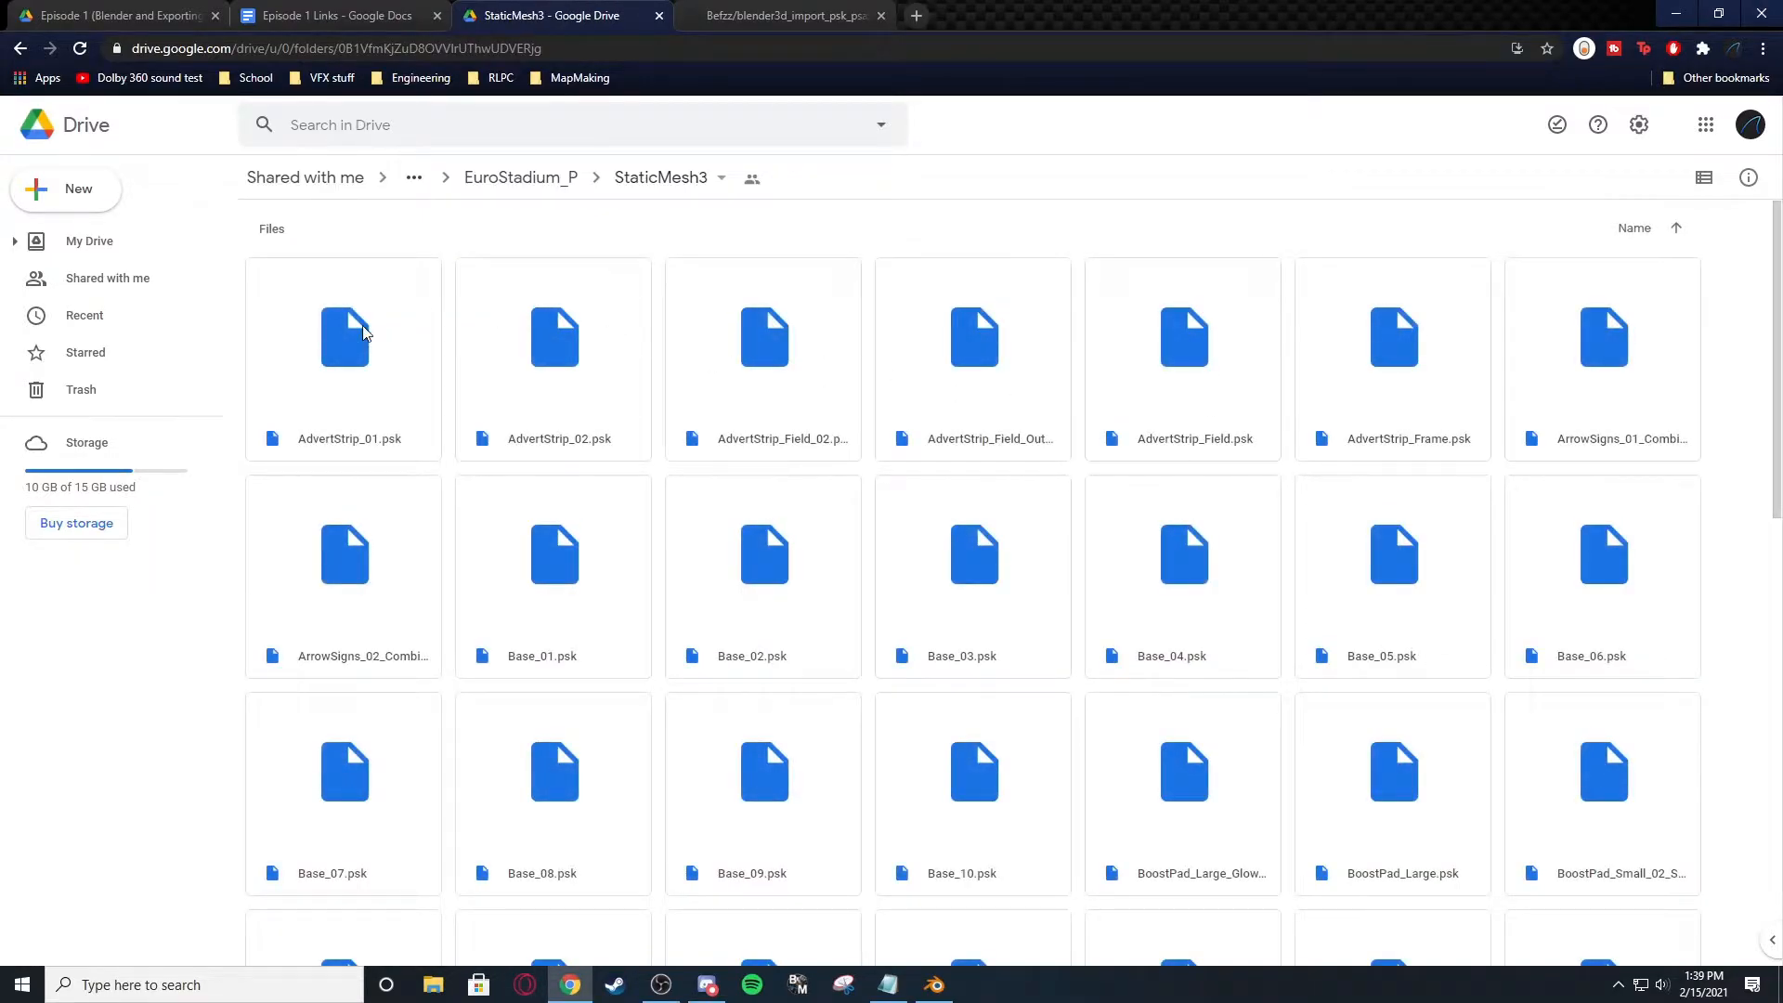
{"action": "scroll", "scroll_direction": "down", "scroll_amount": 3}
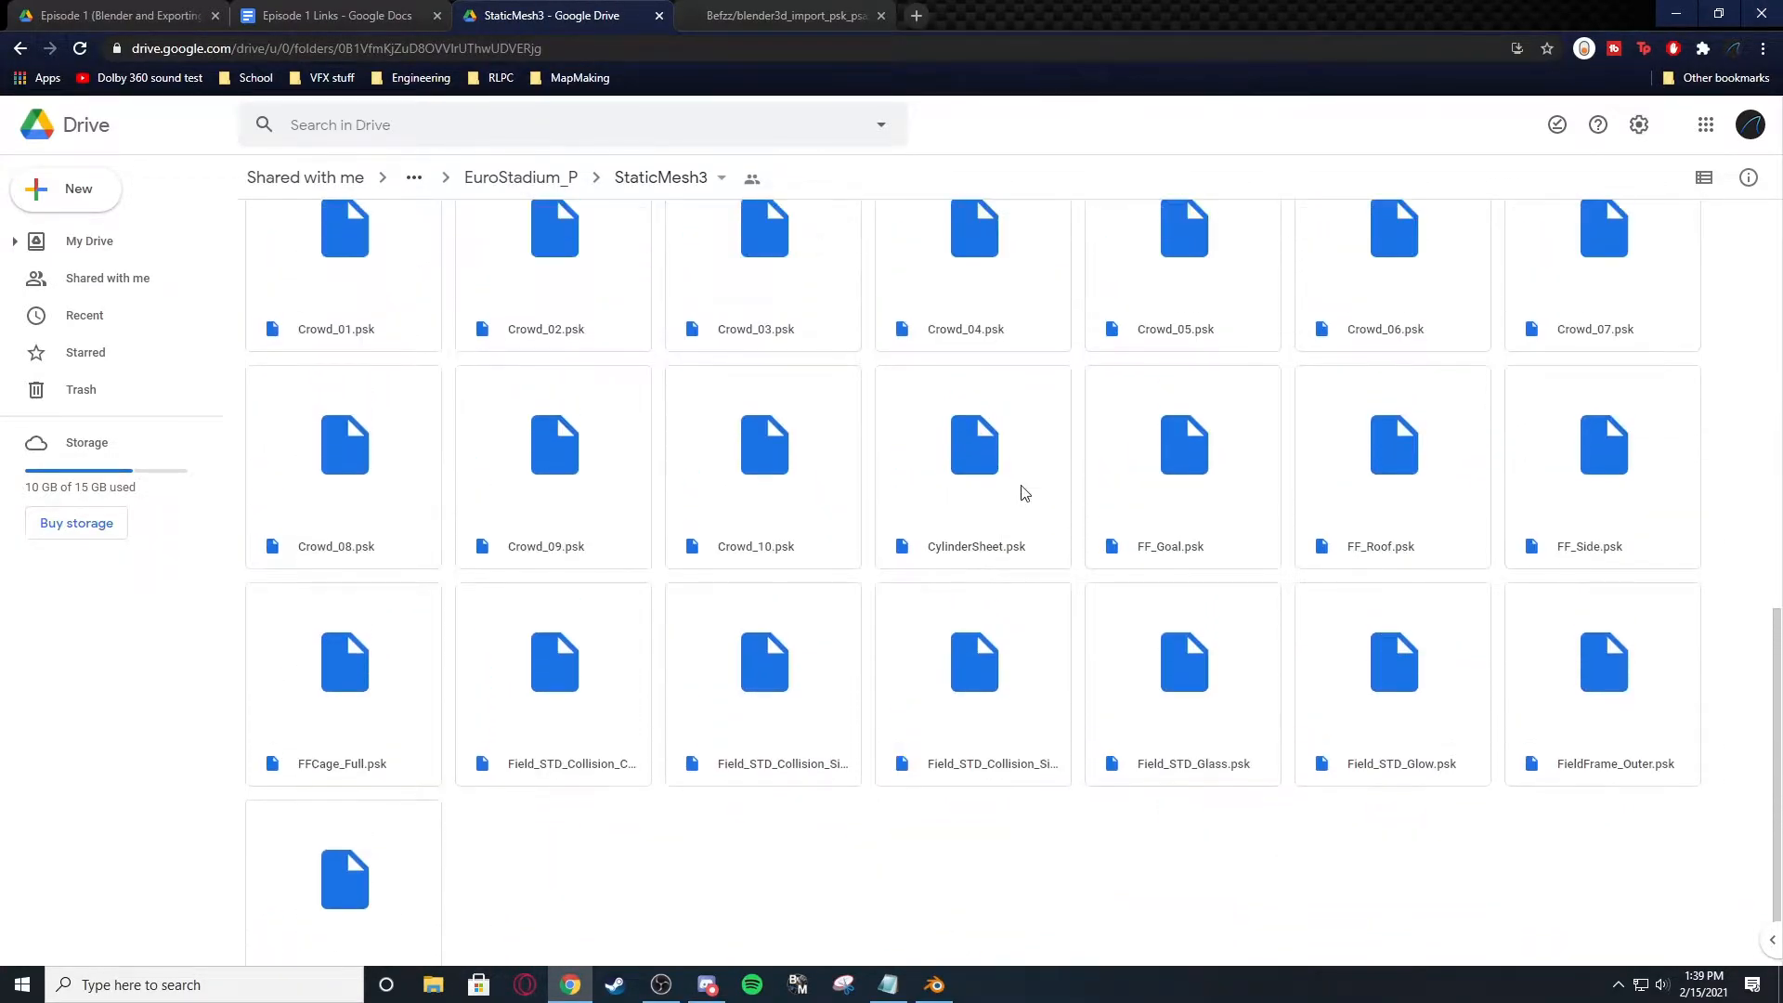
{"action": "scroll", "scroll_direction": "down", "scroll_amount": 3}
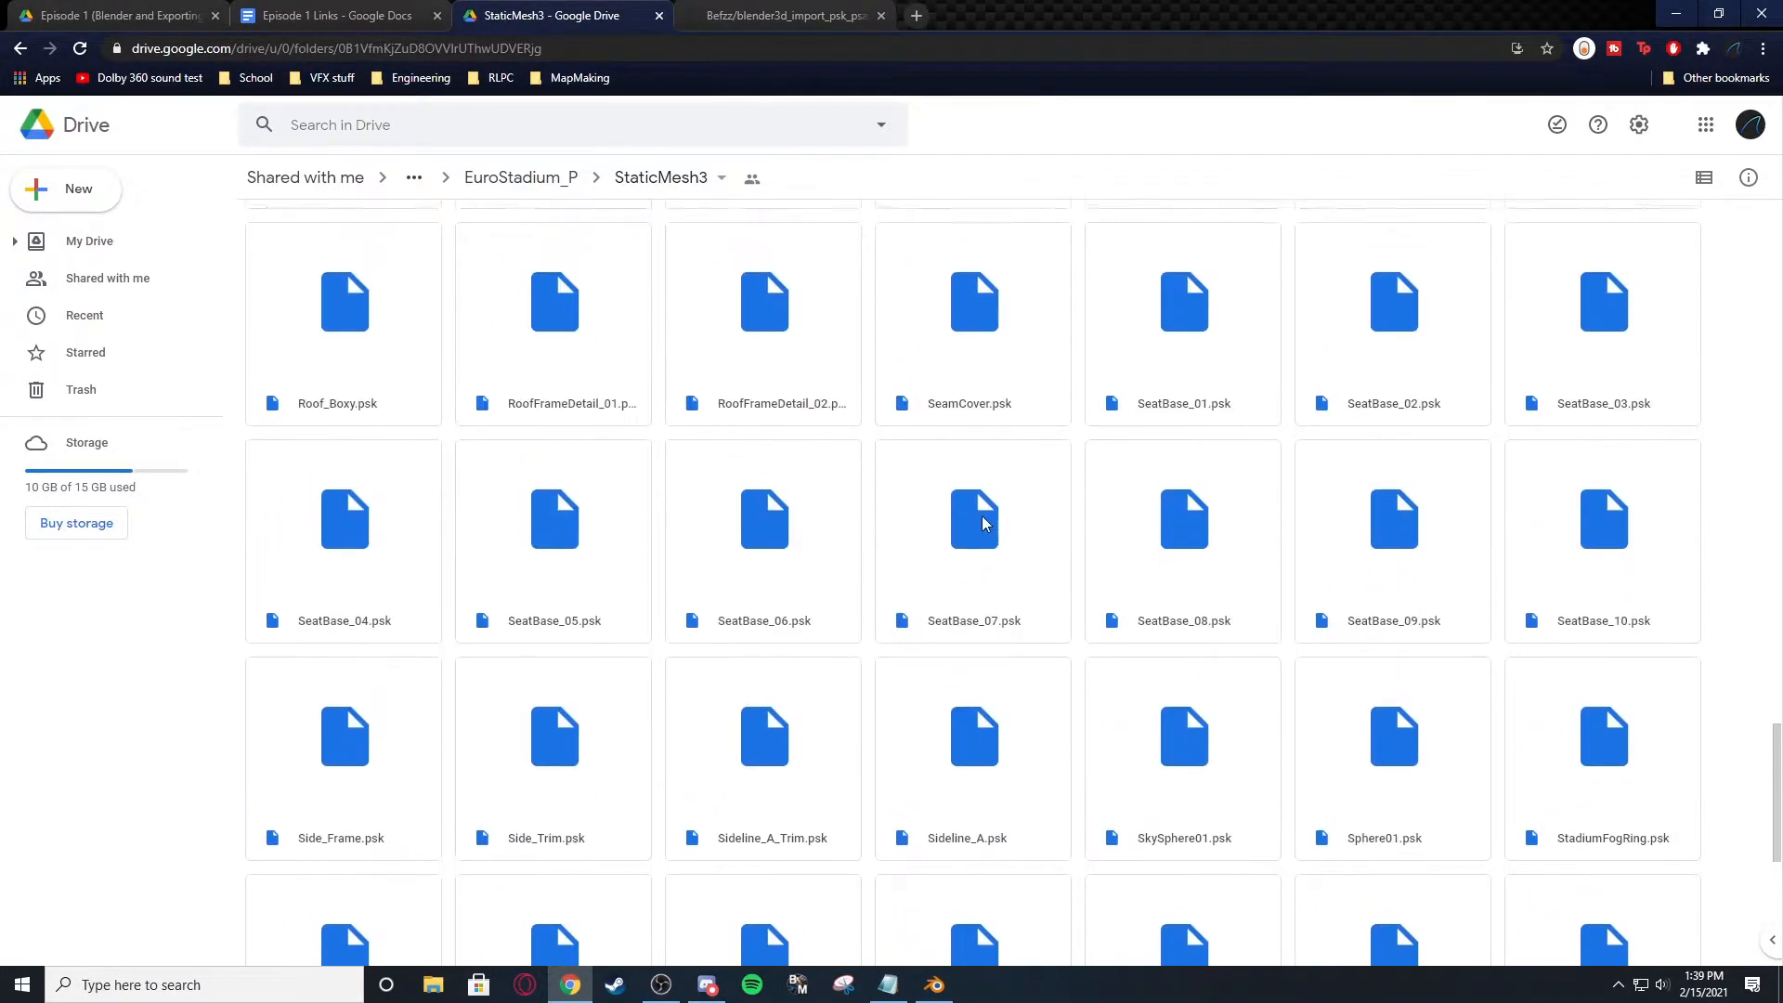
Show the blender3d_import_psk_psa GitHub repository and read through its README.
{"action": "left_click", "coordinate": [783, 14]}
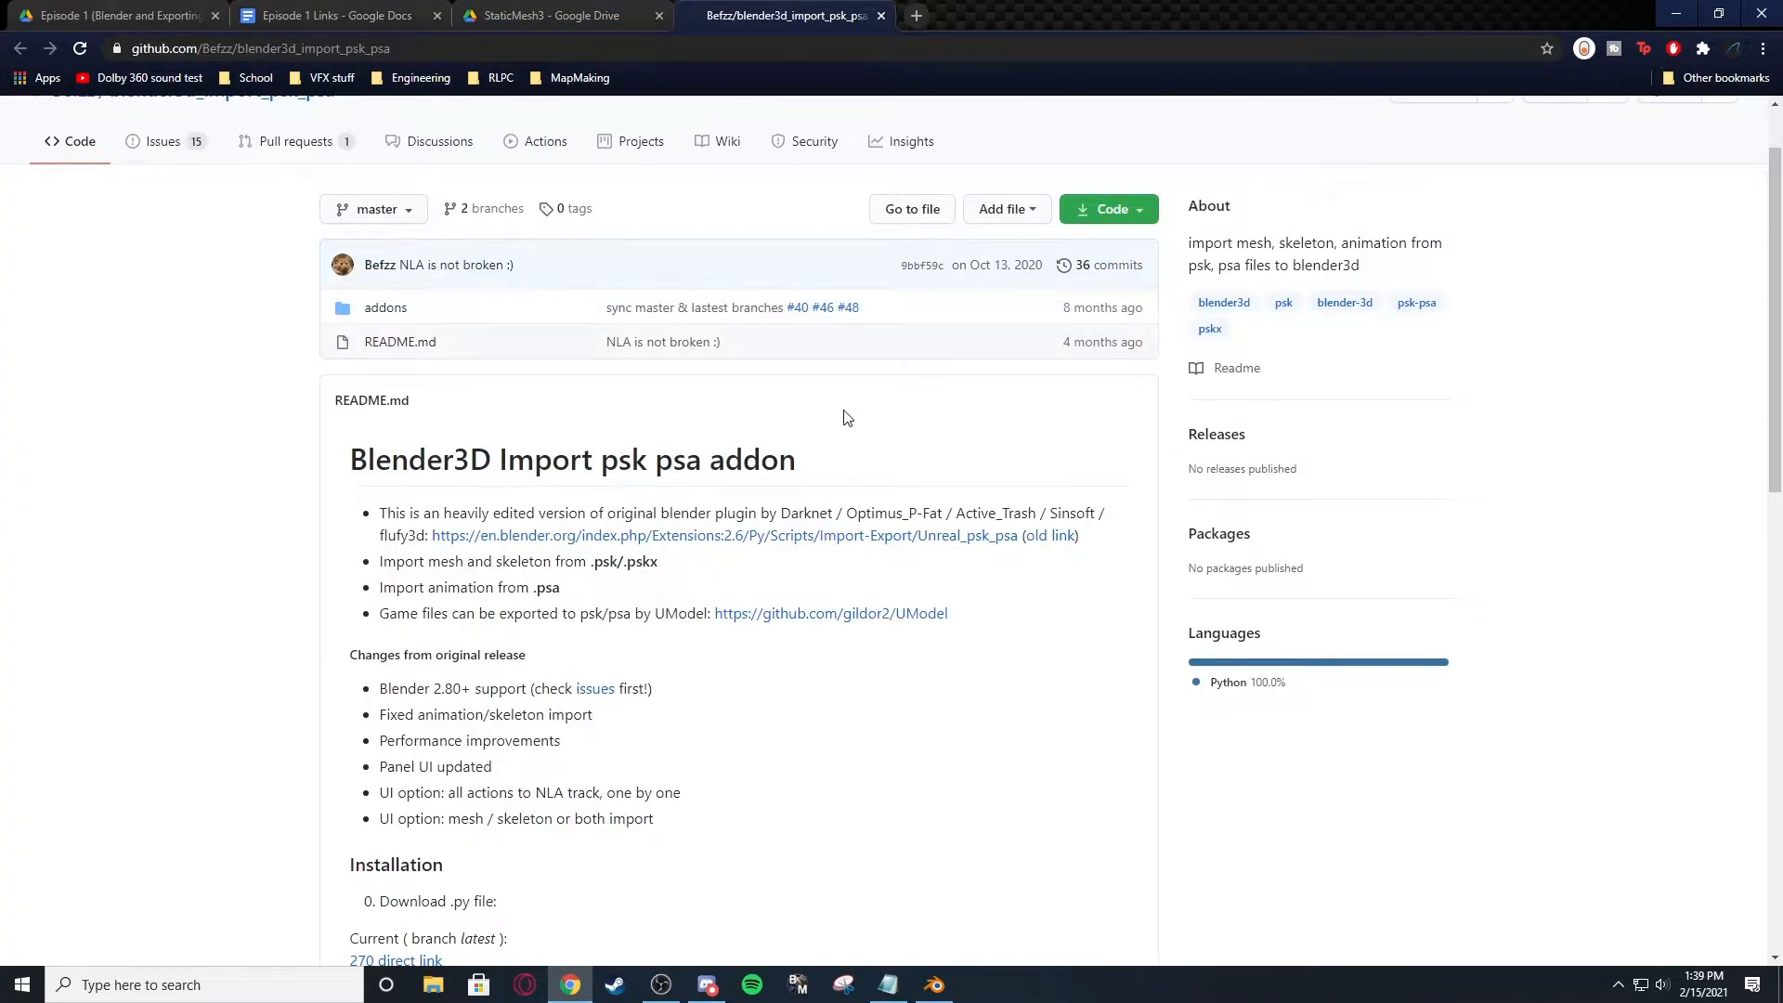
{"action": "scroll", "scroll_direction": "down", "scroll_amount": 3}
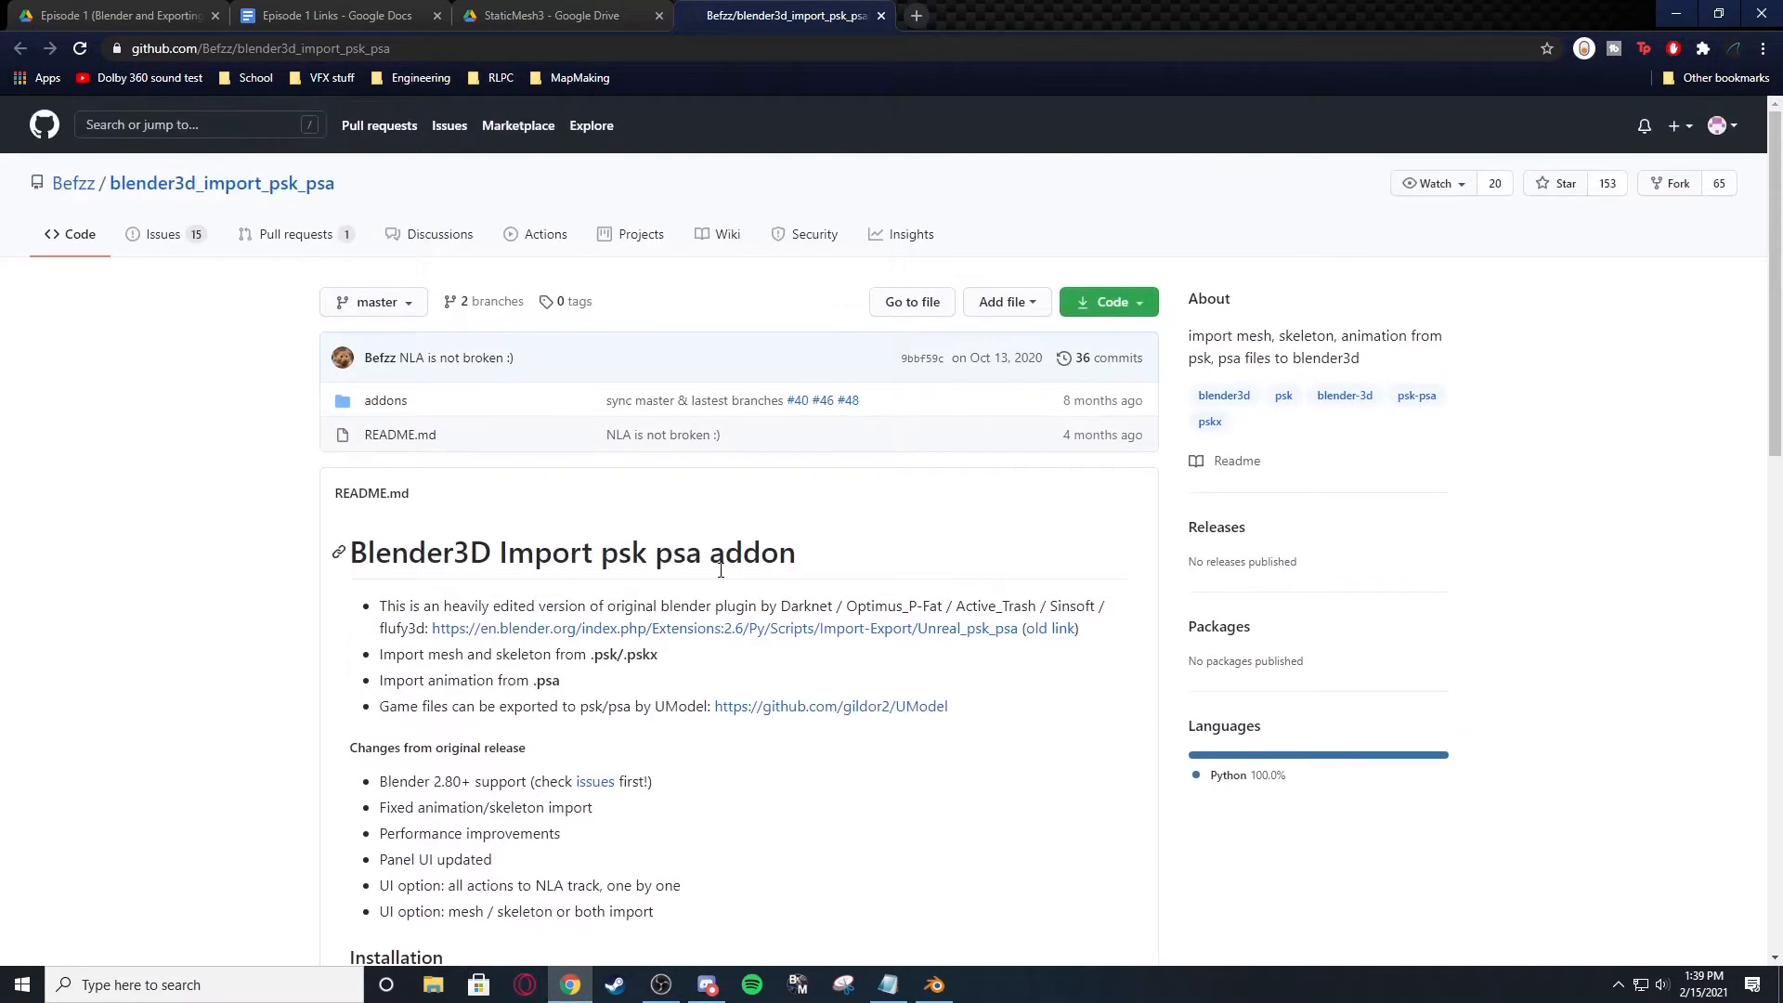
{"action": "scroll", "scroll_direction": "down", "scroll_amount": 3}
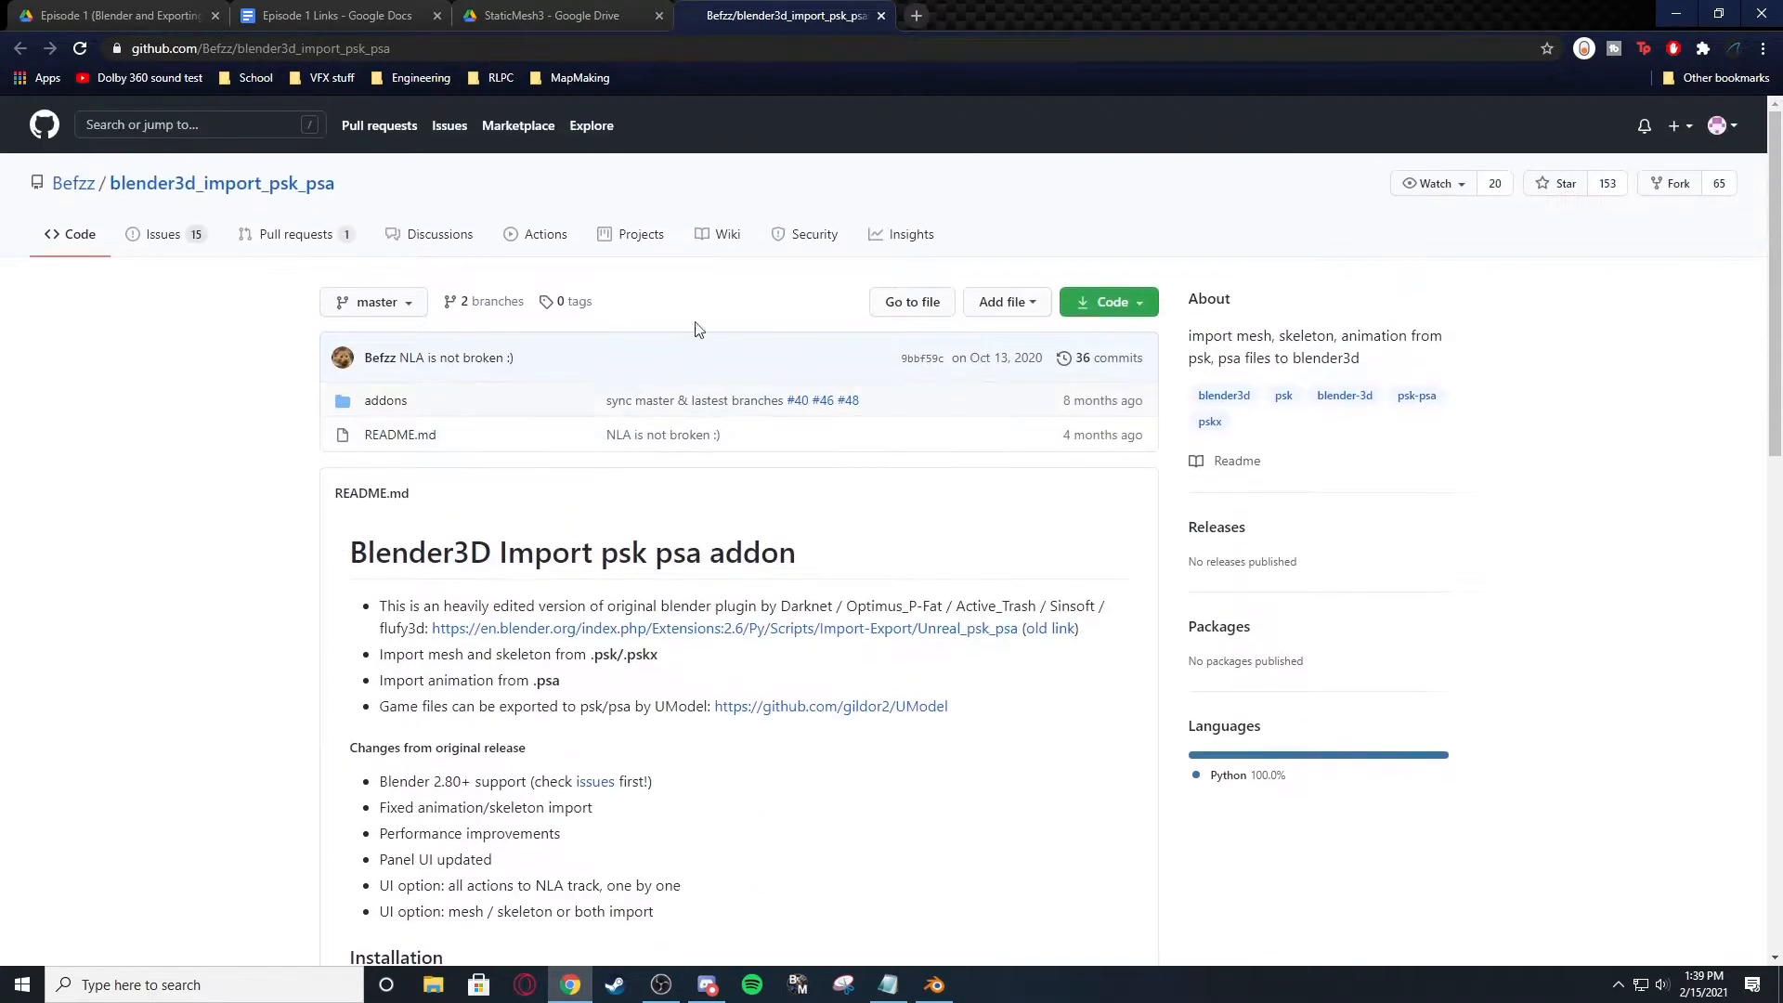
Add a plane, then import HandRail_01.psk via the Skeleton Mesh (.psk) importer.
{"action": "key", "text": "shift+a"}
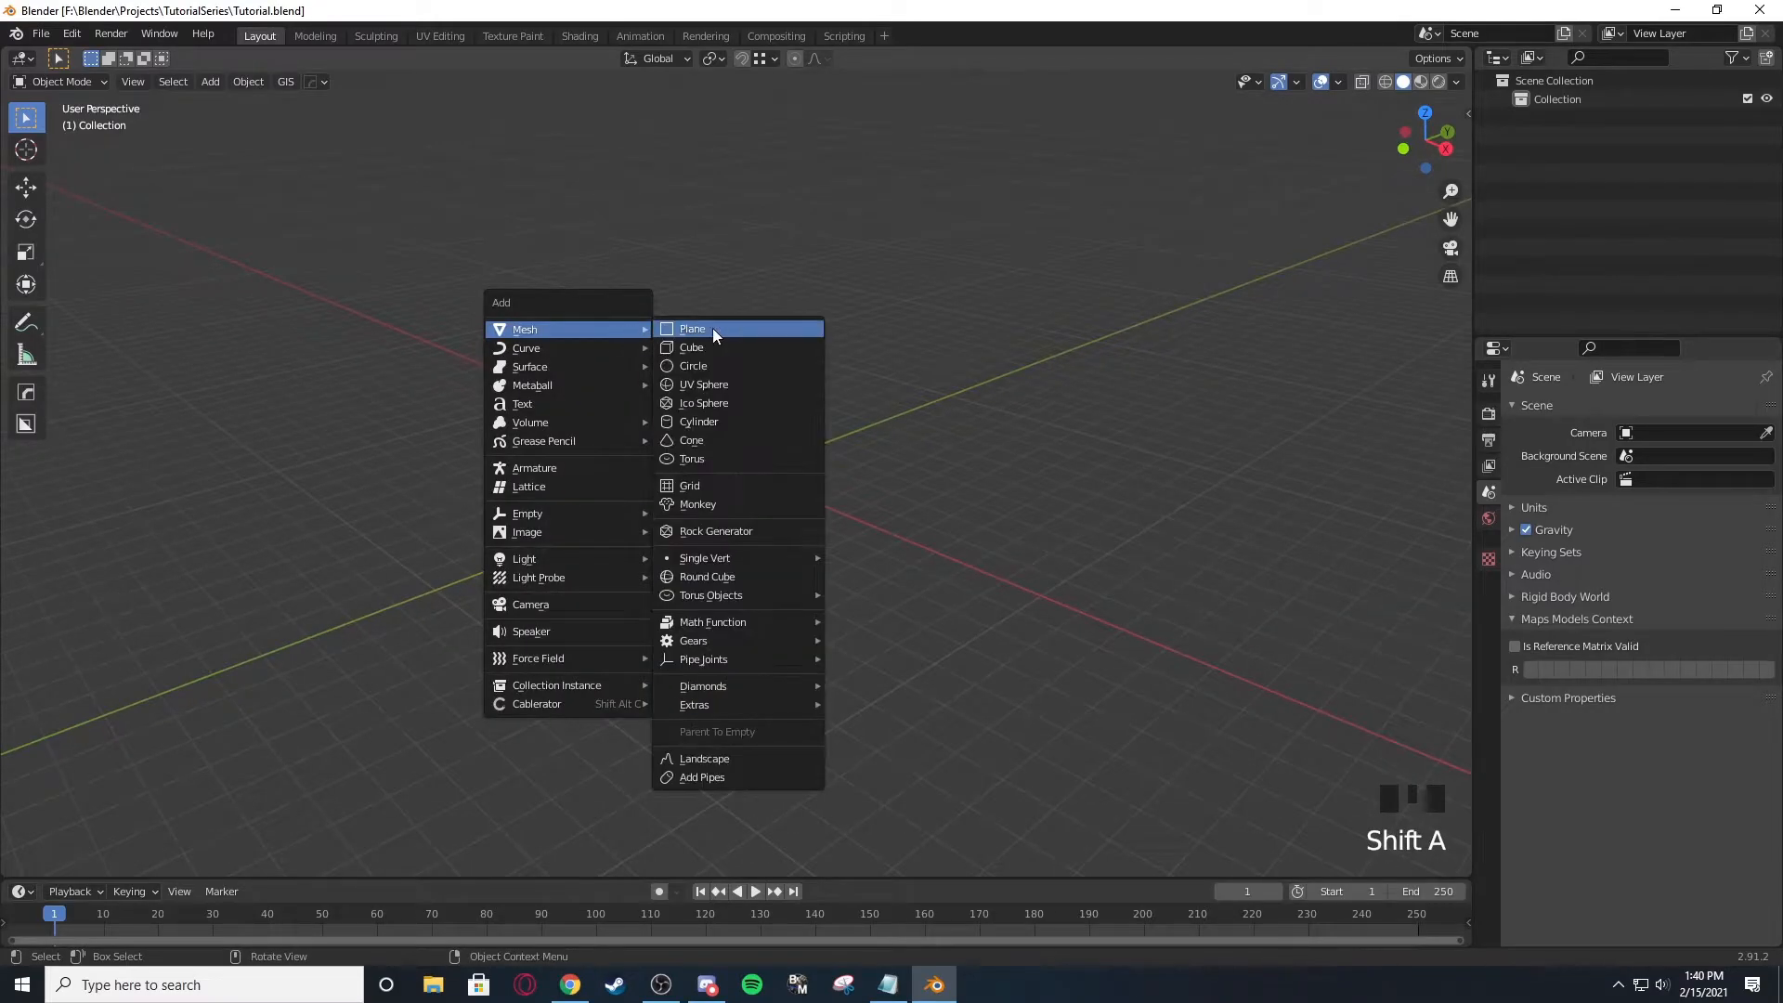
{"action": "left_click", "coordinate": [691, 329]}
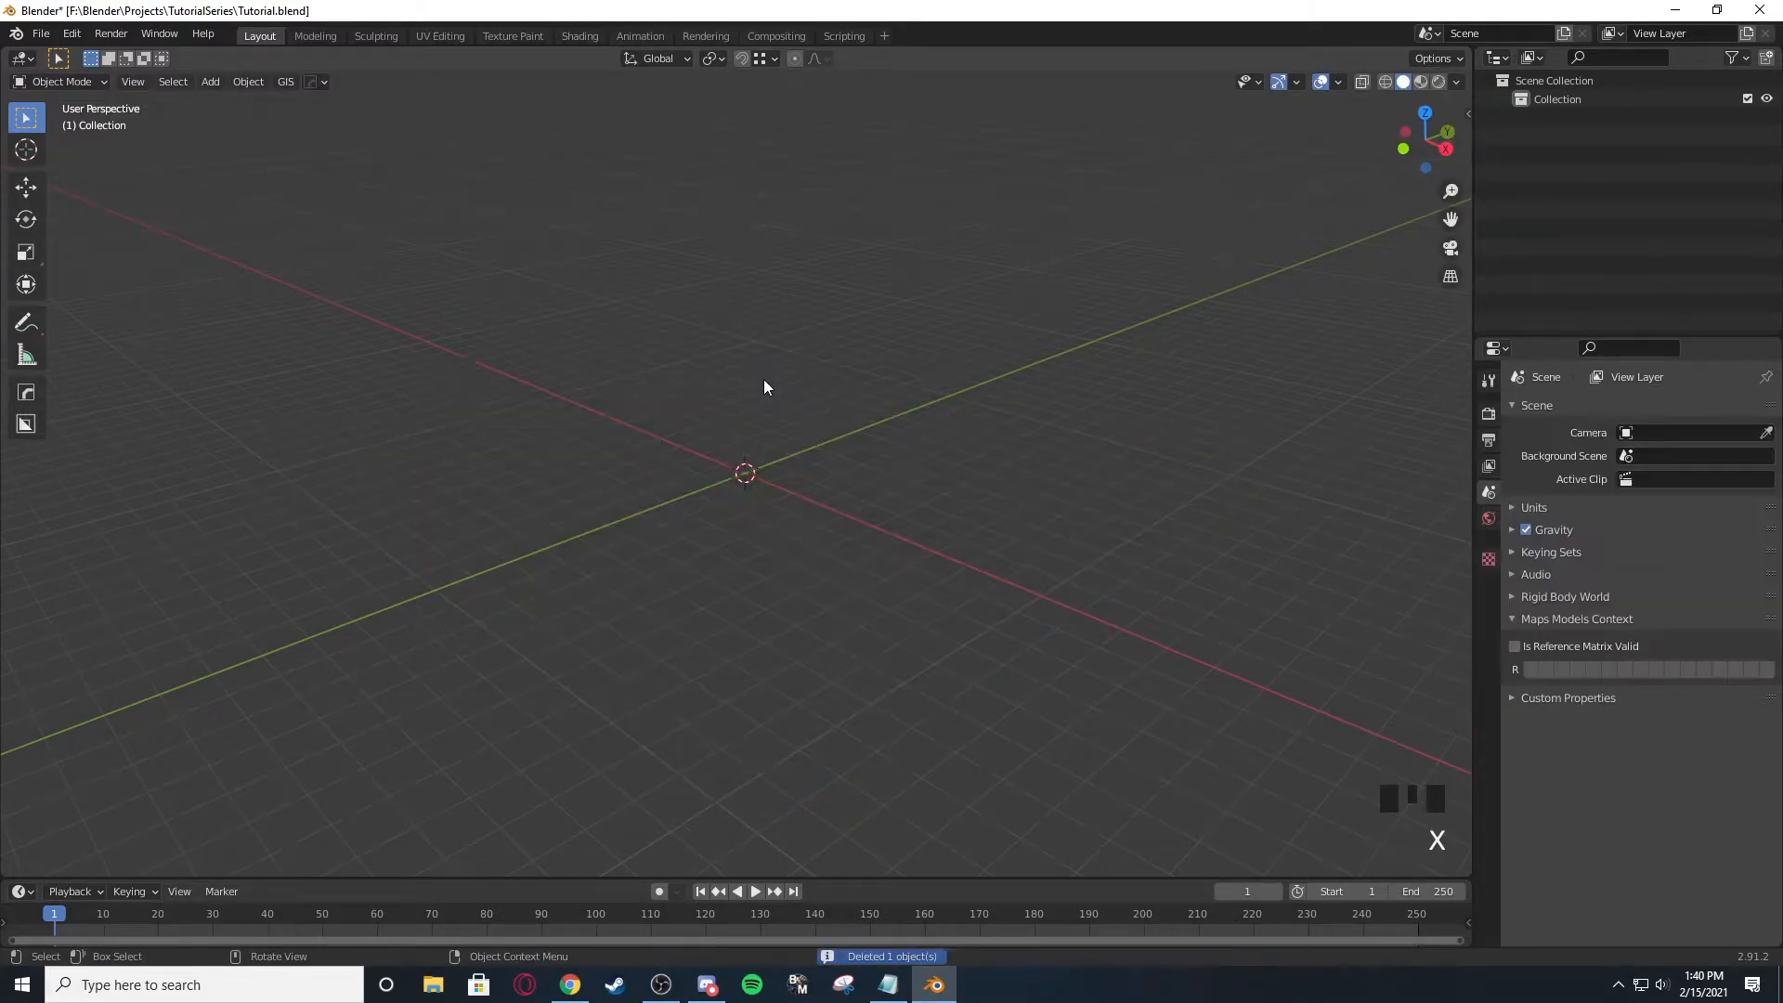
{"action": "left_click", "coordinate": [39, 33]}
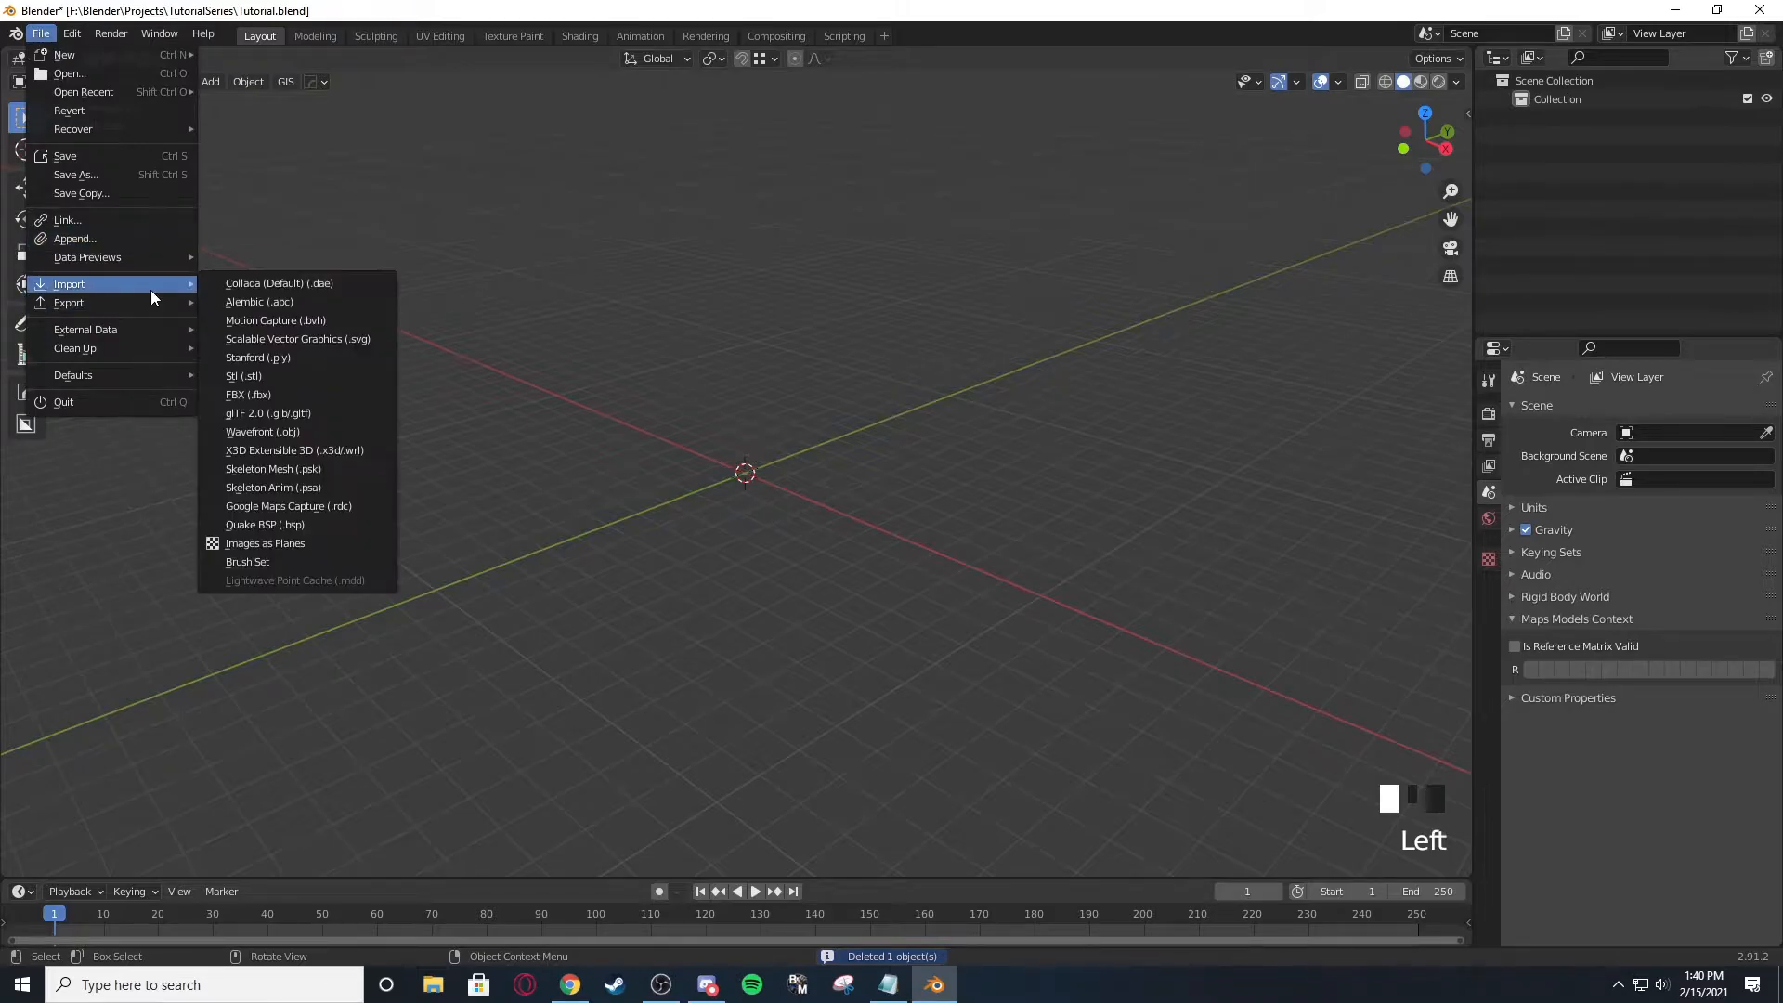
{"action": "left_click", "coordinate": [273, 468]}
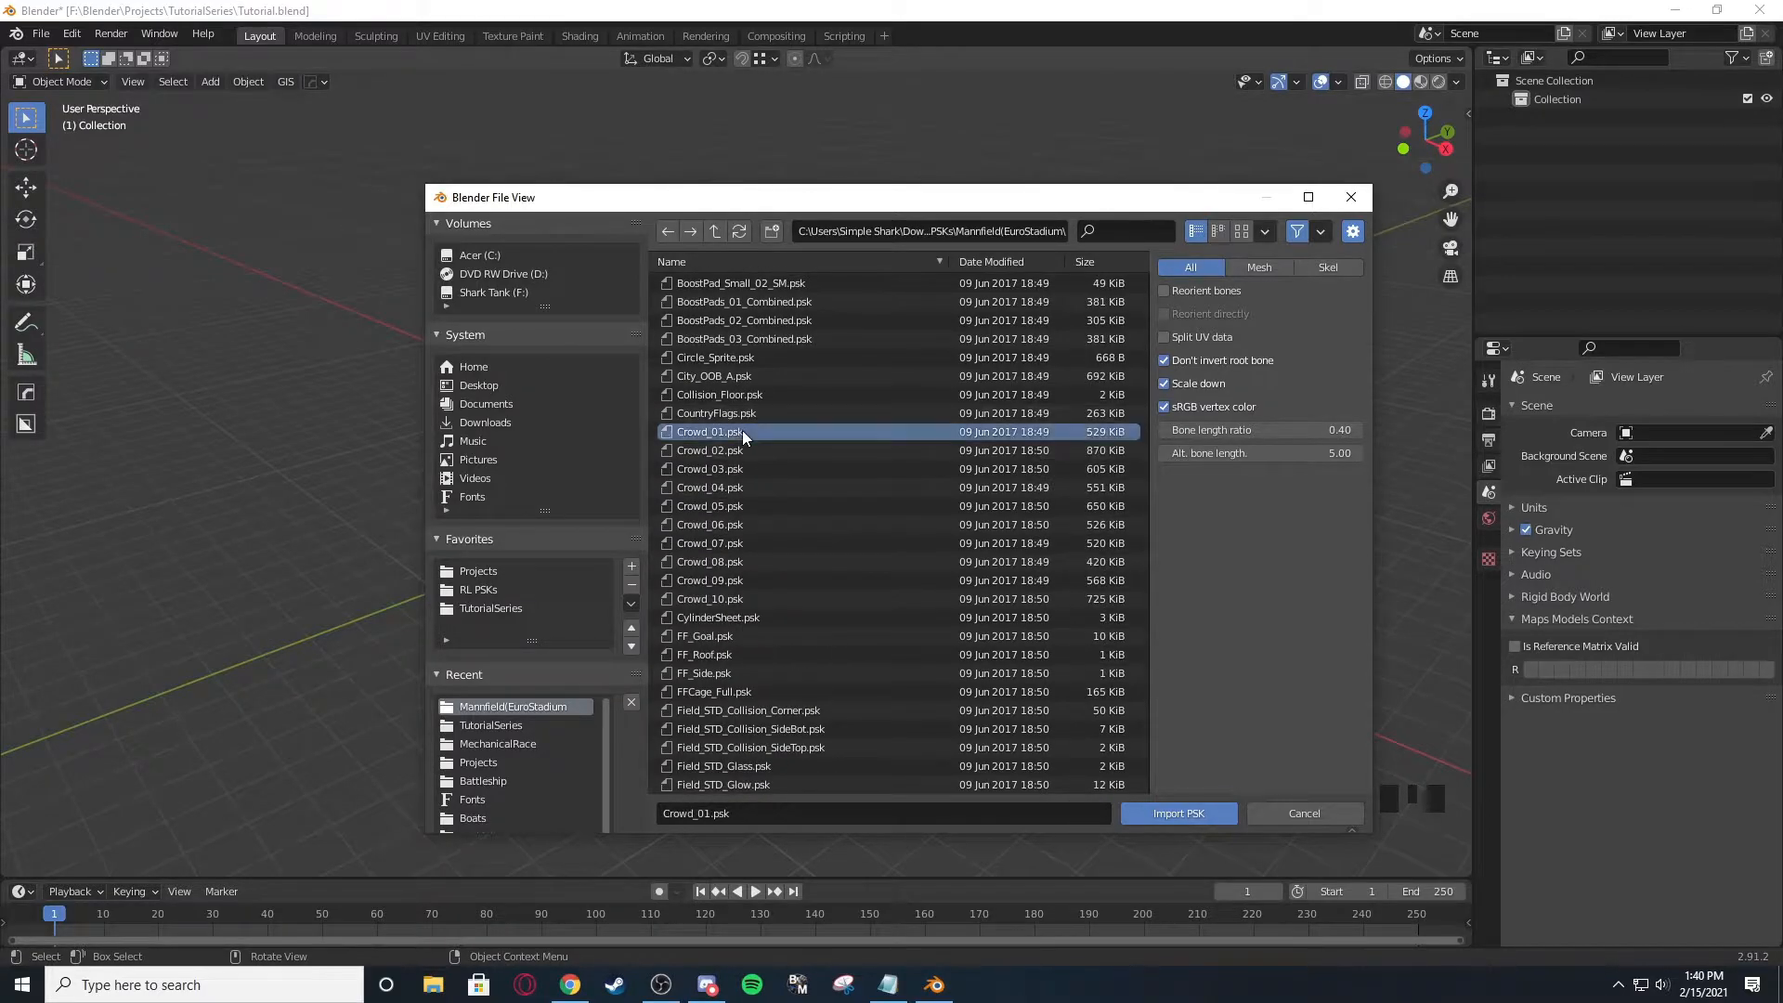
{"action": "scroll", "scroll_direction": "down", "scroll_amount": 3}
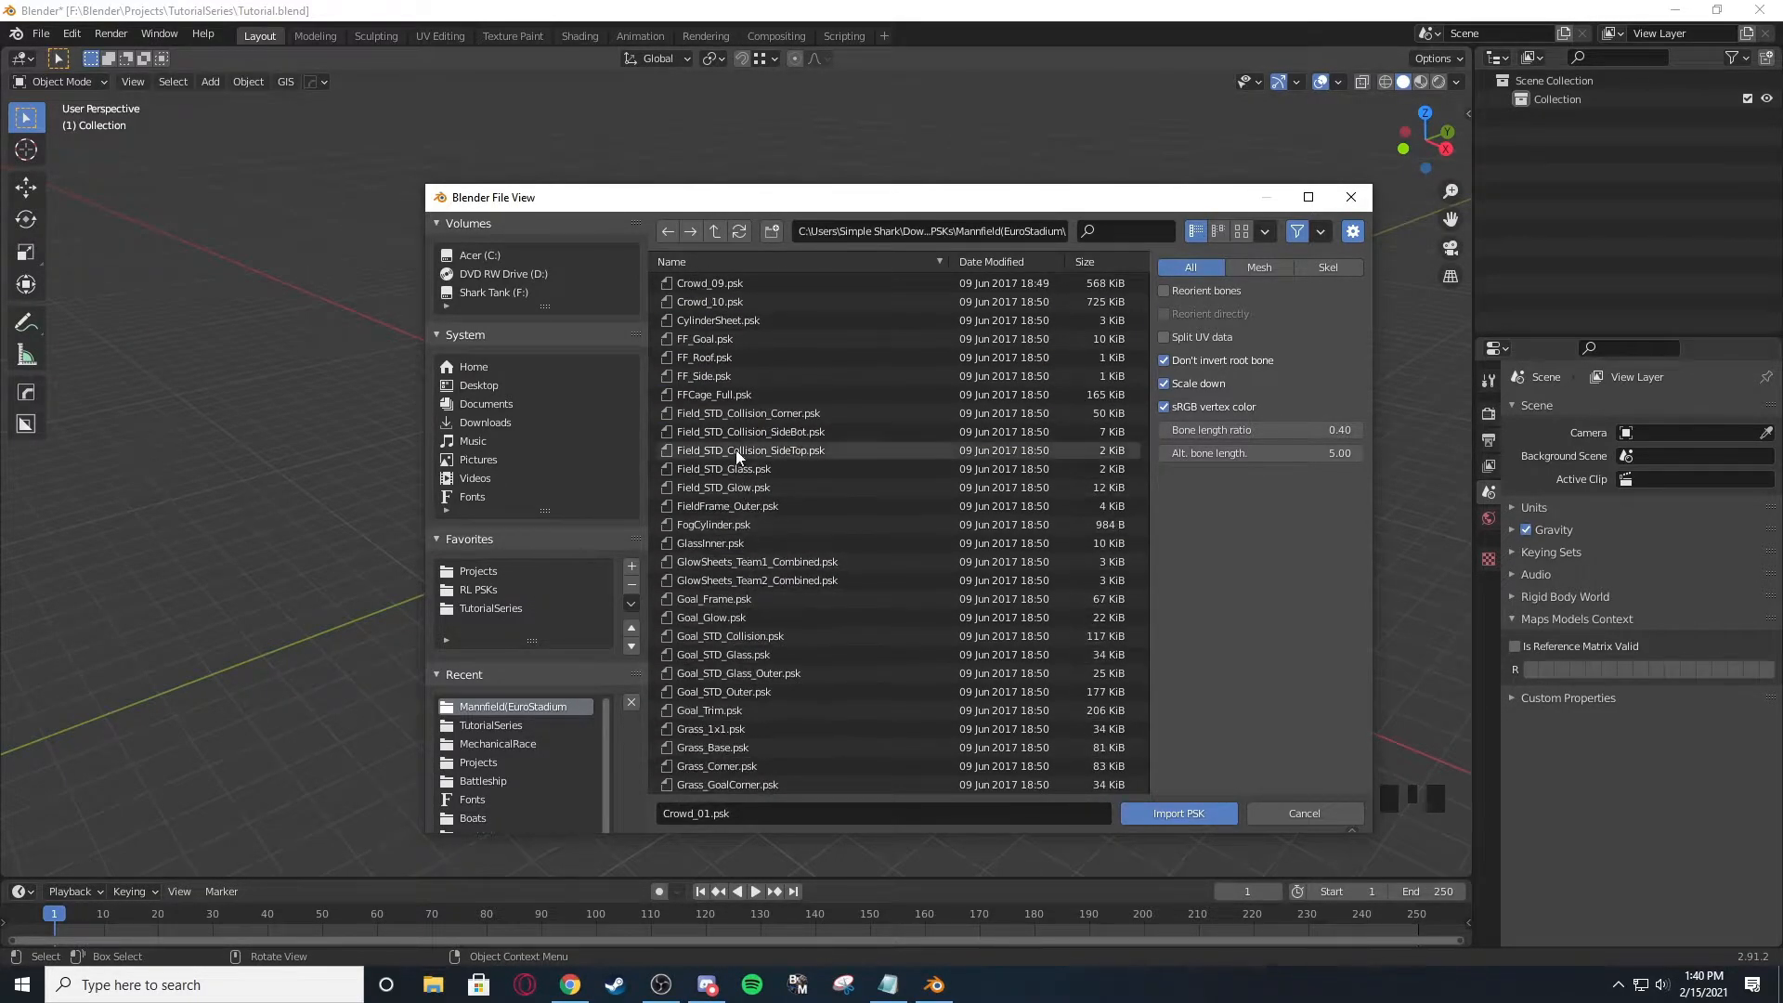
{"action": "left_click", "coordinate": [717, 449]}
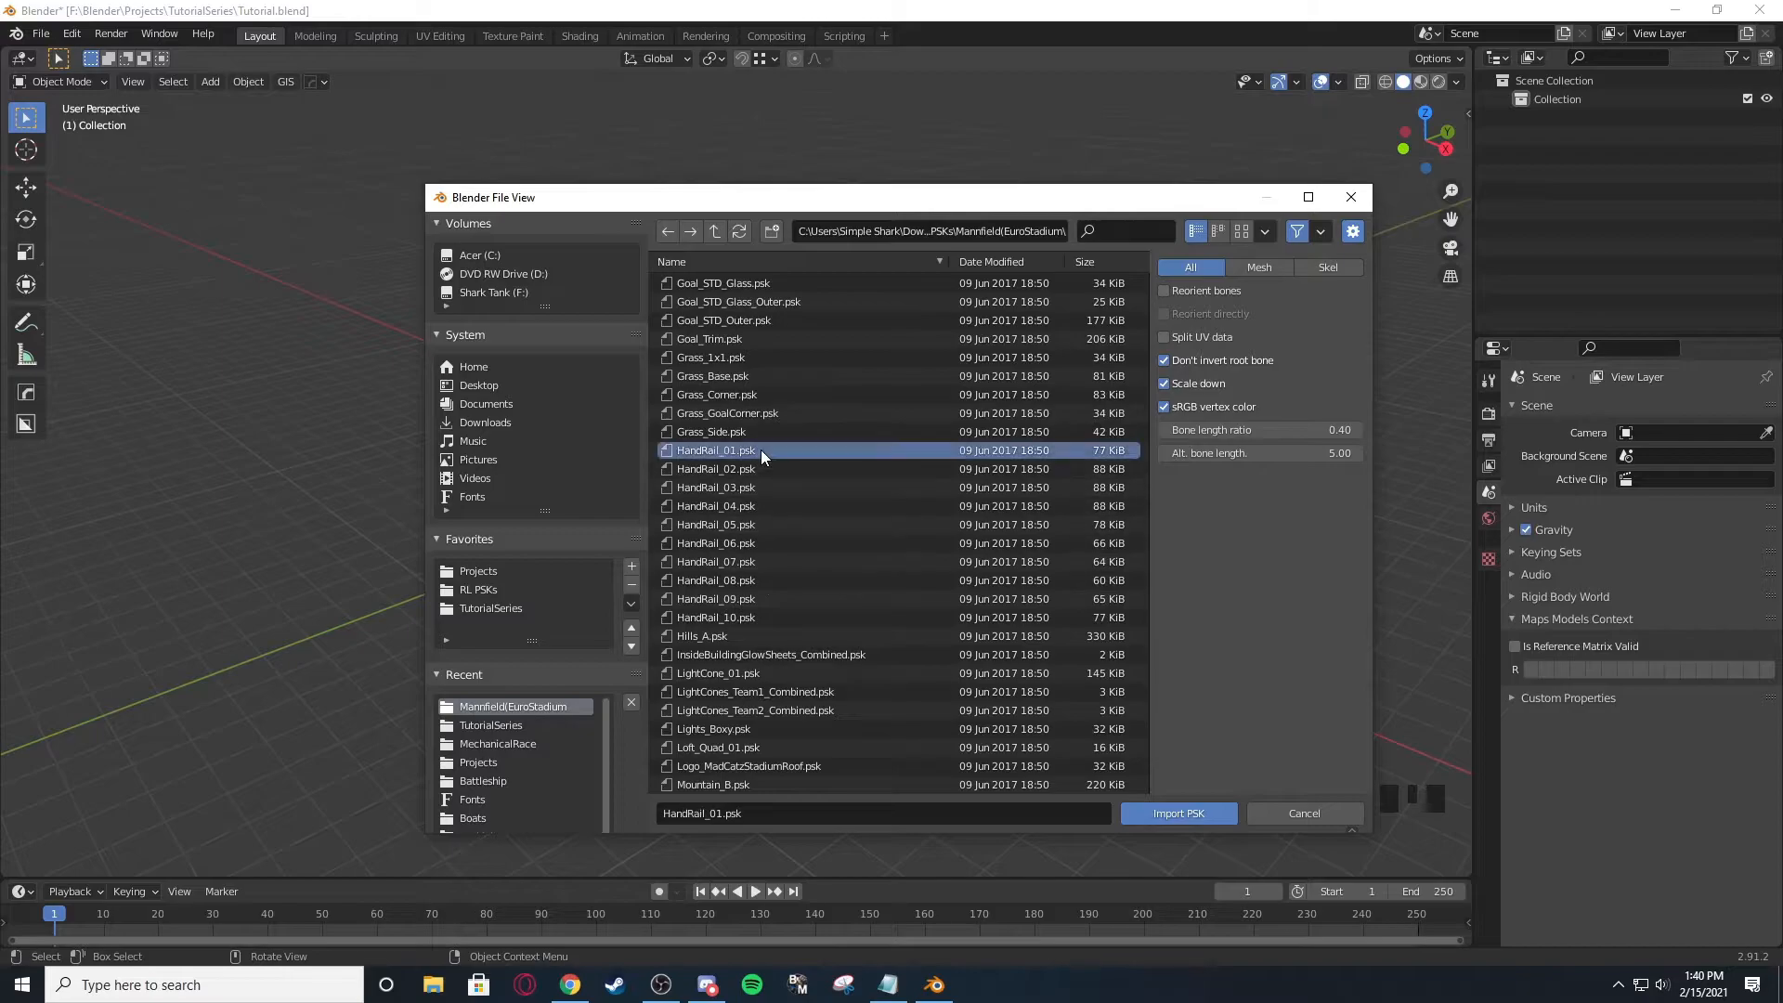
{"action": "left_click", "coordinate": [1178, 813]}
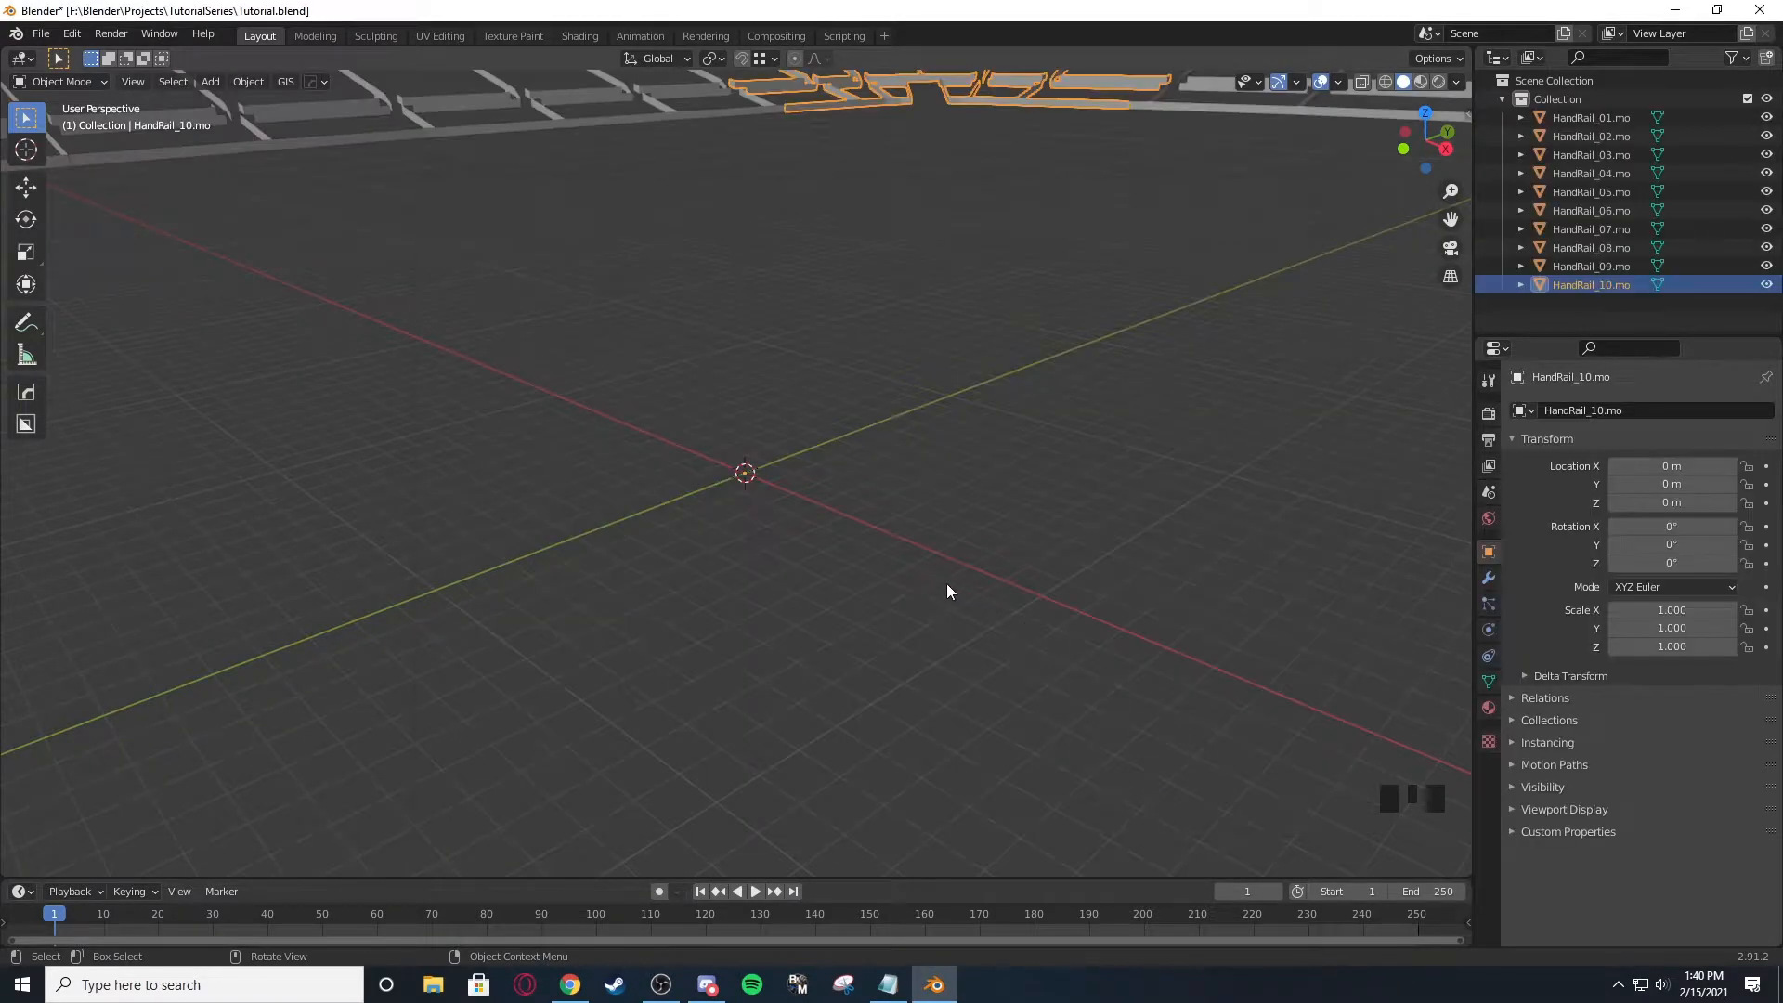
Import the Base and SeatBase .psk meshes into the stadium scene.
{"action": "scroll", "scroll_direction": "down", "scroll_amount": 3}
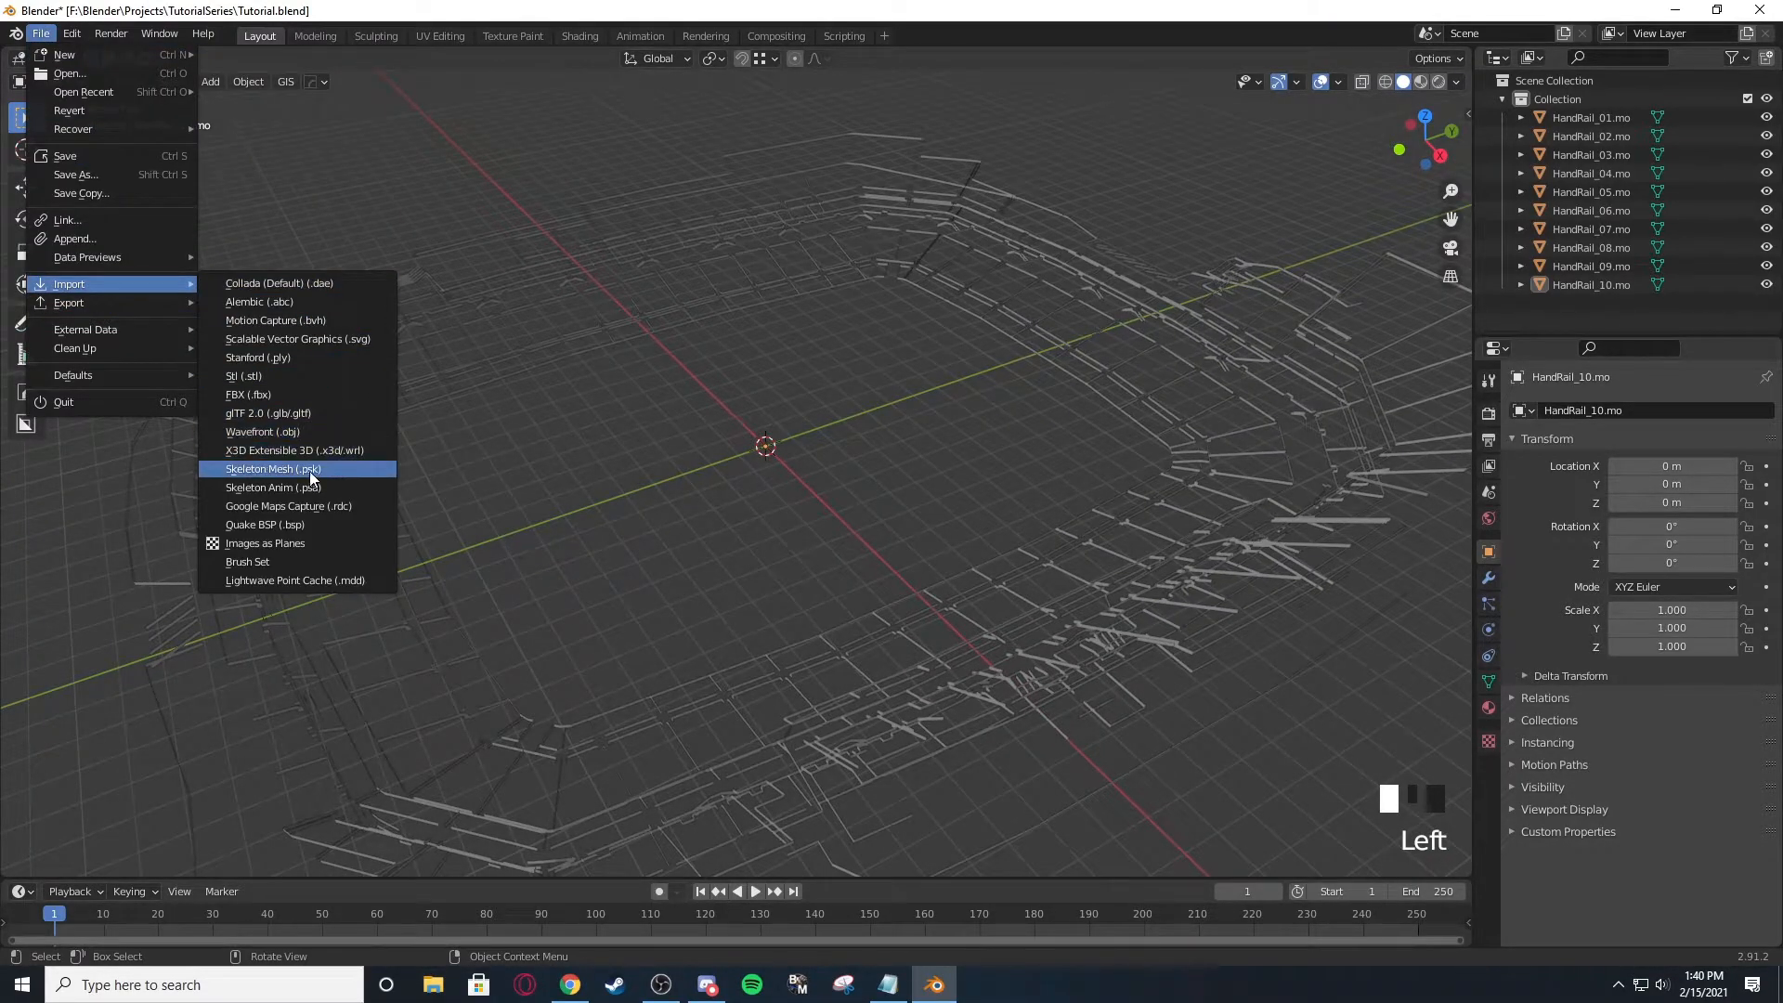
{"action": "left_click", "coordinate": [273, 468]}
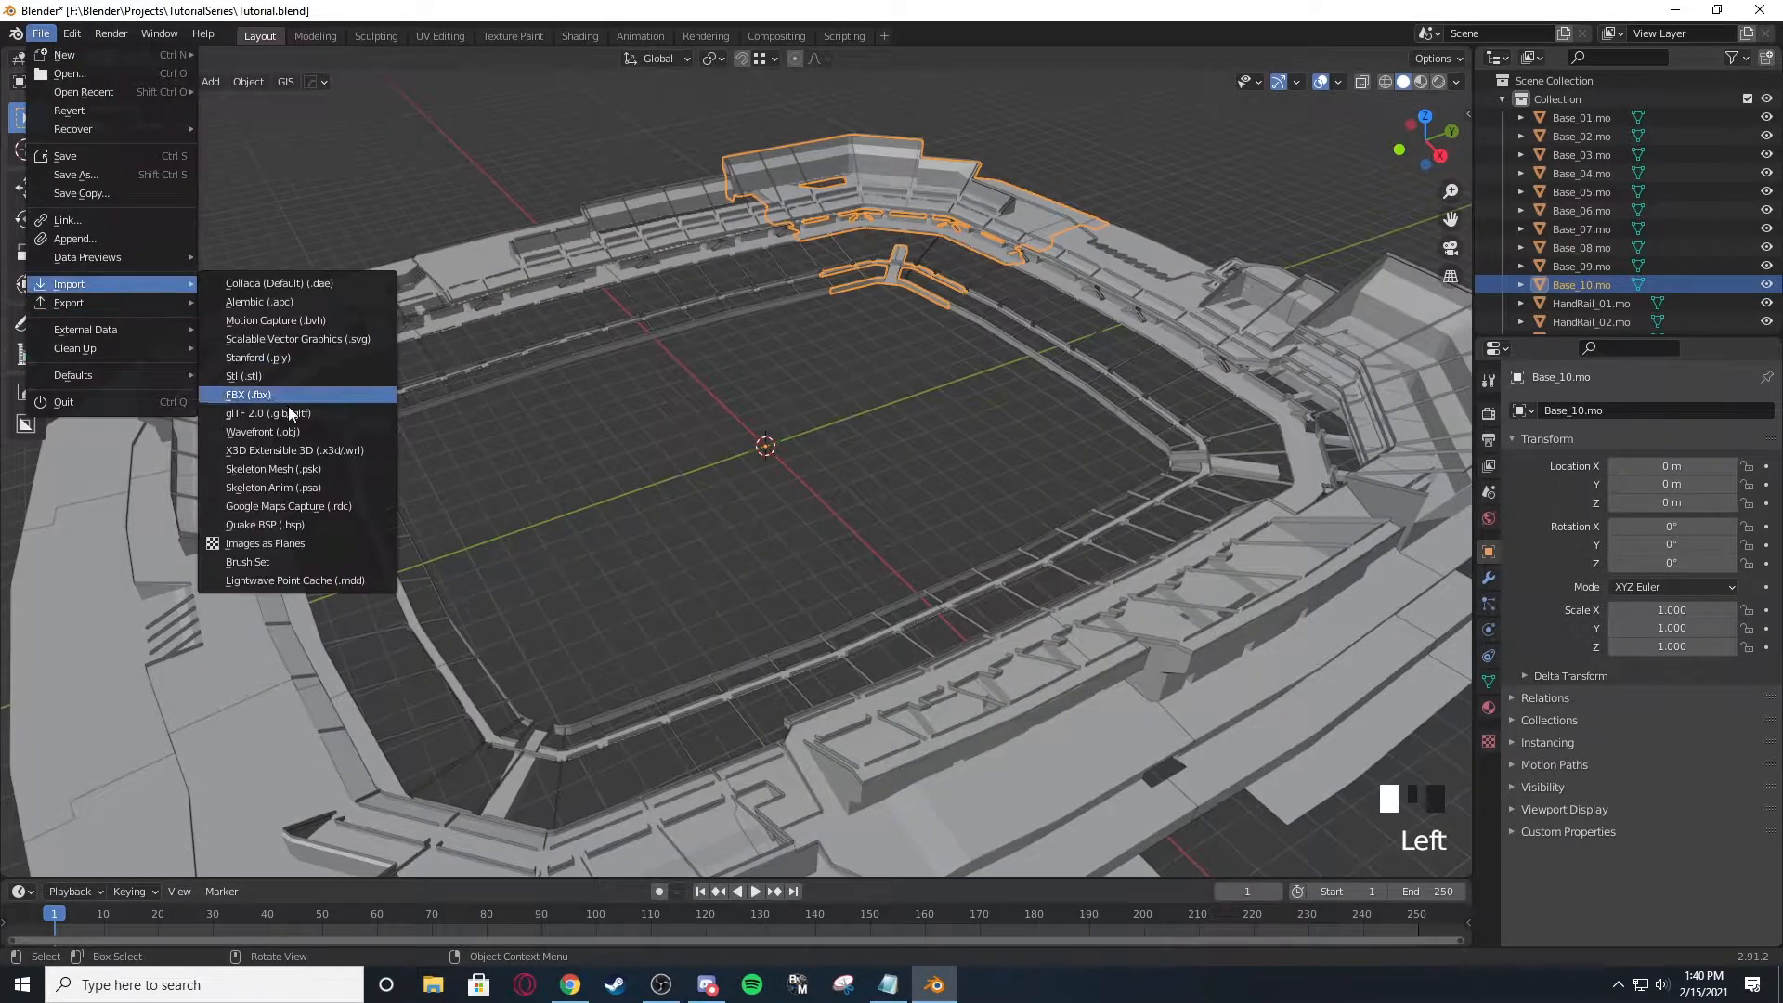
{"action": "left_click", "coordinate": [273, 468]}
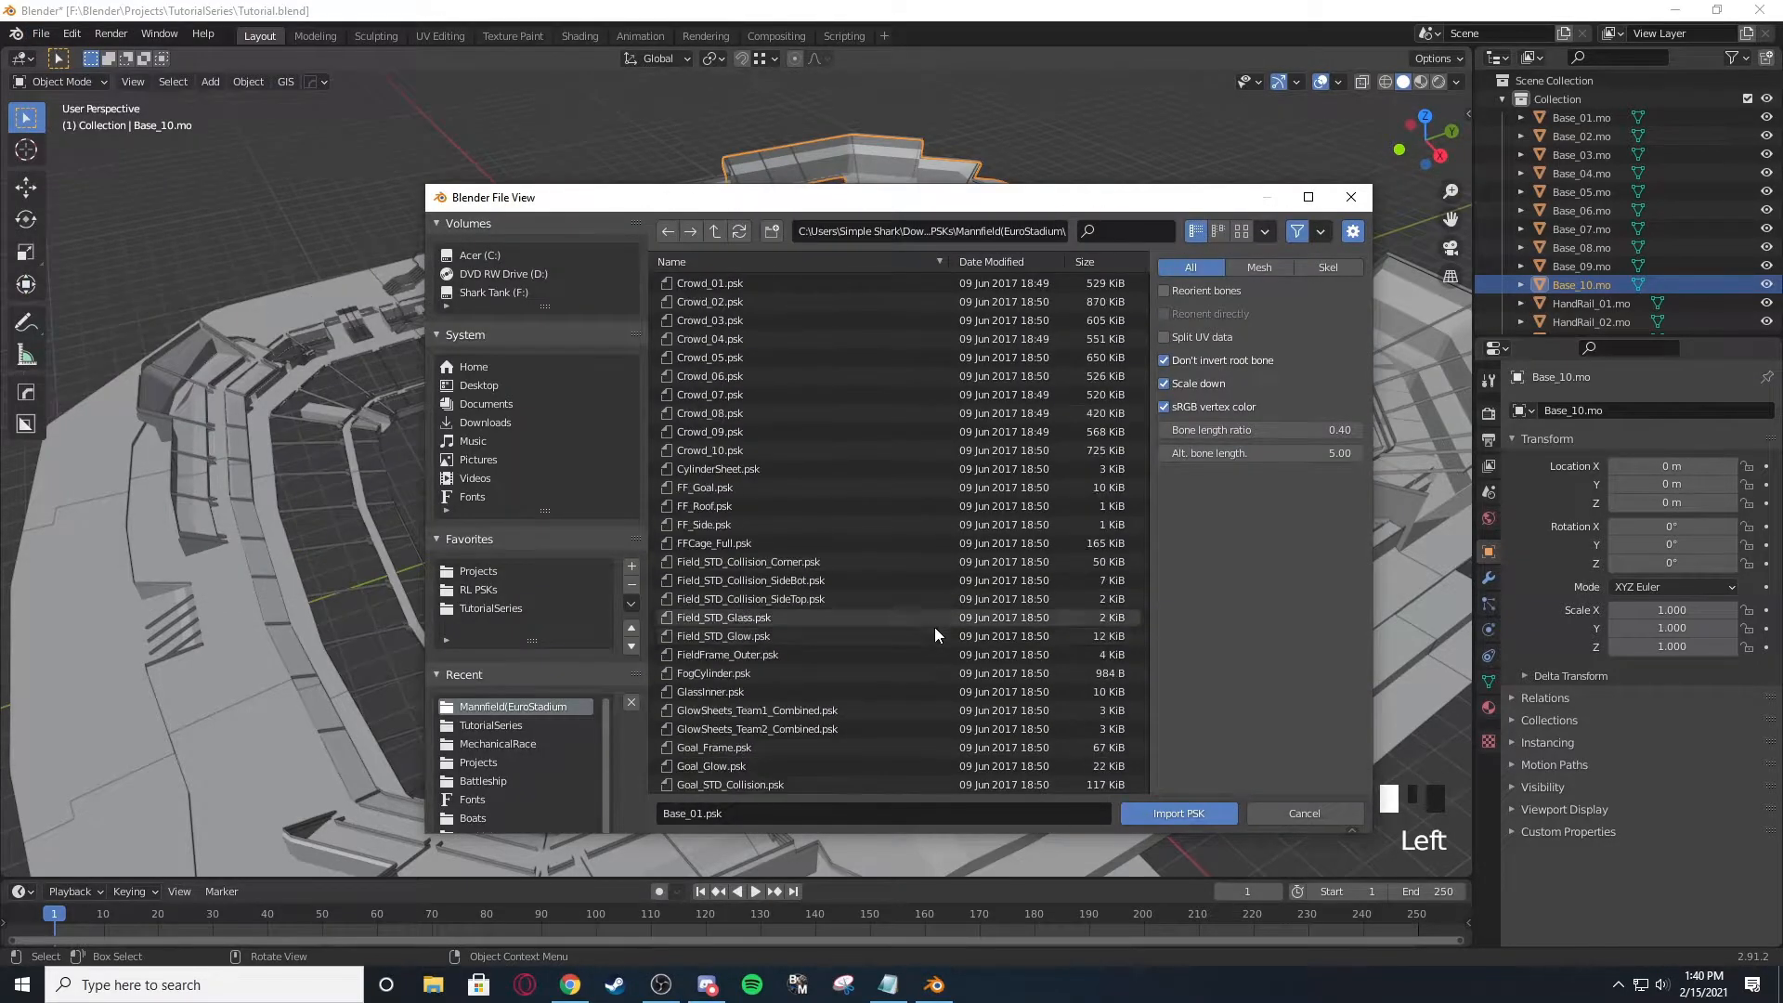
{"action": "scroll", "scroll_direction": "down", "scroll_amount": 3}
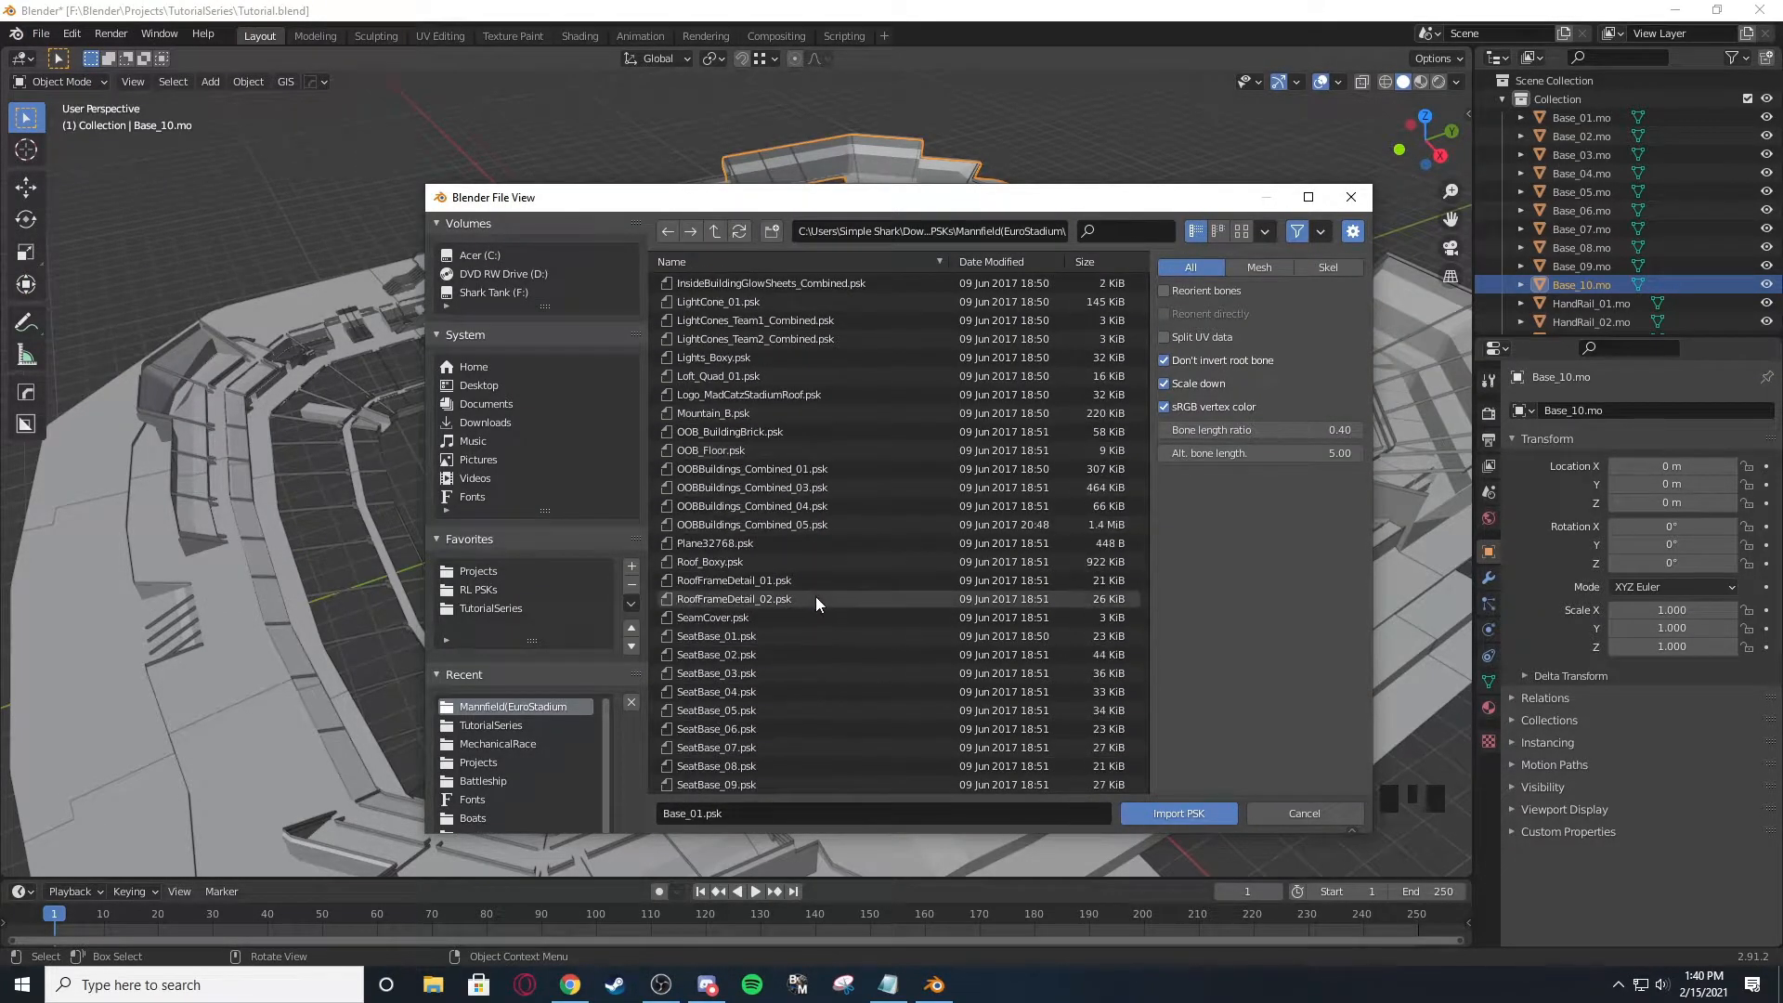
{"action": "scroll", "scroll_direction": "down", "scroll_amount": 3}
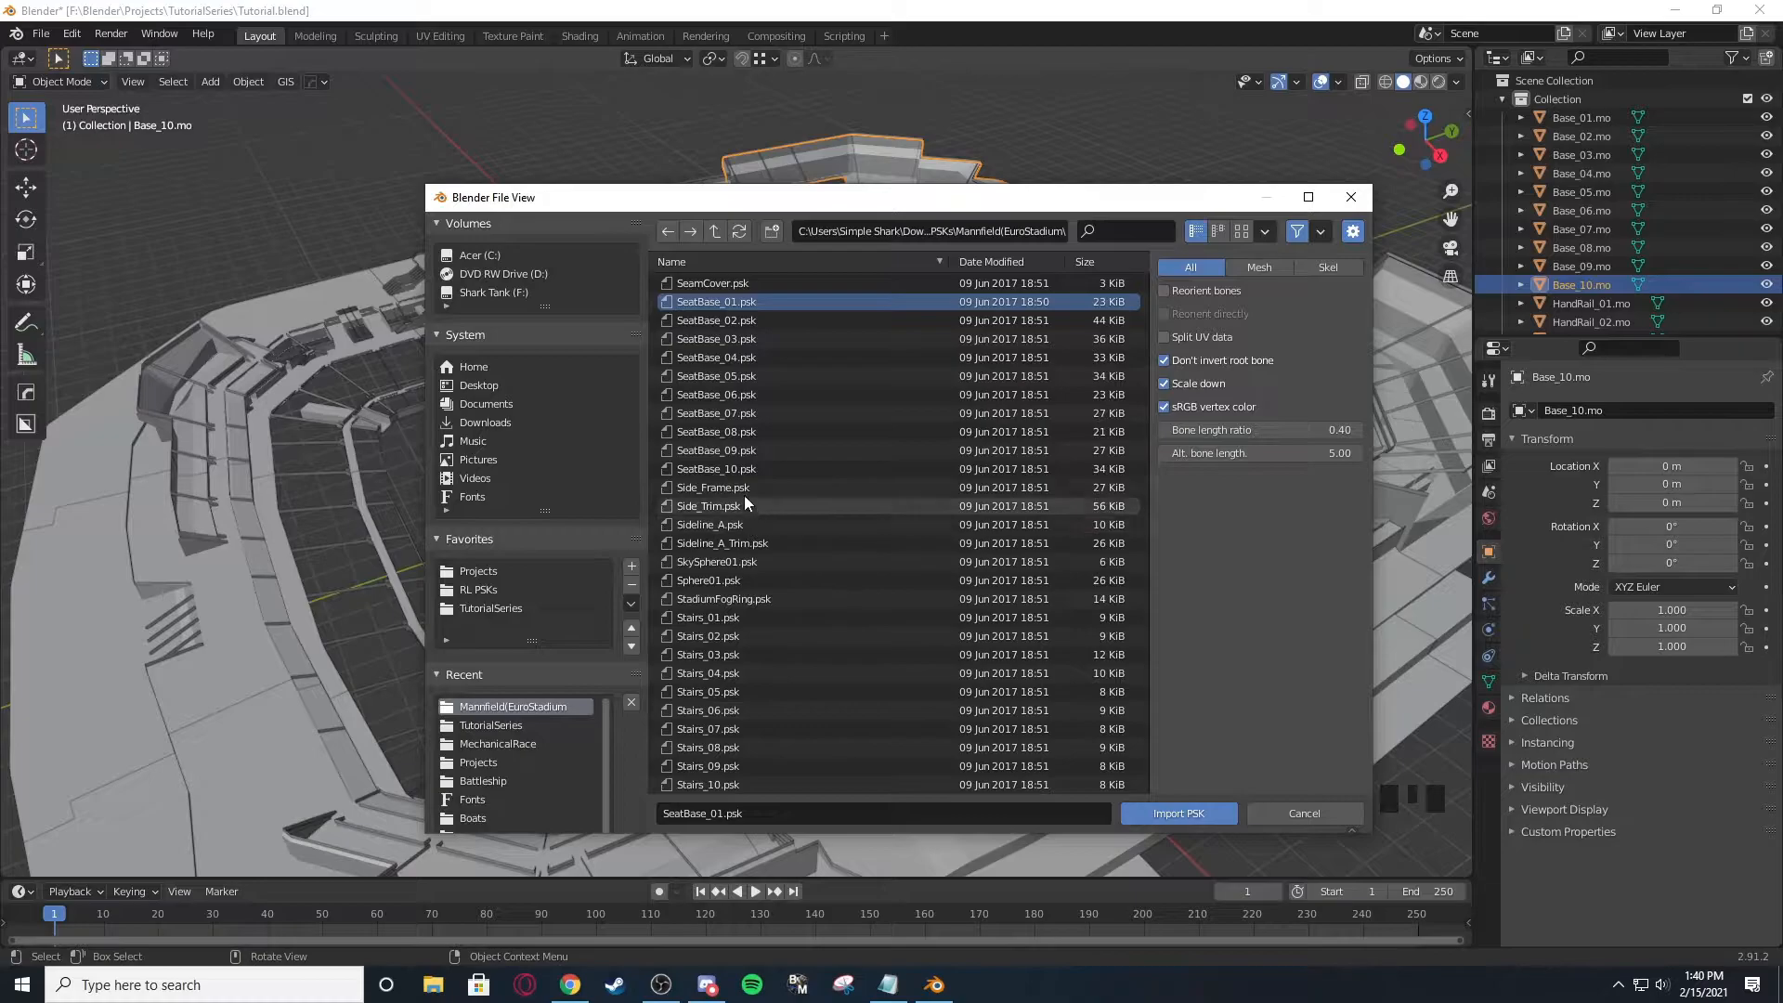
{"action": "left_click", "coordinate": [1178, 813]}
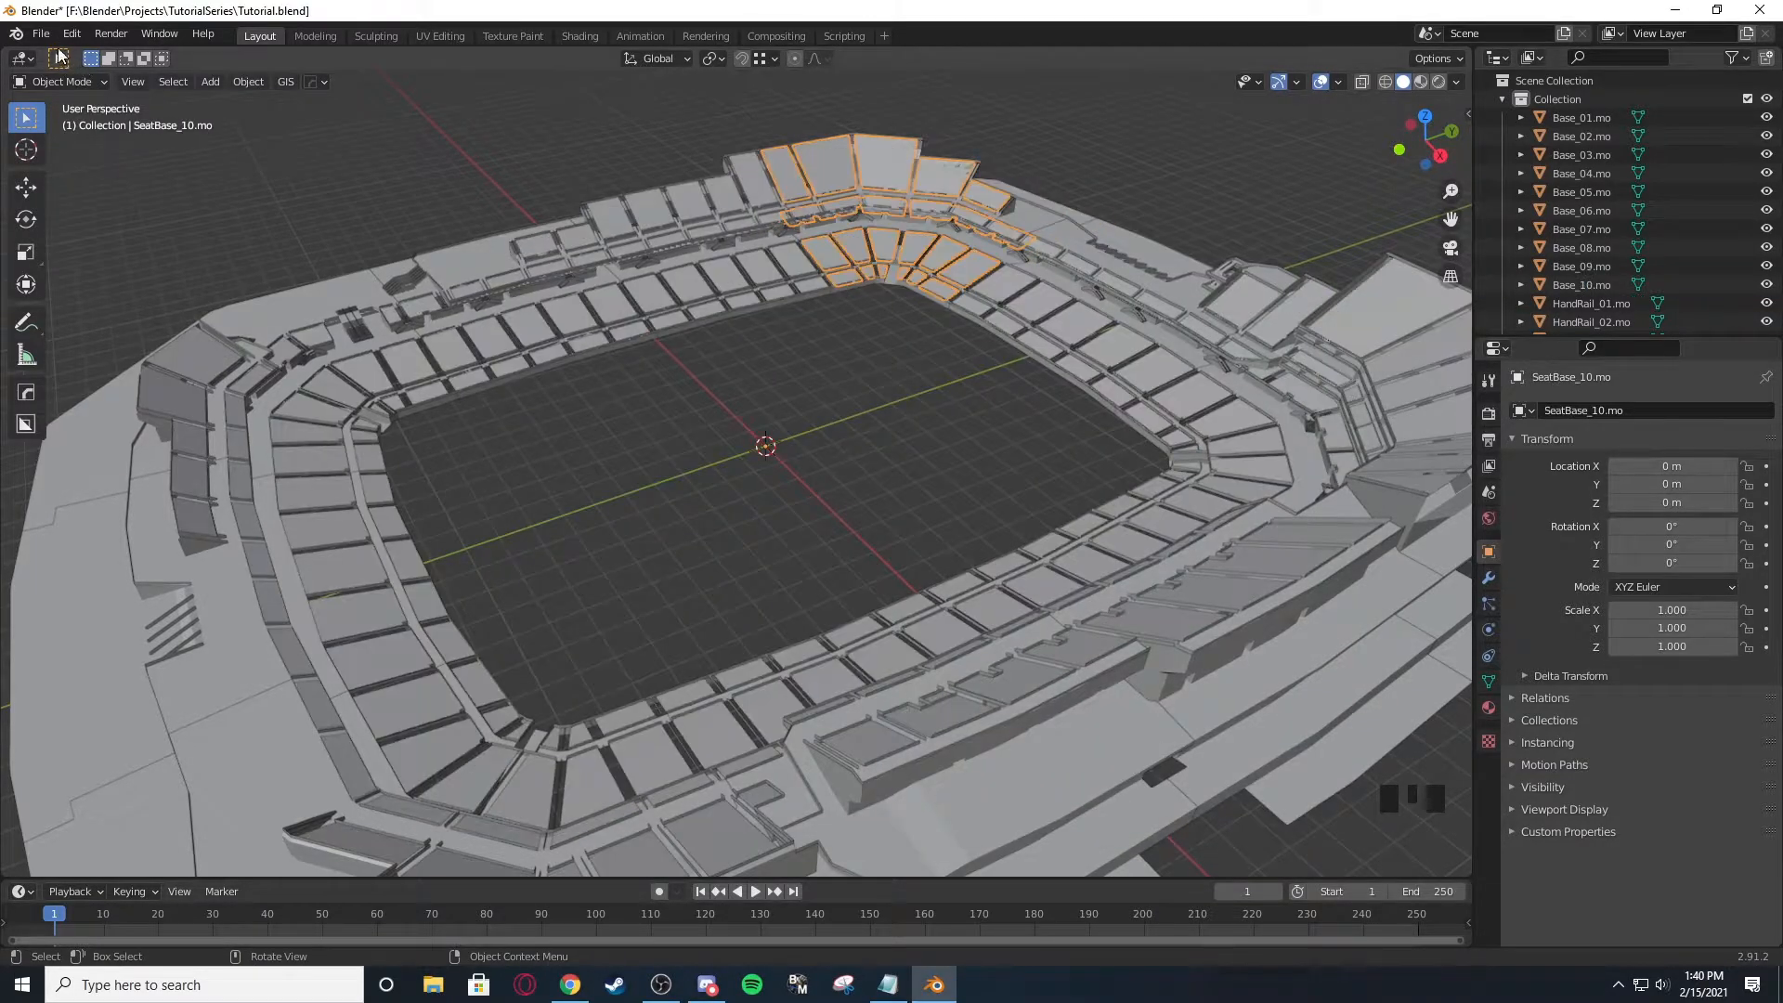
Import the Stairs and Crowd_01 .psk meshes to complete the stadium.
{"action": "left_click", "coordinate": [39, 34]}
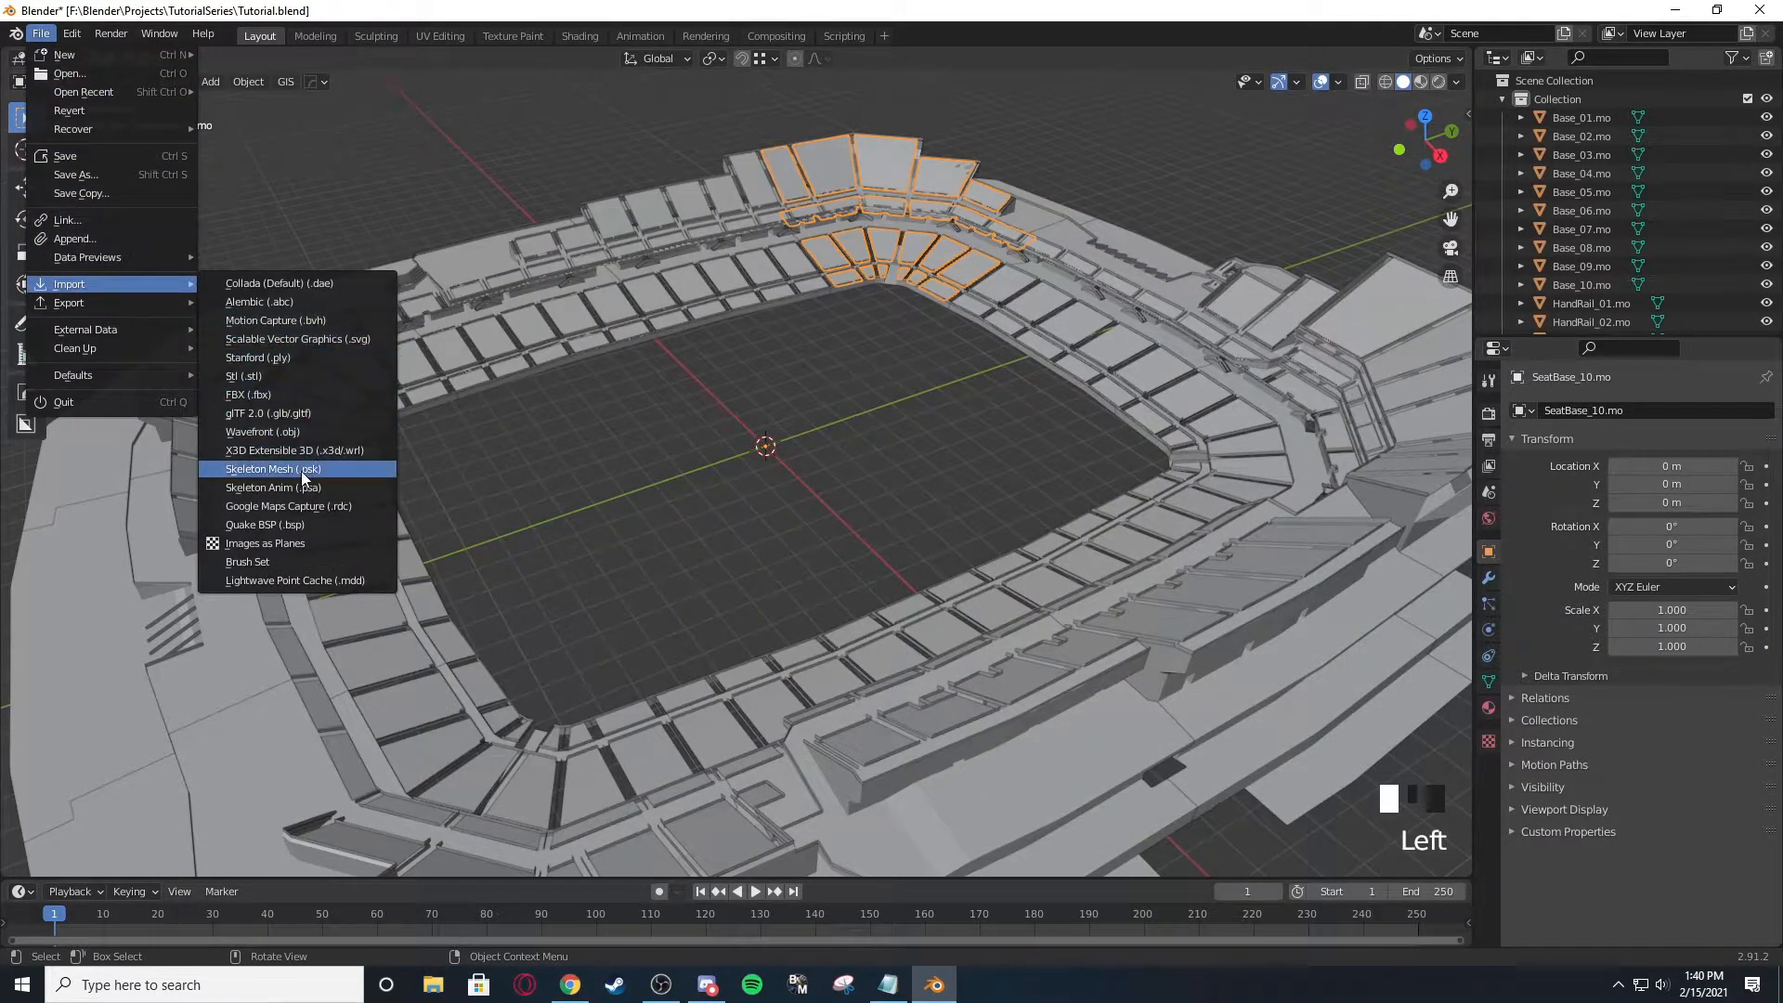
{"action": "left_click", "coordinate": [273, 468]}
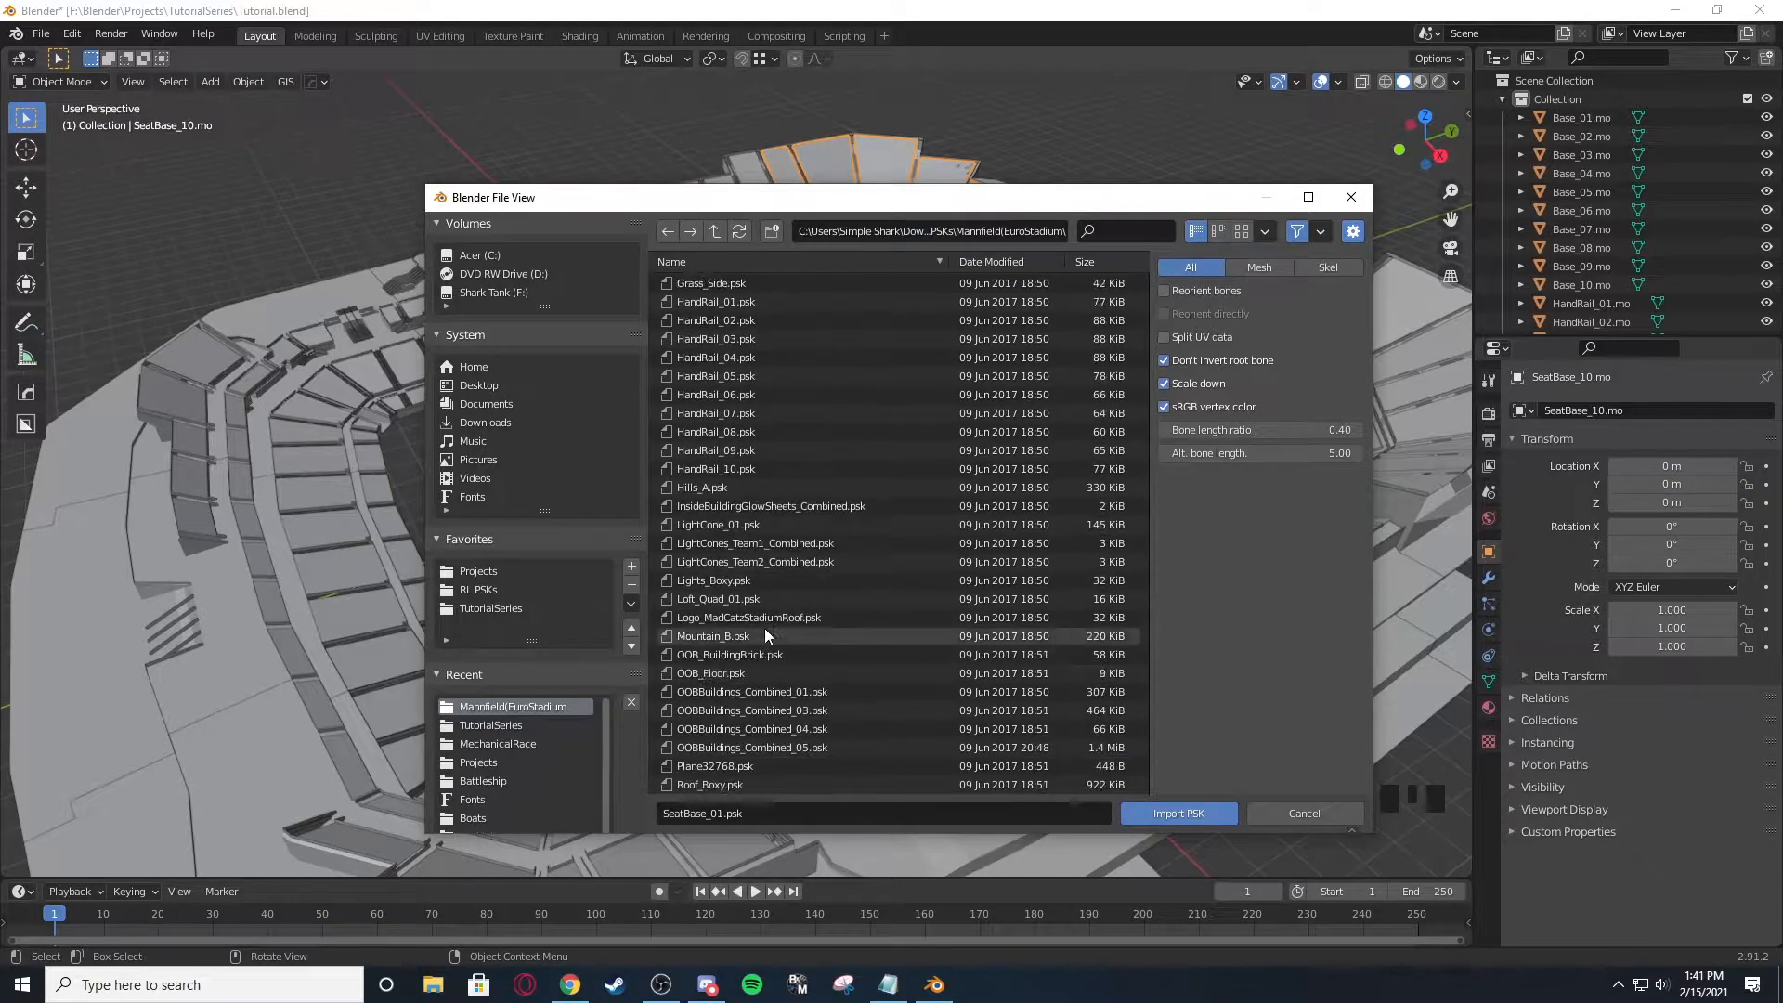
{"action": "scroll", "scroll_direction": "down", "scroll_amount": 3}
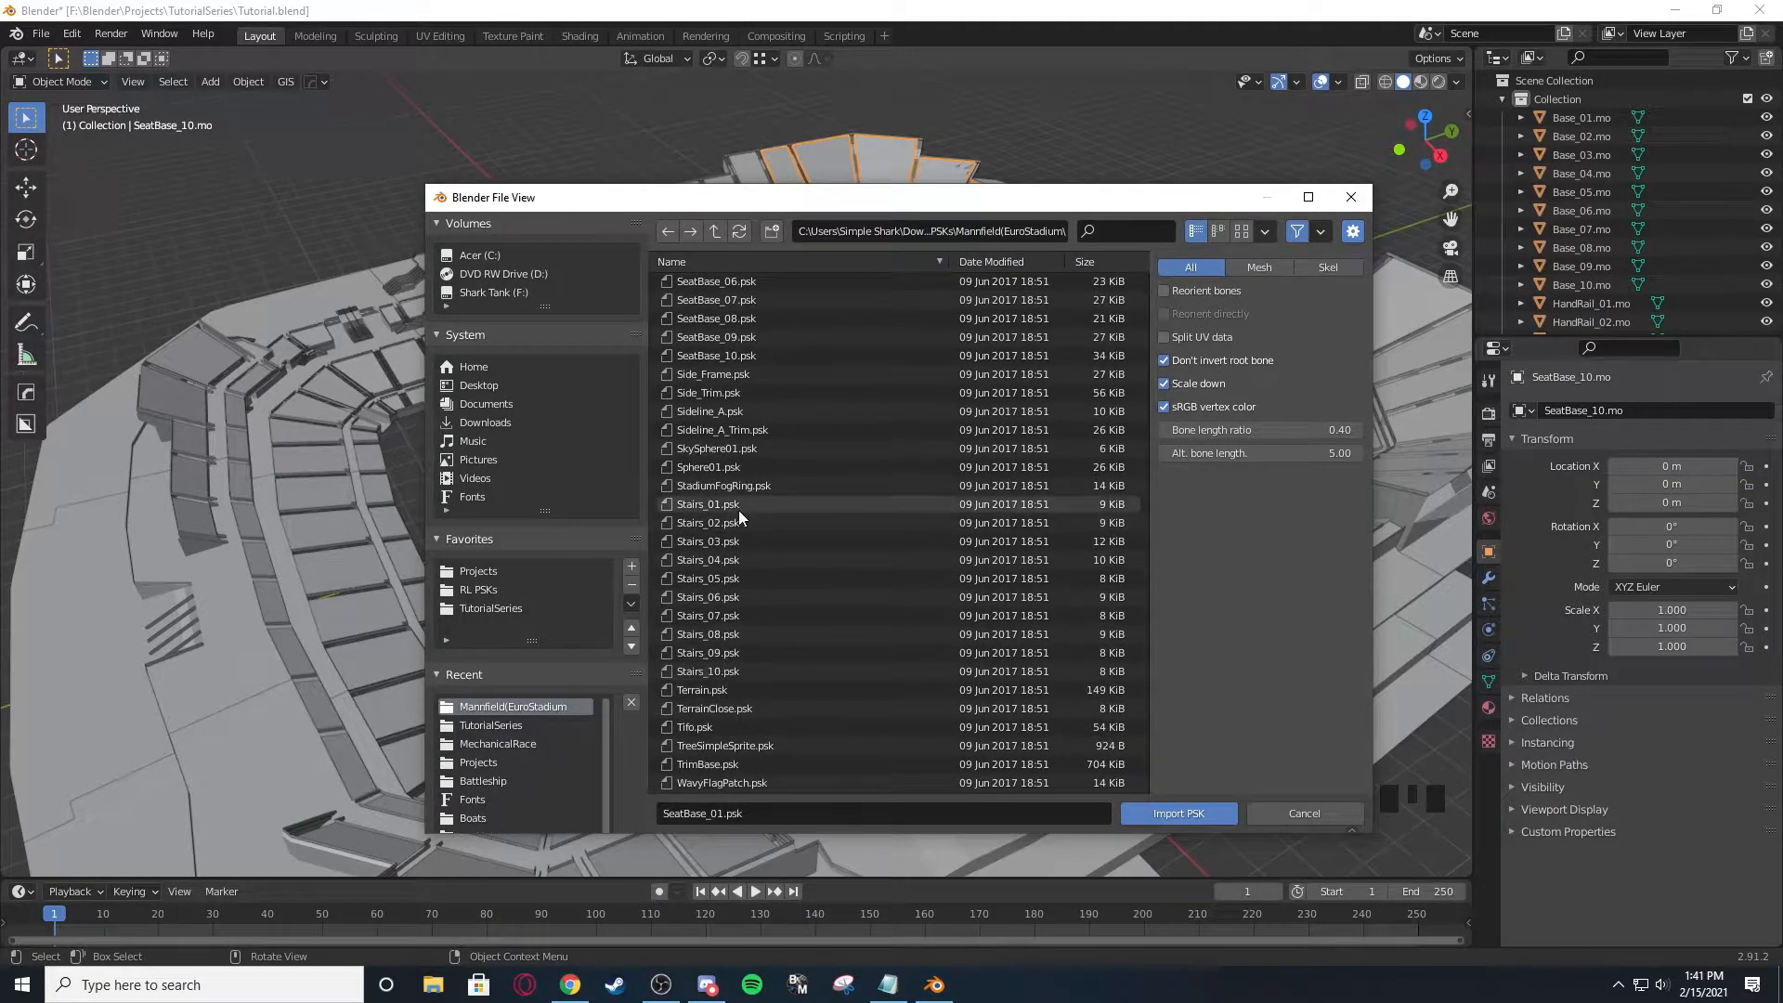
{"action": "left_click", "coordinate": [1177, 814]}
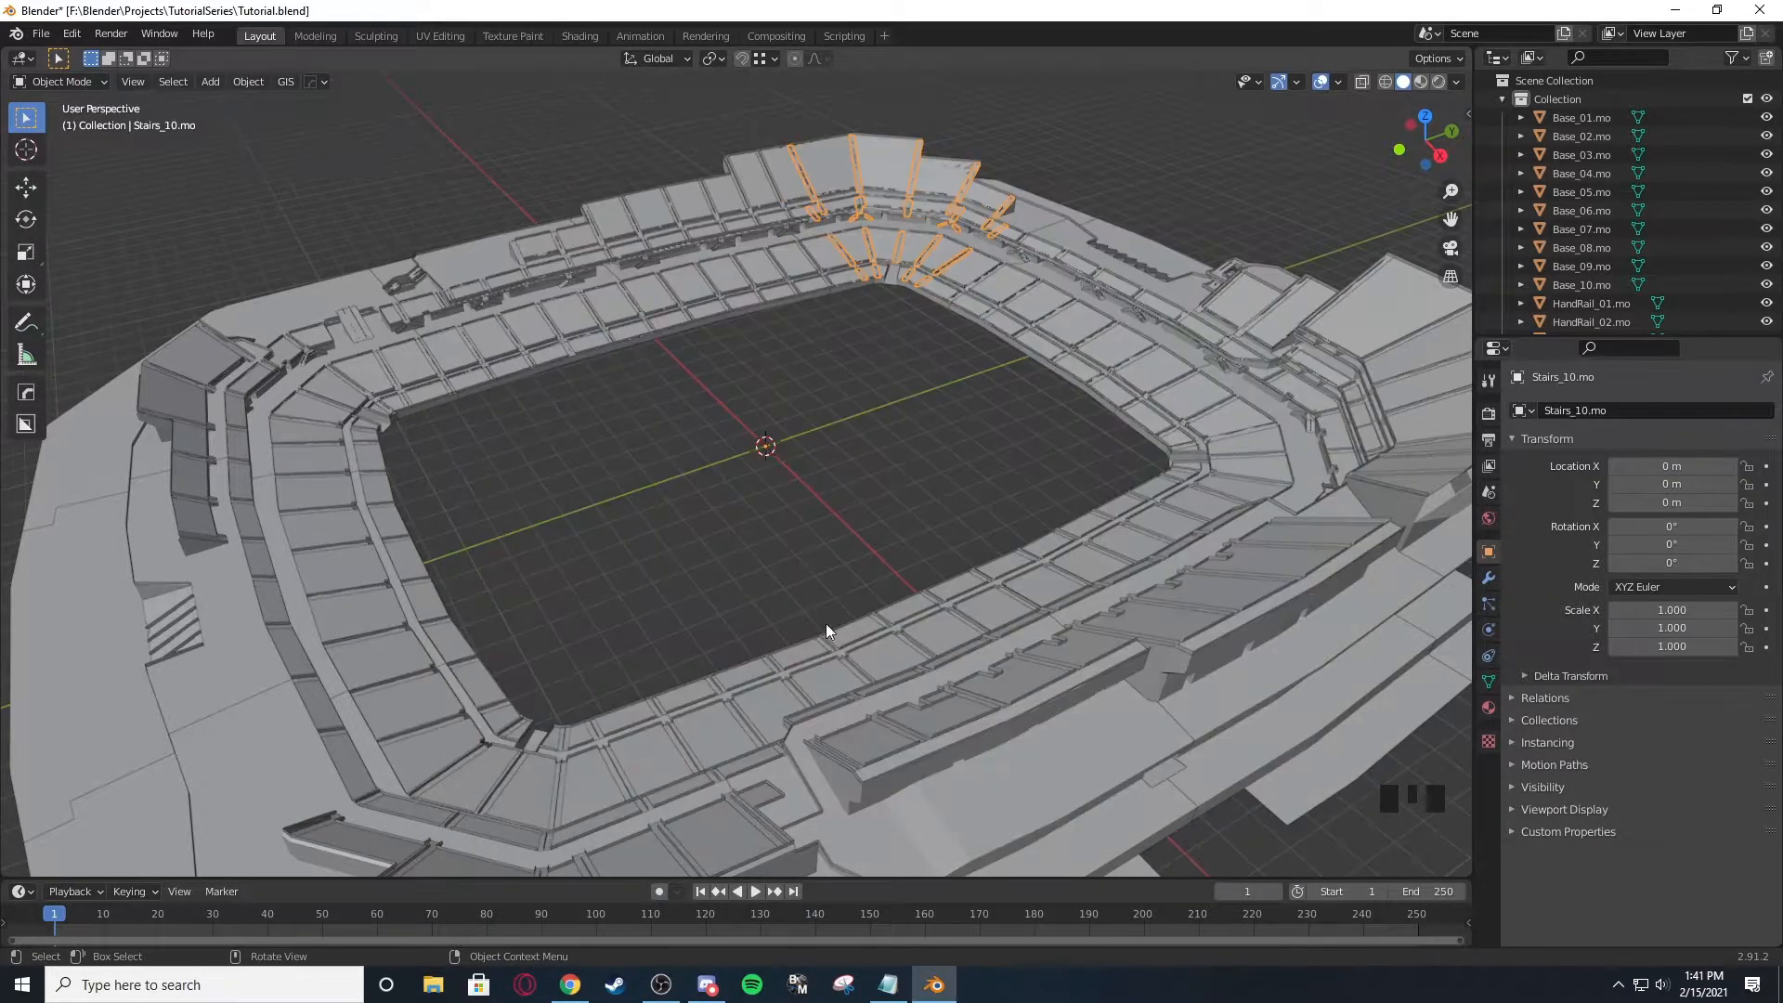
{"action": "left_click", "coordinate": [39, 33]}
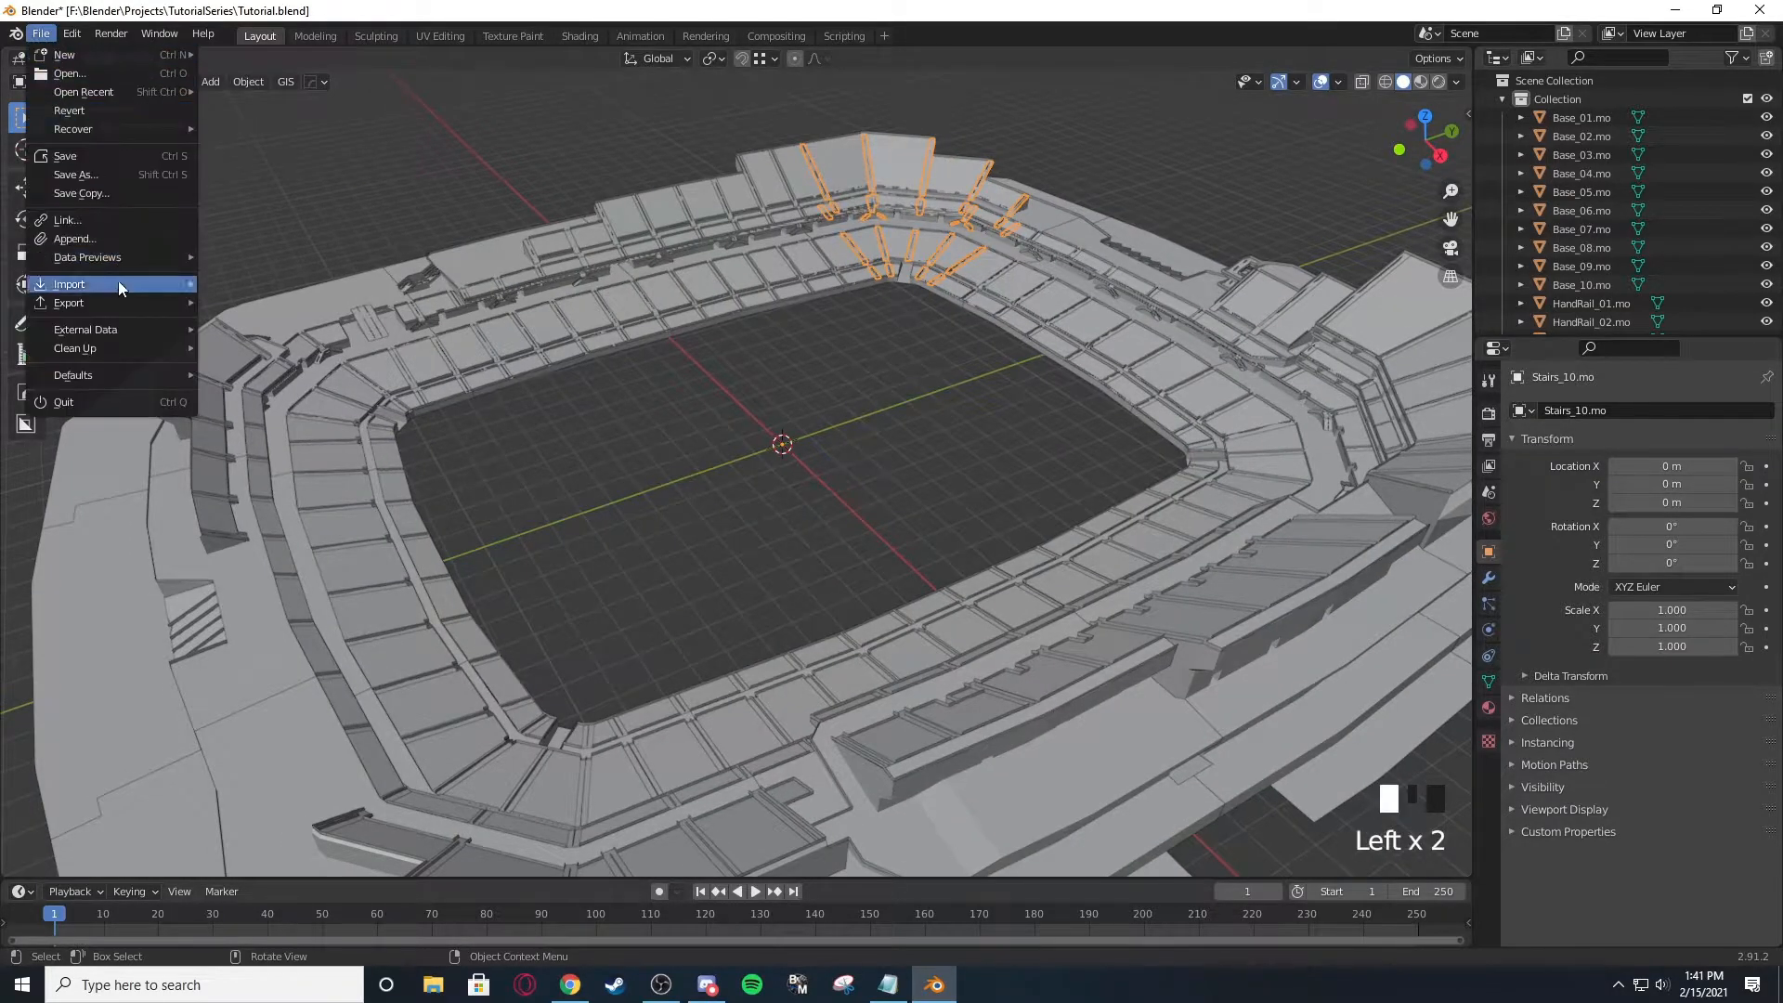
{"action": "left_click", "coordinate": [68, 282]}
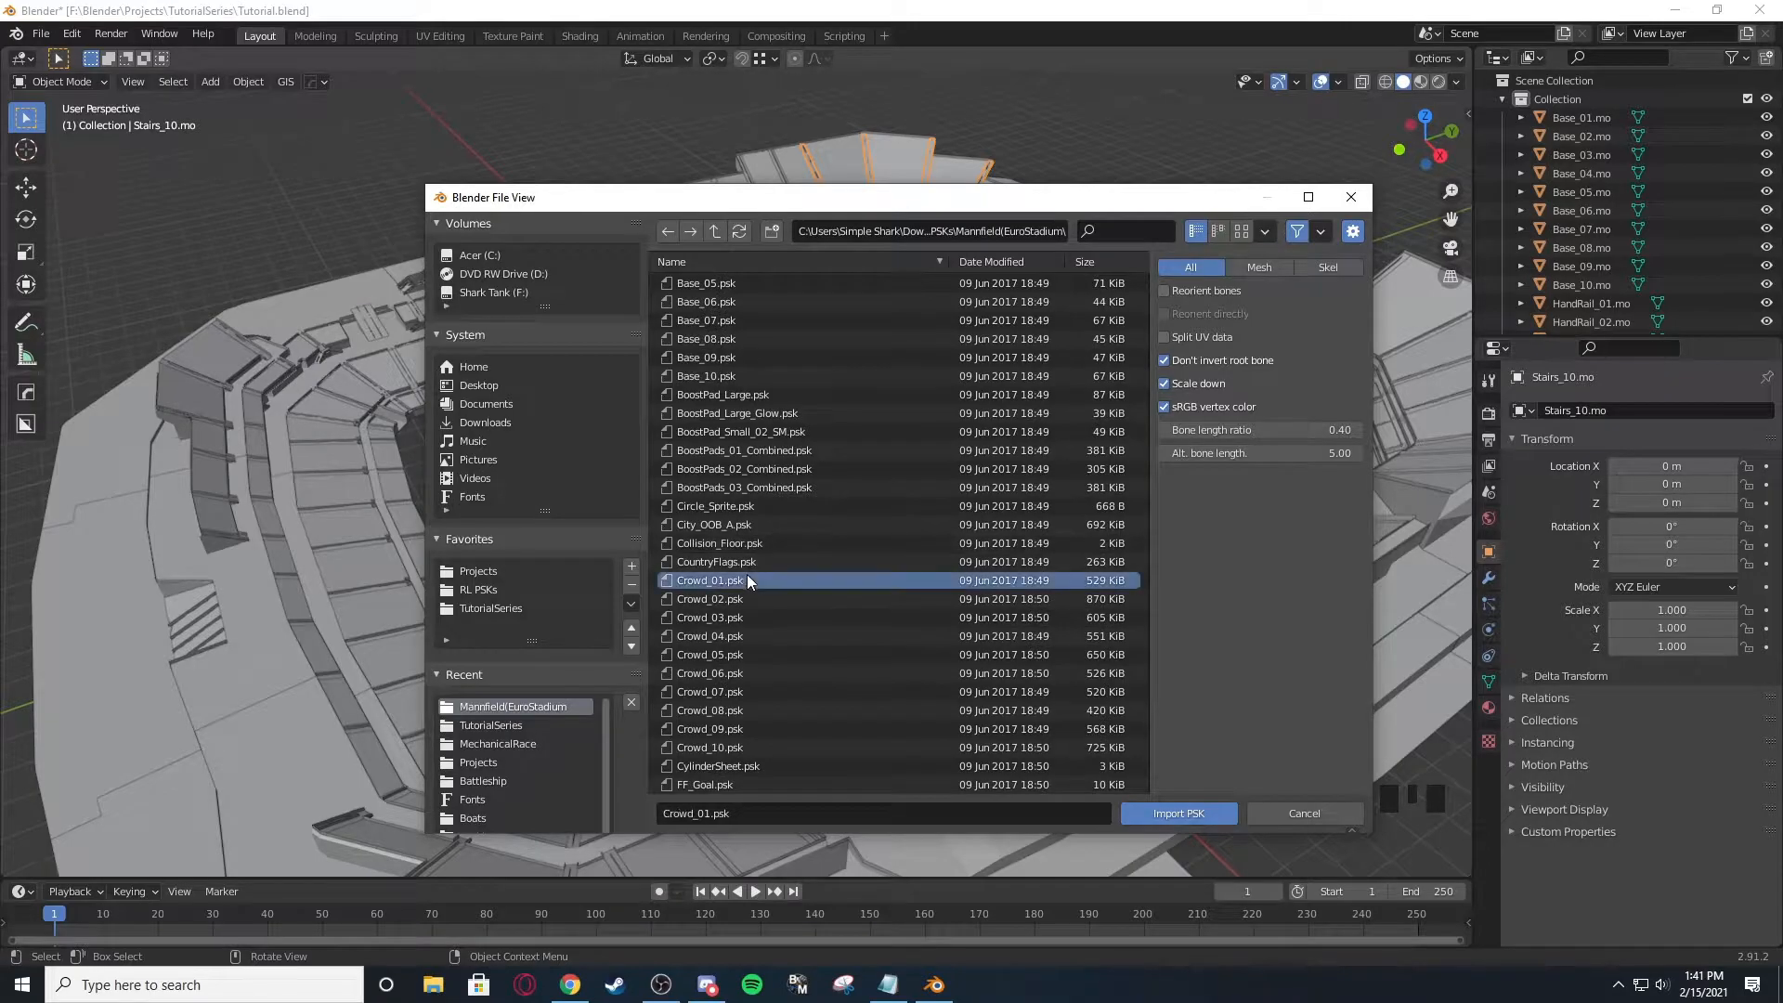
{"action": "left_click", "coordinate": [709, 747]}
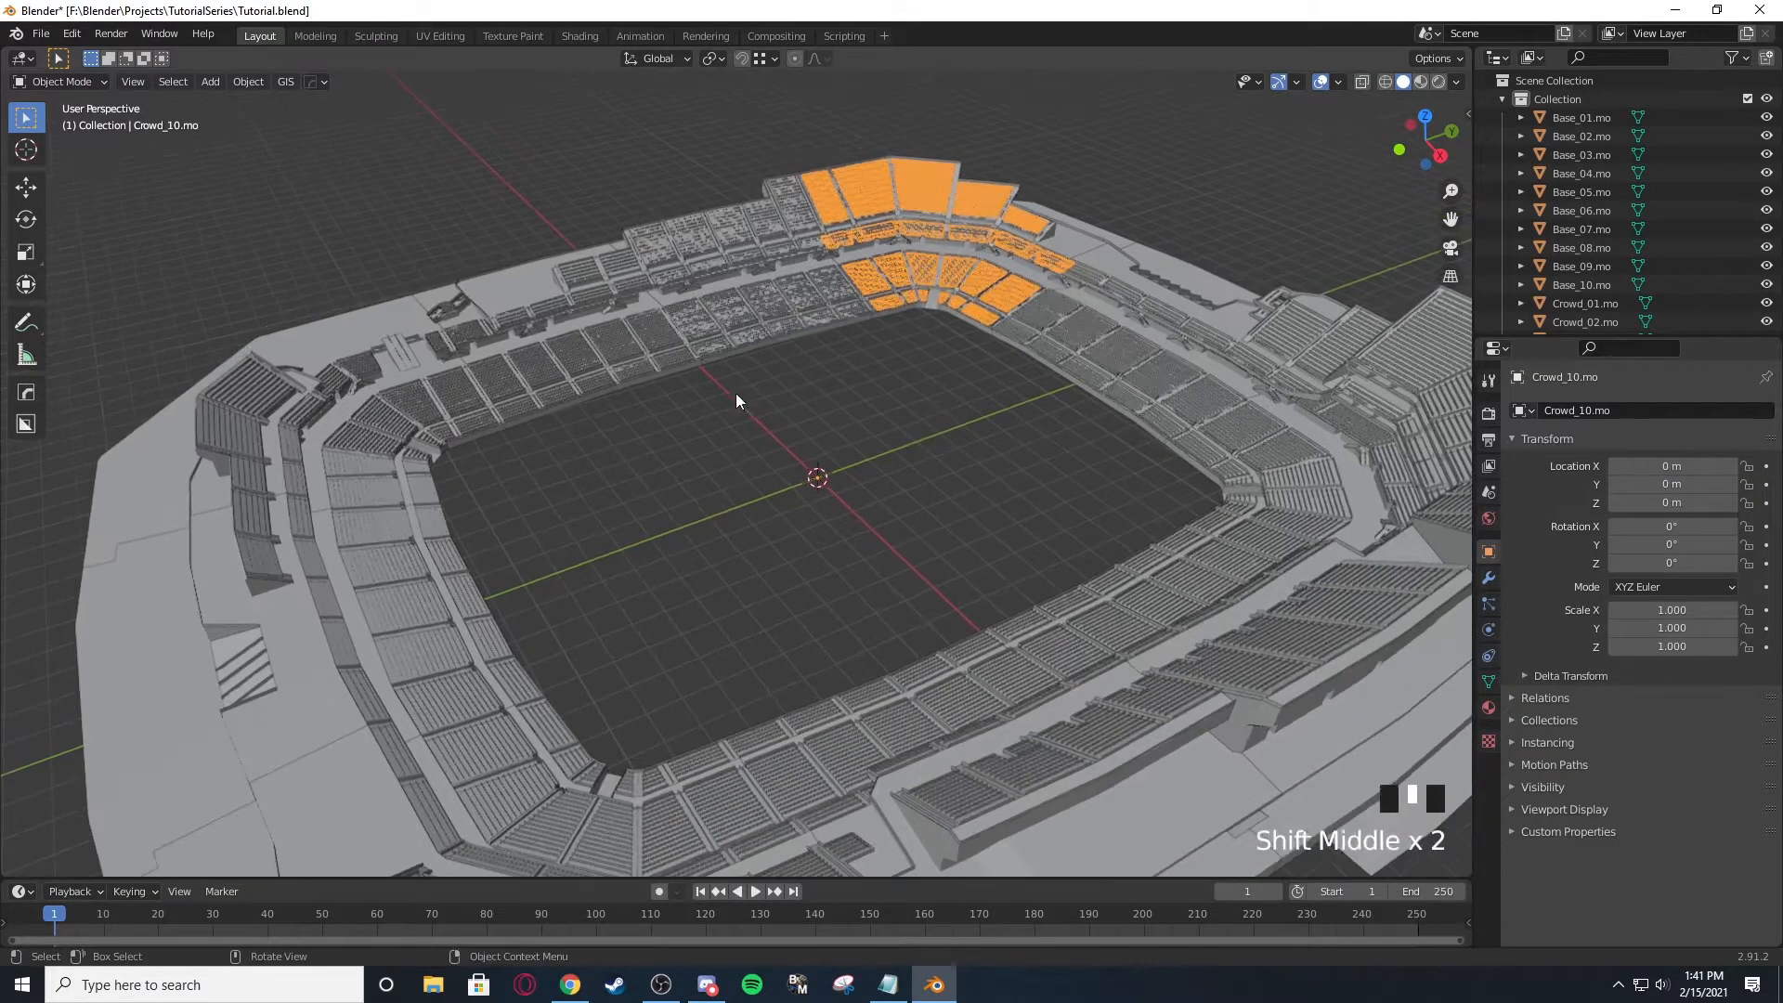
Orbit around the assembled stadium and zoom in toward the origin.
{"action": "left_click_drag", "start_coordinate": [735, 401], "coordinate": [574, 575]}
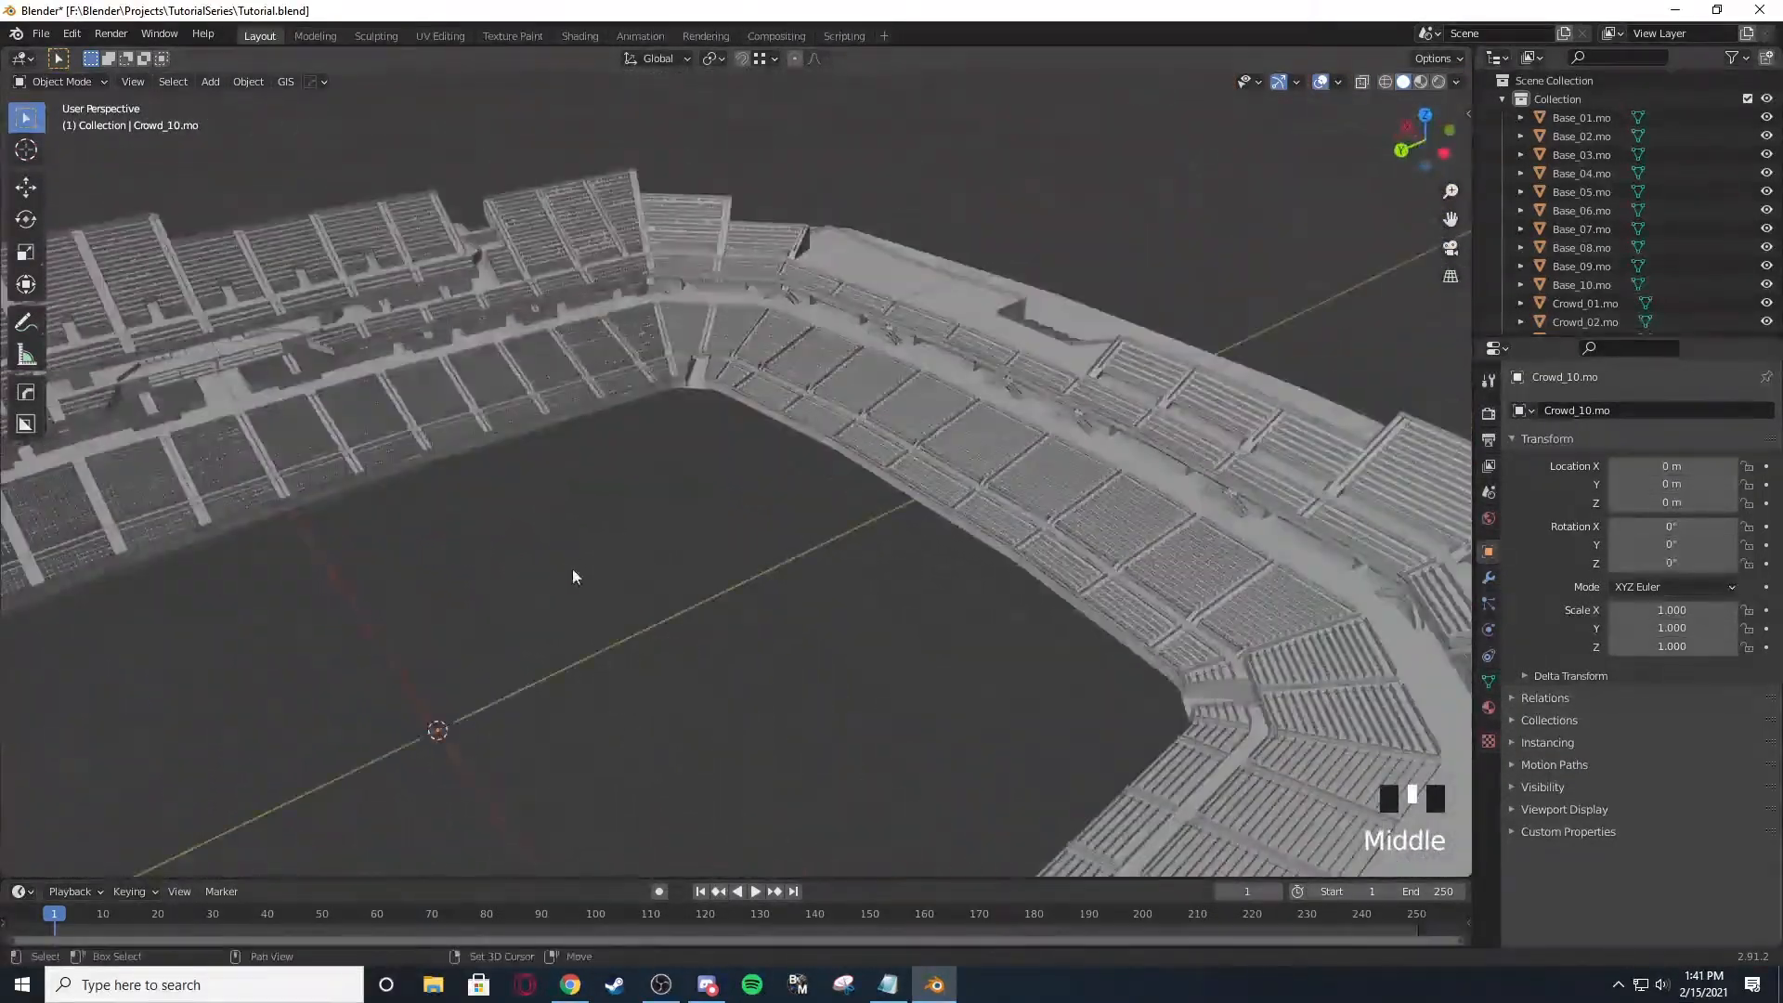
{"action": "left_click_drag", "start_coordinate": [574, 576], "coordinate": [751, 444]}
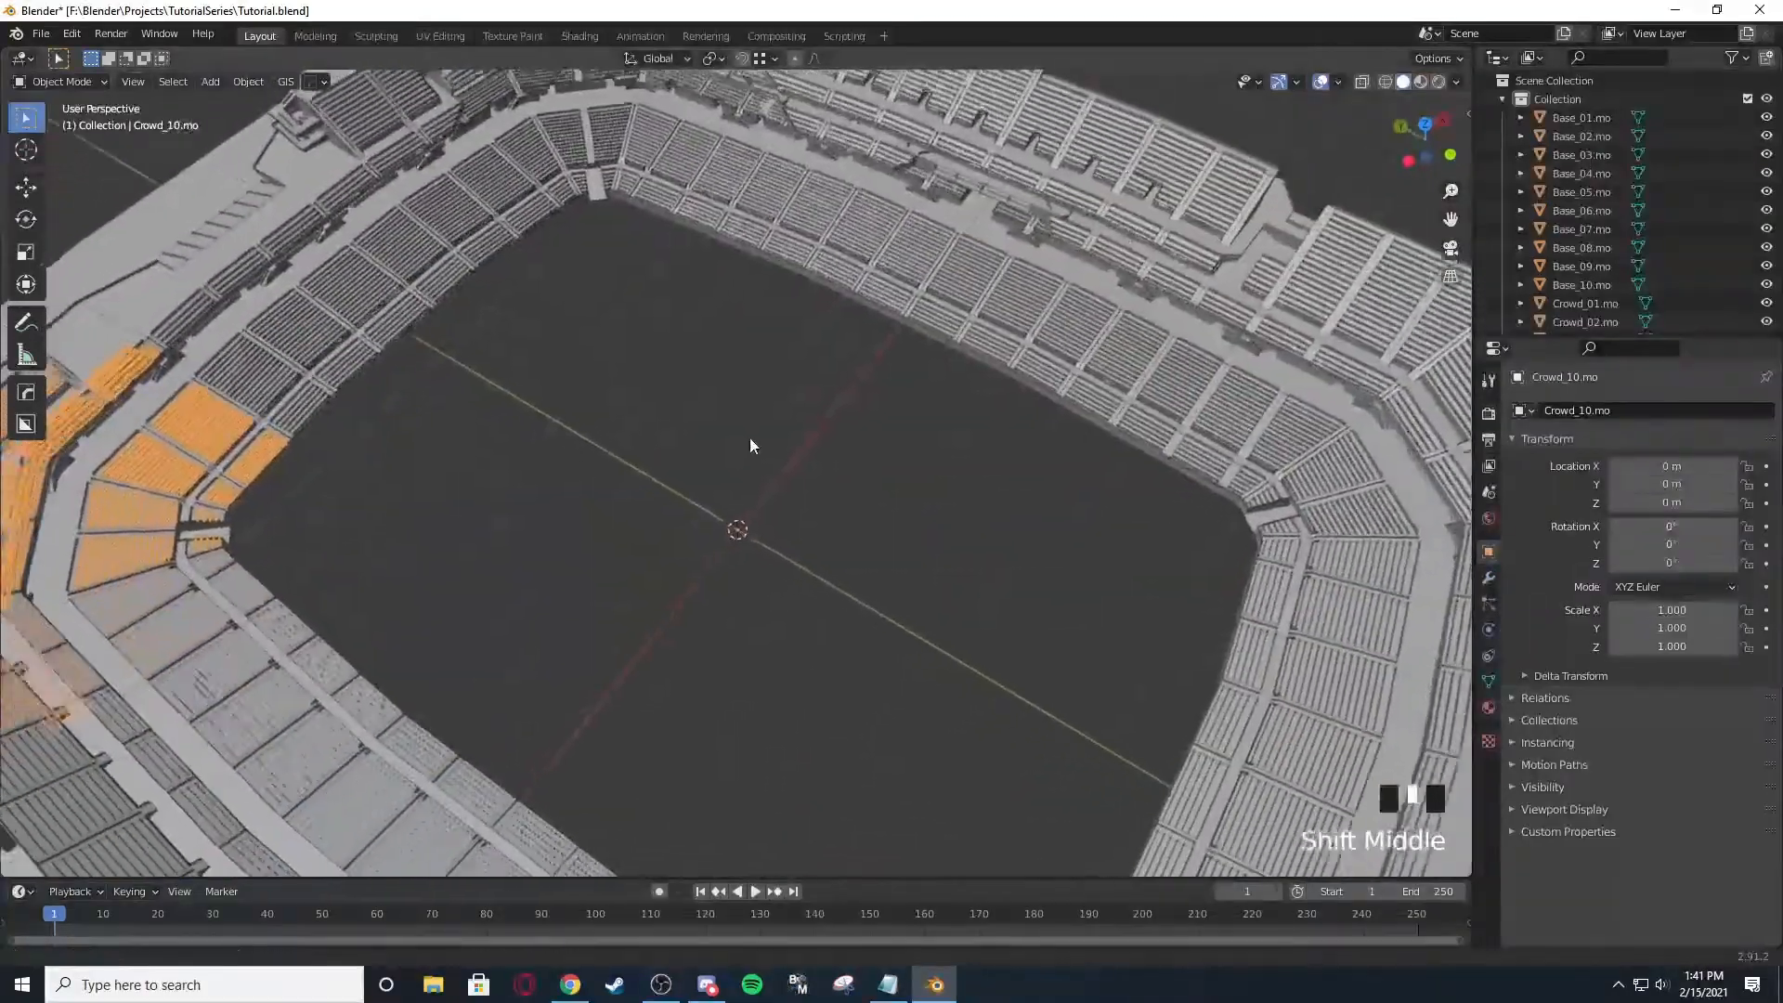
{"action": "left_click_drag", "start_coordinate": [751, 444], "coordinate": [681, 403]}
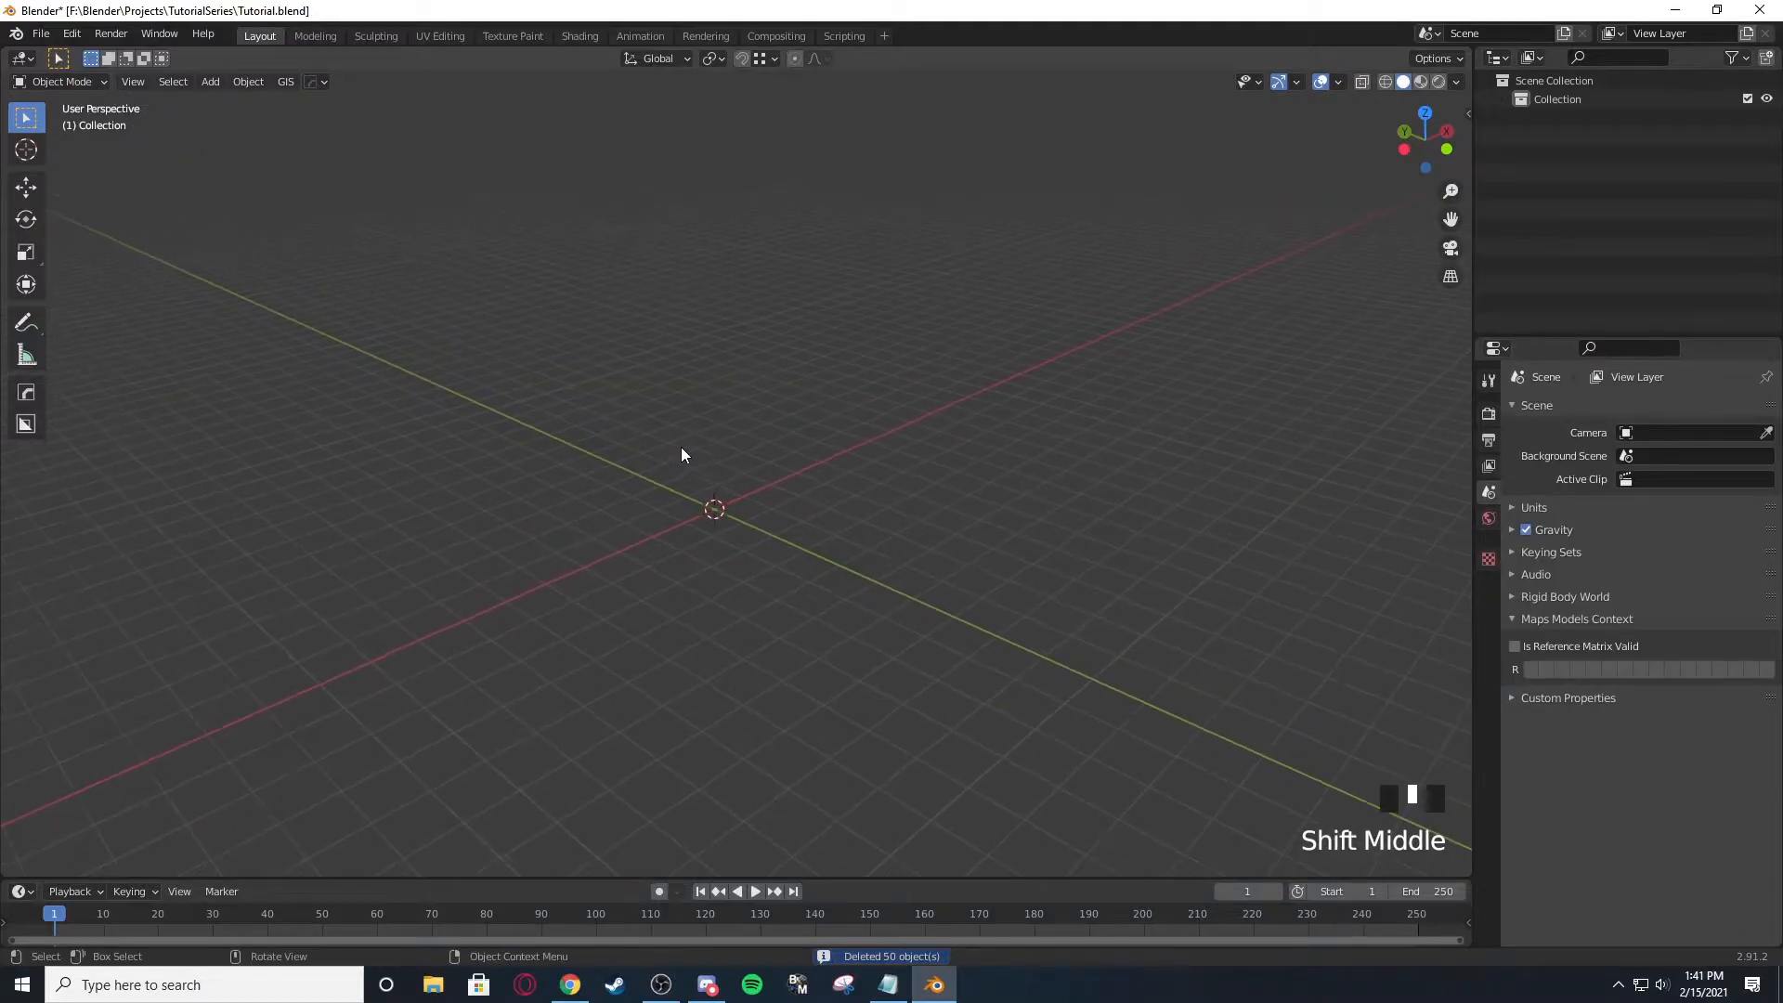
{"action": "scroll", "scroll_direction": "up", "scroll_amount": 3}
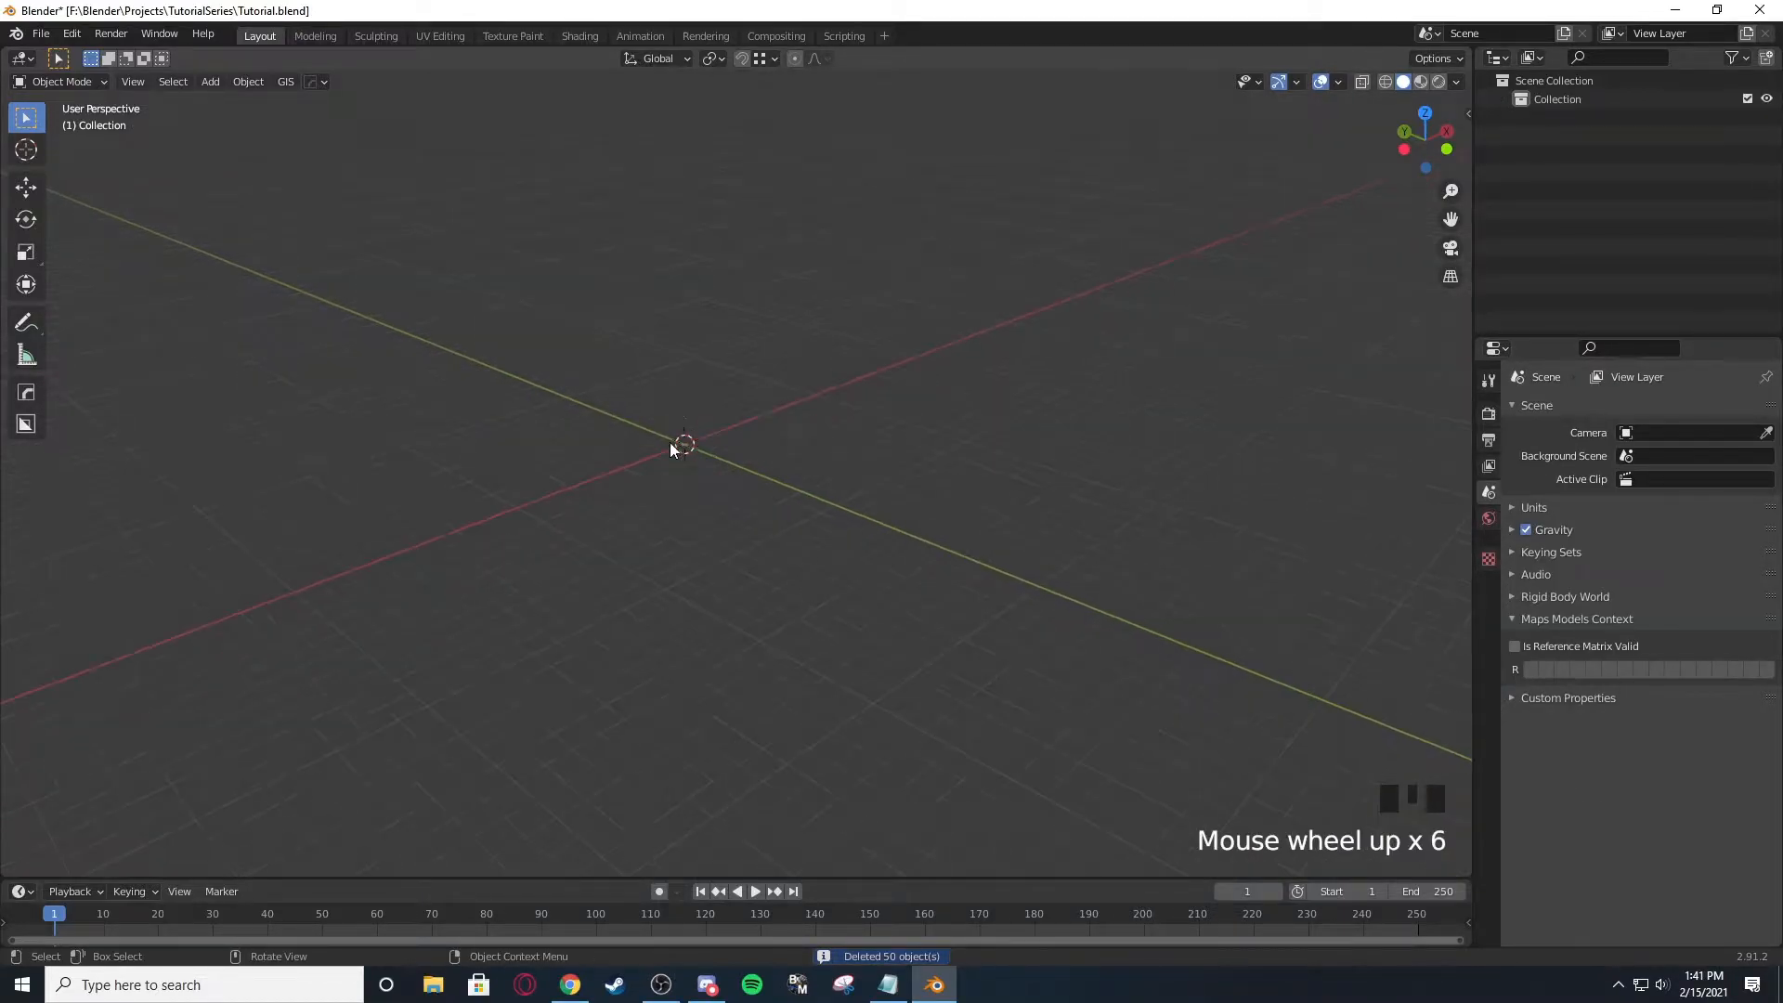
Add a floor plane scaled up ten times and a UV sphere raised above it.
{"action": "key", "text": "shift+a"}
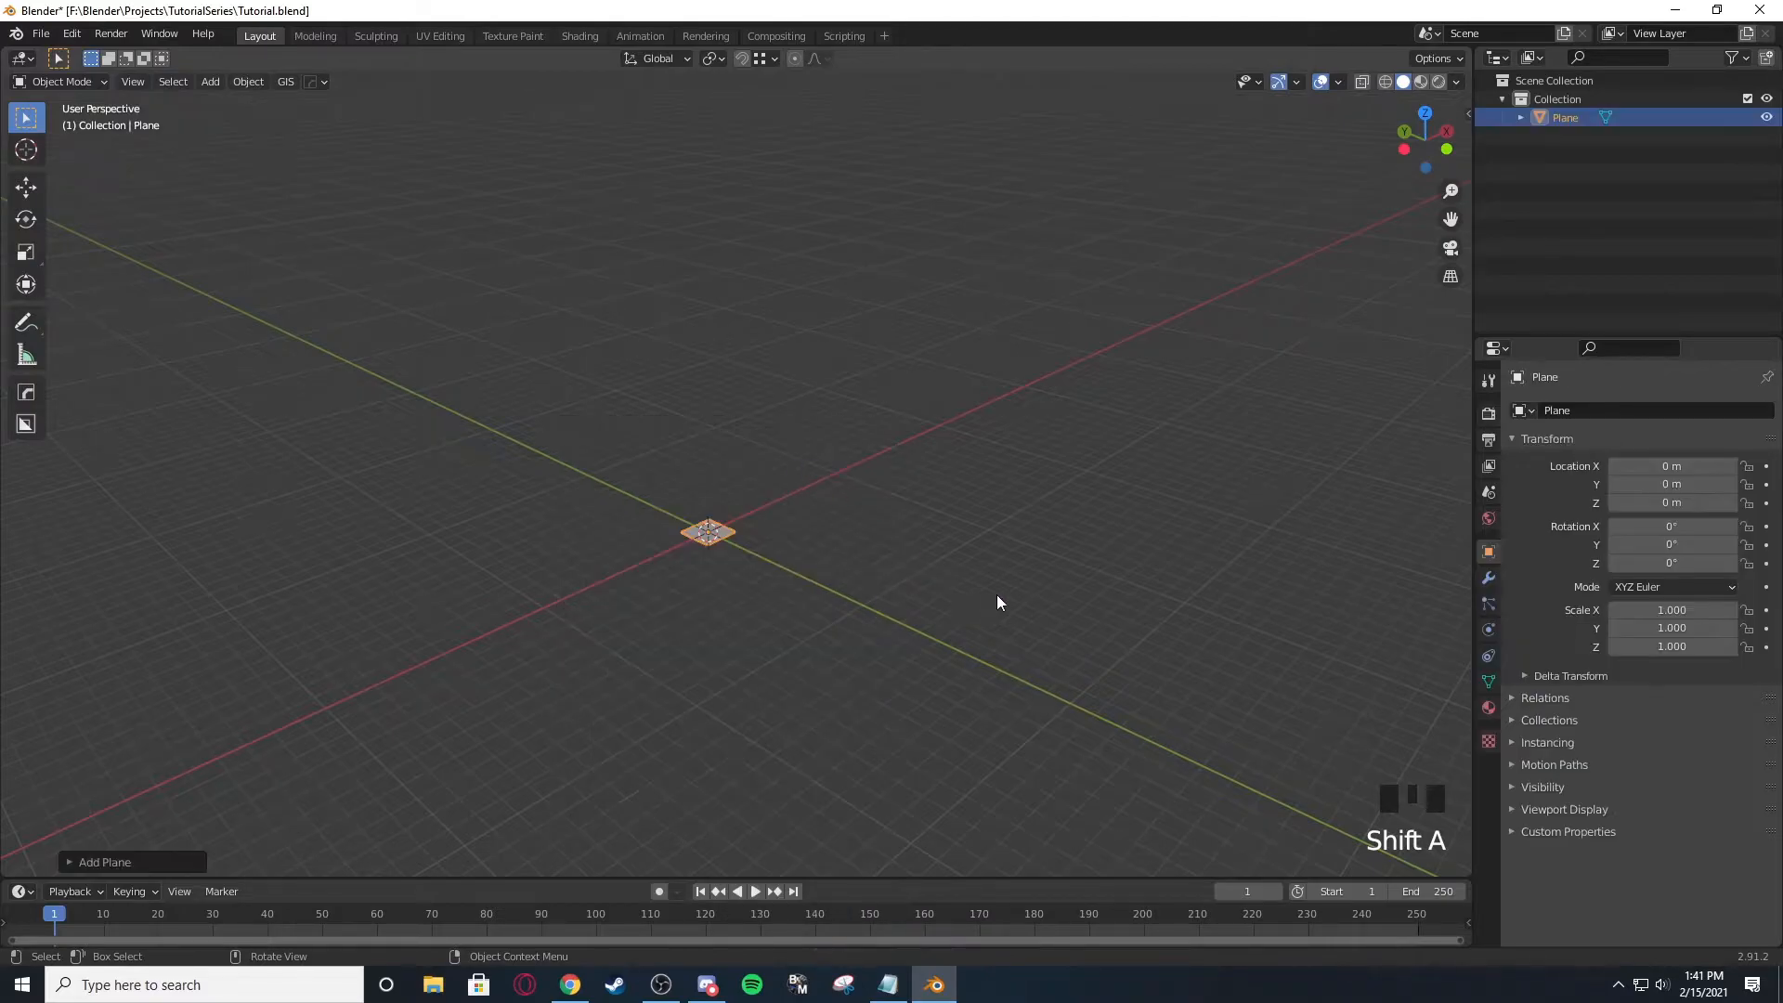
{"action": "key", "text": "s"}
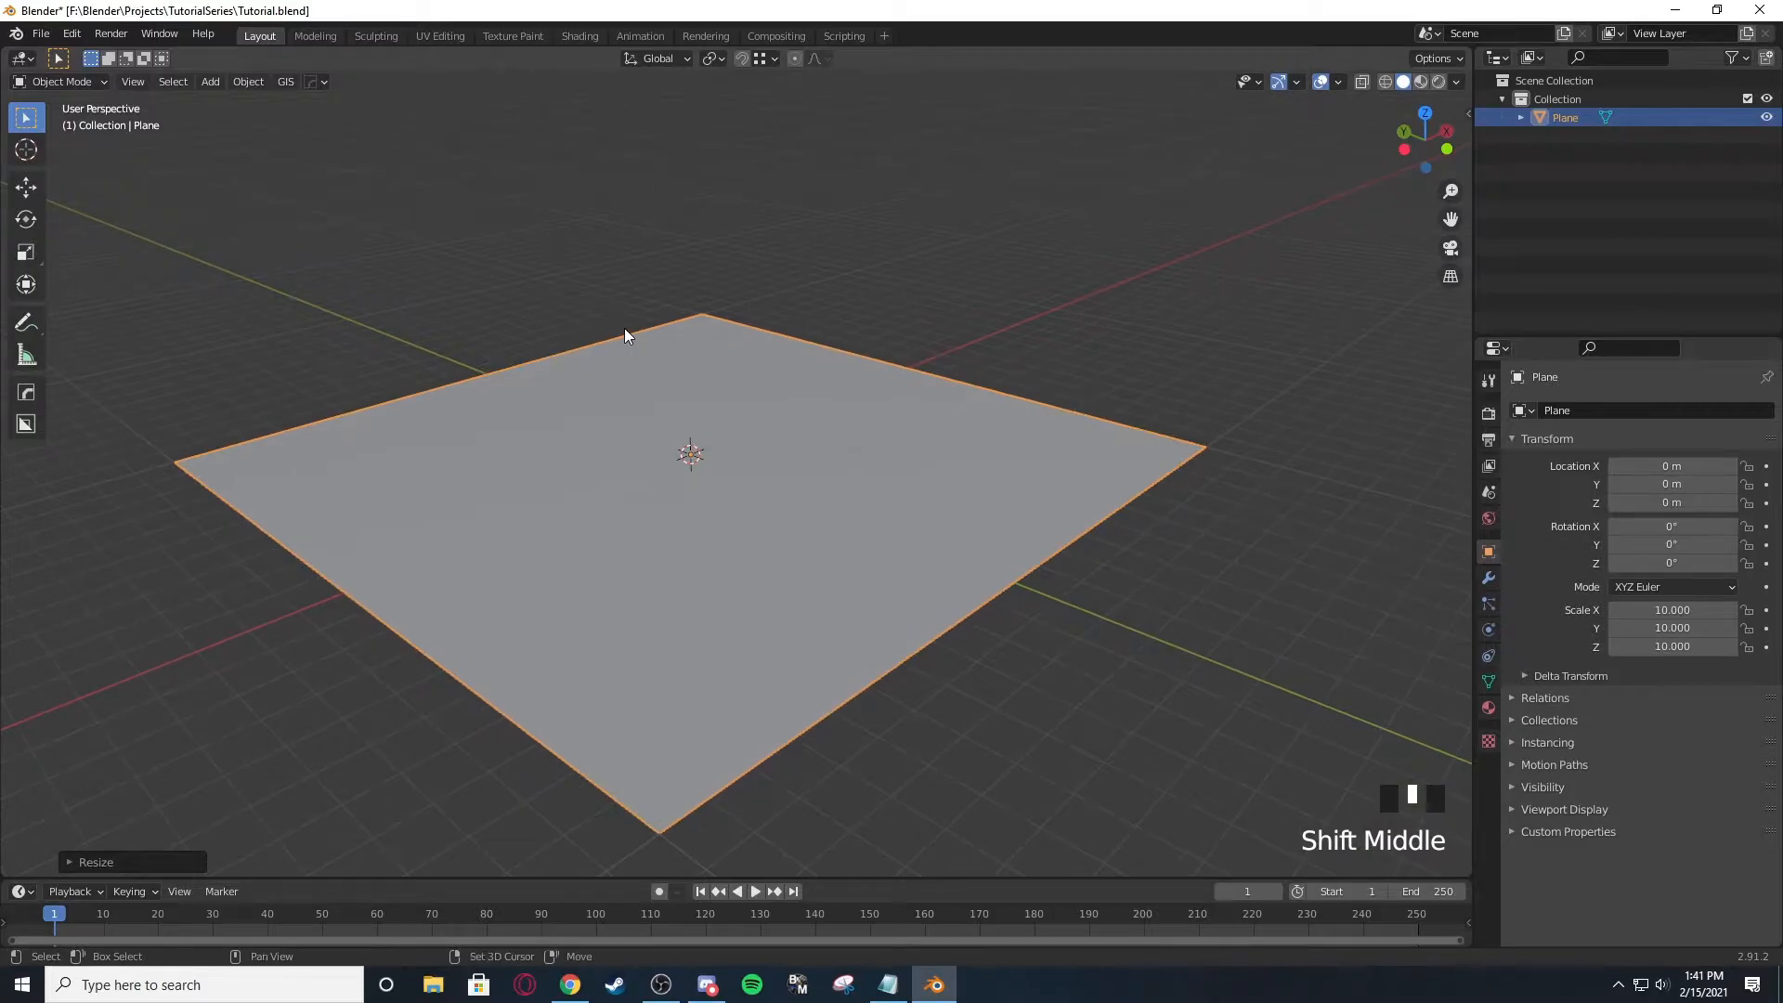
{"action": "key", "text": "shift+a"}
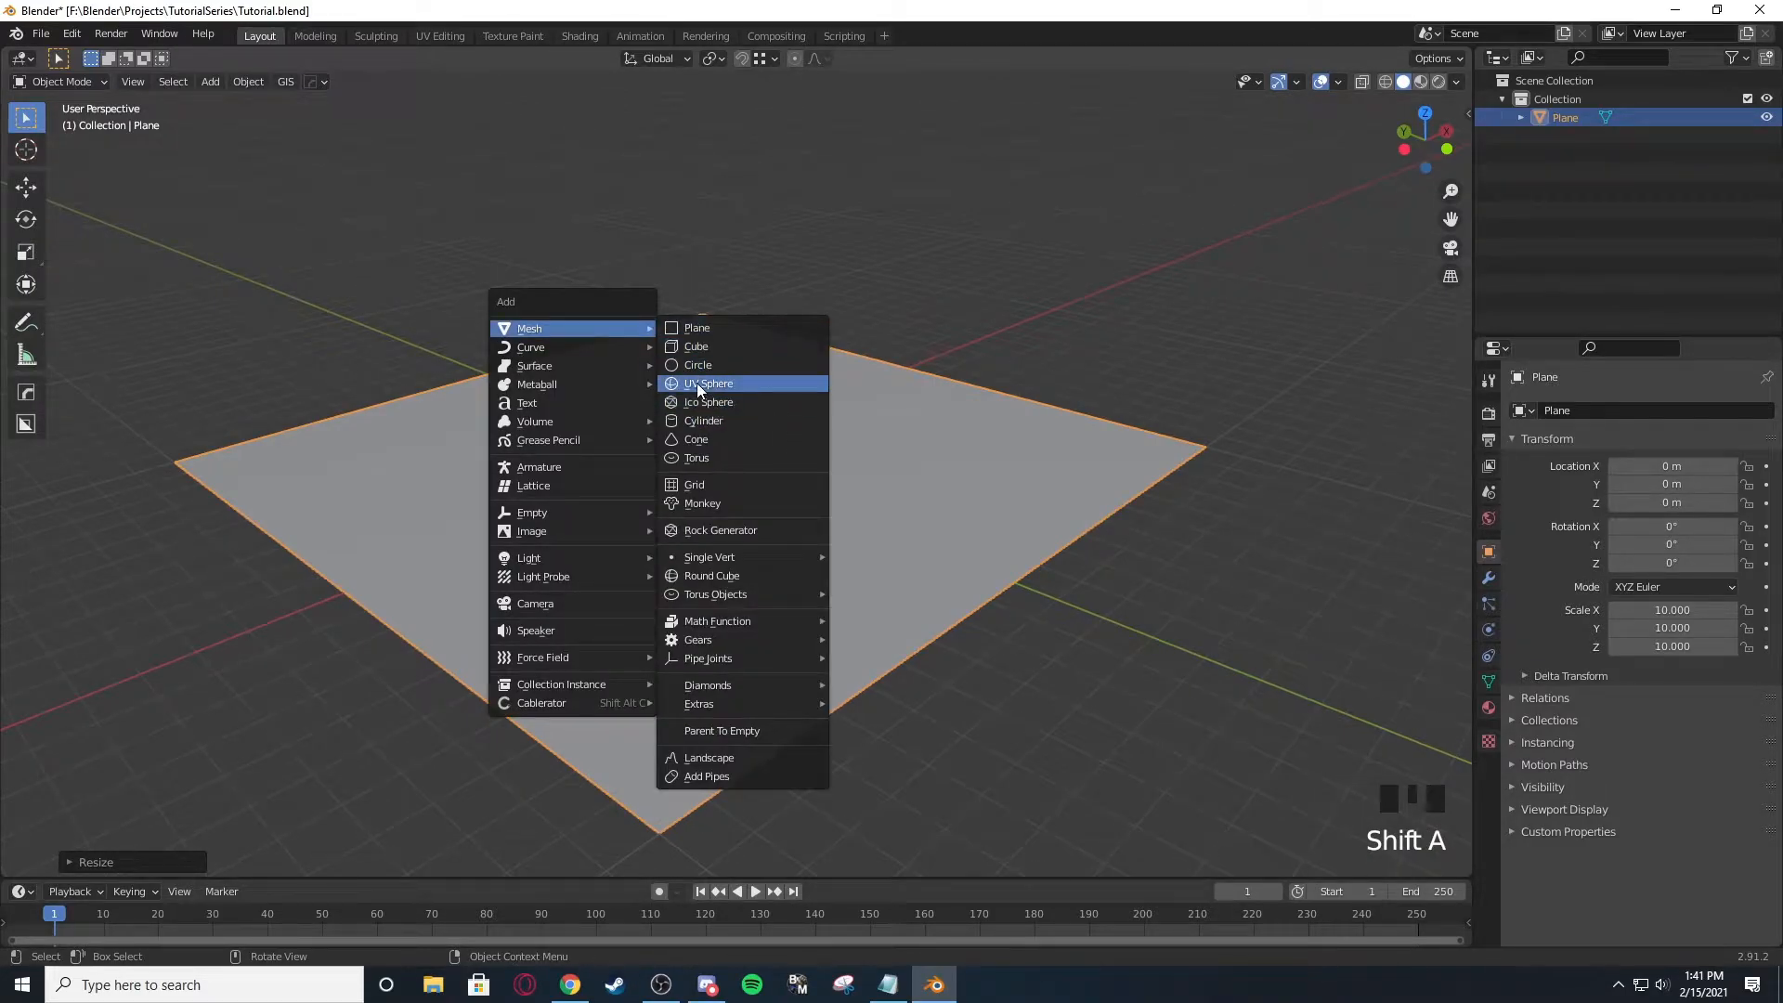
{"action": "left_click", "coordinate": [707, 383]}
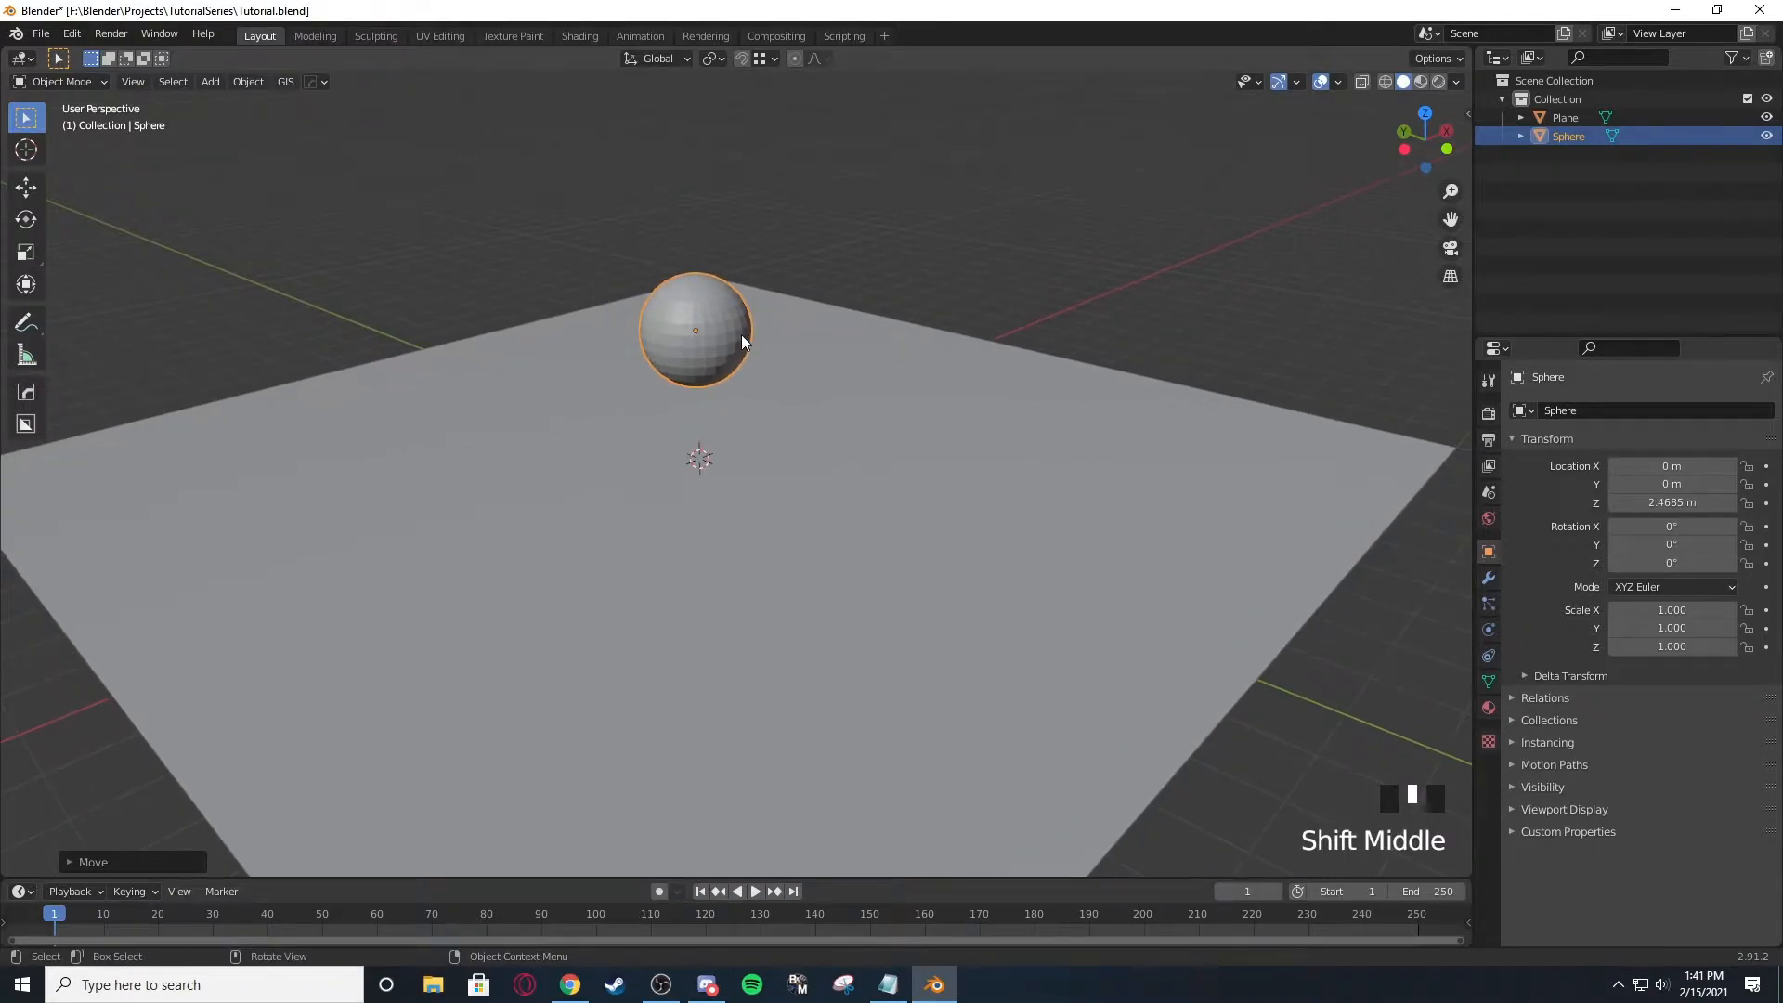
{"action": "key", "text": "g"}
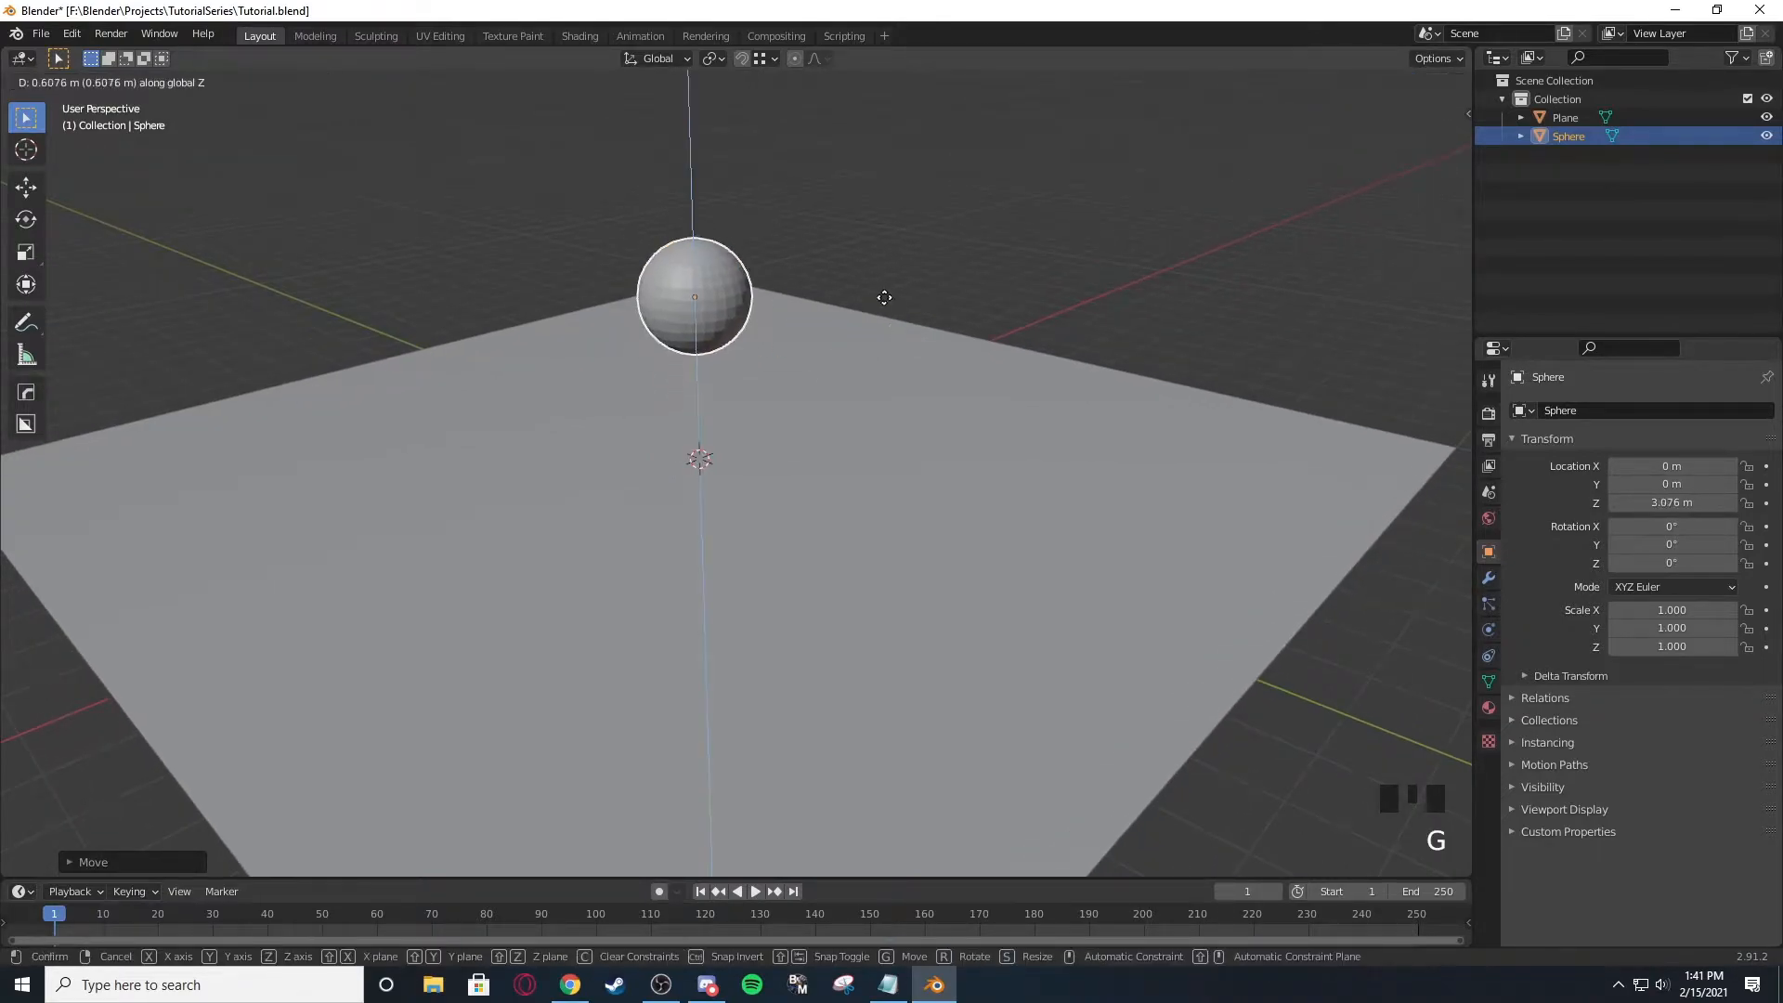
Add a half-size cube at the origin and enlarge the ground plane to about 15.6.
{"action": "key", "text": "shift+a"}
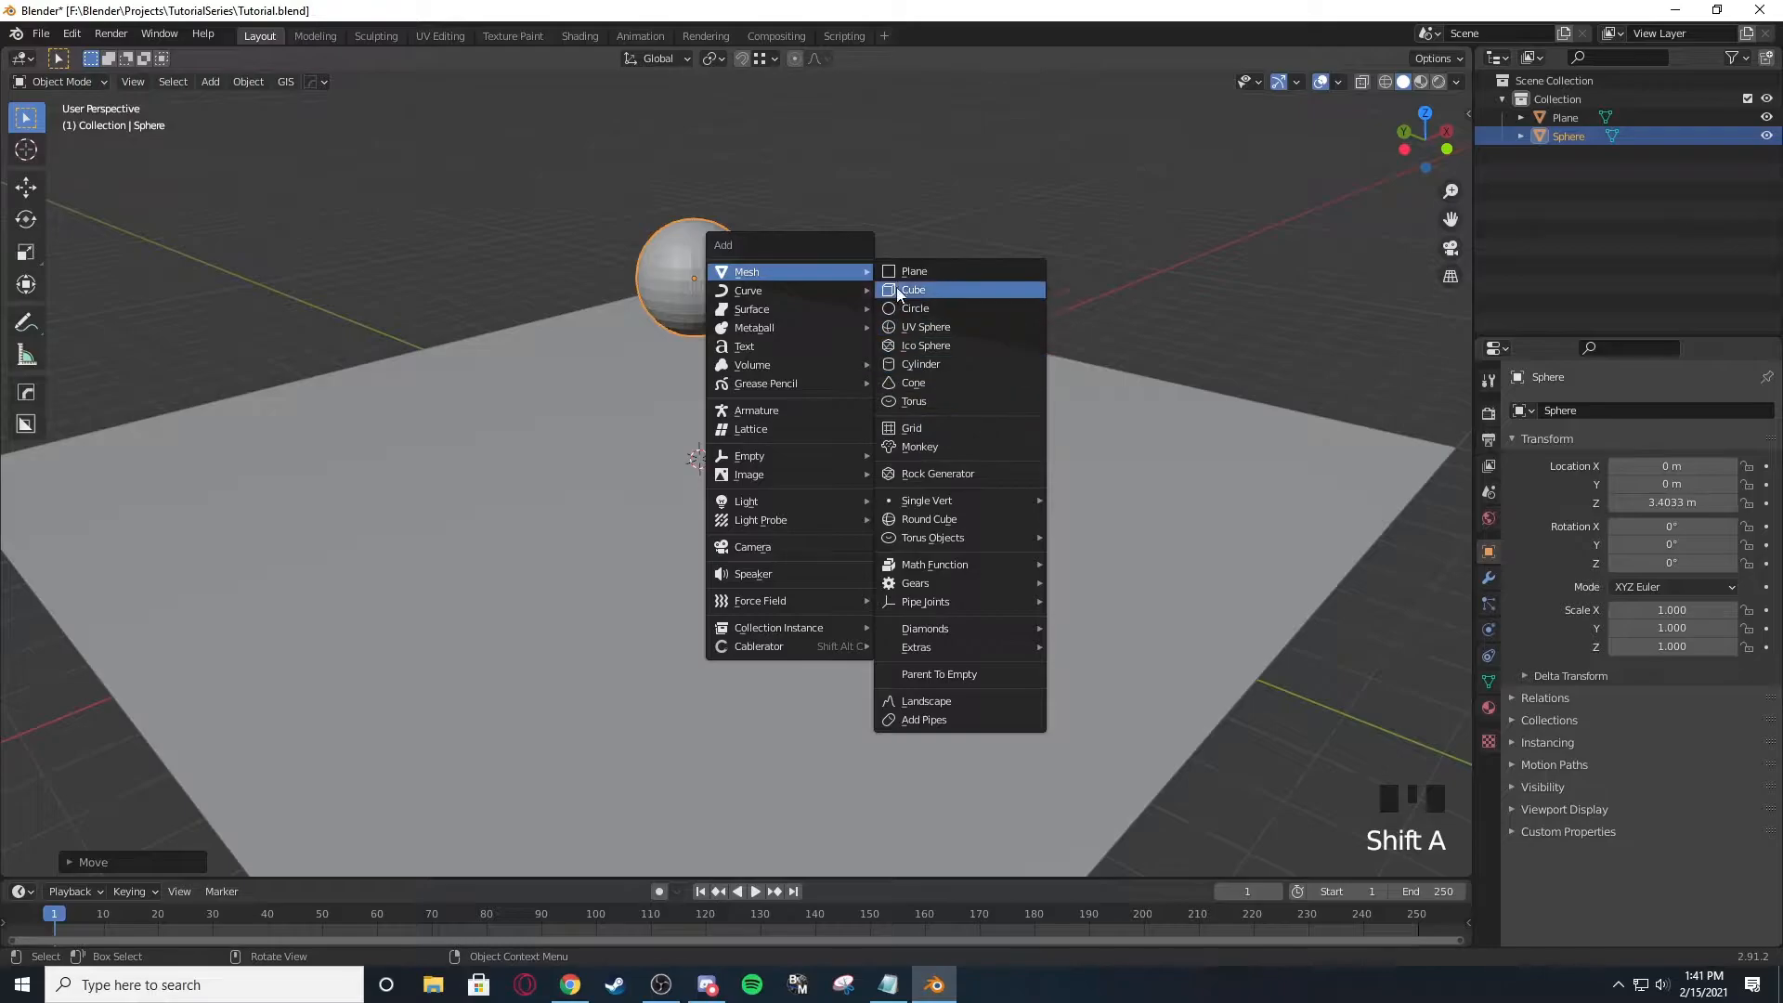
{"action": "left_click", "coordinate": [914, 290]}
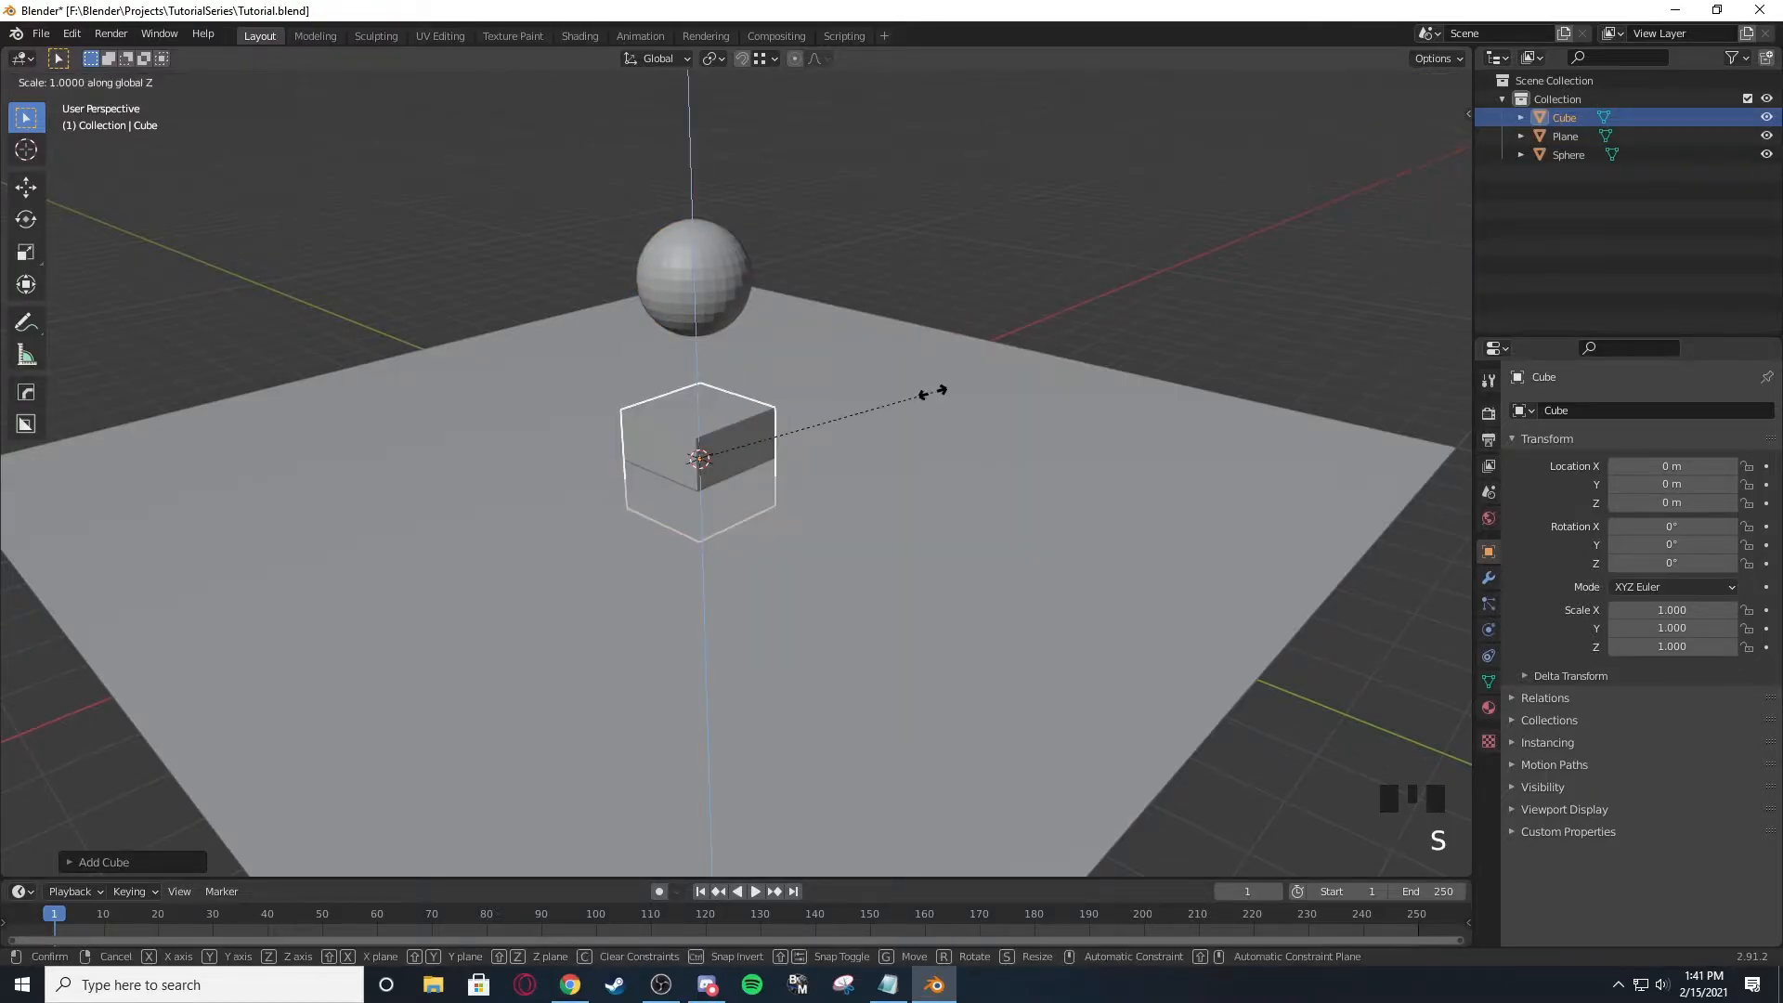
{"action": "left_click", "coordinate": [933, 397]}
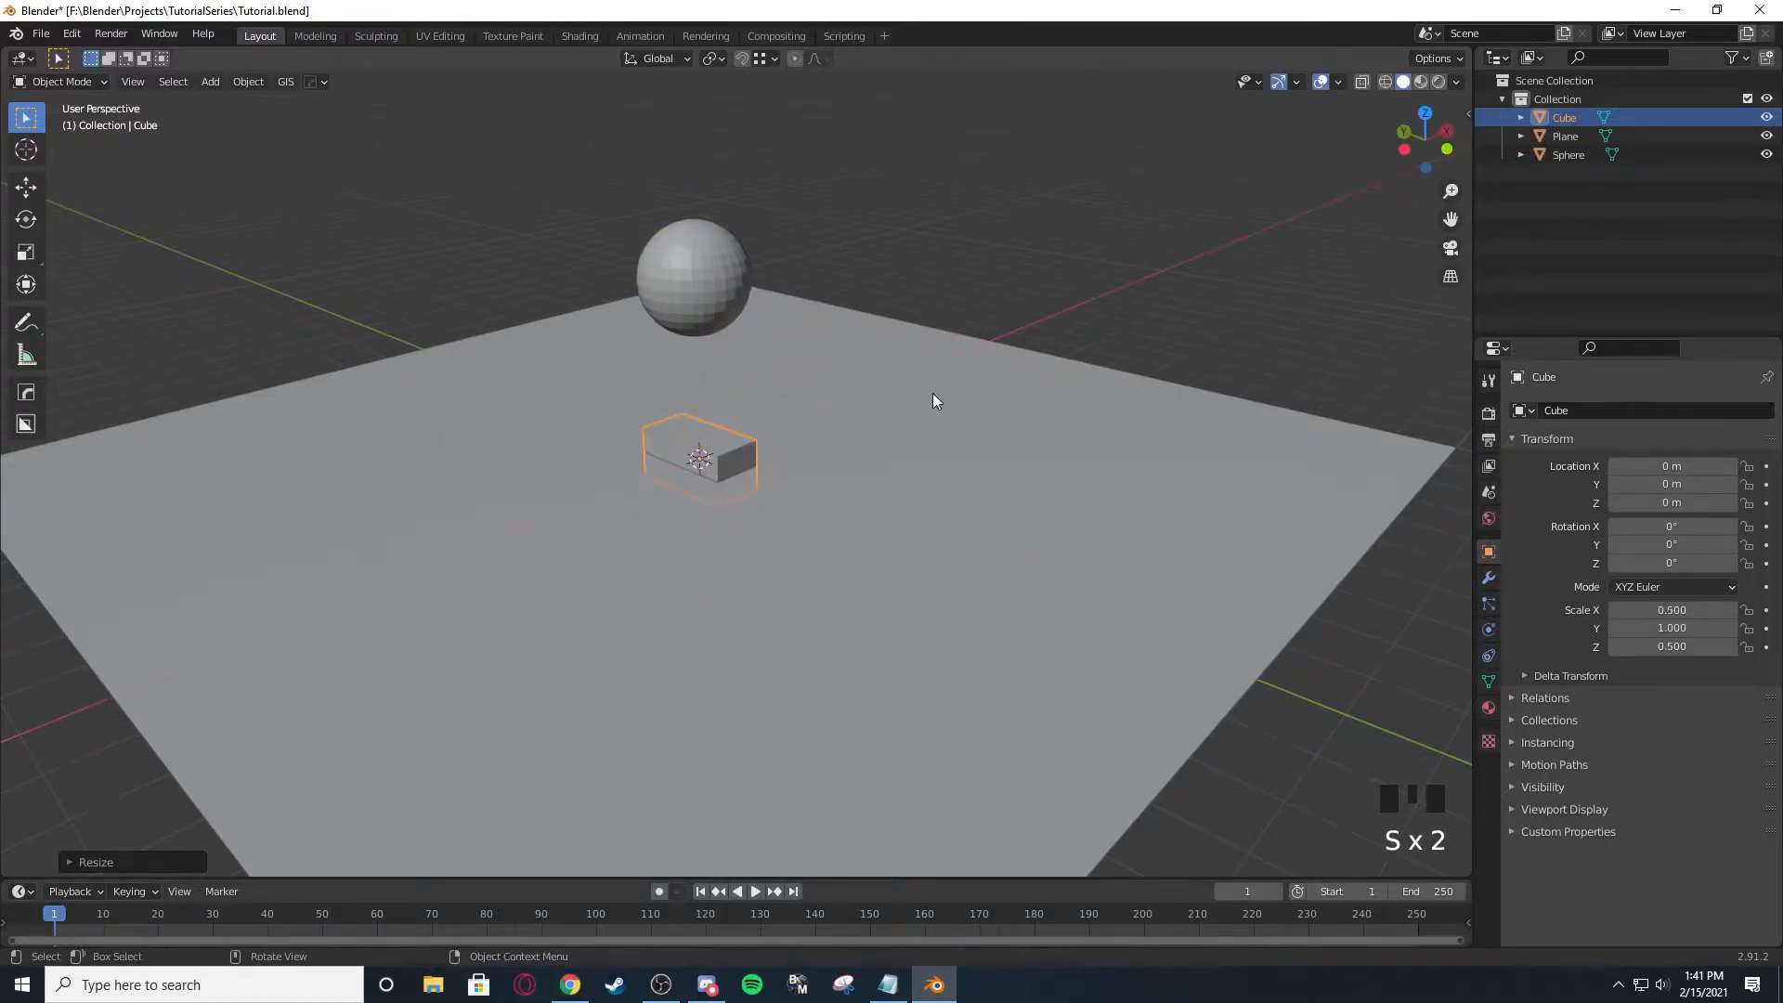
{"action": "key", "text": "g"}
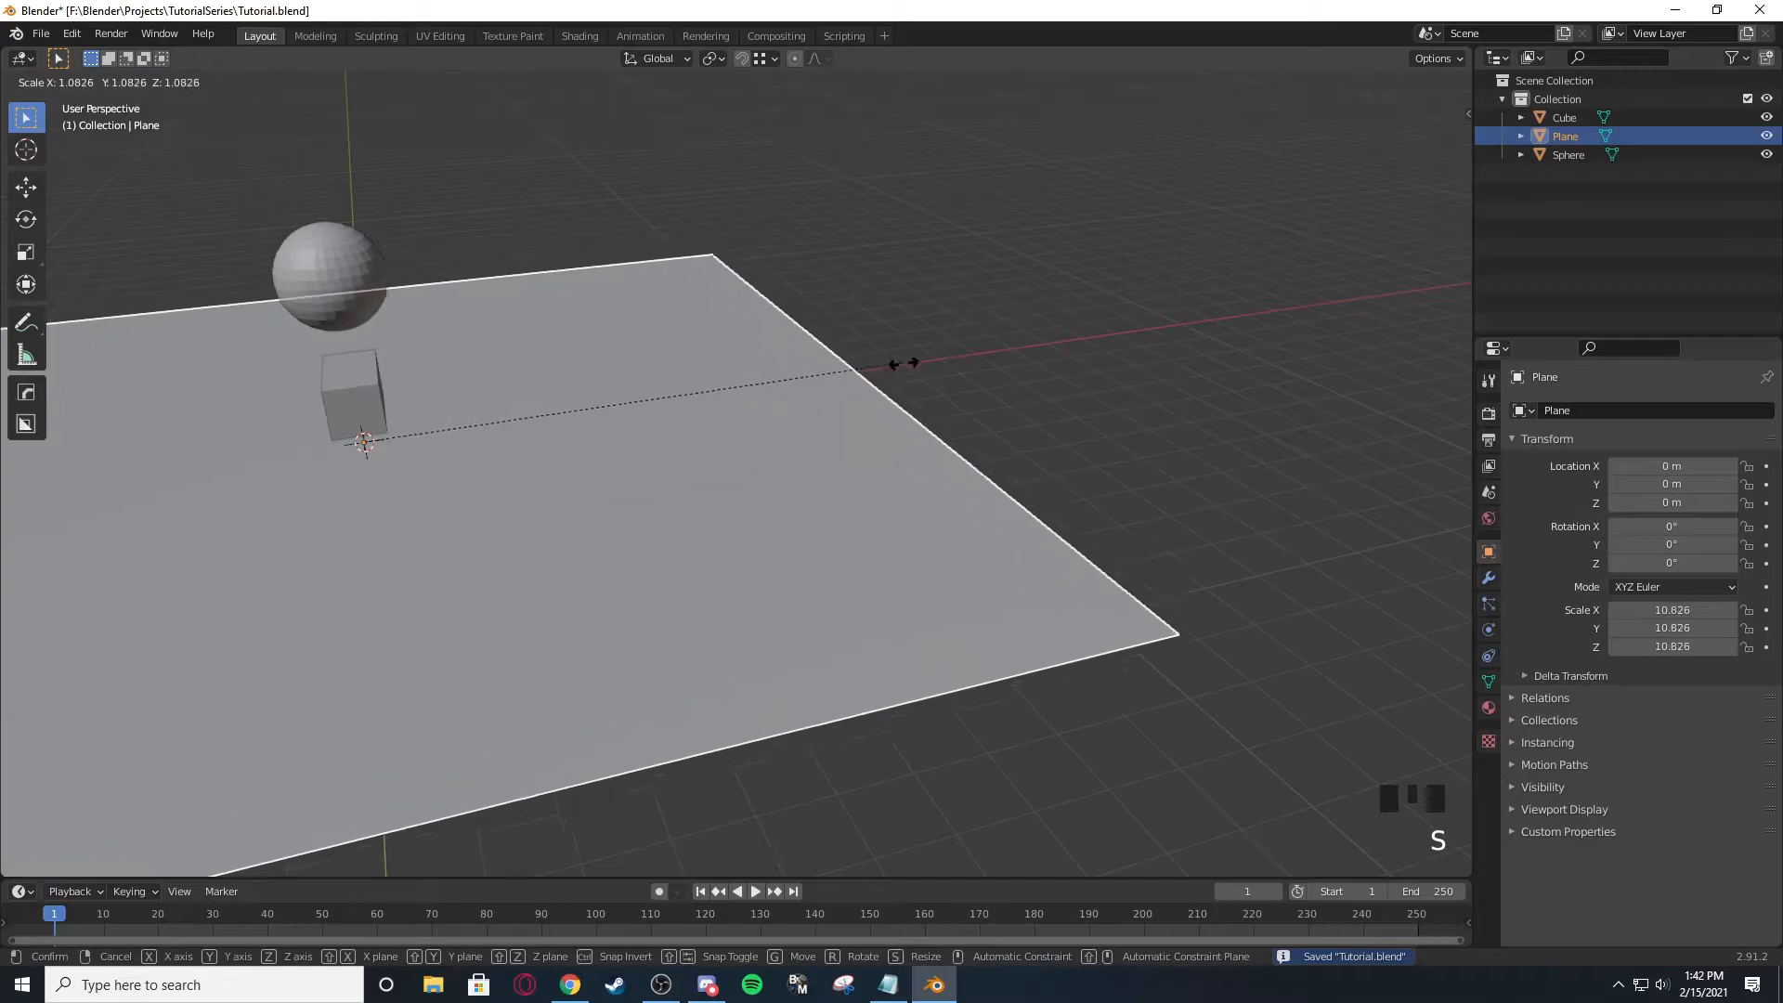
{"action": "scroll", "scroll_direction": "down", "scroll_amount": 3}
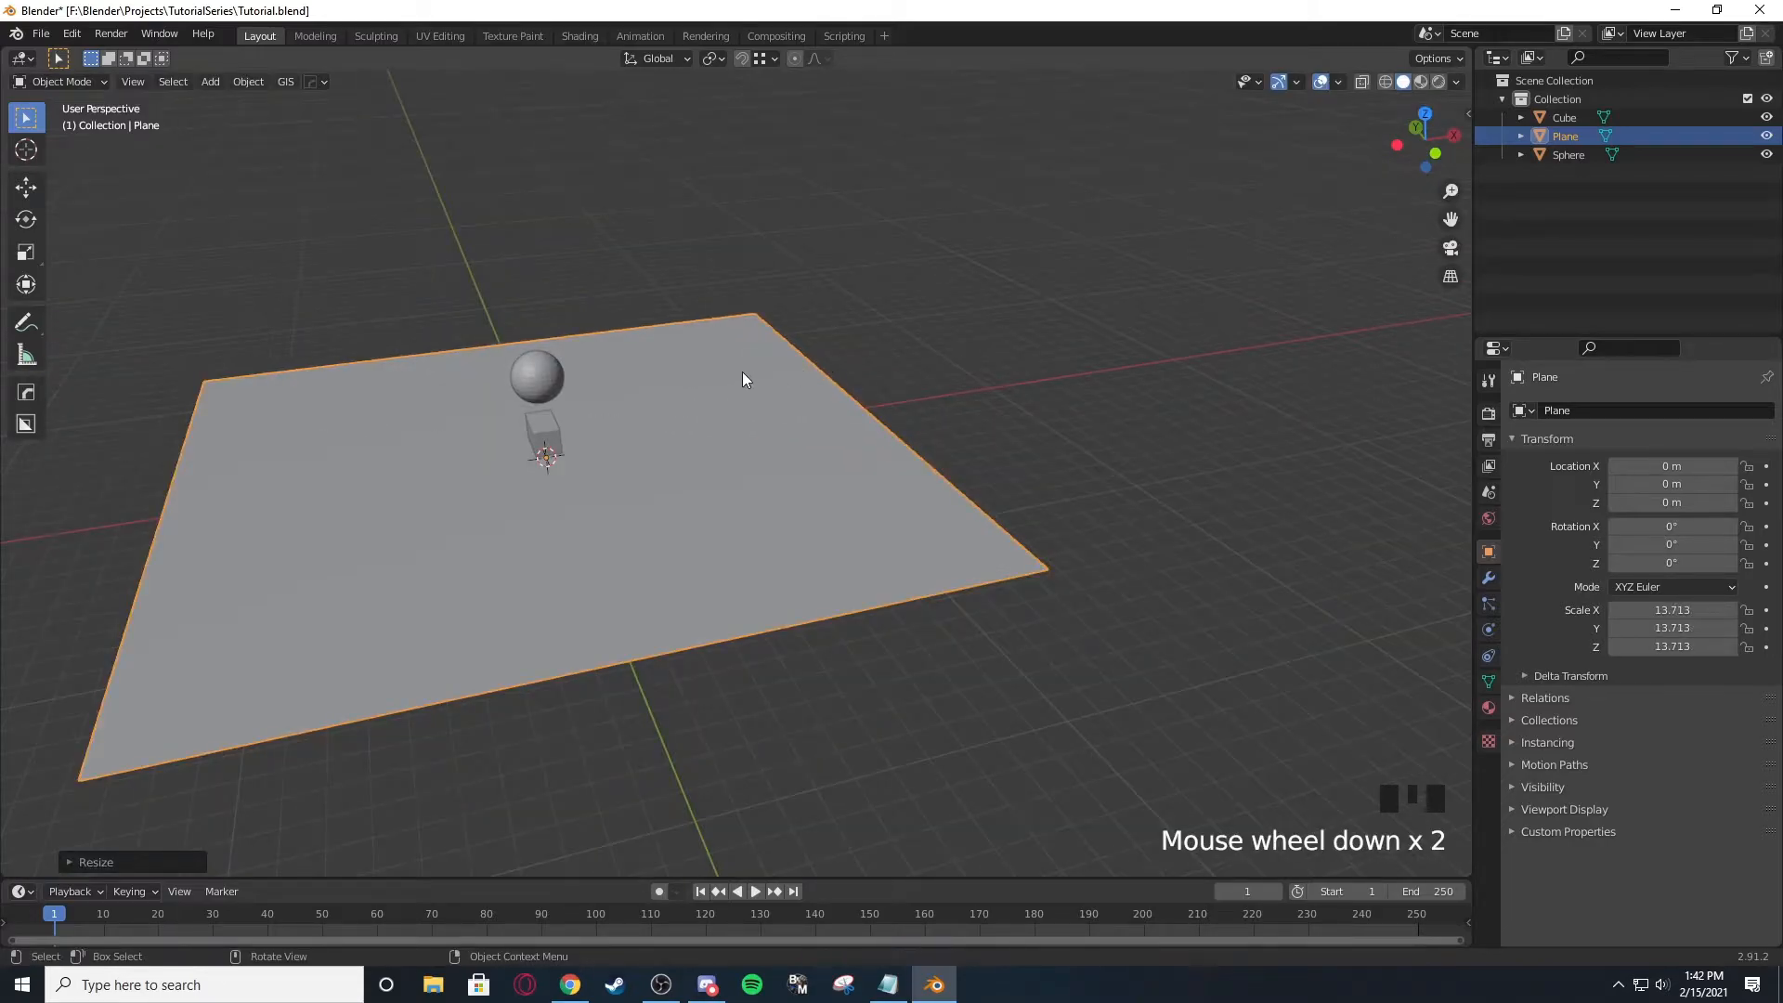
{"action": "scroll", "scroll_direction": "up", "scroll_amount": 3}
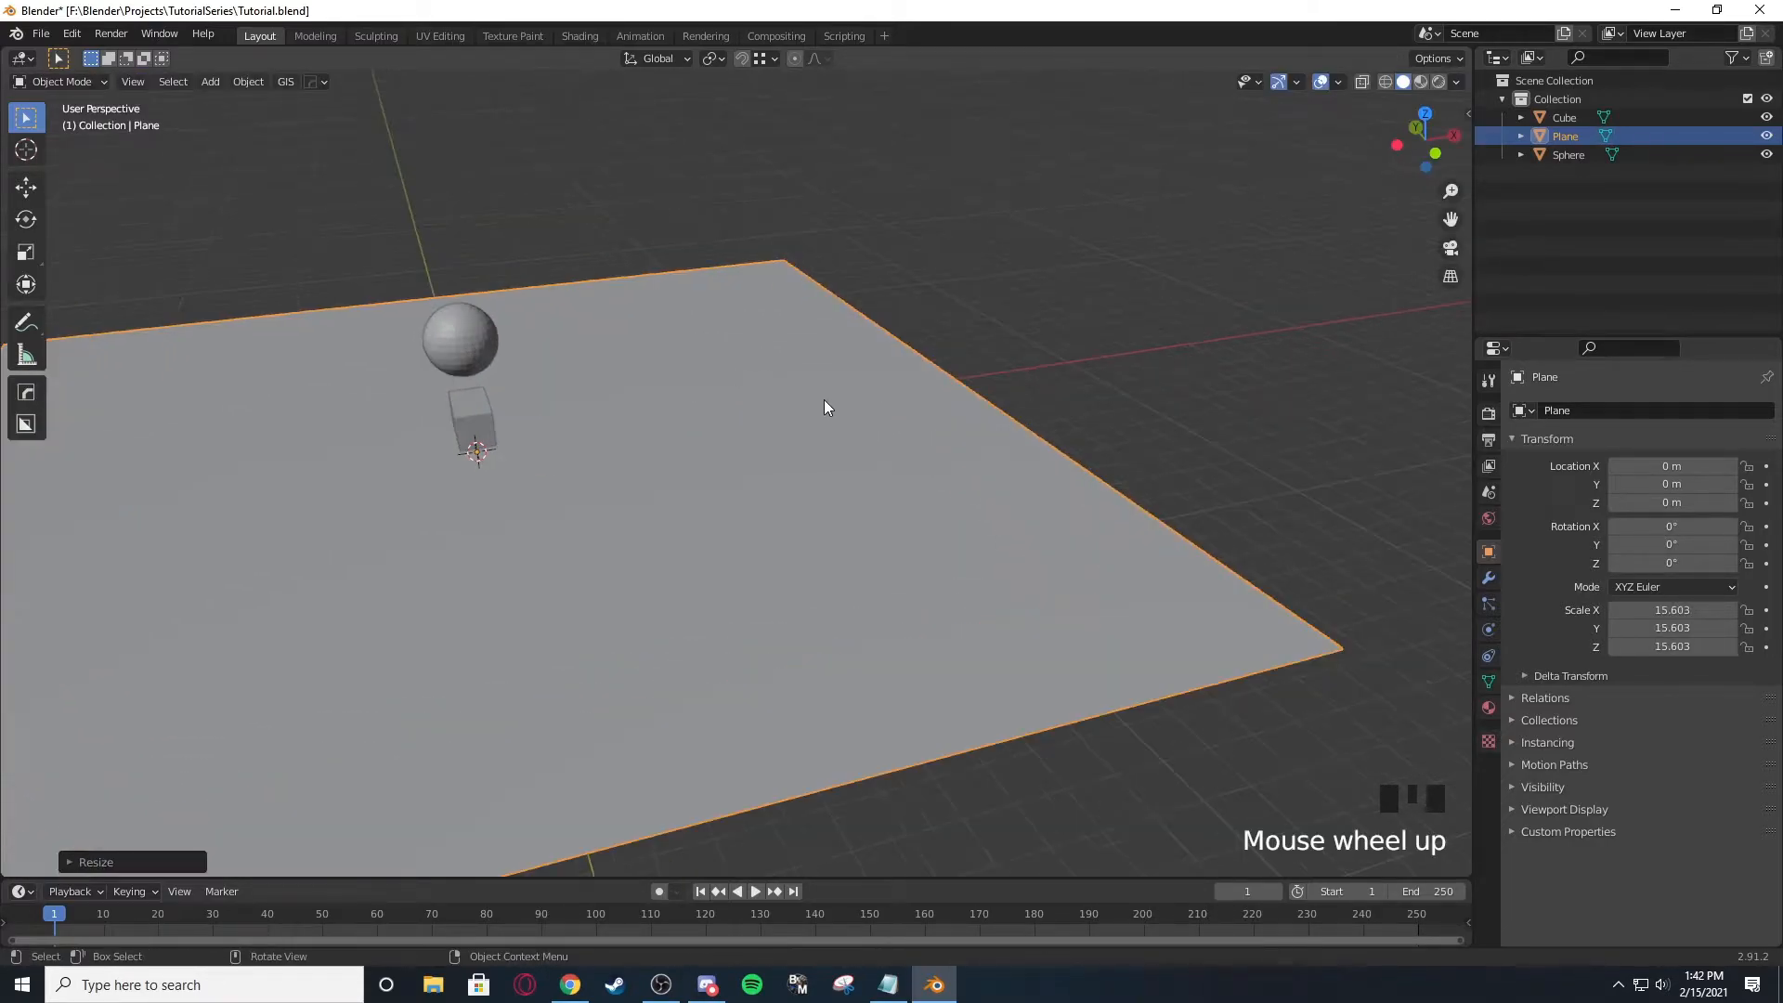
{"action": "scroll", "scroll_direction": "down", "scroll_amount": 3}
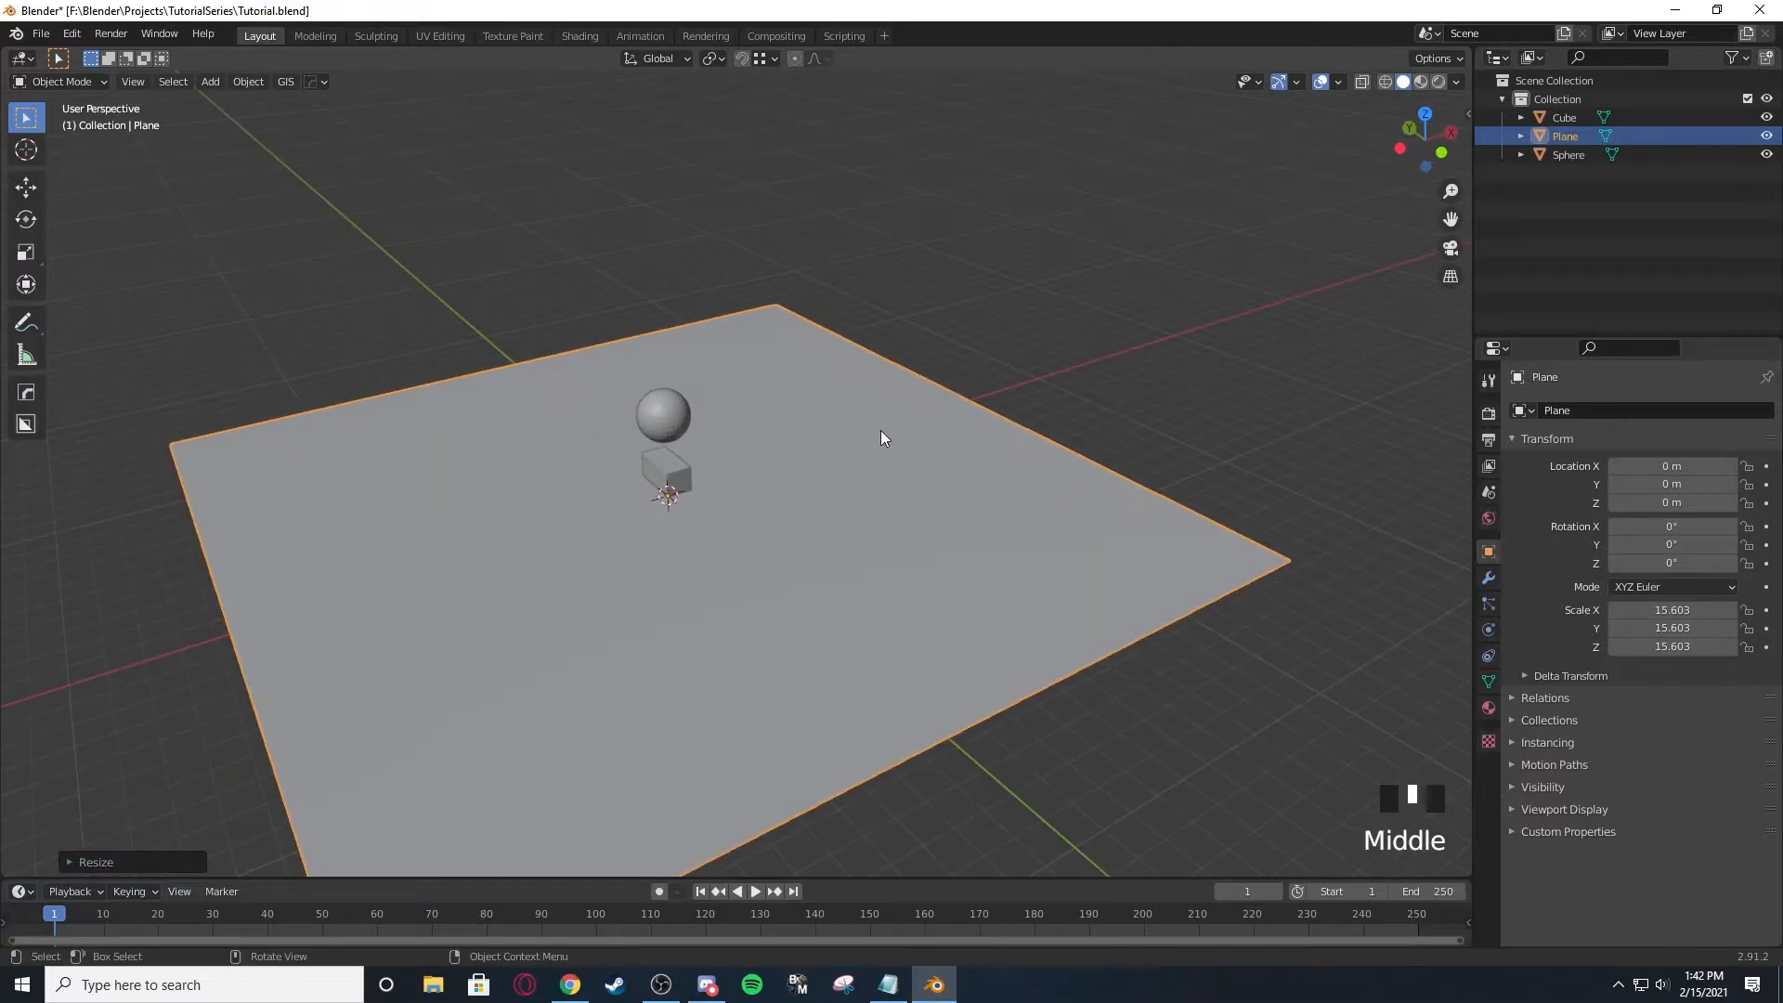
In Edit Mode raise the back edge into a wall and bevel the corner into a smooth ramp.
{"action": "key", "text": "Tab"}
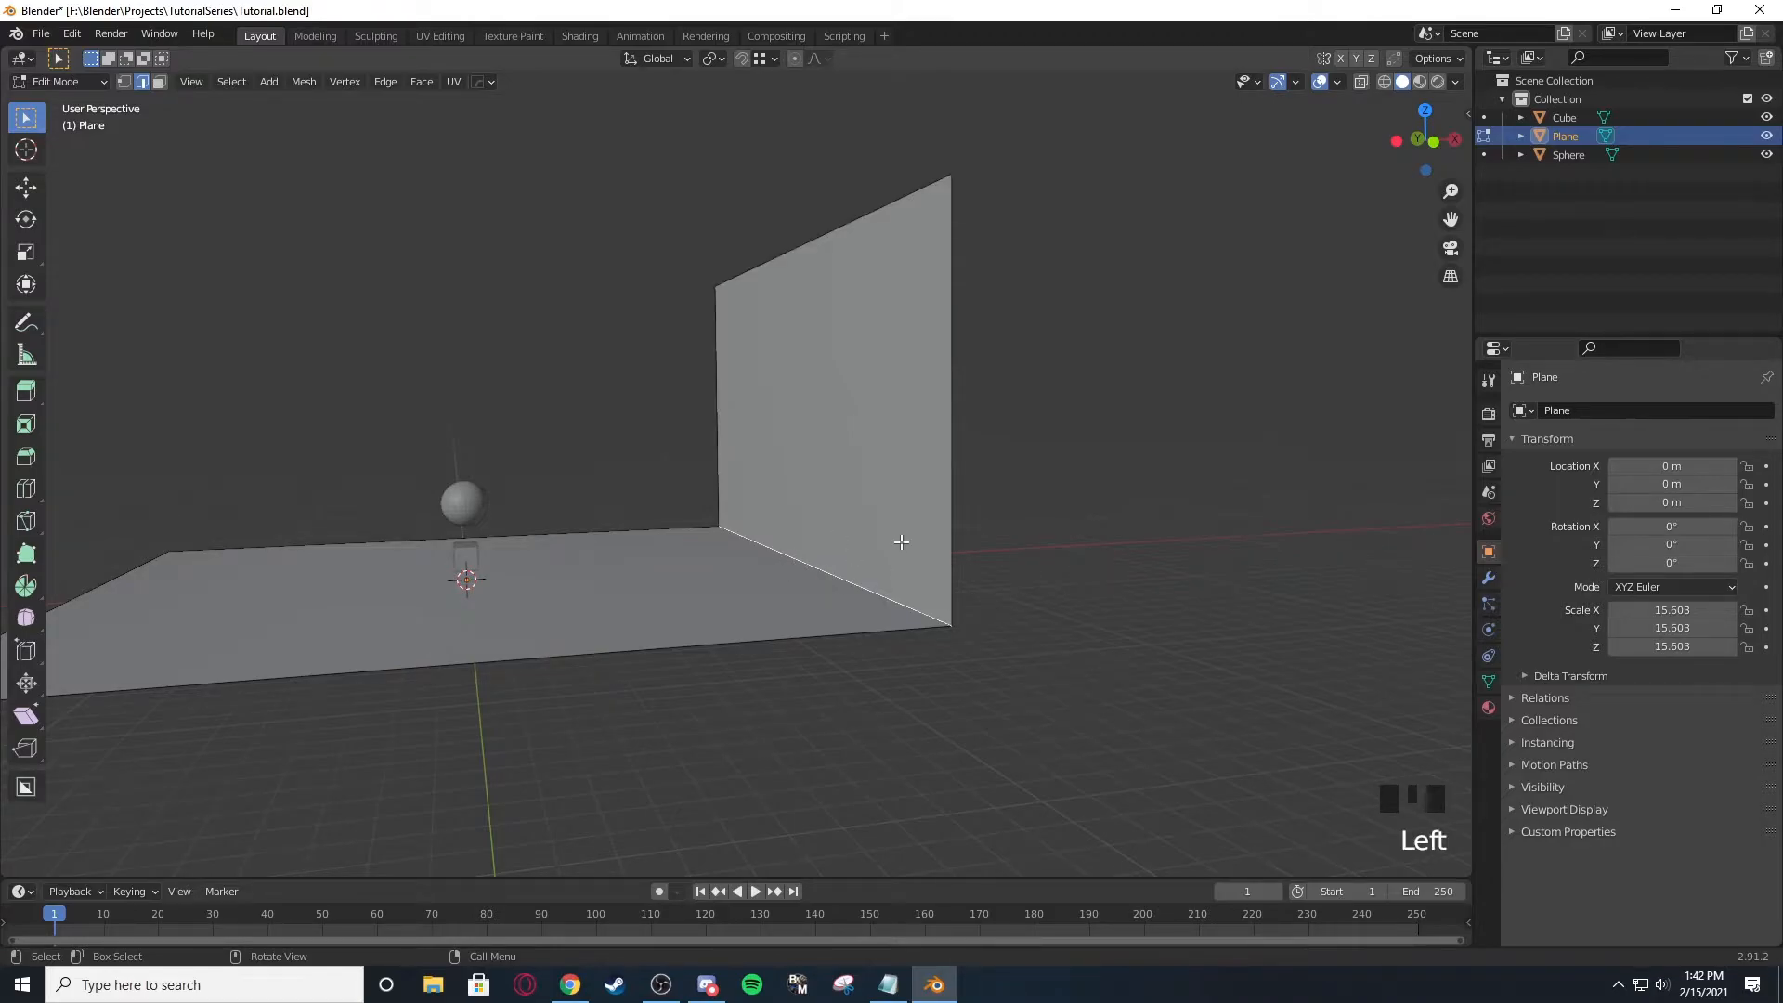
{"action": "key", "text": "ctrl+b"}
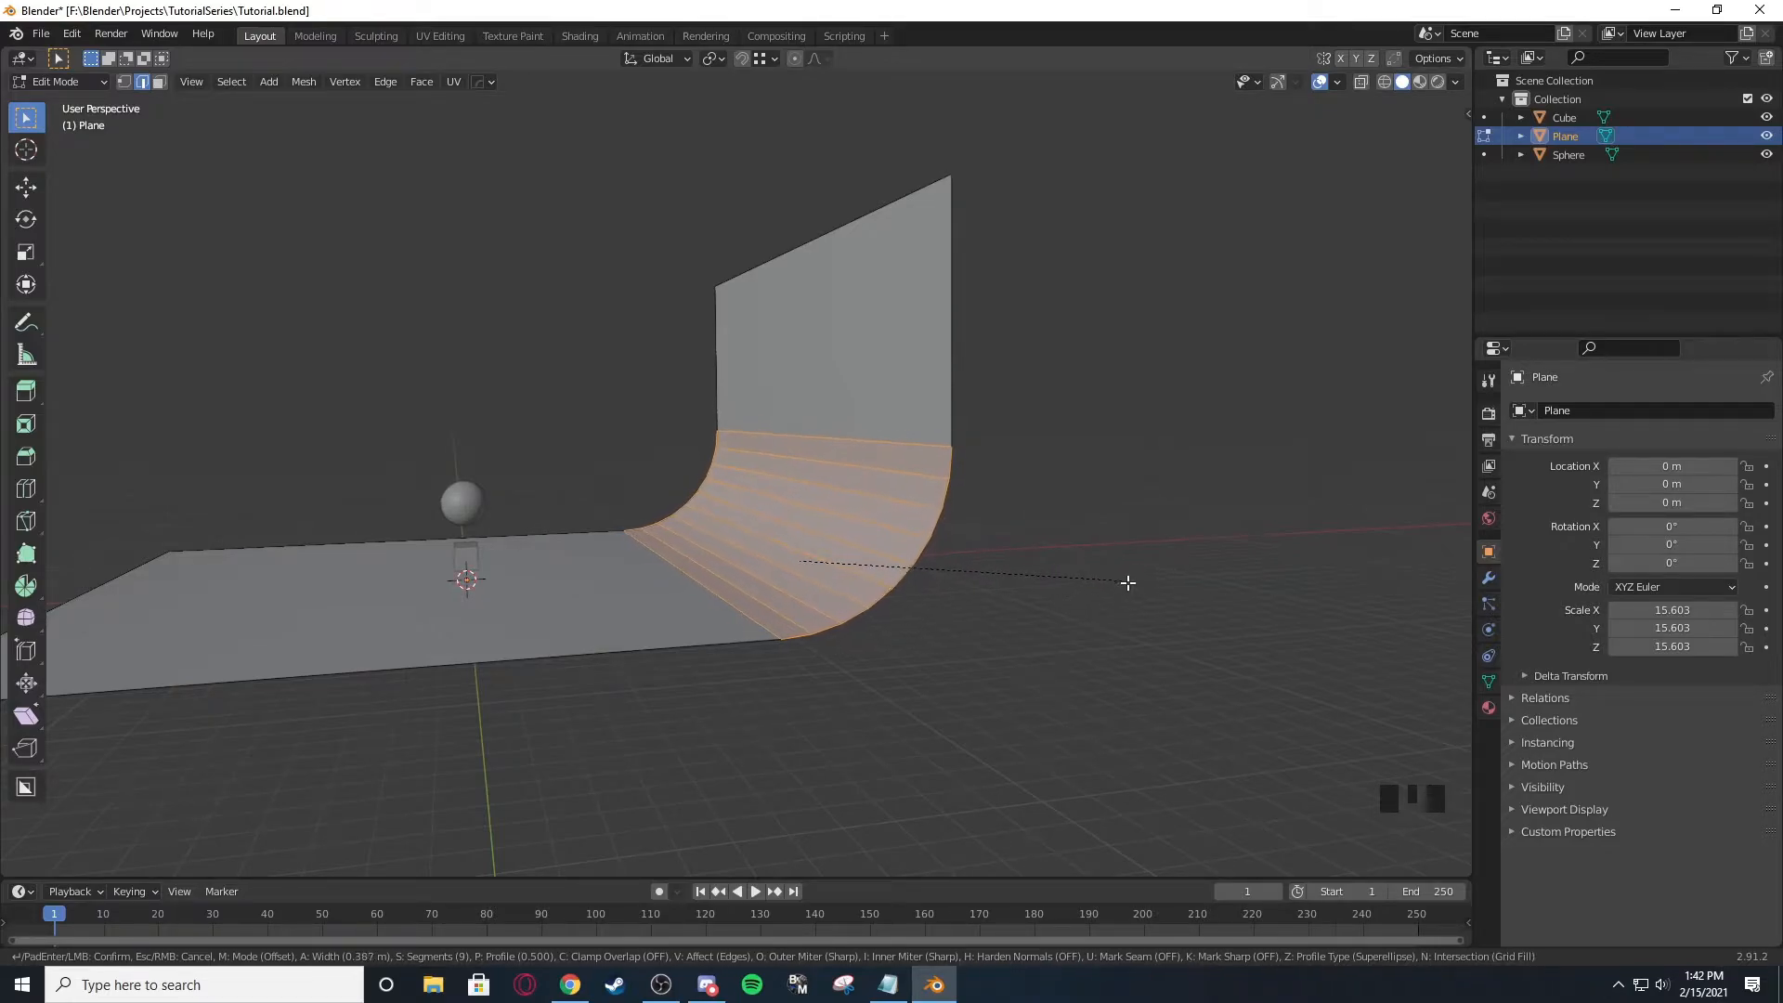
{"action": "mouse_move", "coordinate": [1142, 579]}
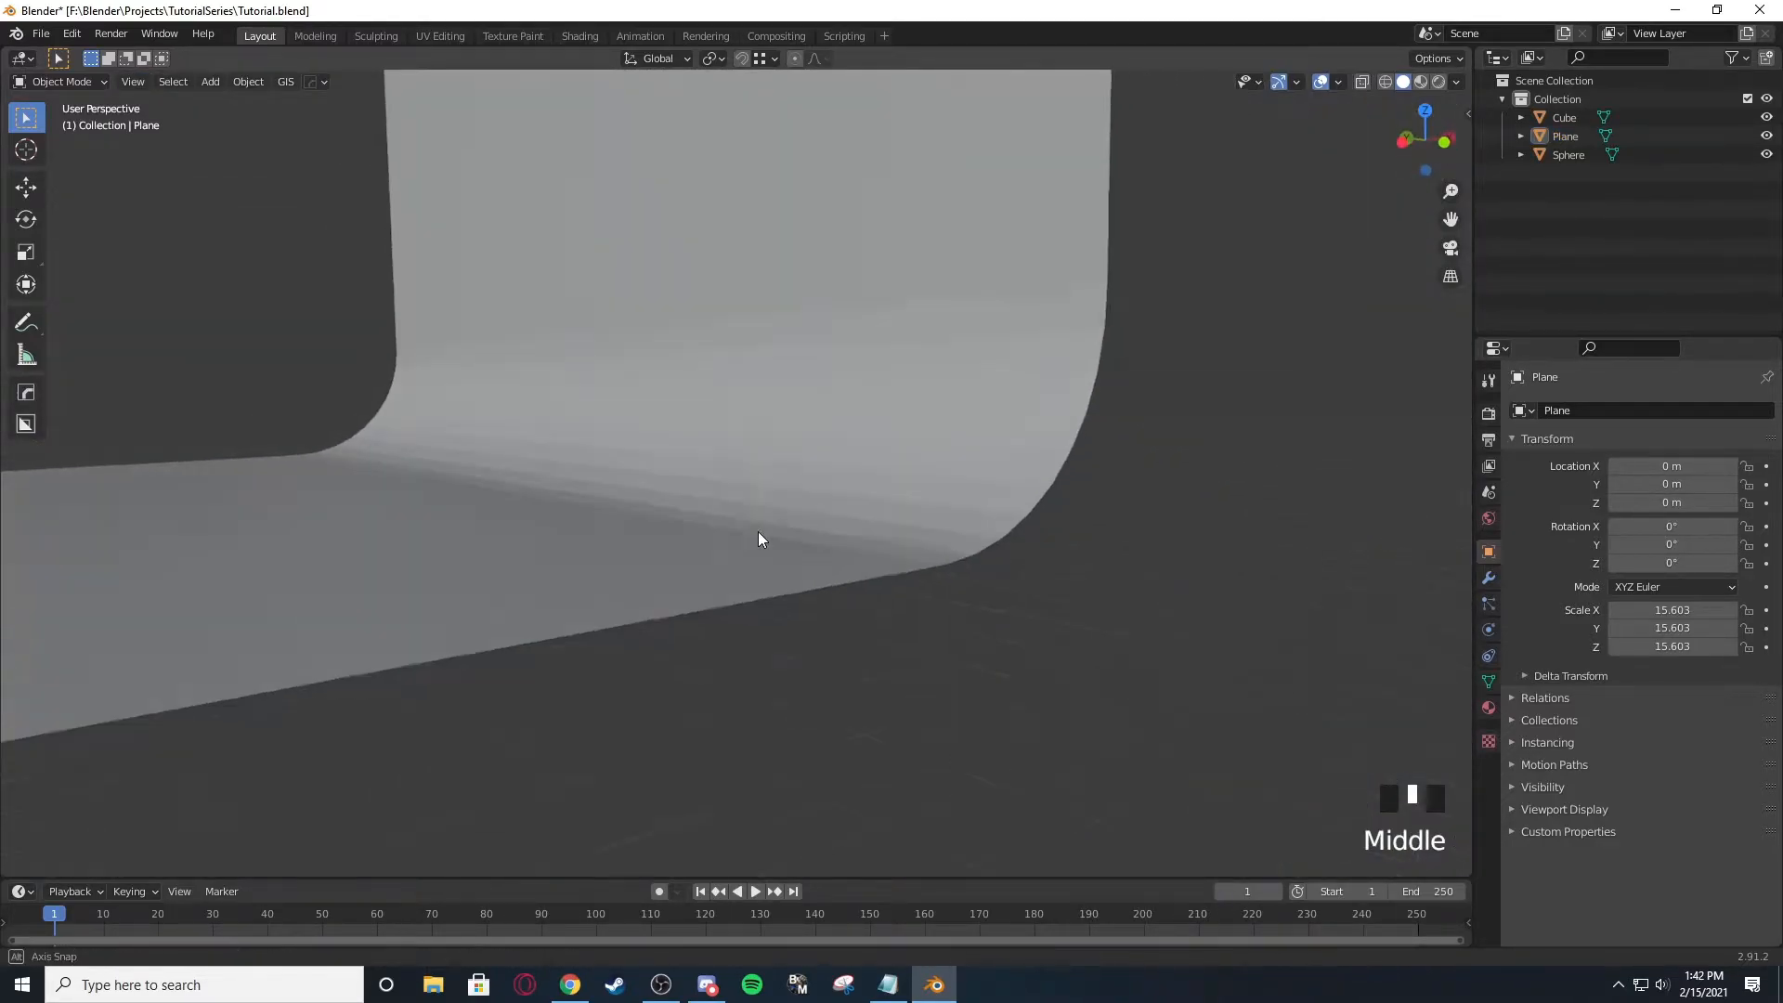
{"action": "left_click_drag", "start_coordinate": [797, 512], "coordinate": [682, 580]}
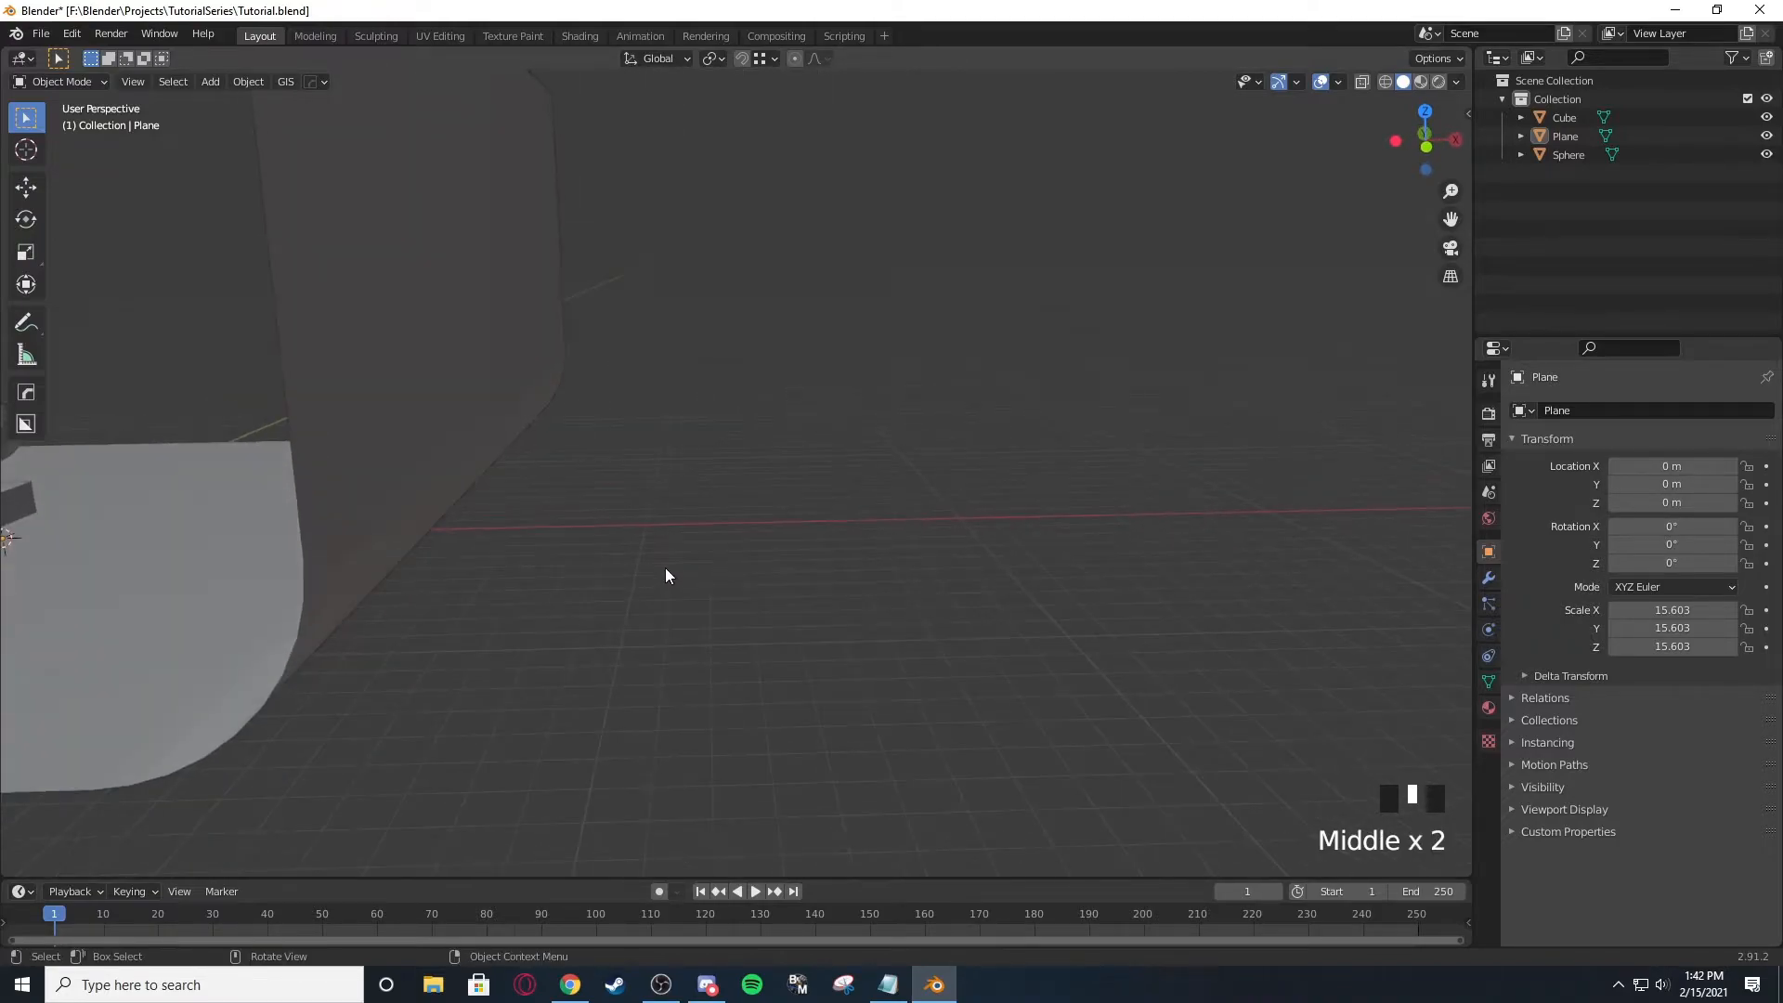
{"action": "scroll", "scroll_direction": "down", "scroll_amount": 3}
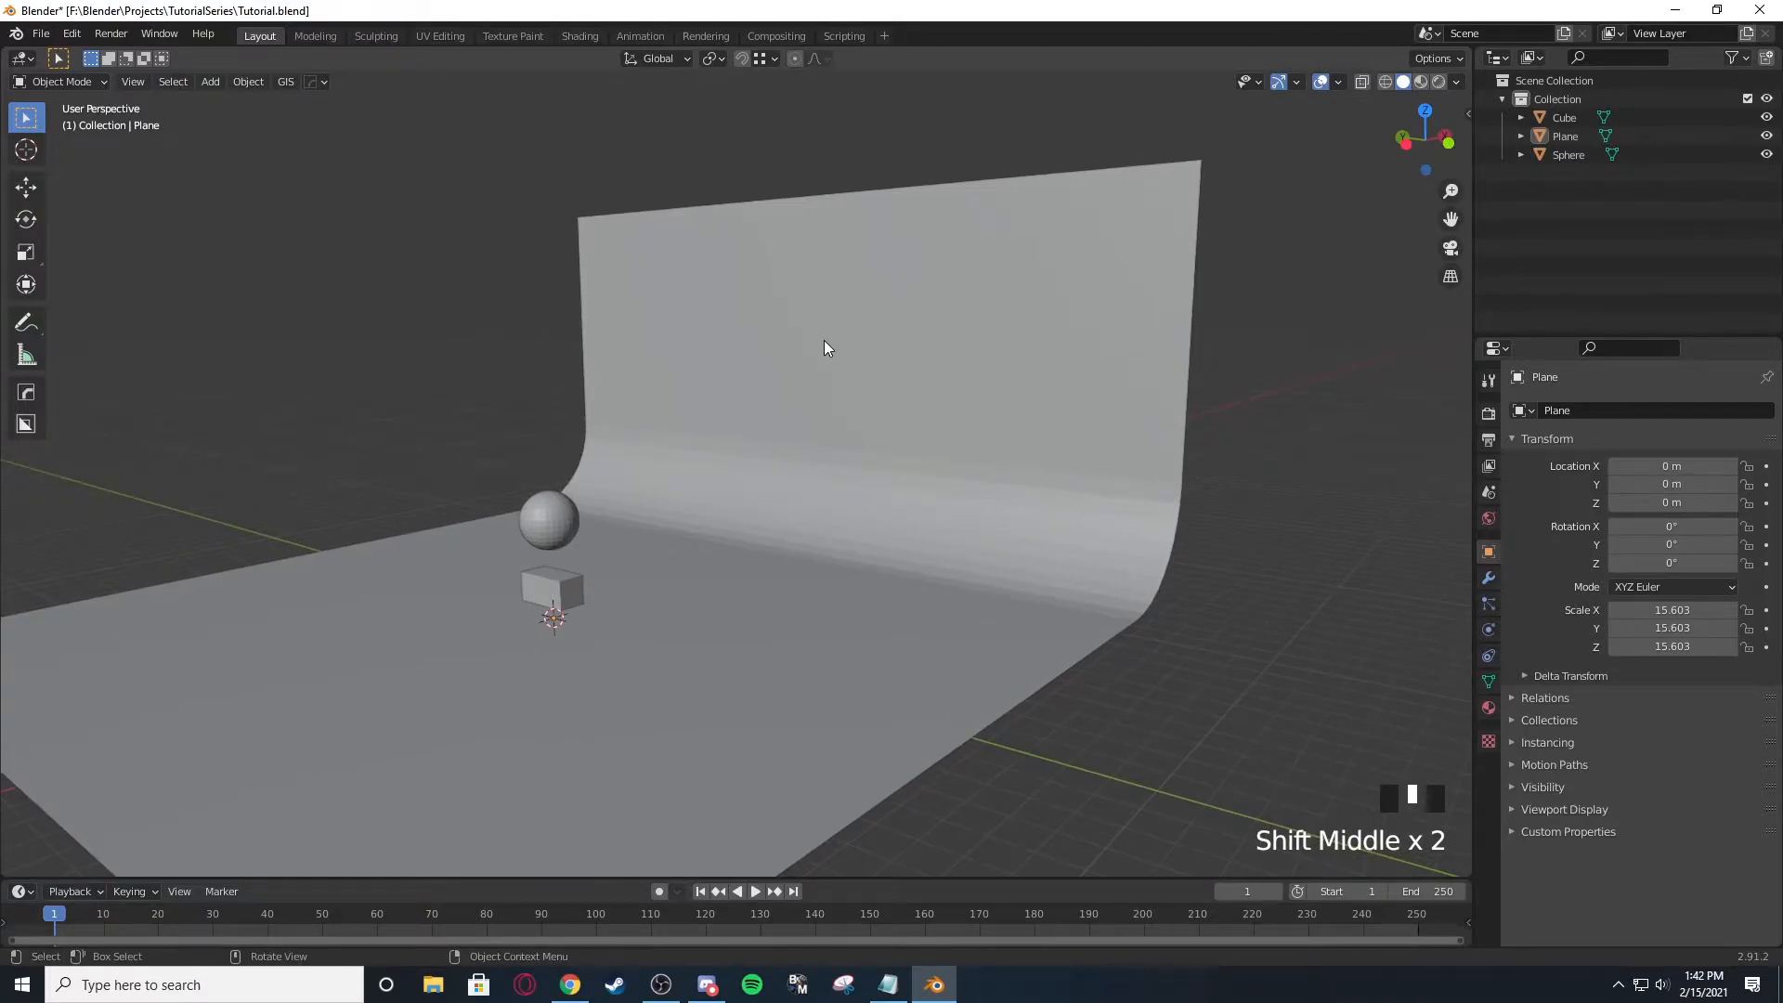
Import the Goal_STD_Collision mesh, filtering the file list by 'col'.
{"action": "left_click", "coordinate": [41, 33]}
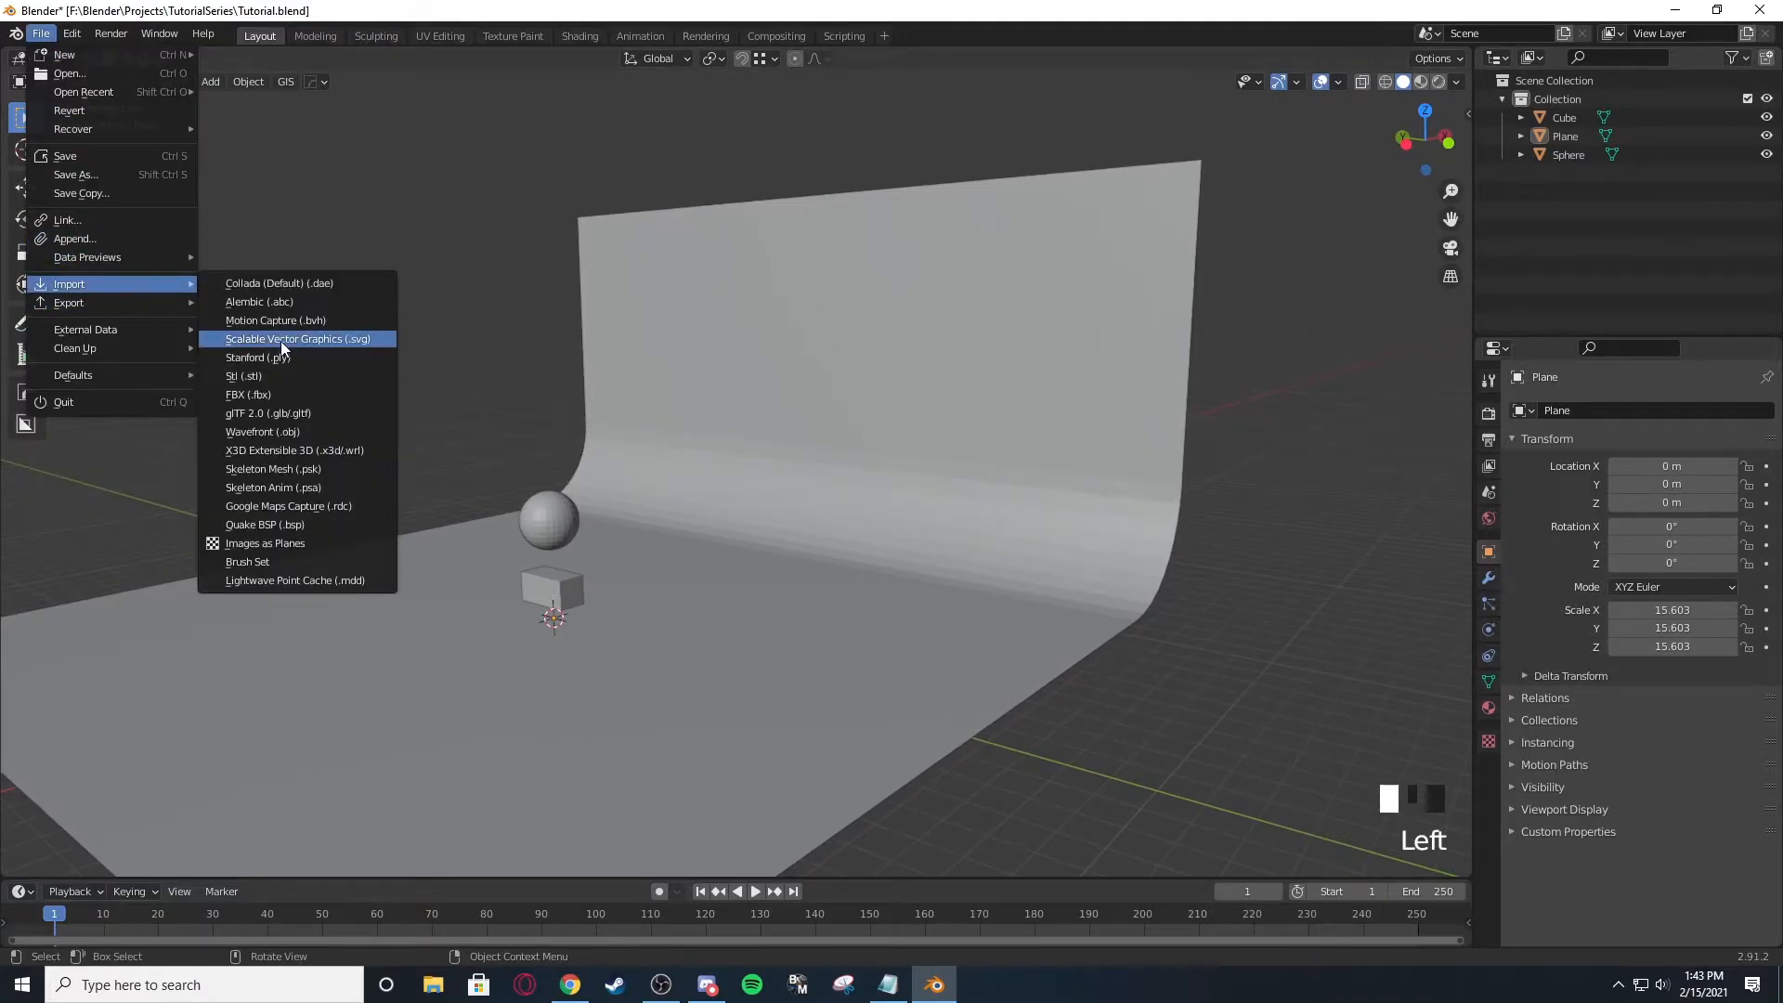
{"action": "mouse_move", "coordinate": [247, 394]}
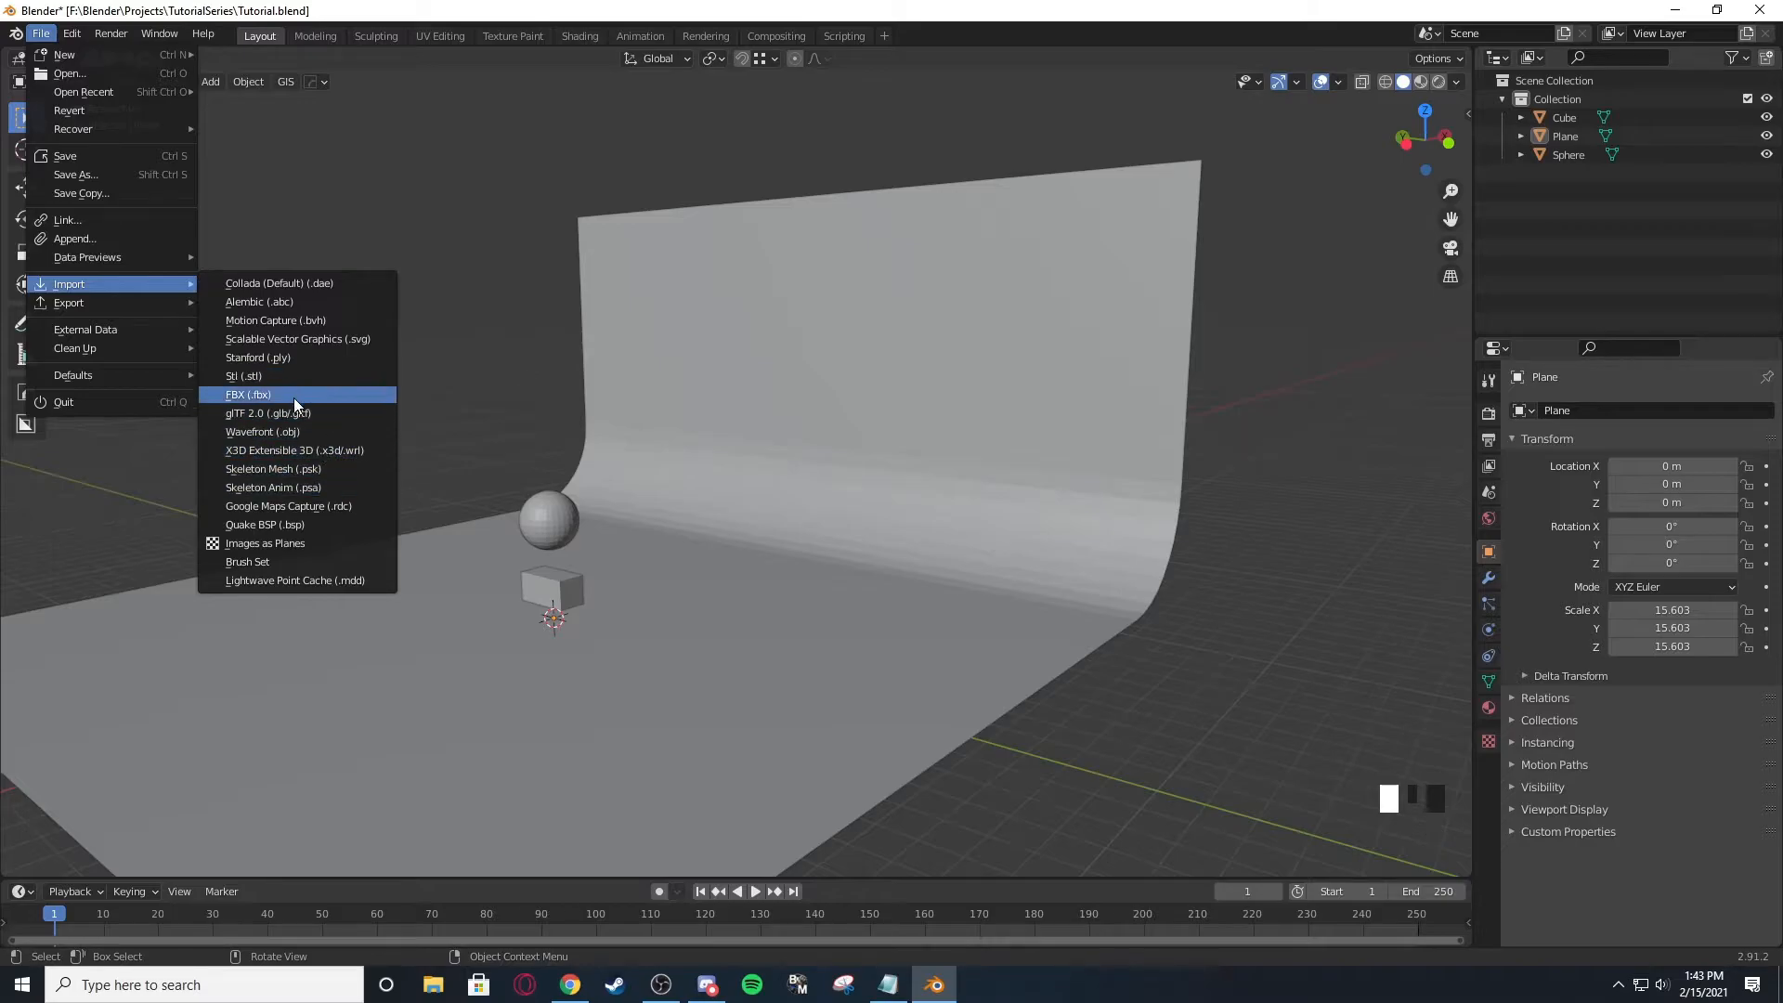
{"action": "left_click", "coordinate": [247, 394]}
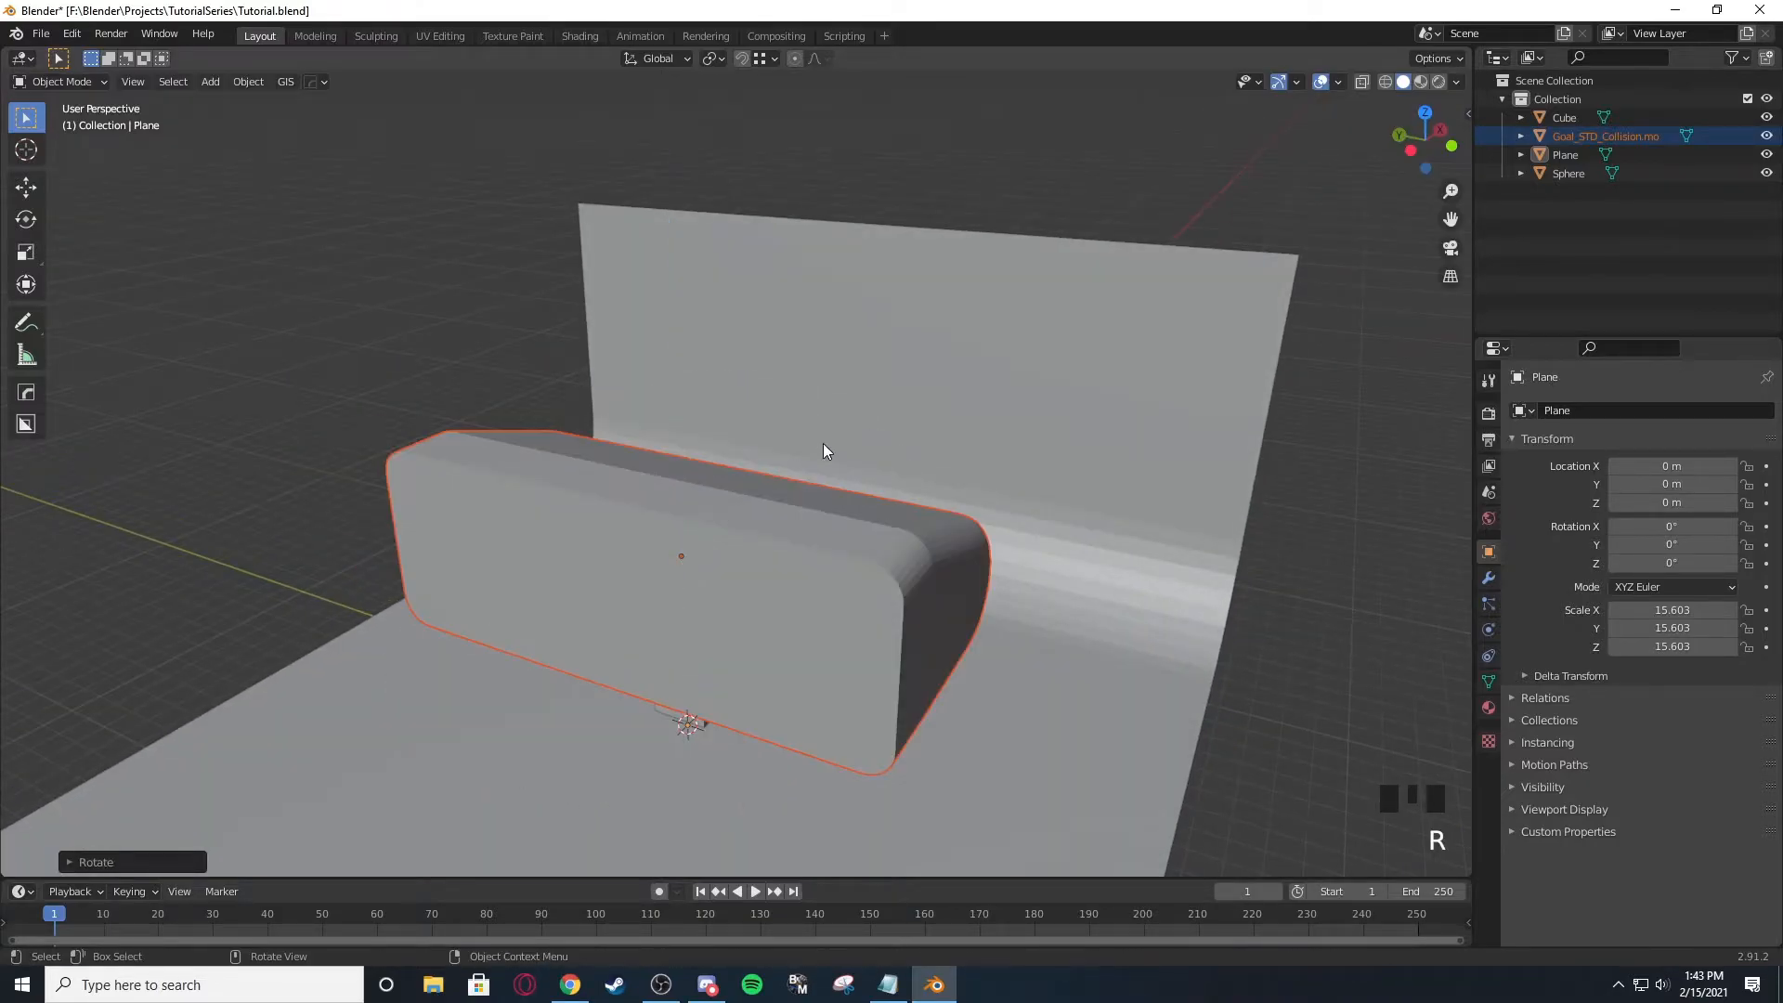
{"action": "left_click_drag", "start_coordinate": [824, 449], "coordinate": [893, 429]}
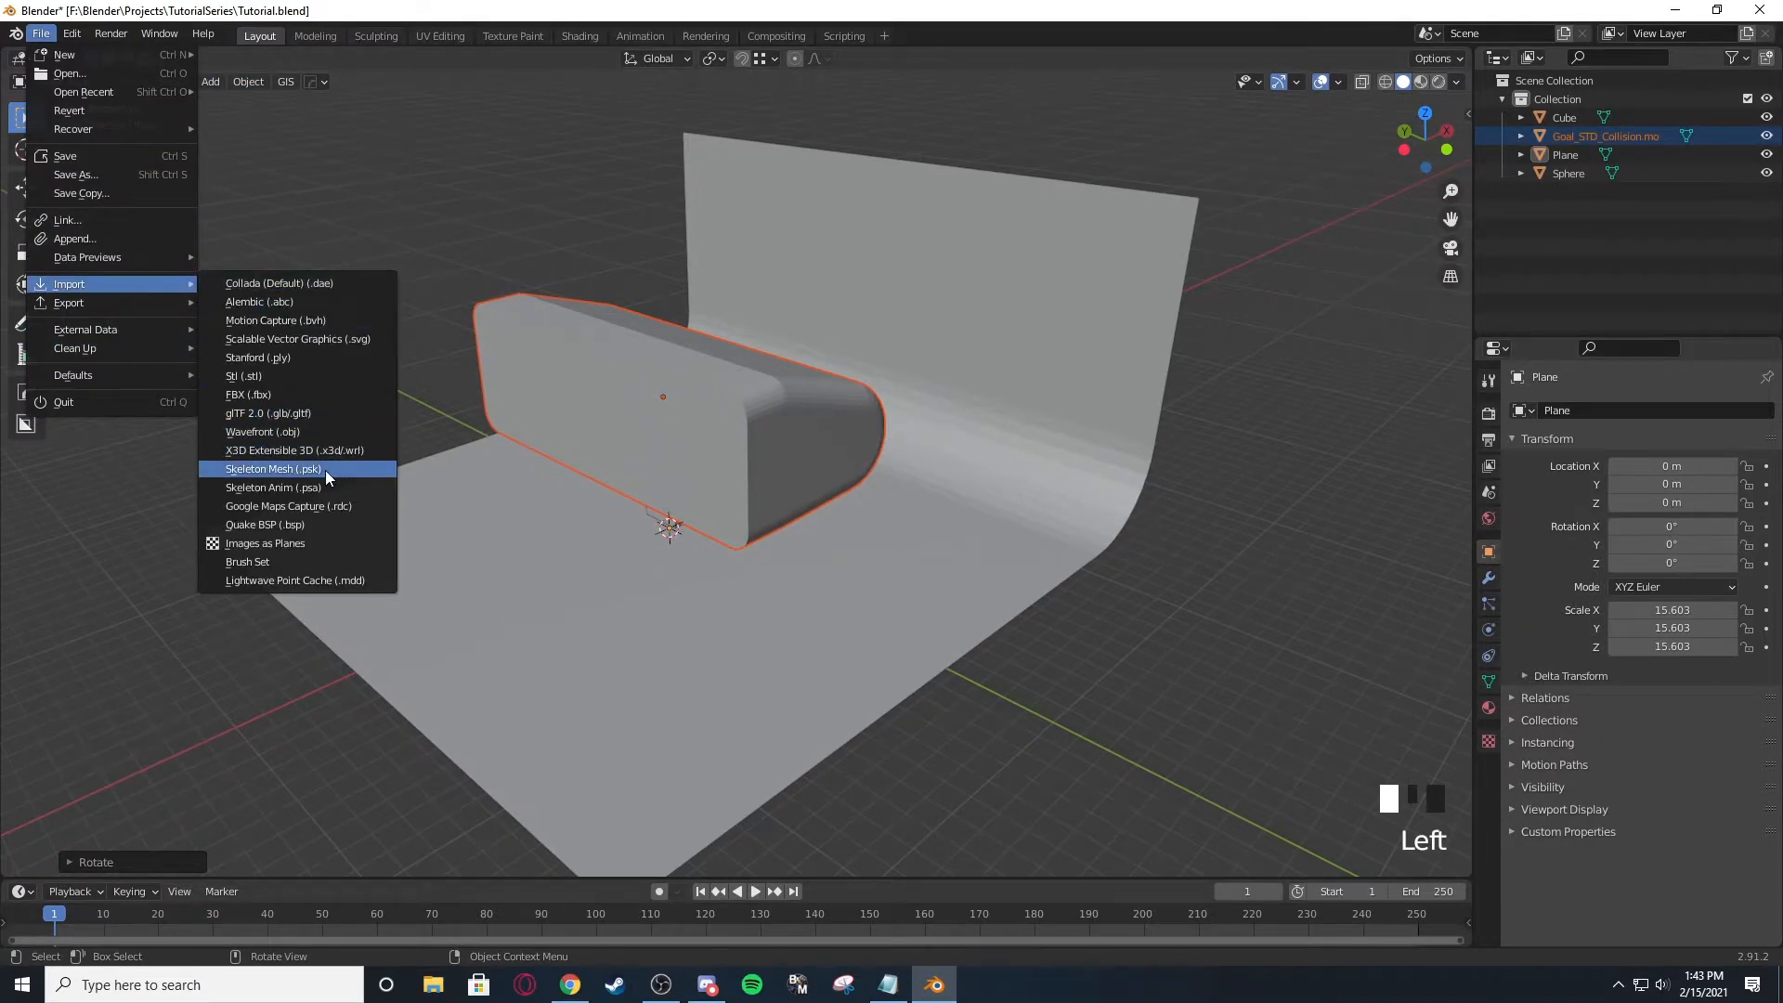
{"action": "left_click", "coordinate": [273, 468]}
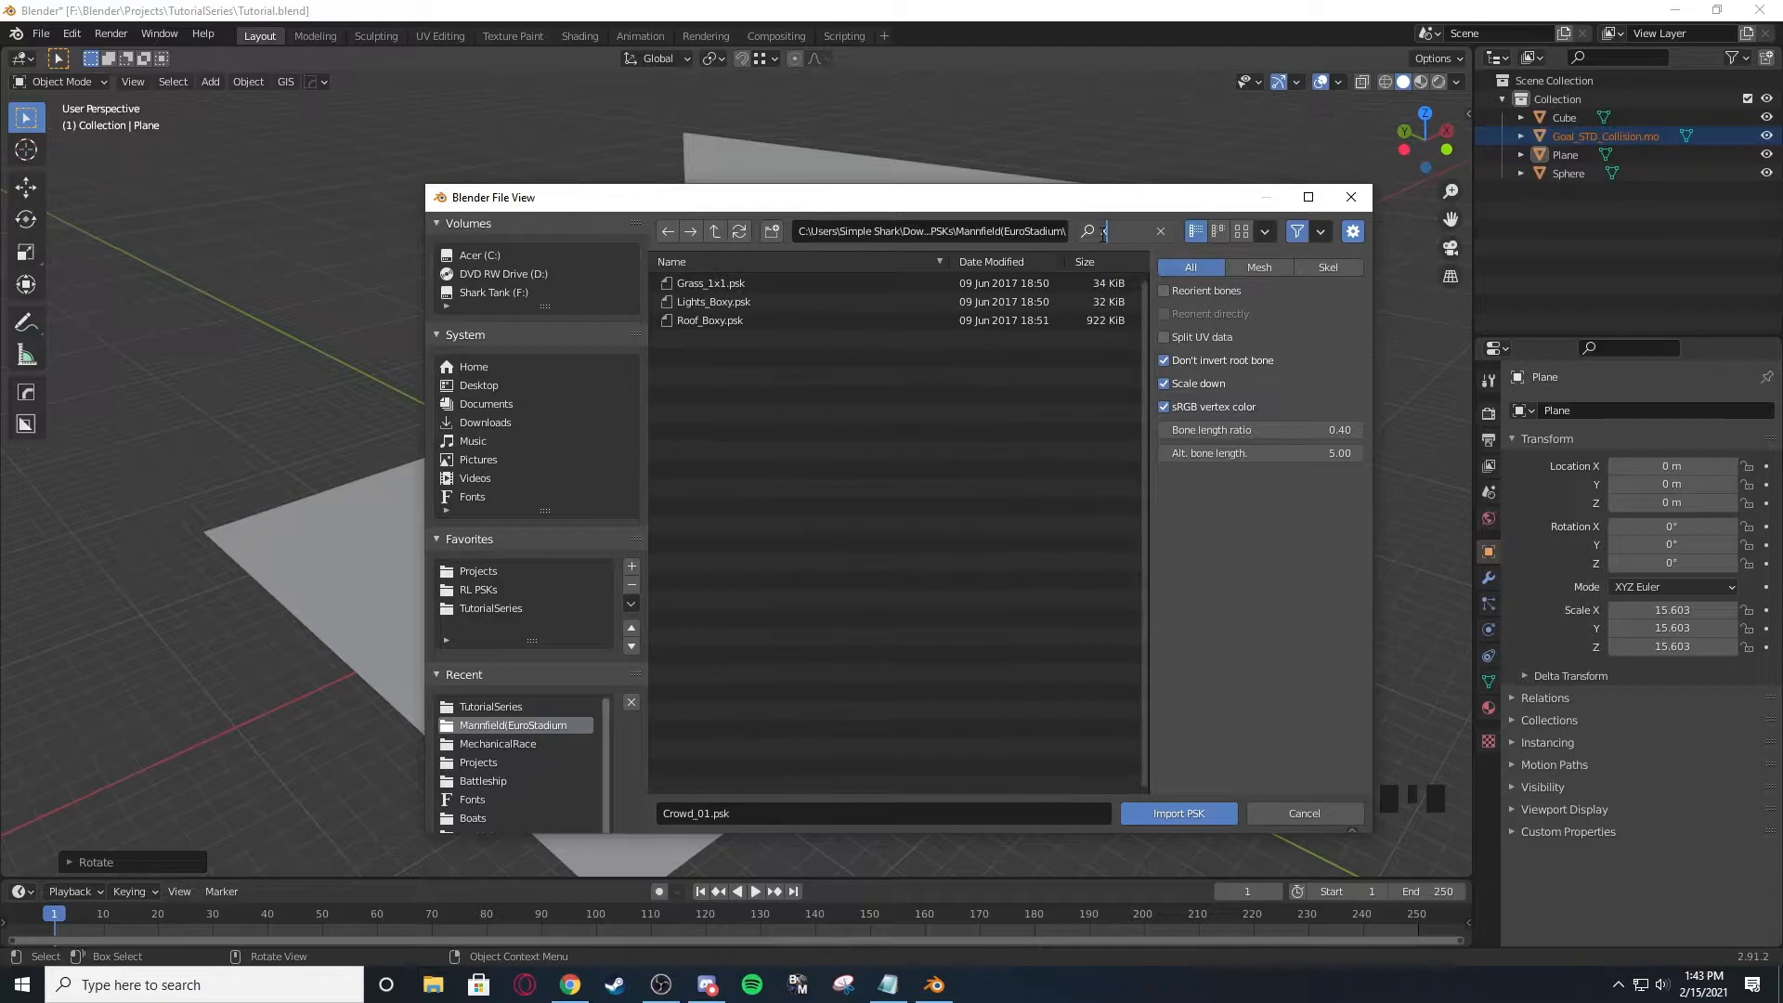
{"action": "type", "text": "XOL"}
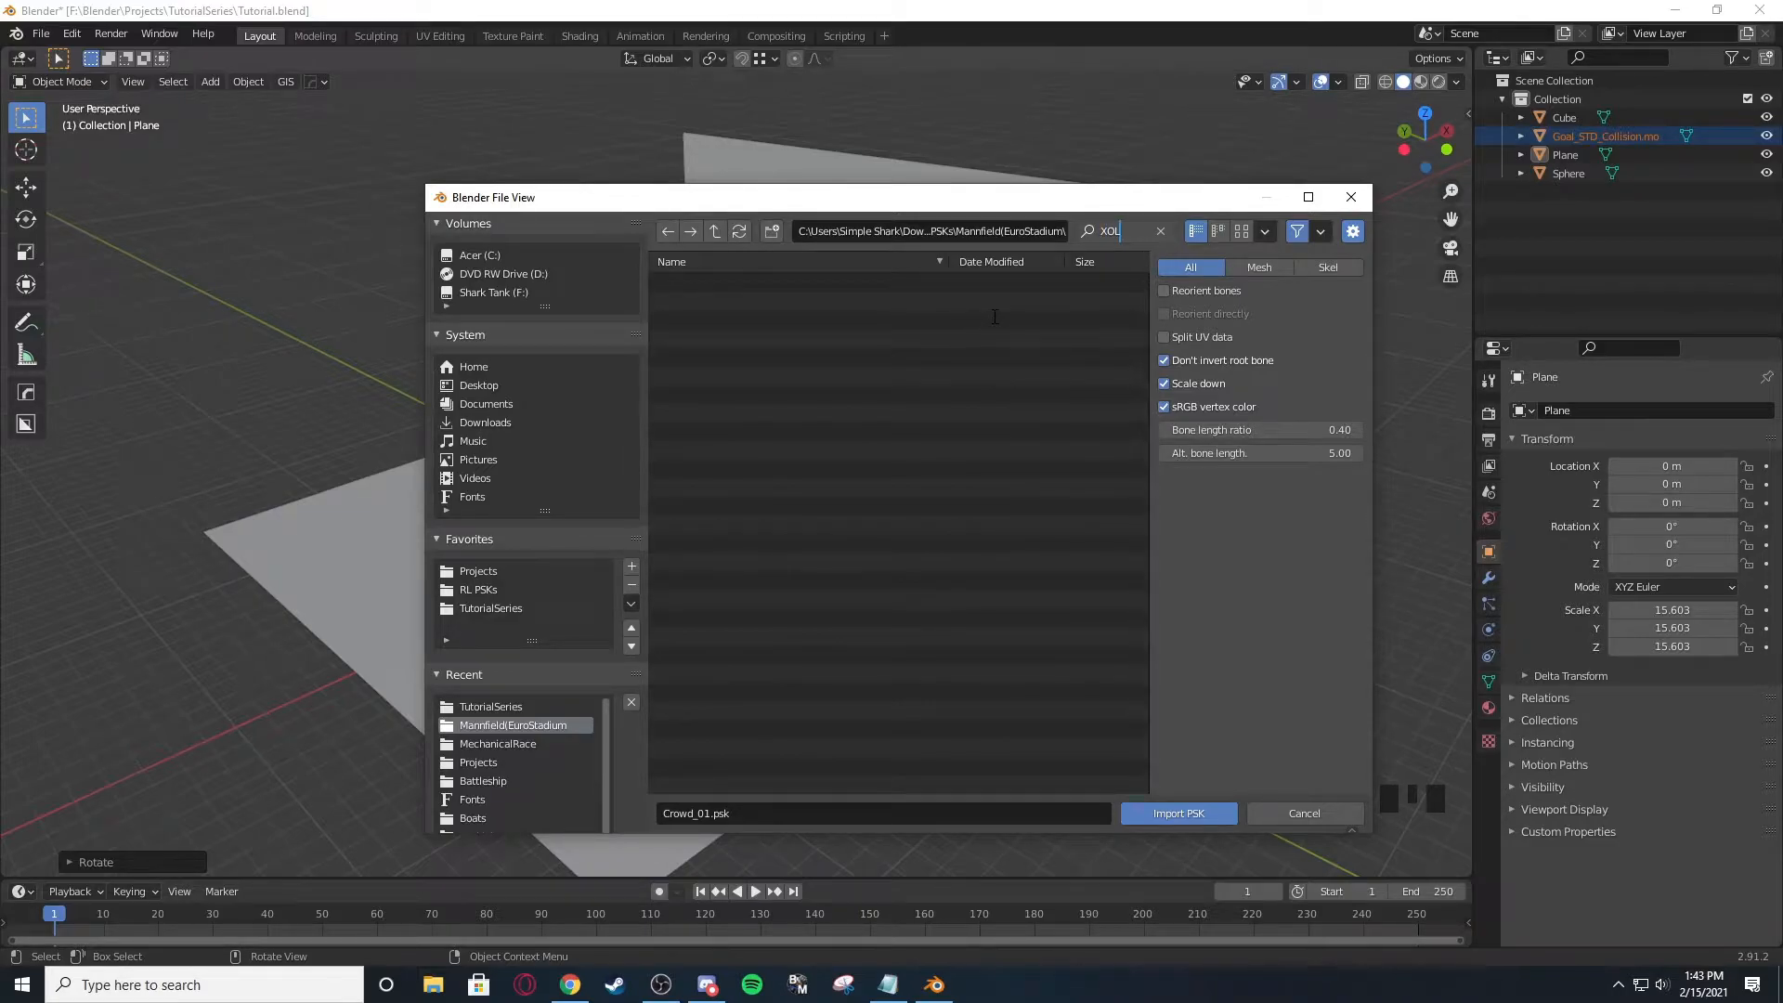
{"action": "type", "text": "col"}
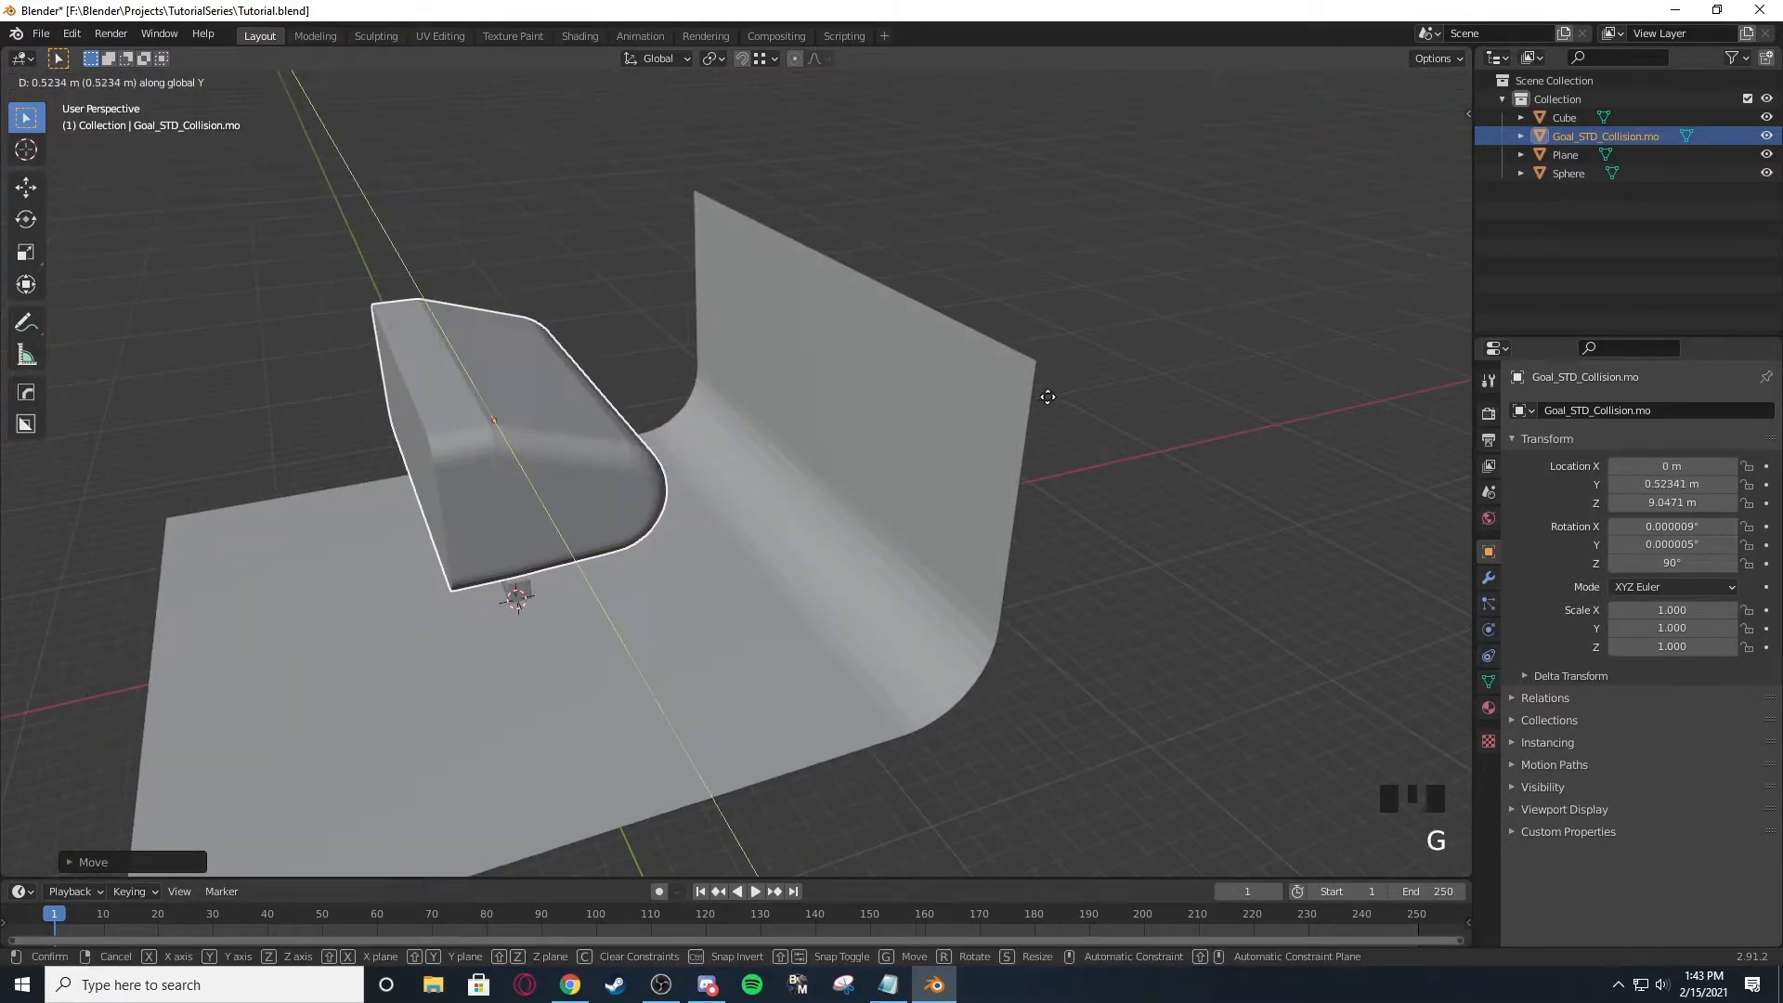
Slide the goal box along X partway into the wall so only a shallow slab shows.
{"action": "left_click", "coordinate": [1045, 397]}
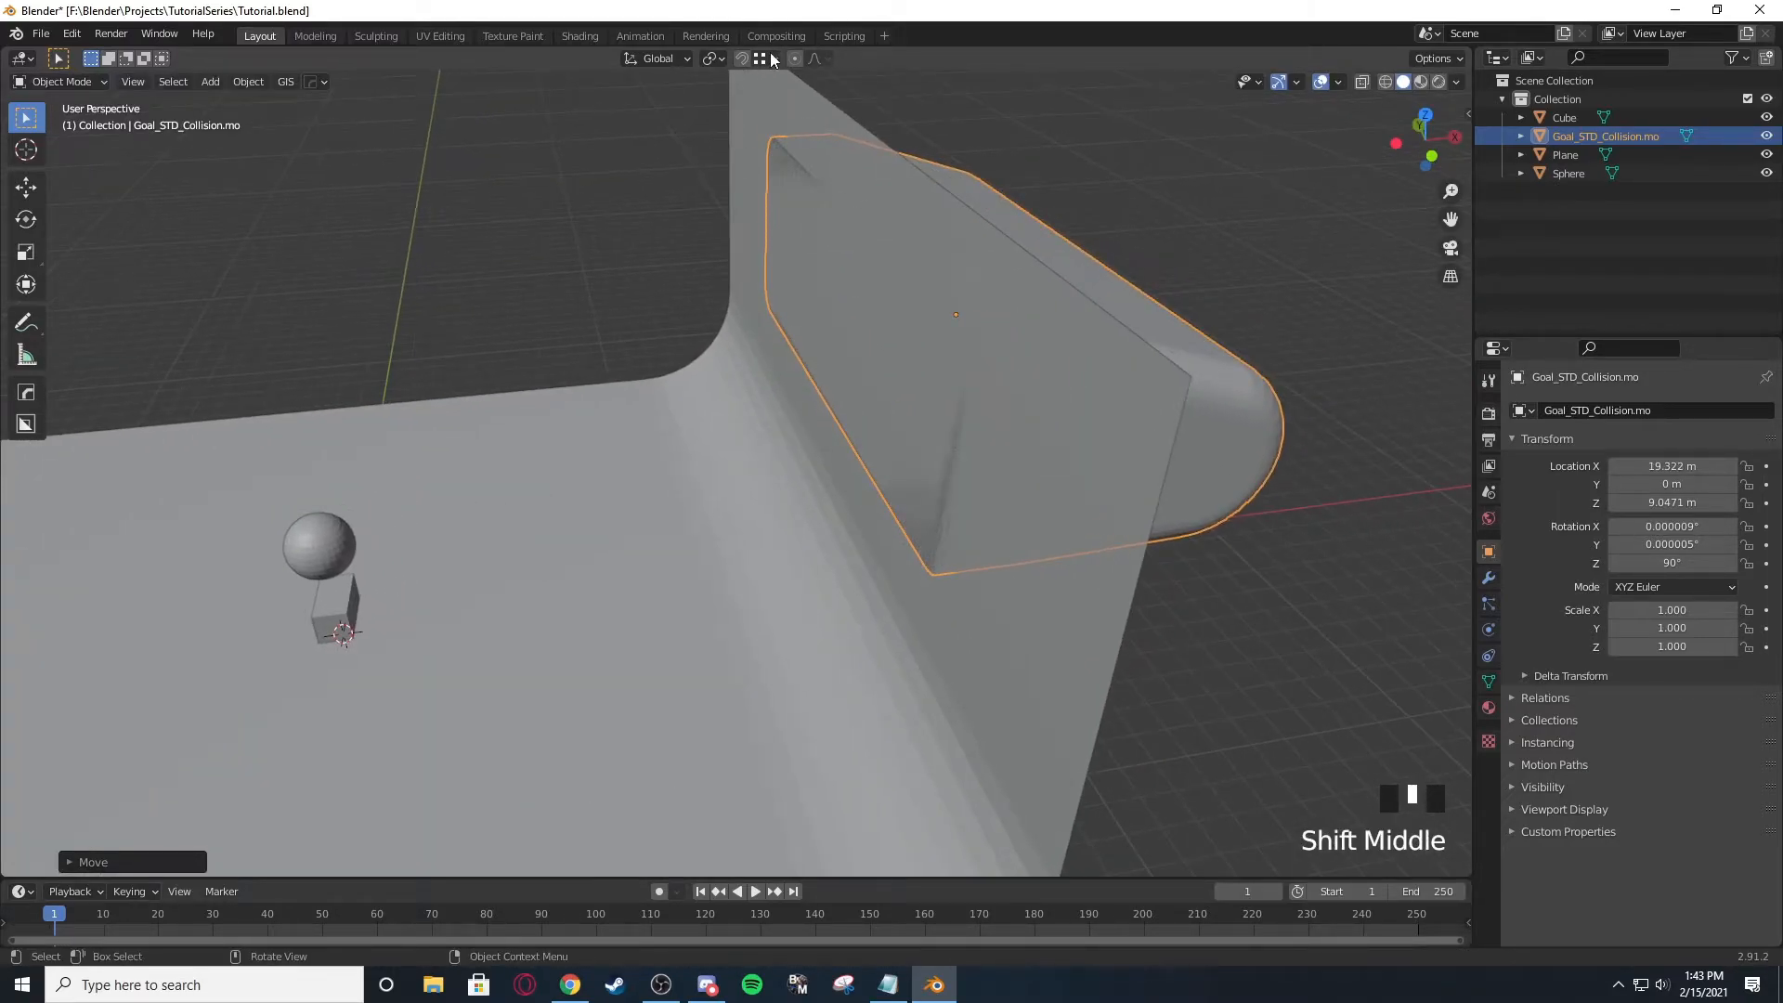
{"action": "scroll", "scroll_direction": "down", "scroll_amount": 3}
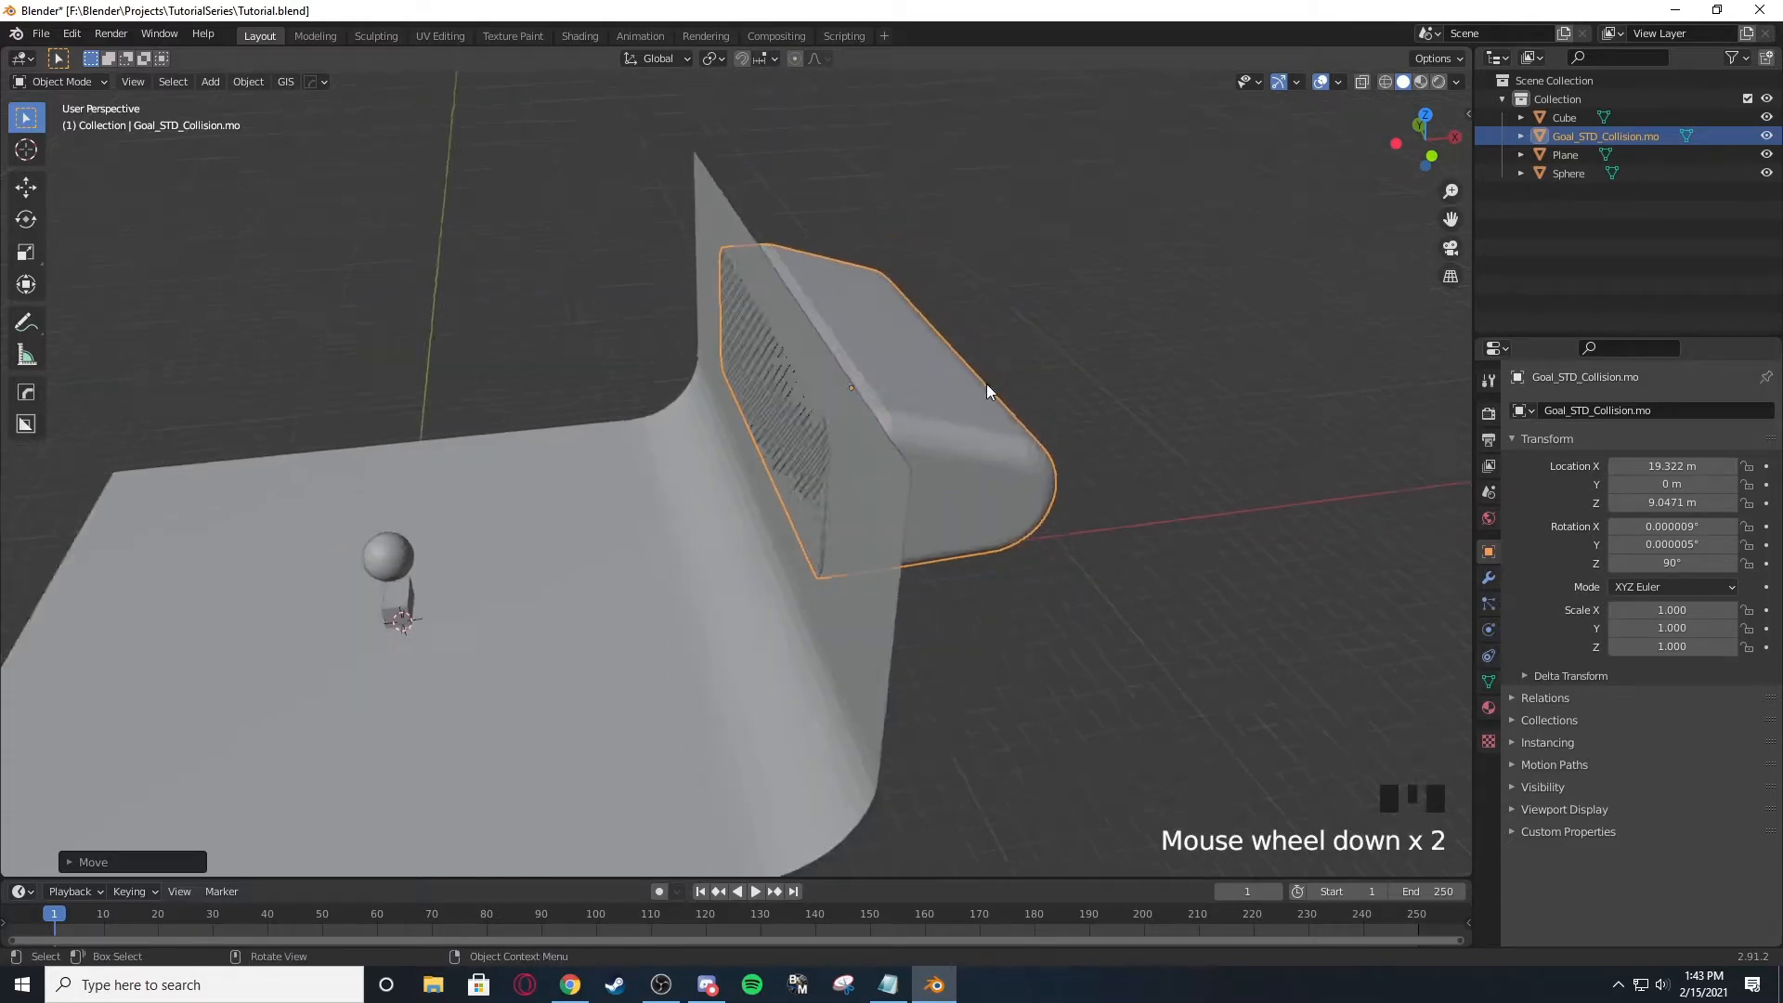
{"action": "key", "text": "g"}
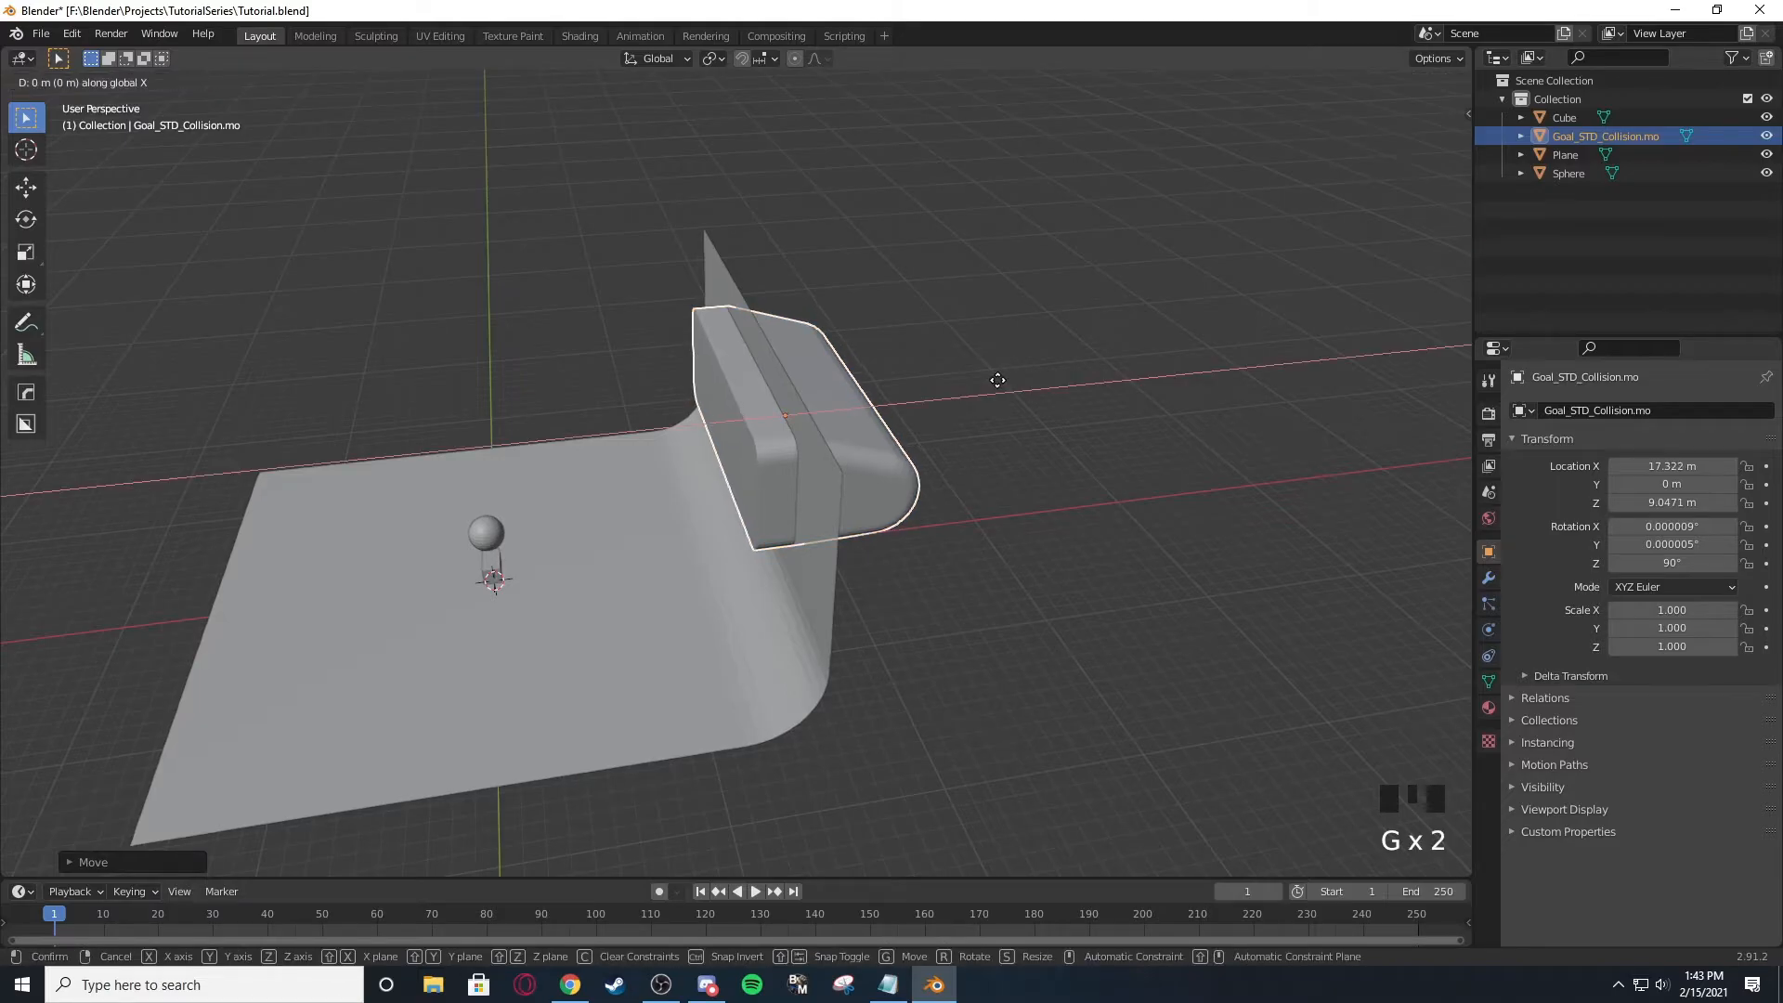
{"action": "left_click", "coordinate": [998, 381]}
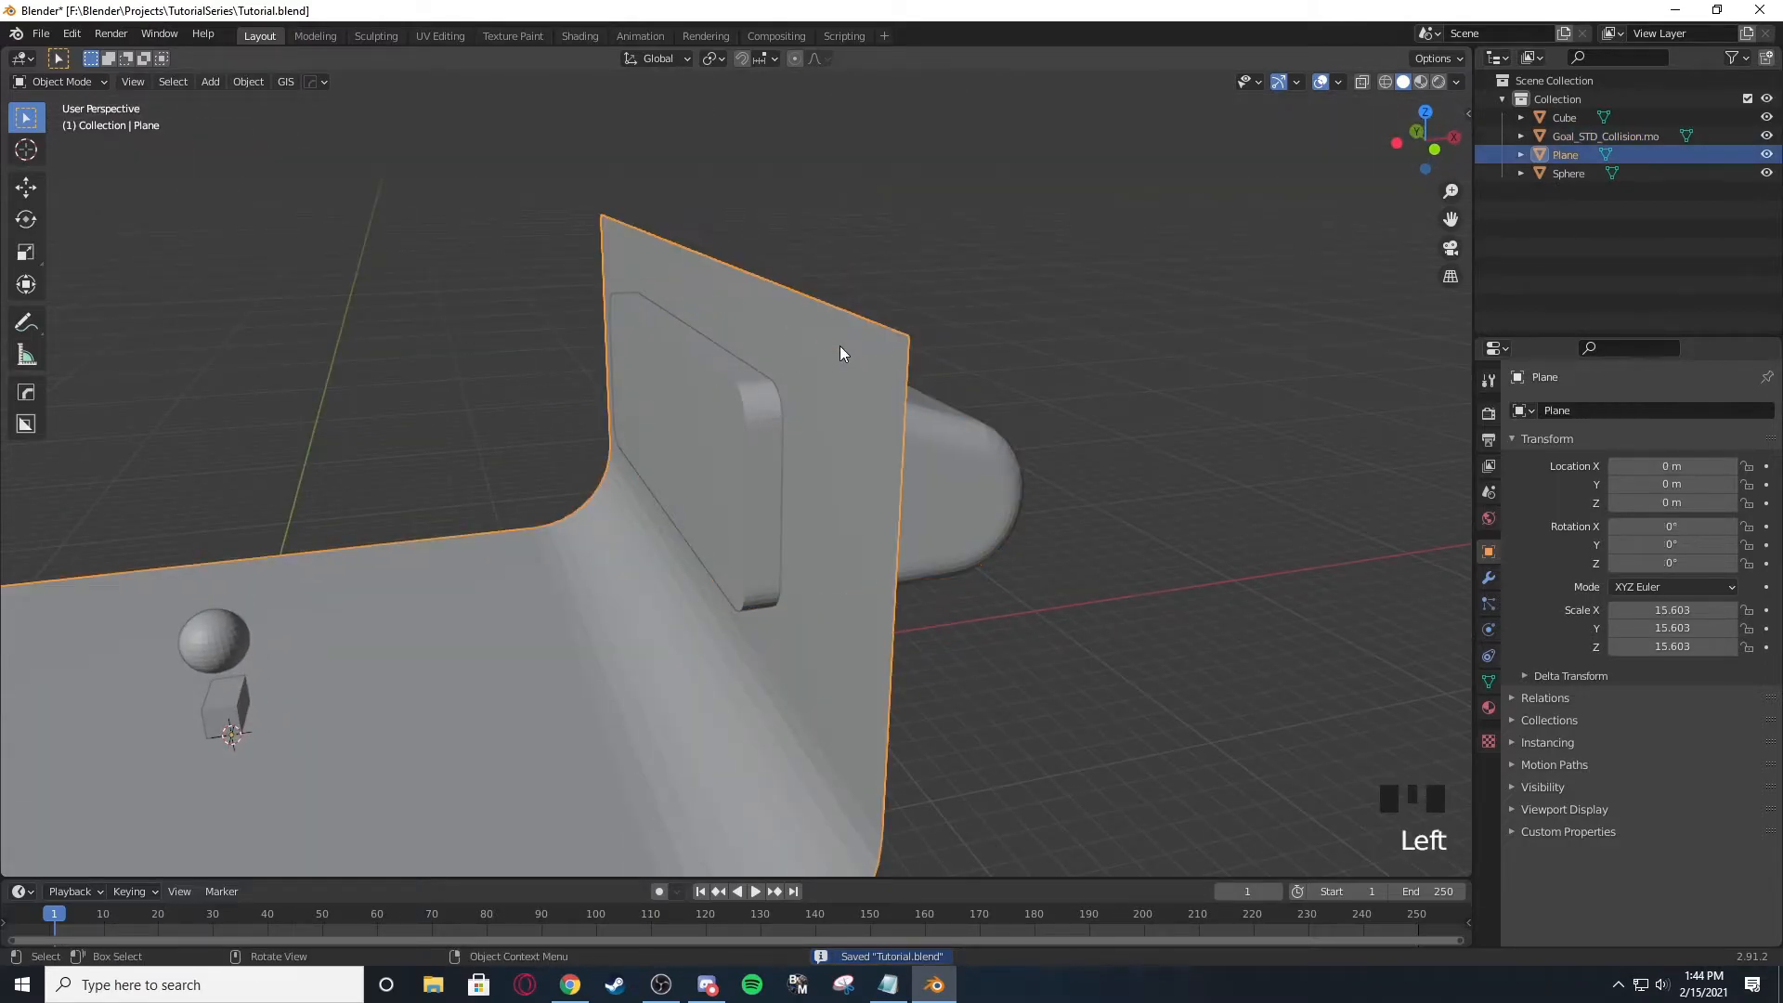
{"action": "left_click_drag", "start_coordinate": [841, 353], "coordinate": [728, 394]}
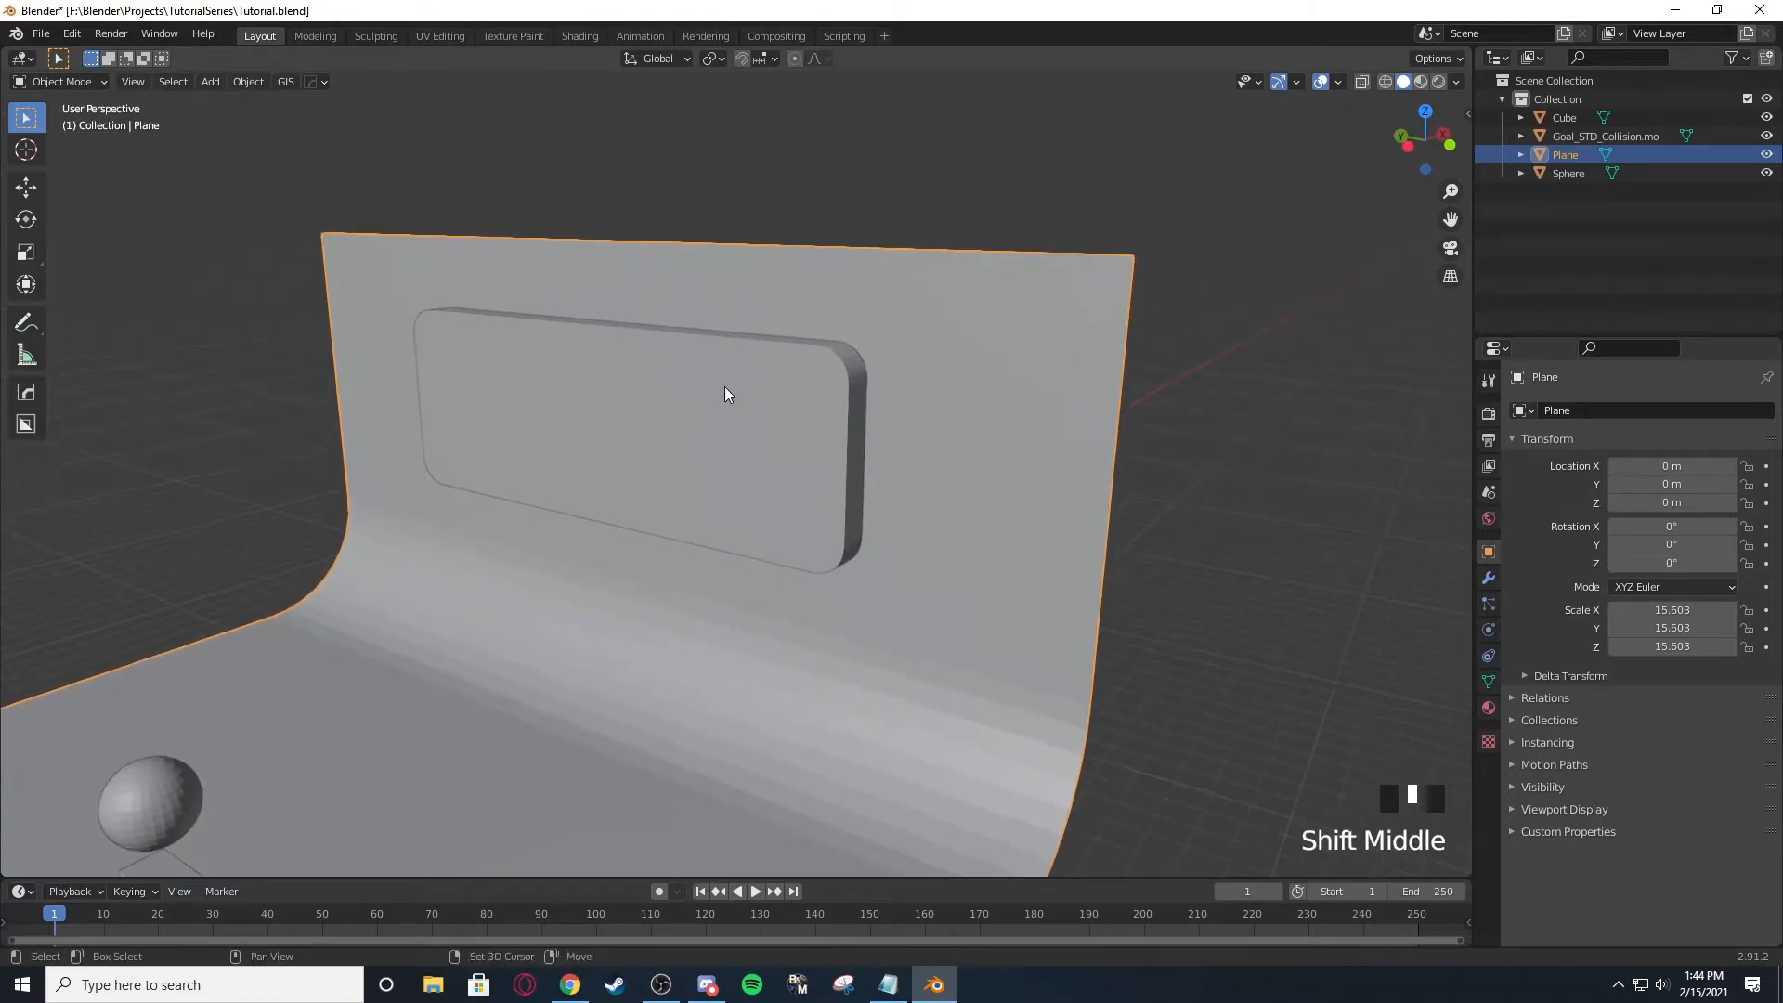
{"action": "scroll", "scroll_direction": "down", "scroll_amount": 3}
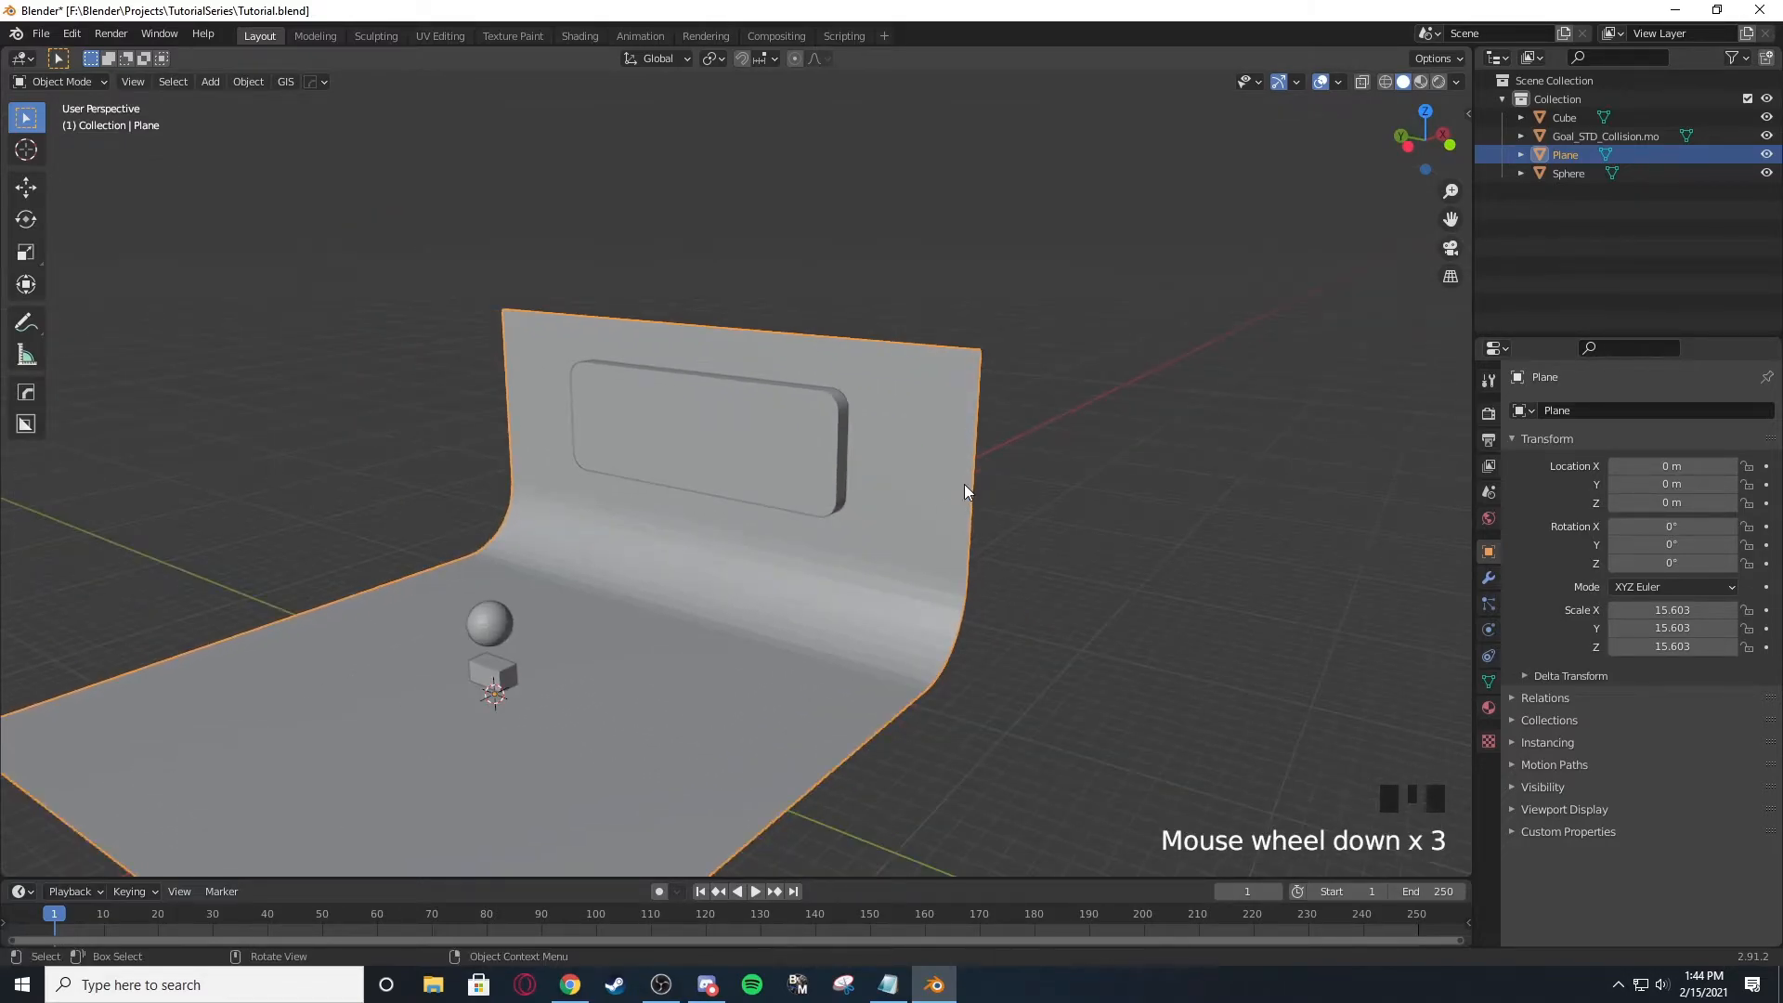
{"action": "scroll", "scroll_direction": "down", "scroll_amount": 3}
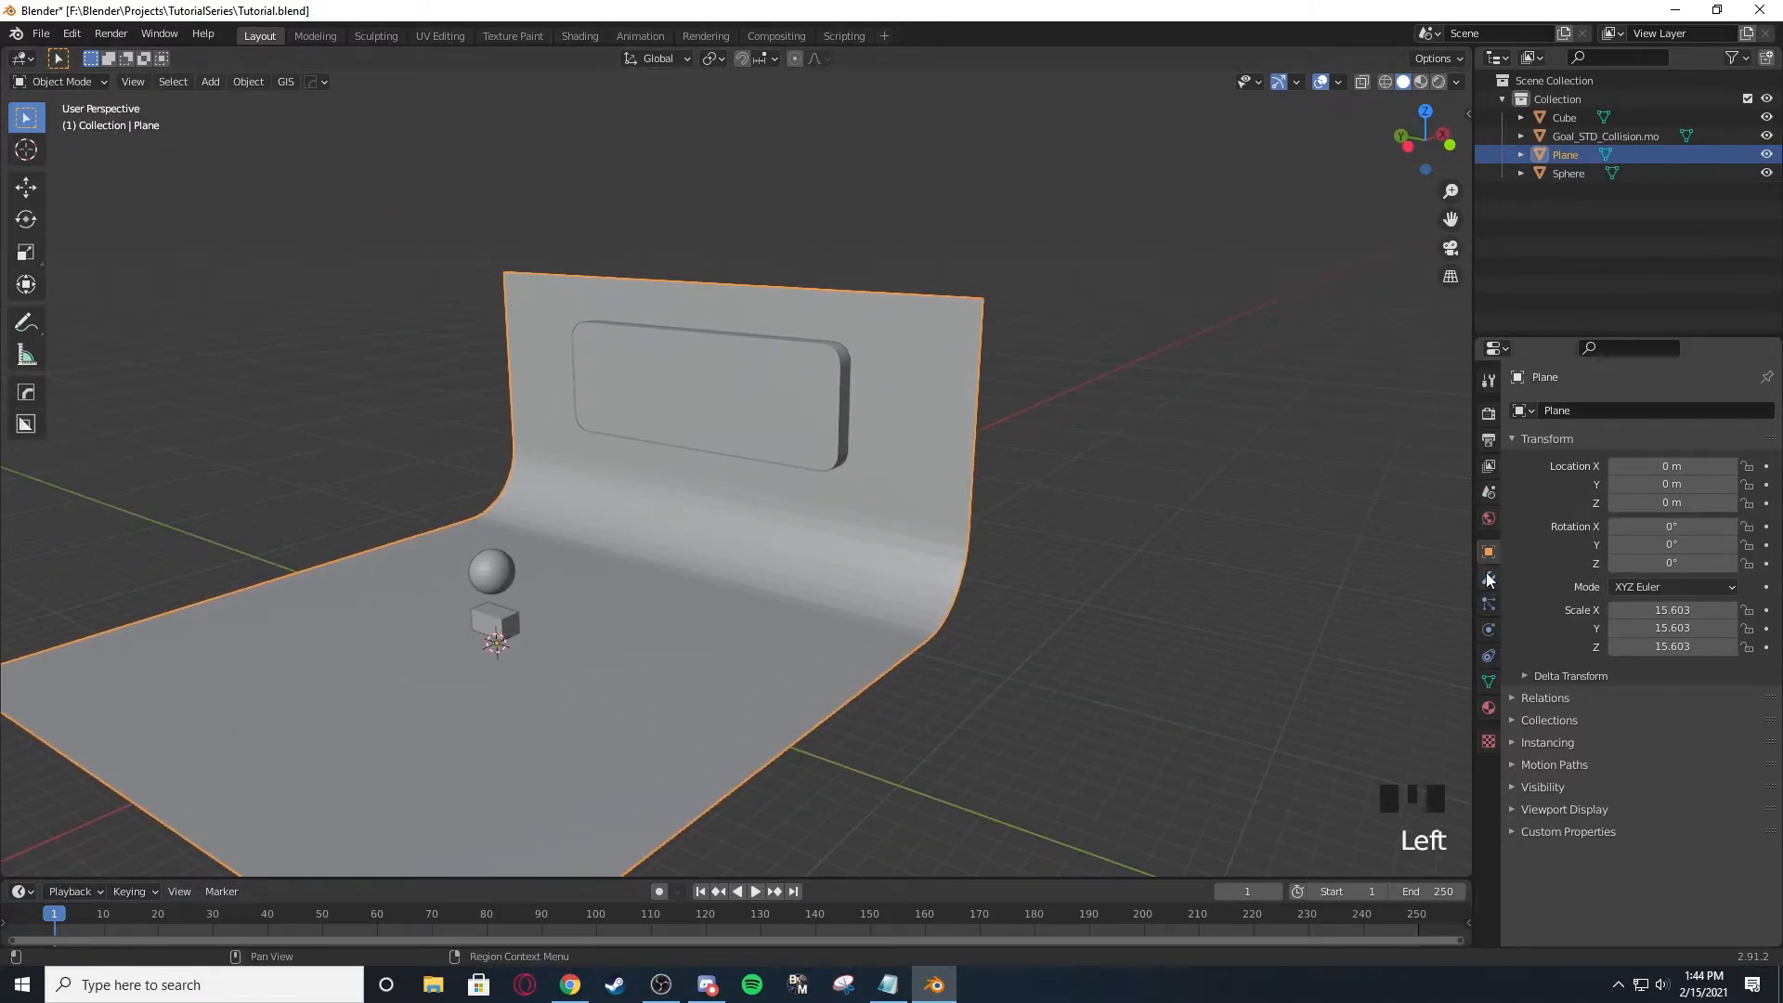
Add a Boolean modifier to the plane targeting the goal box and inspect the cutout.
{"action": "left_click", "coordinate": [1570, 409]}
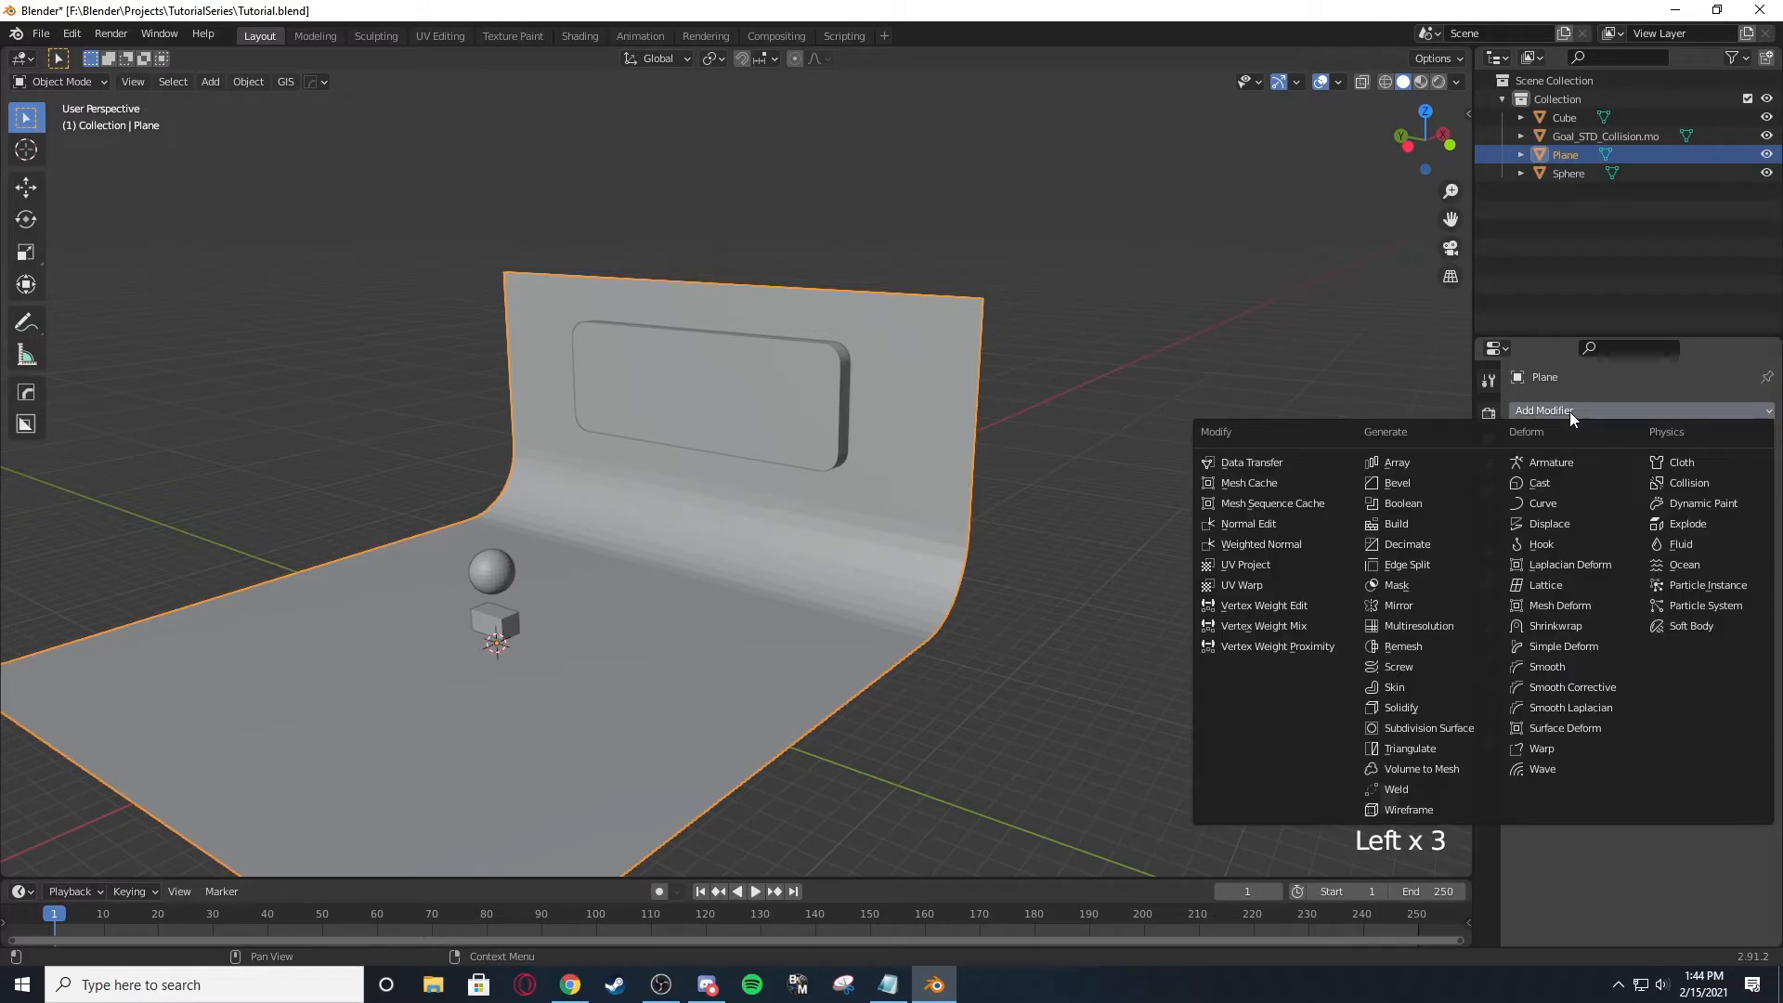
{"action": "left_click", "coordinate": [1402, 503]}
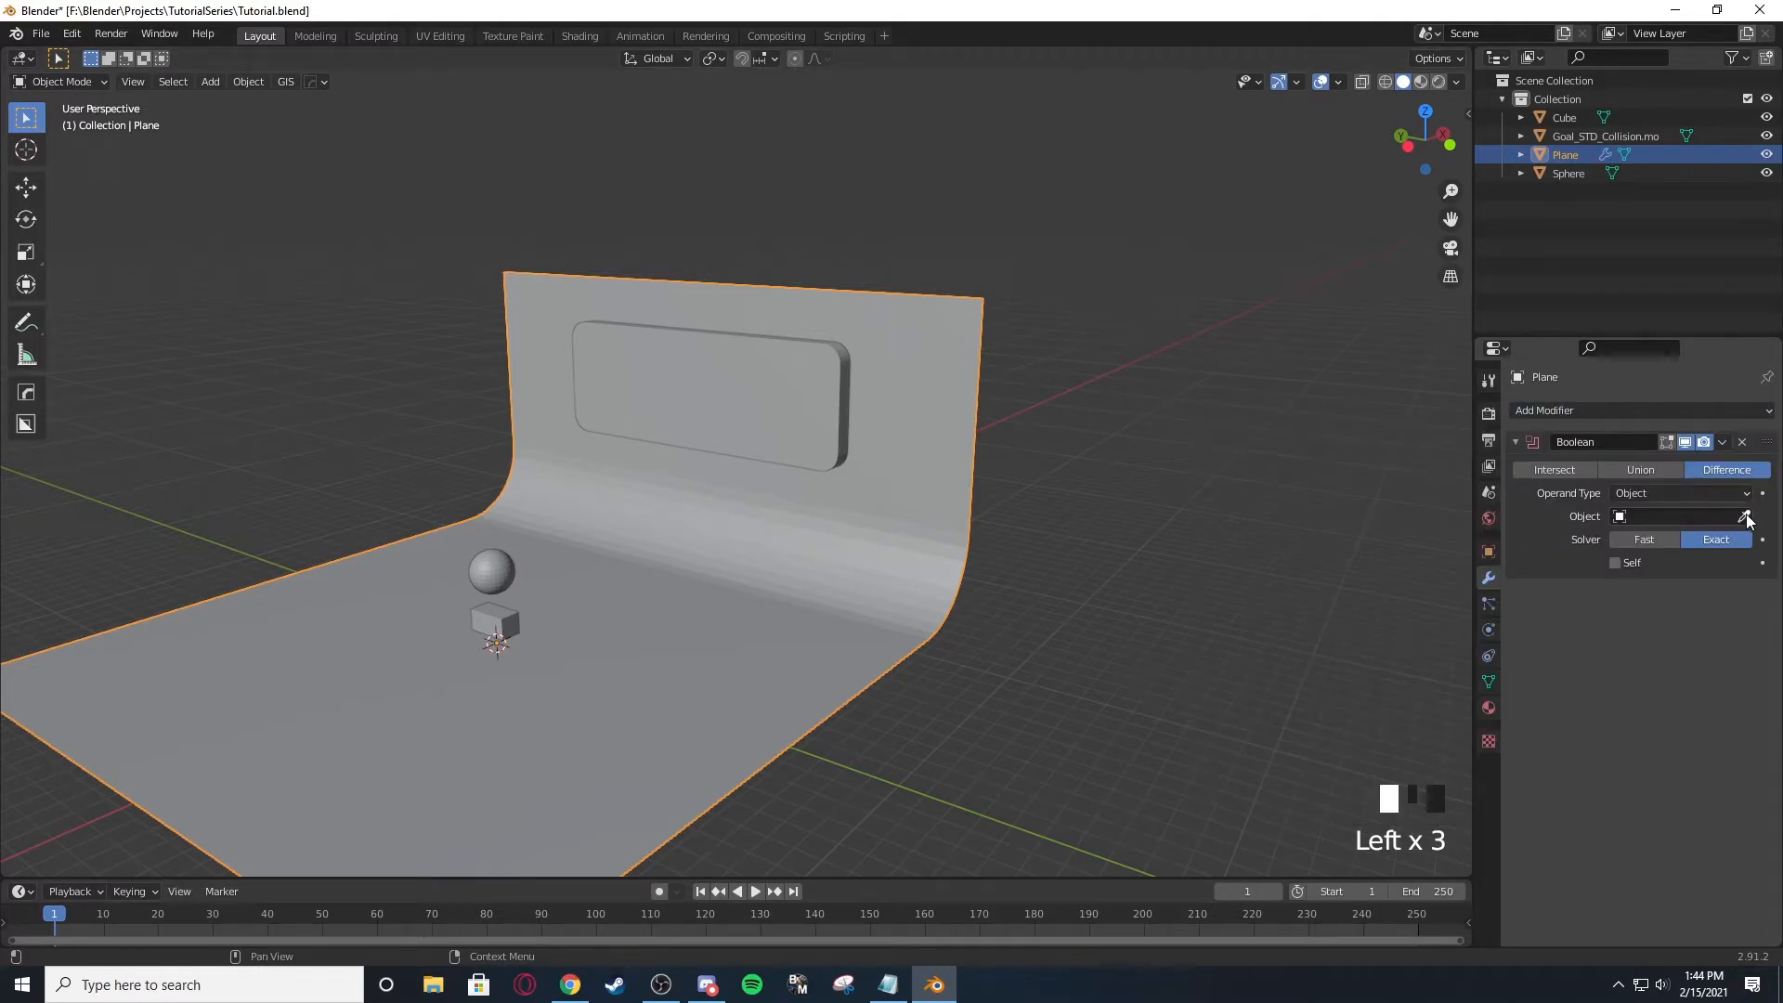
{"action": "left_click", "coordinate": [1640, 470]}
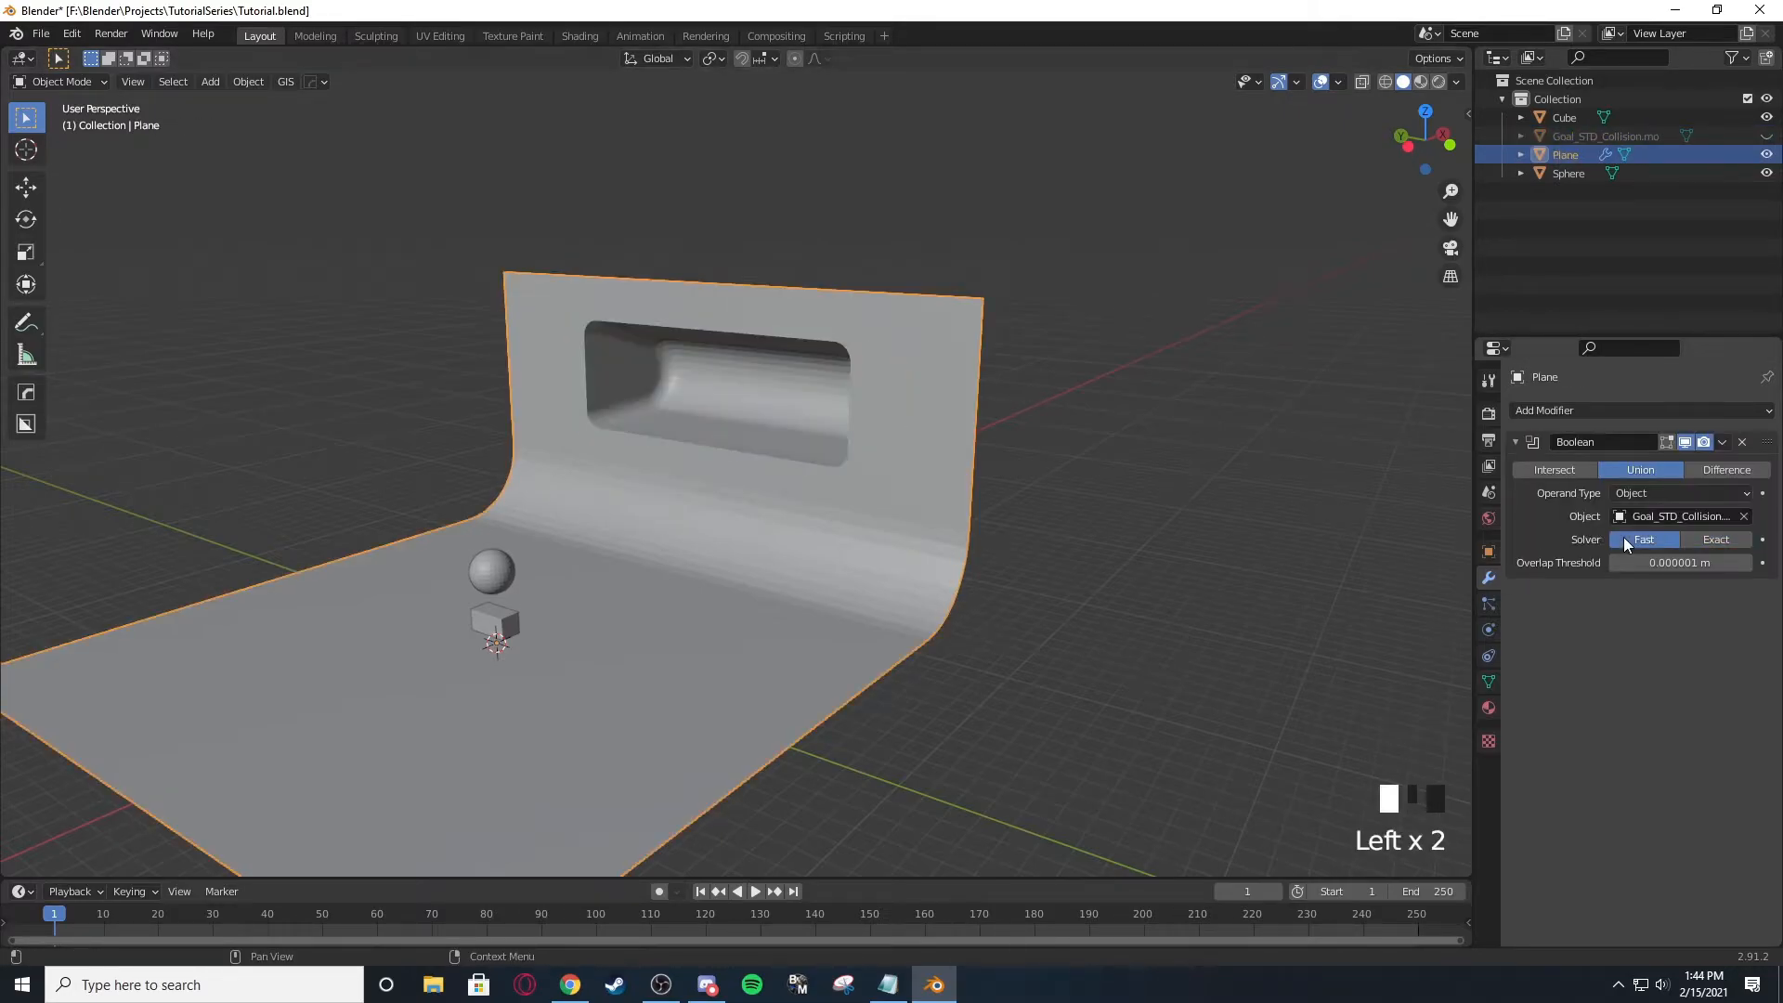
{"action": "left_click_drag", "start_coordinate": [782, 461], "coordinate": [782, 477]}
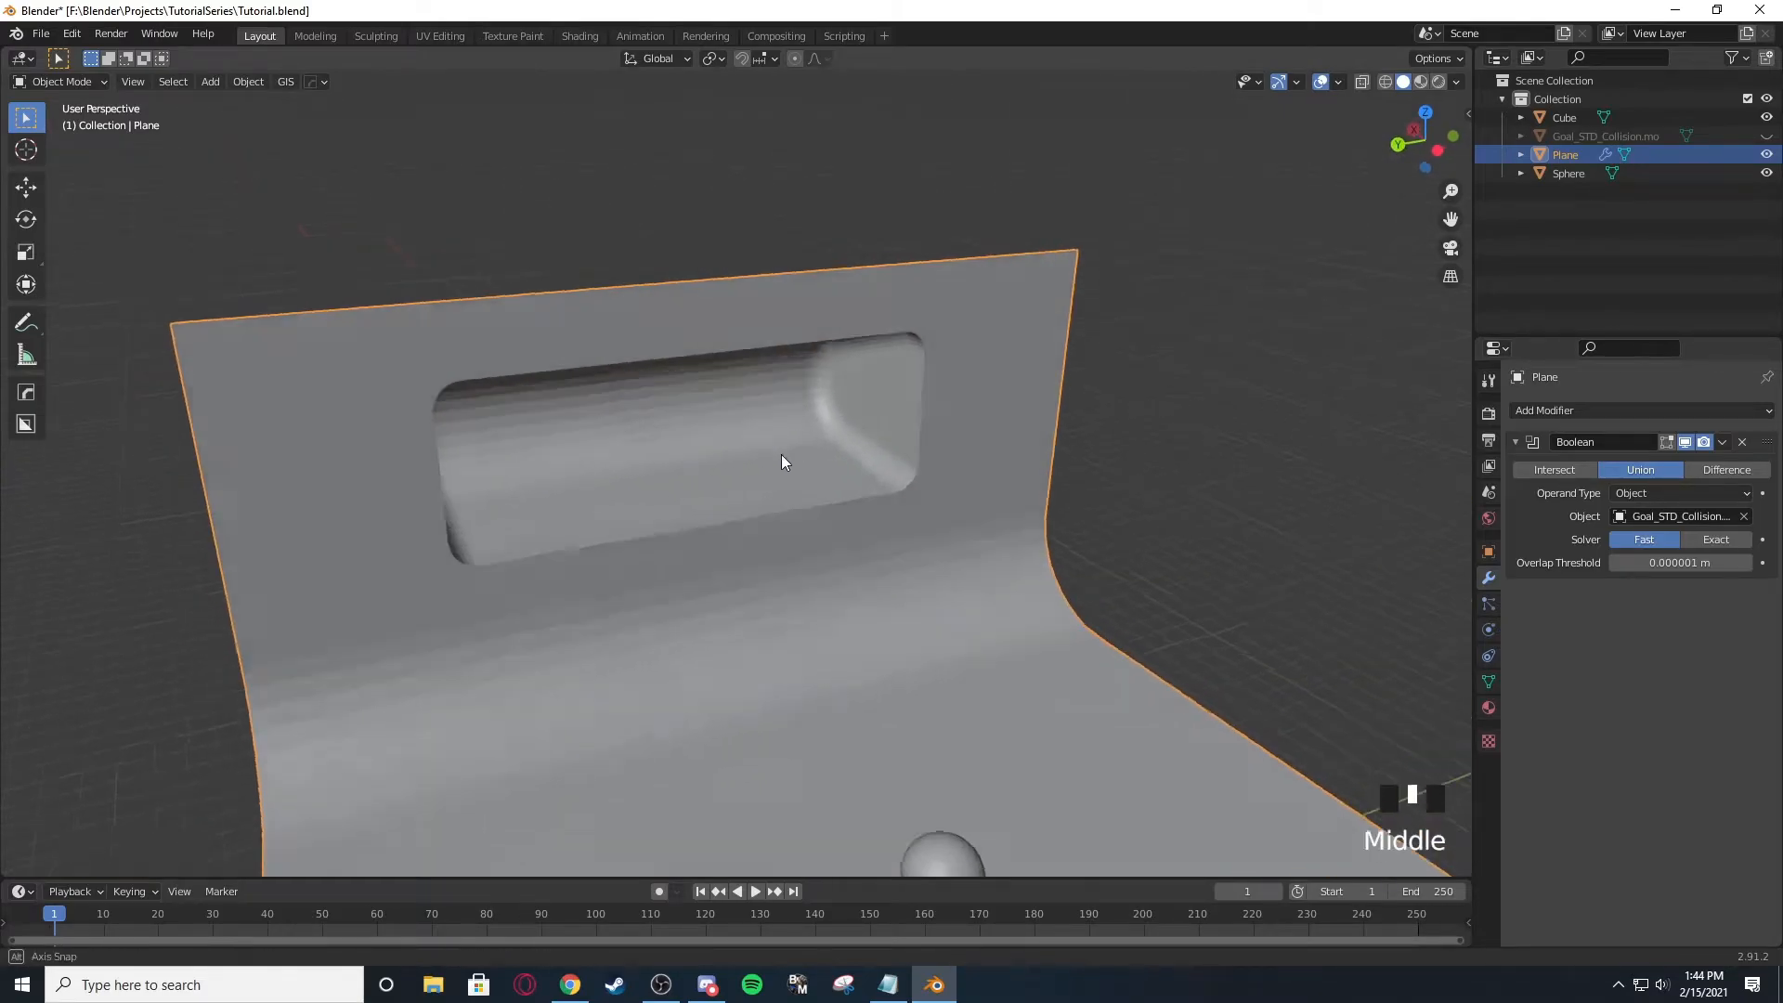
{"action": "left_click_drag", "start_coordinate": [784, 461], "coordinate": [817, 476]}
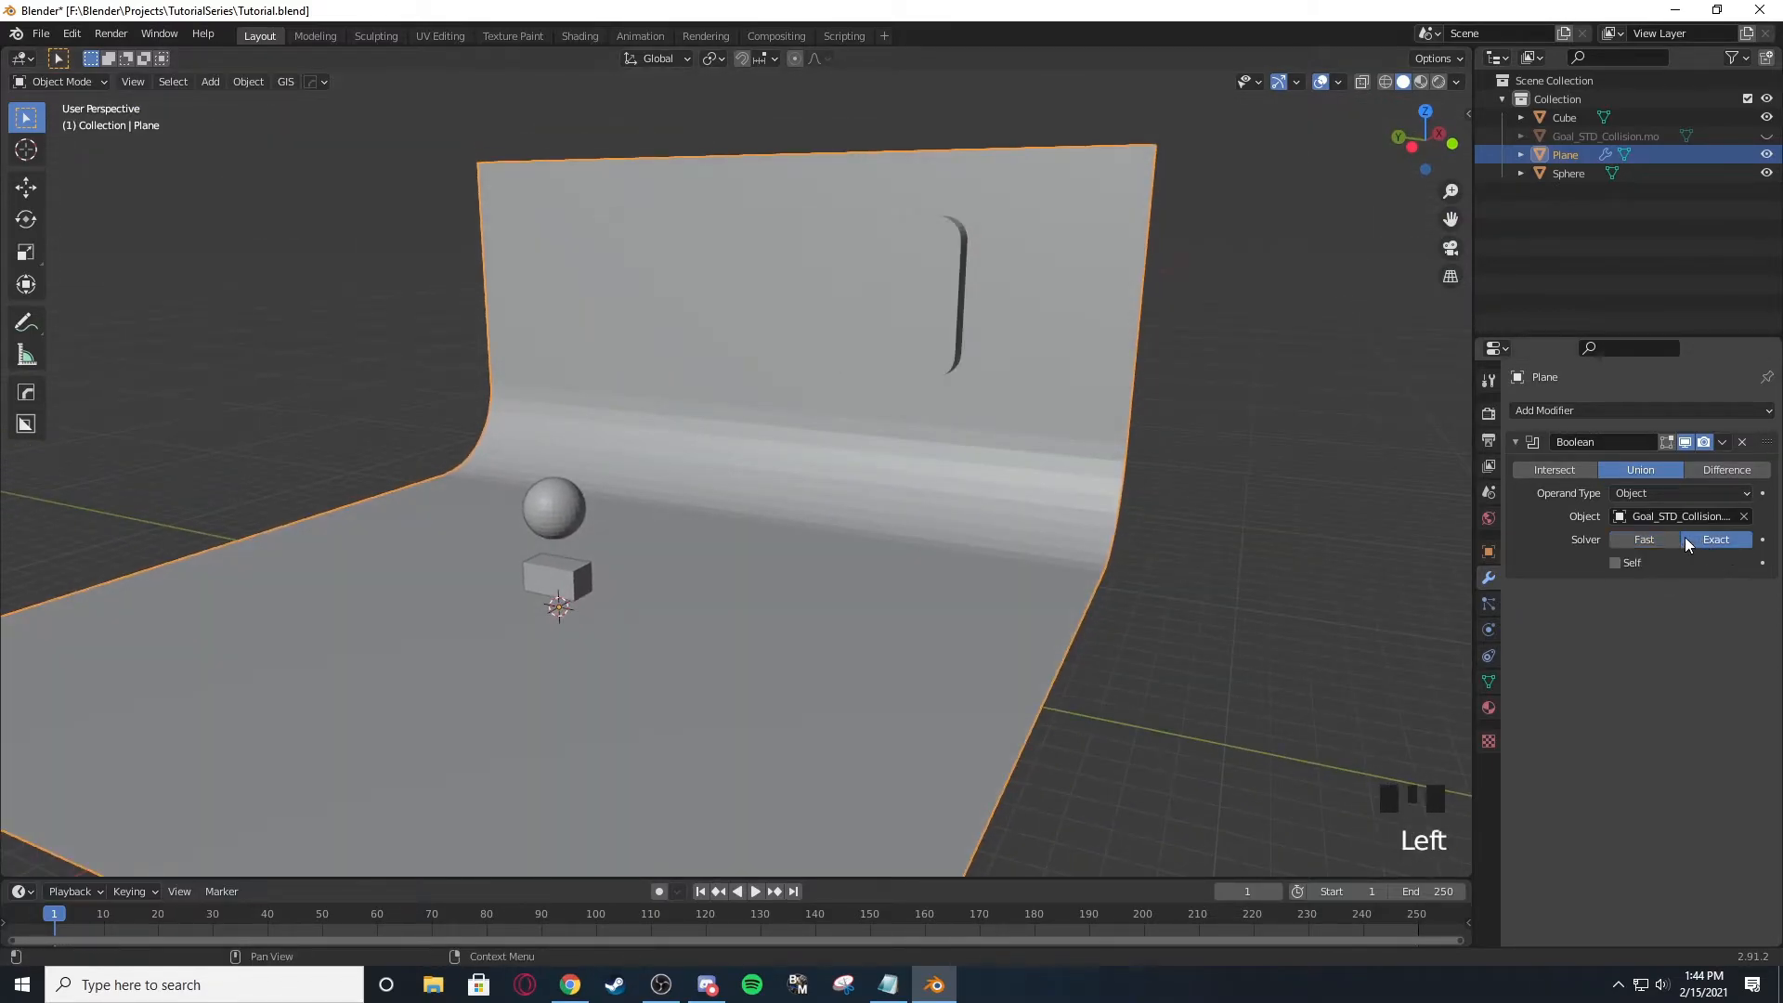
Switch the Boolean modifier to the Fast solver.
{"action": "left_click", "coordinate": [1641, 538]}
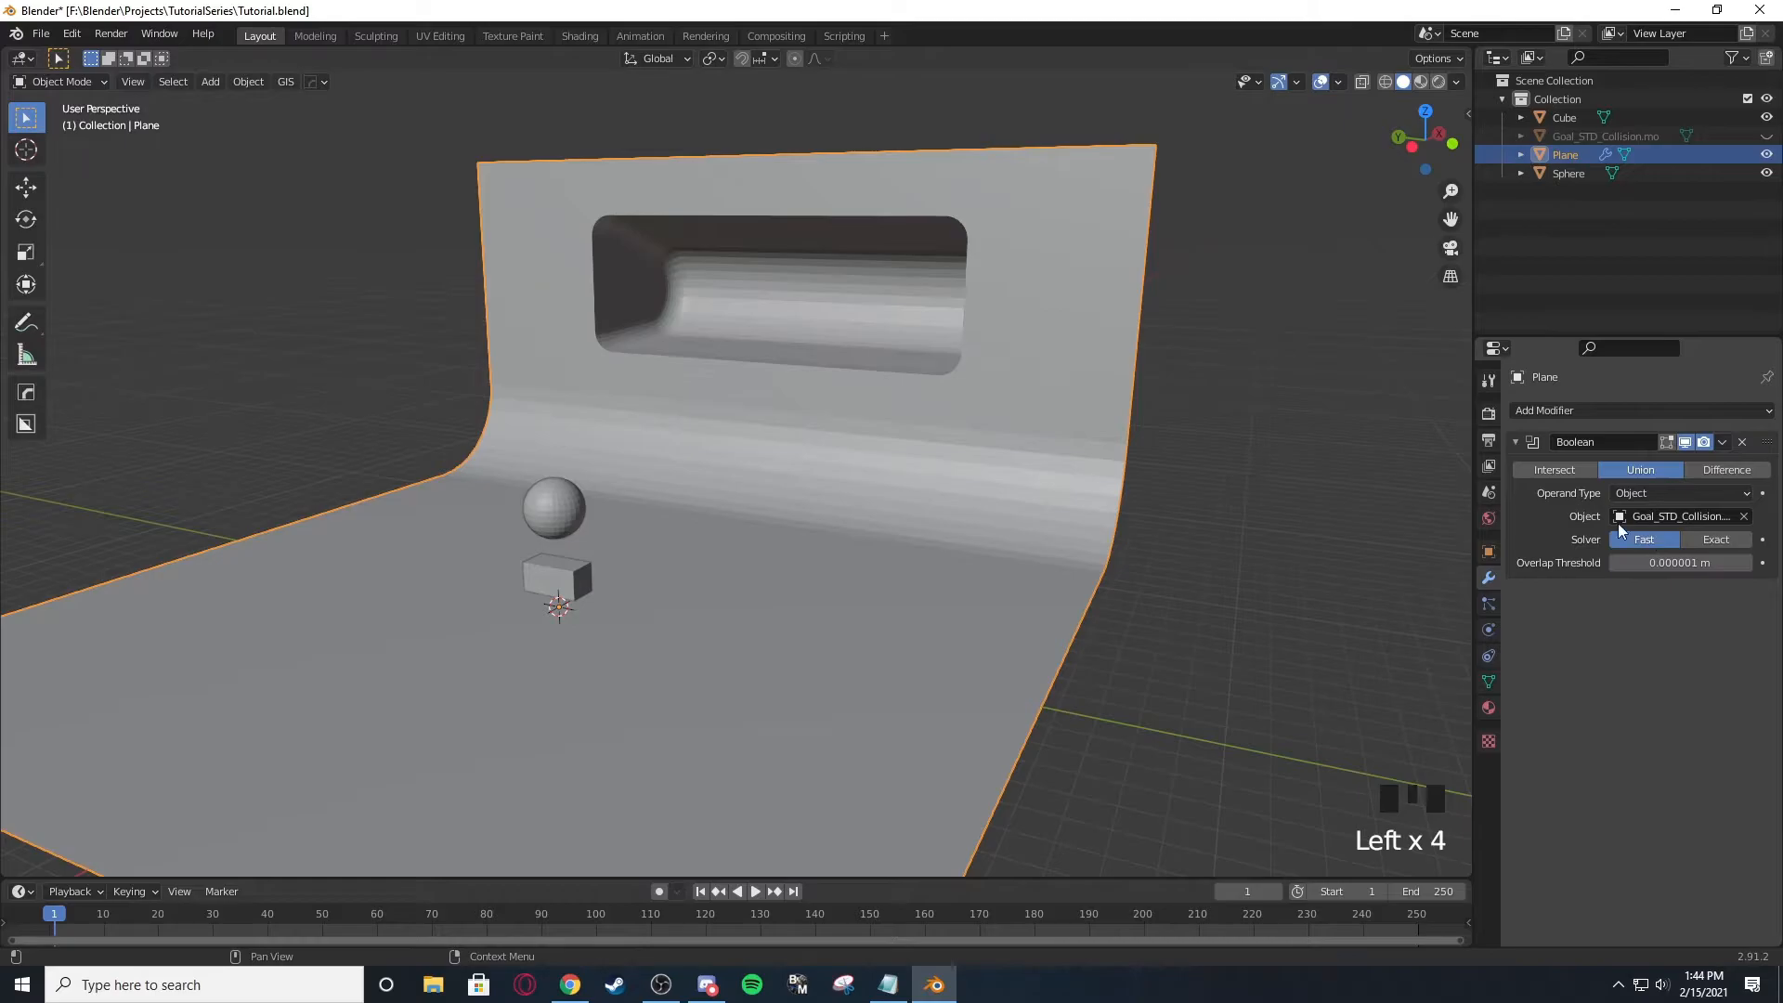
{"action": "scroll", "scroll_direction": "up", "scroll_amount": 3}
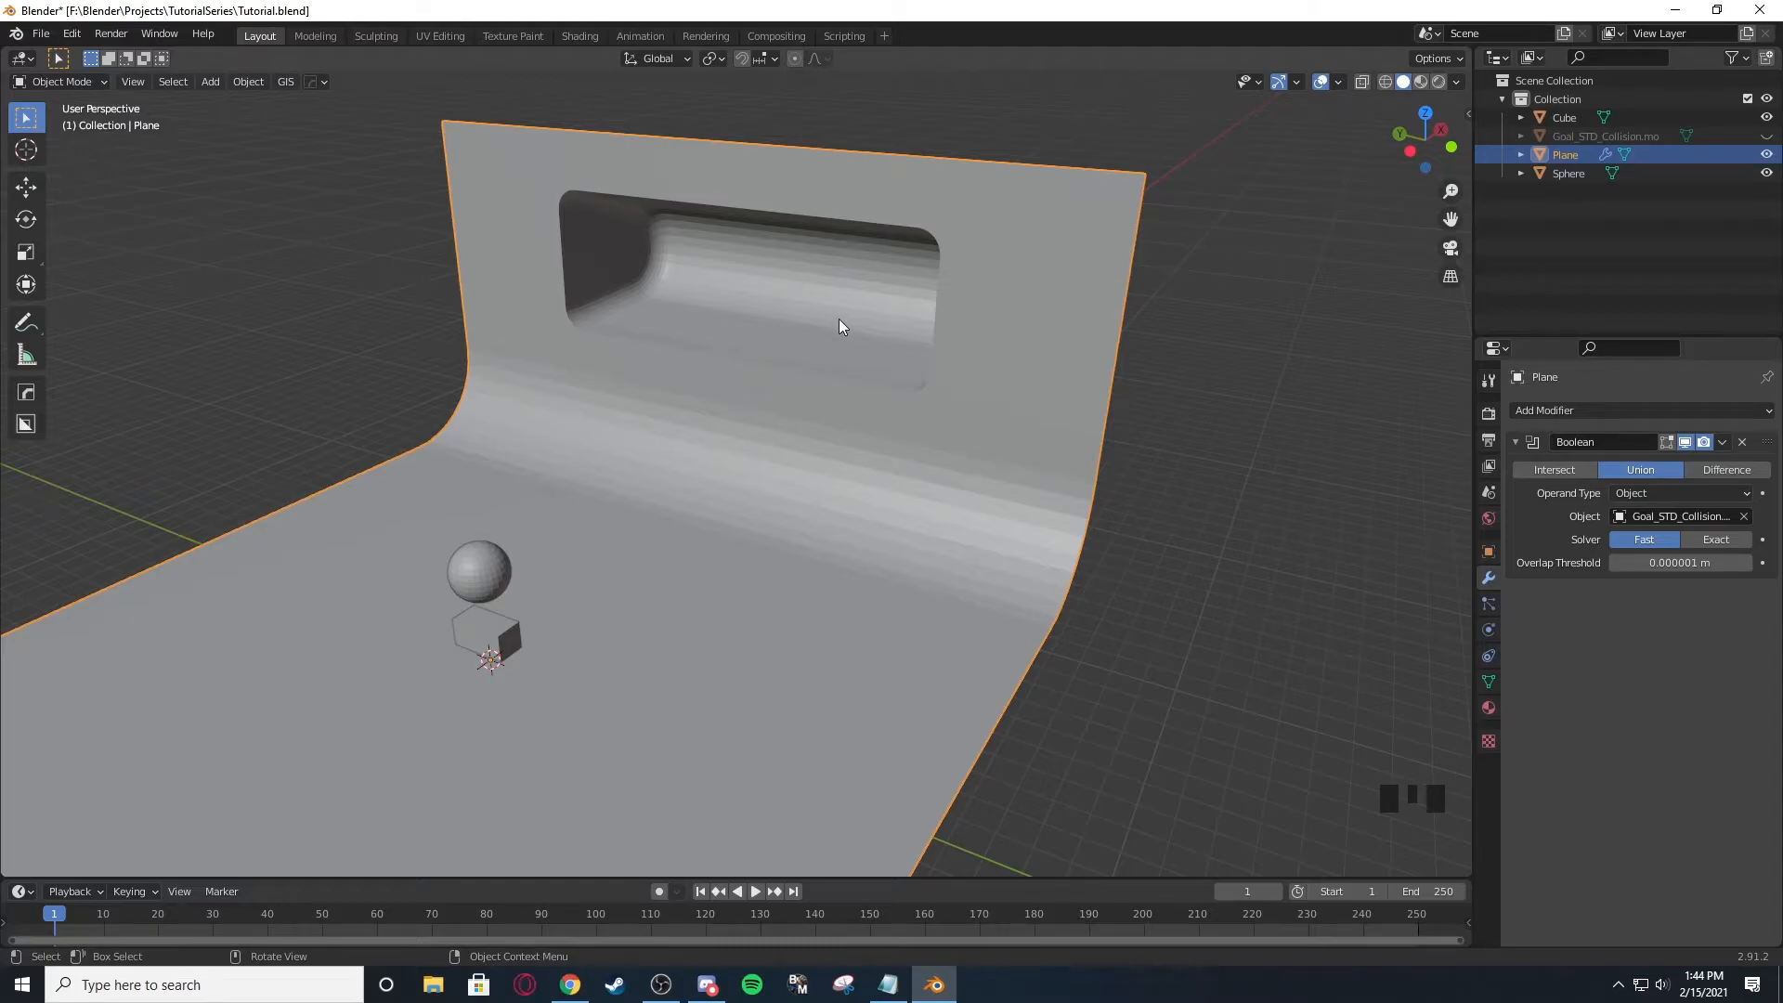
Undo an accidental resize of the plane and step back through recent edits.
{"action": "key", "text": "s"}
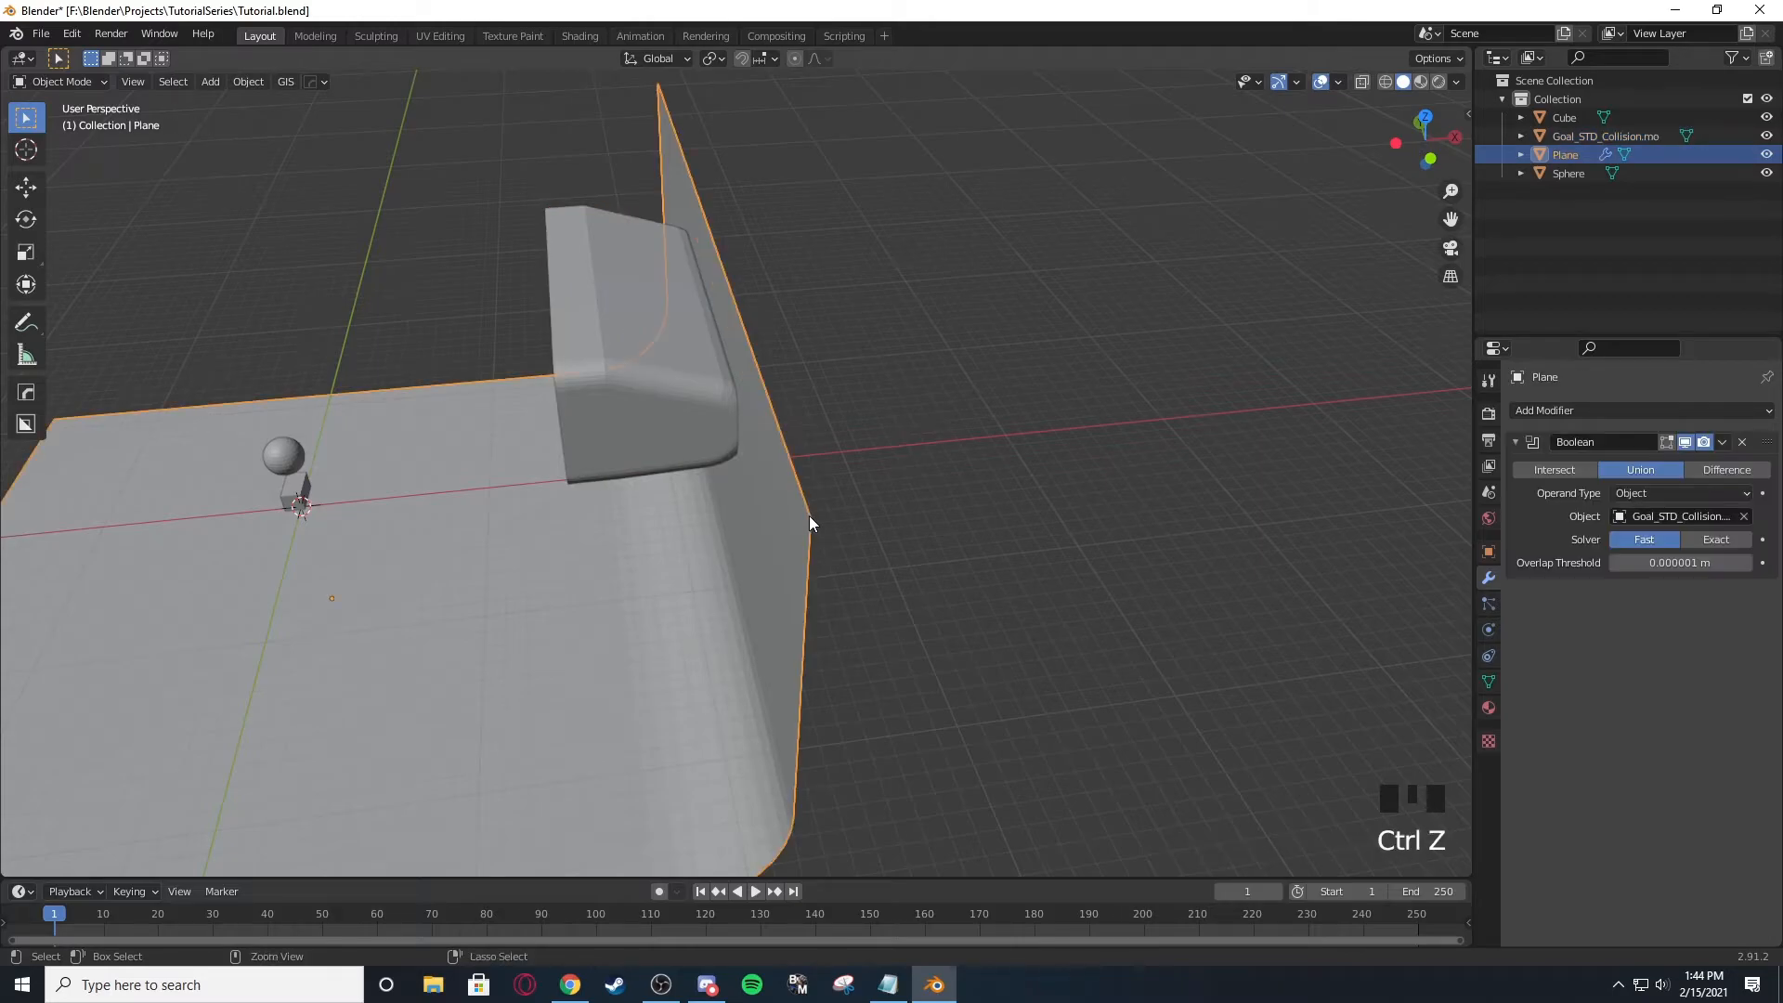
{"action": "key", "text": "ctrl+z"}
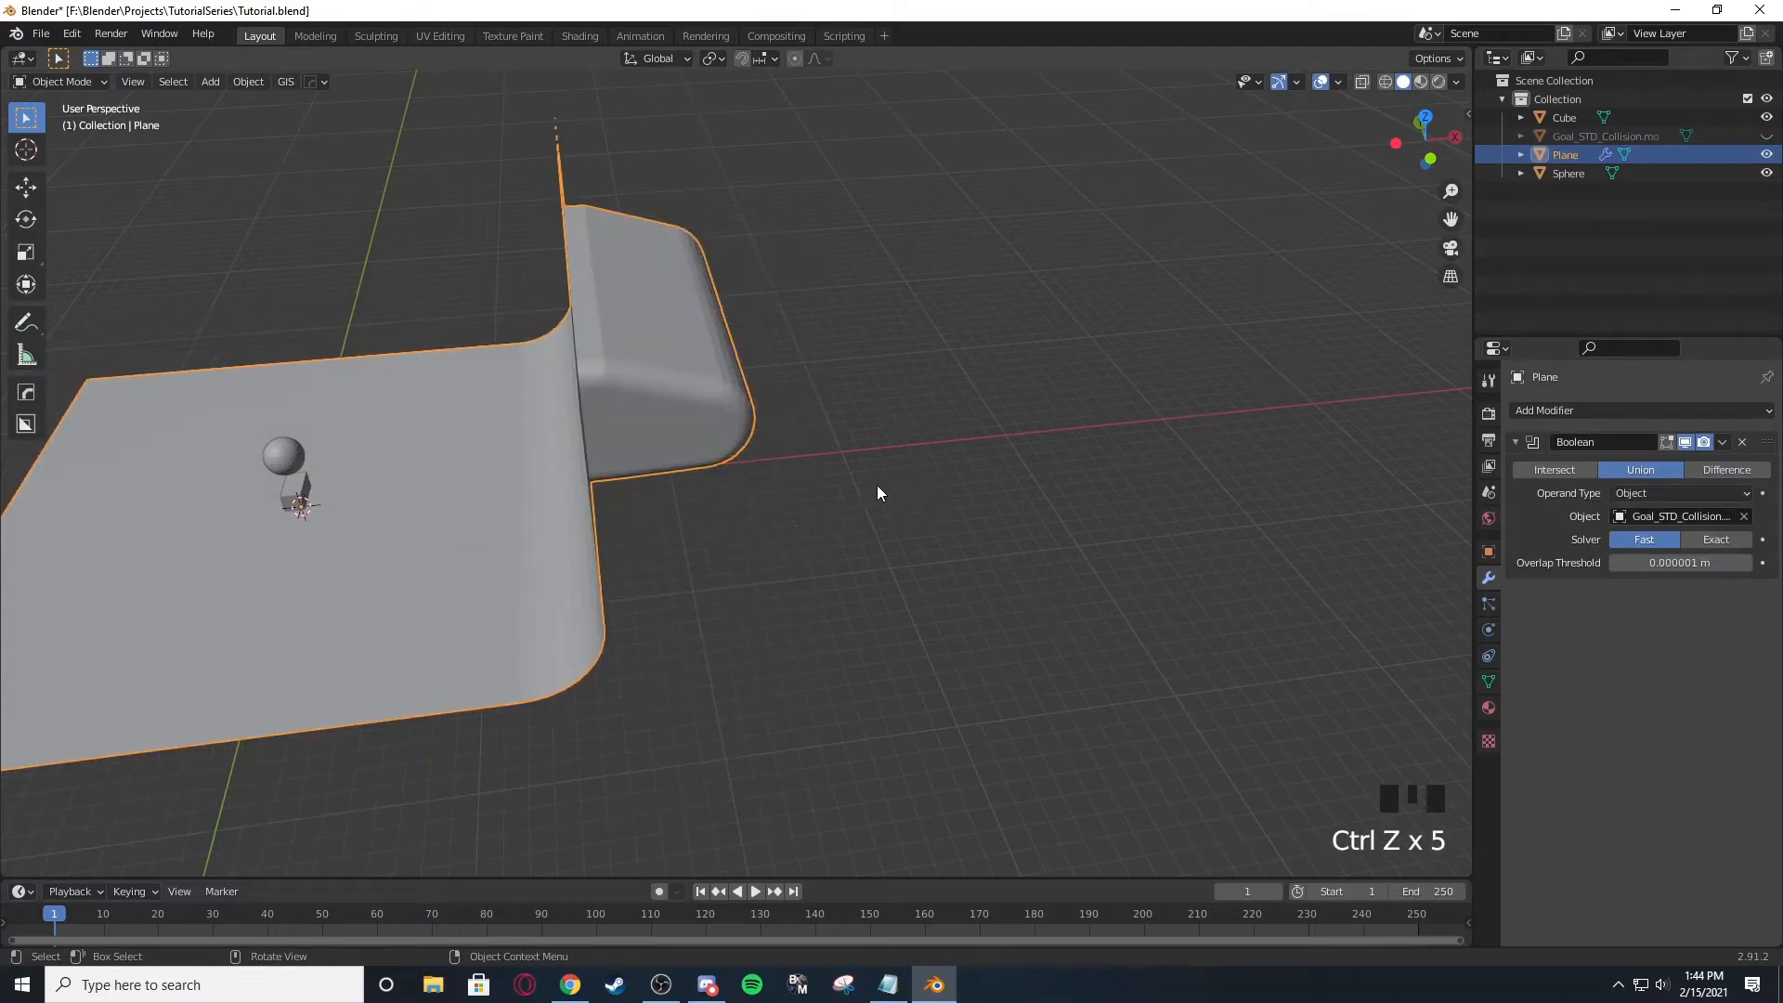
{"action": "key", "text": "s"}
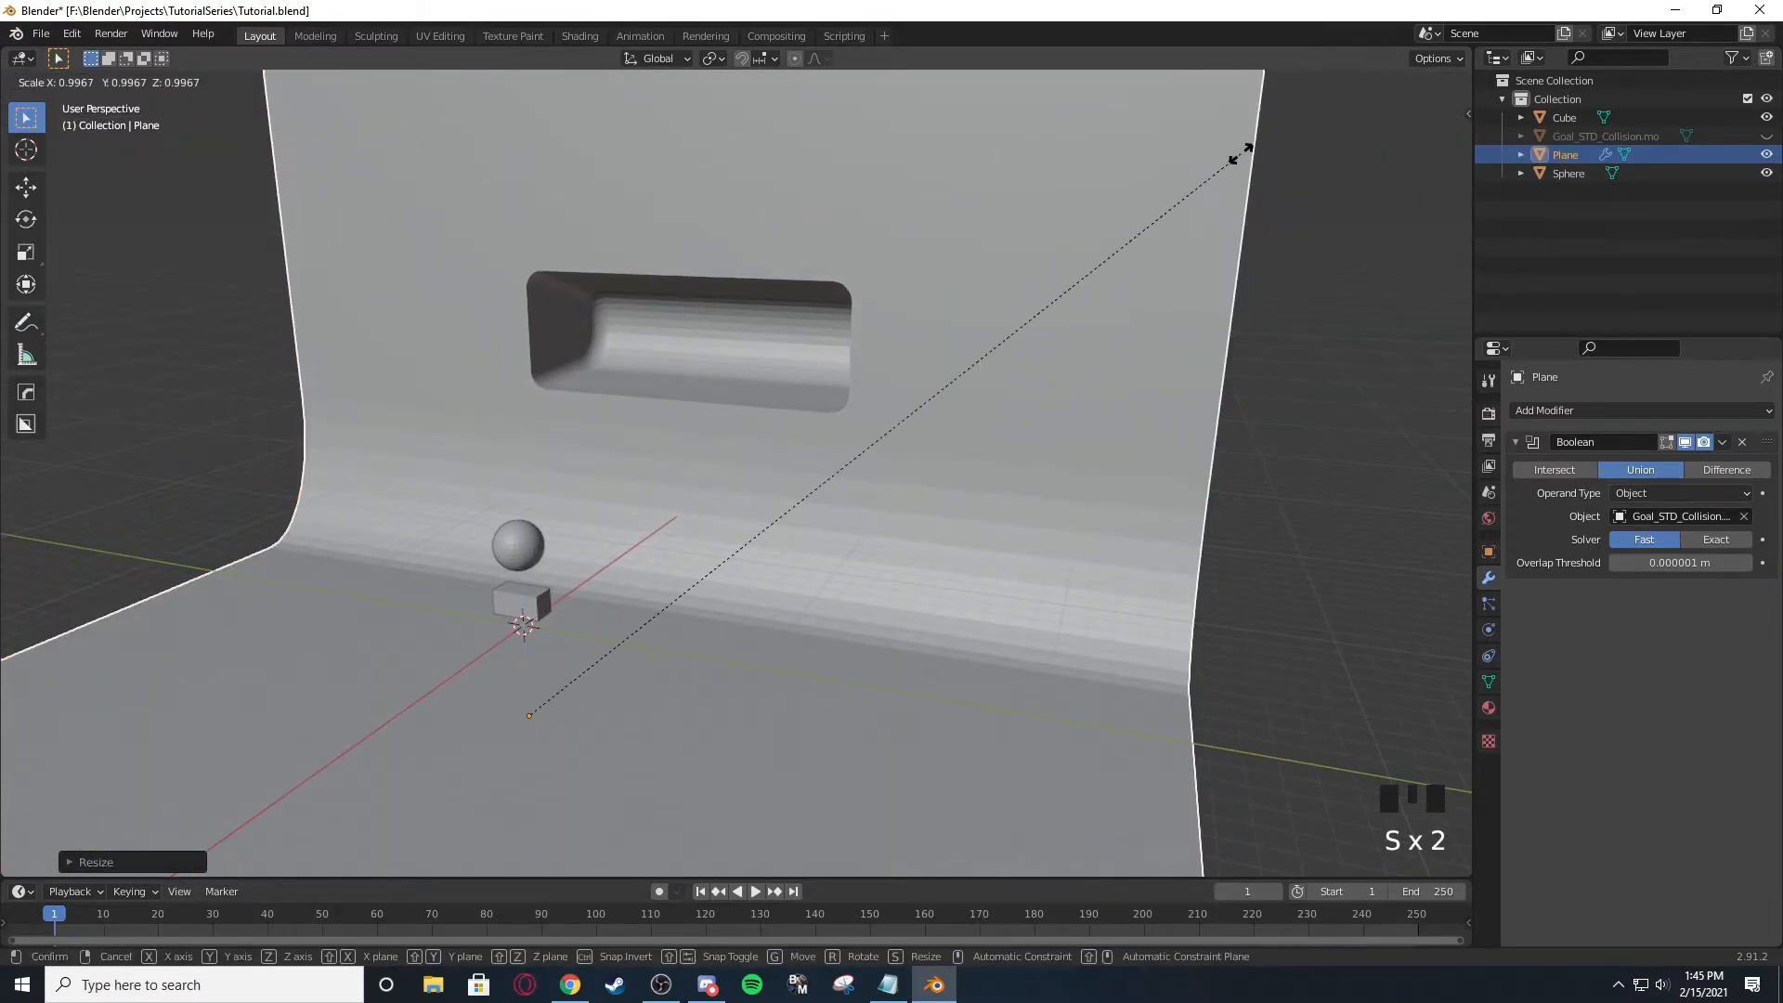
{"action": "key", "text": "ctrl+z"}
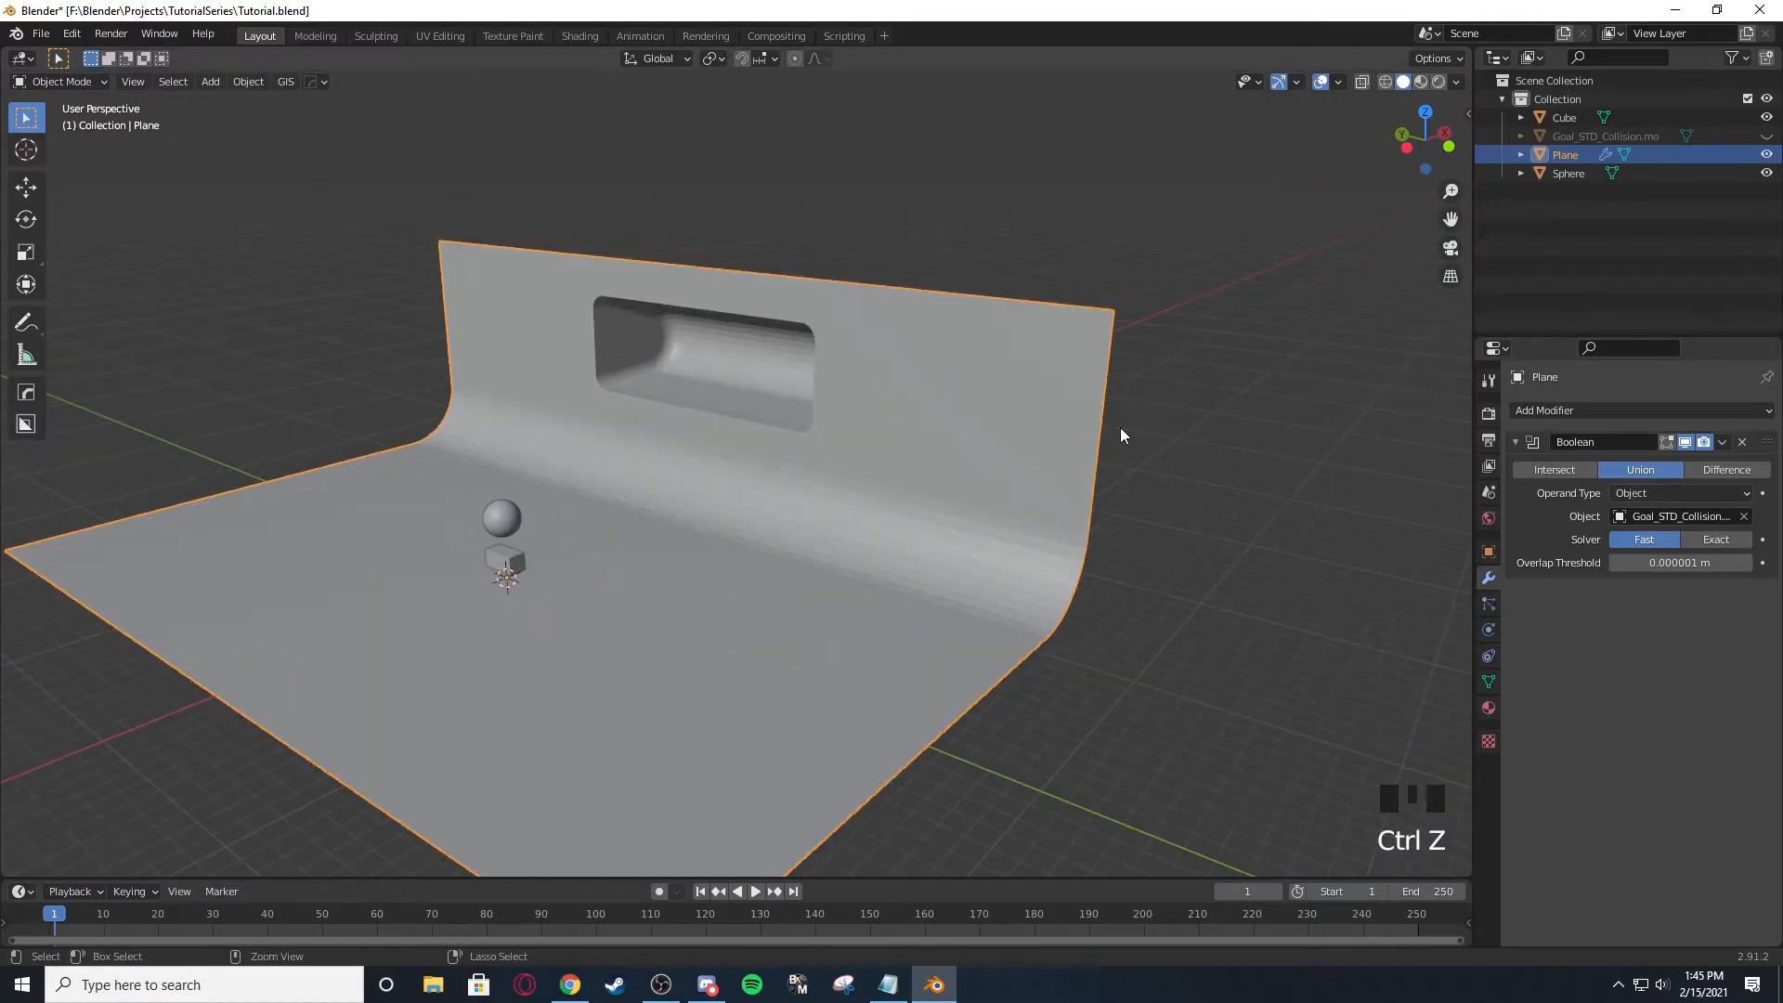
{"action": "key", "text": "s"}
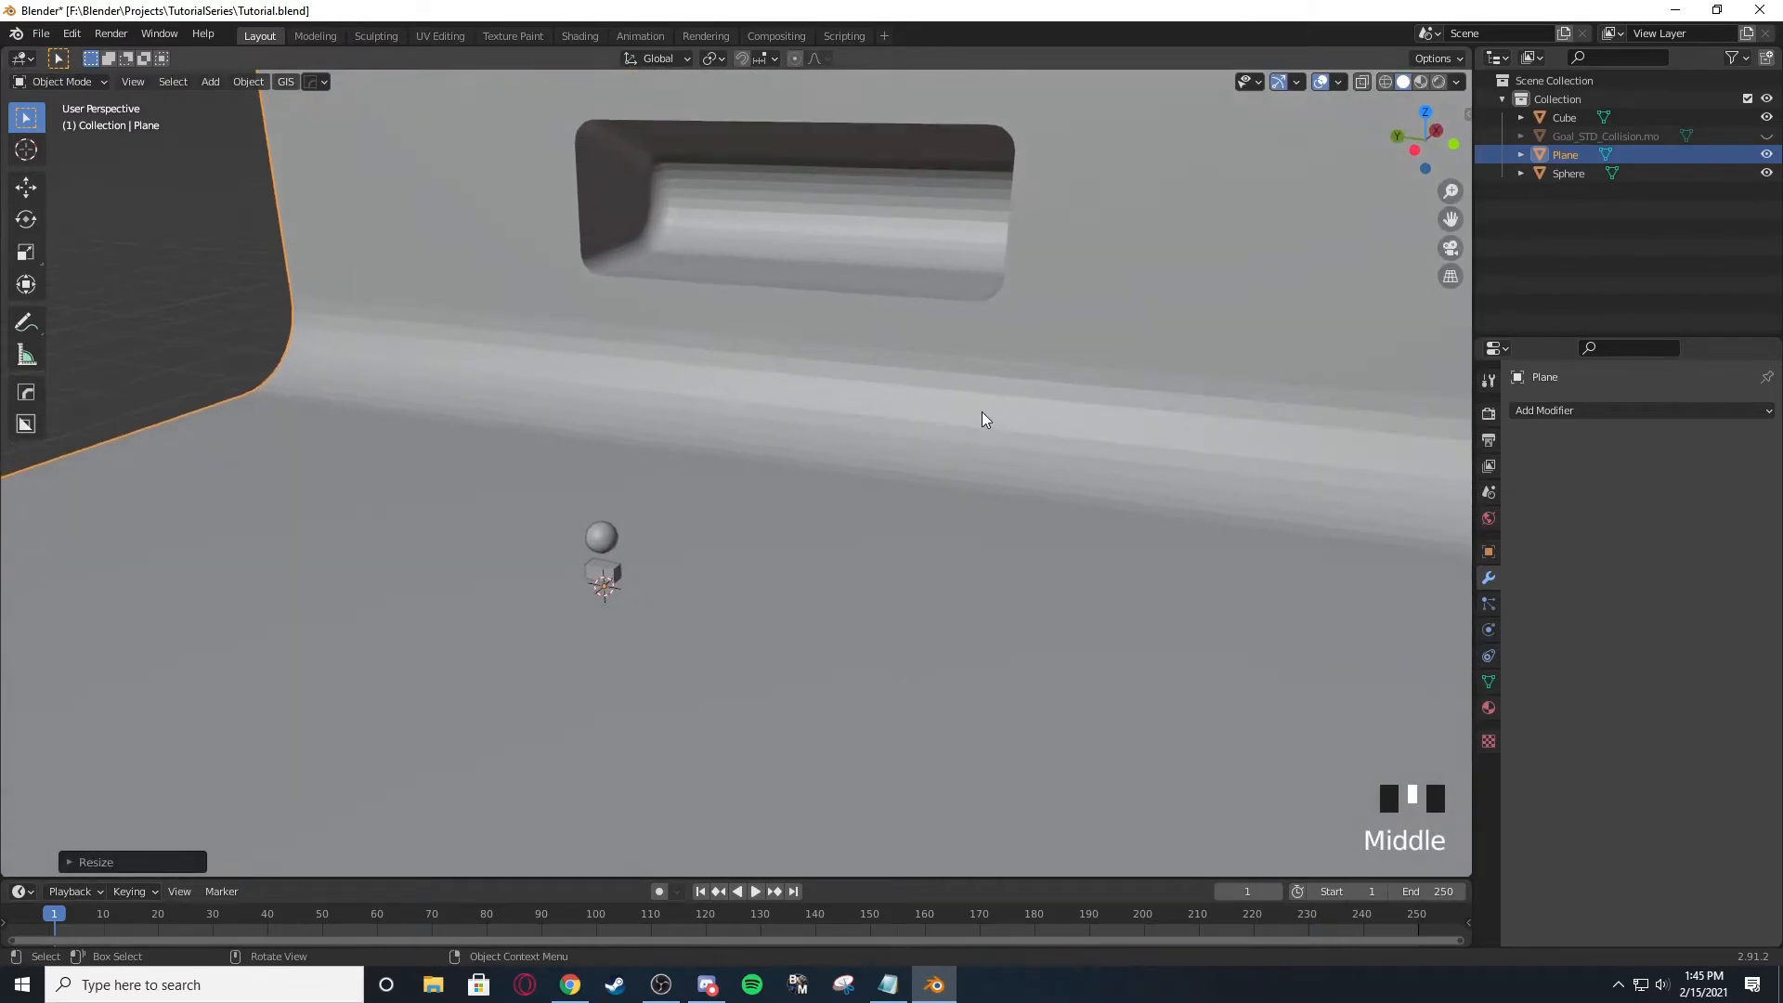
{"action": "key", "text": "ctrl+z"}
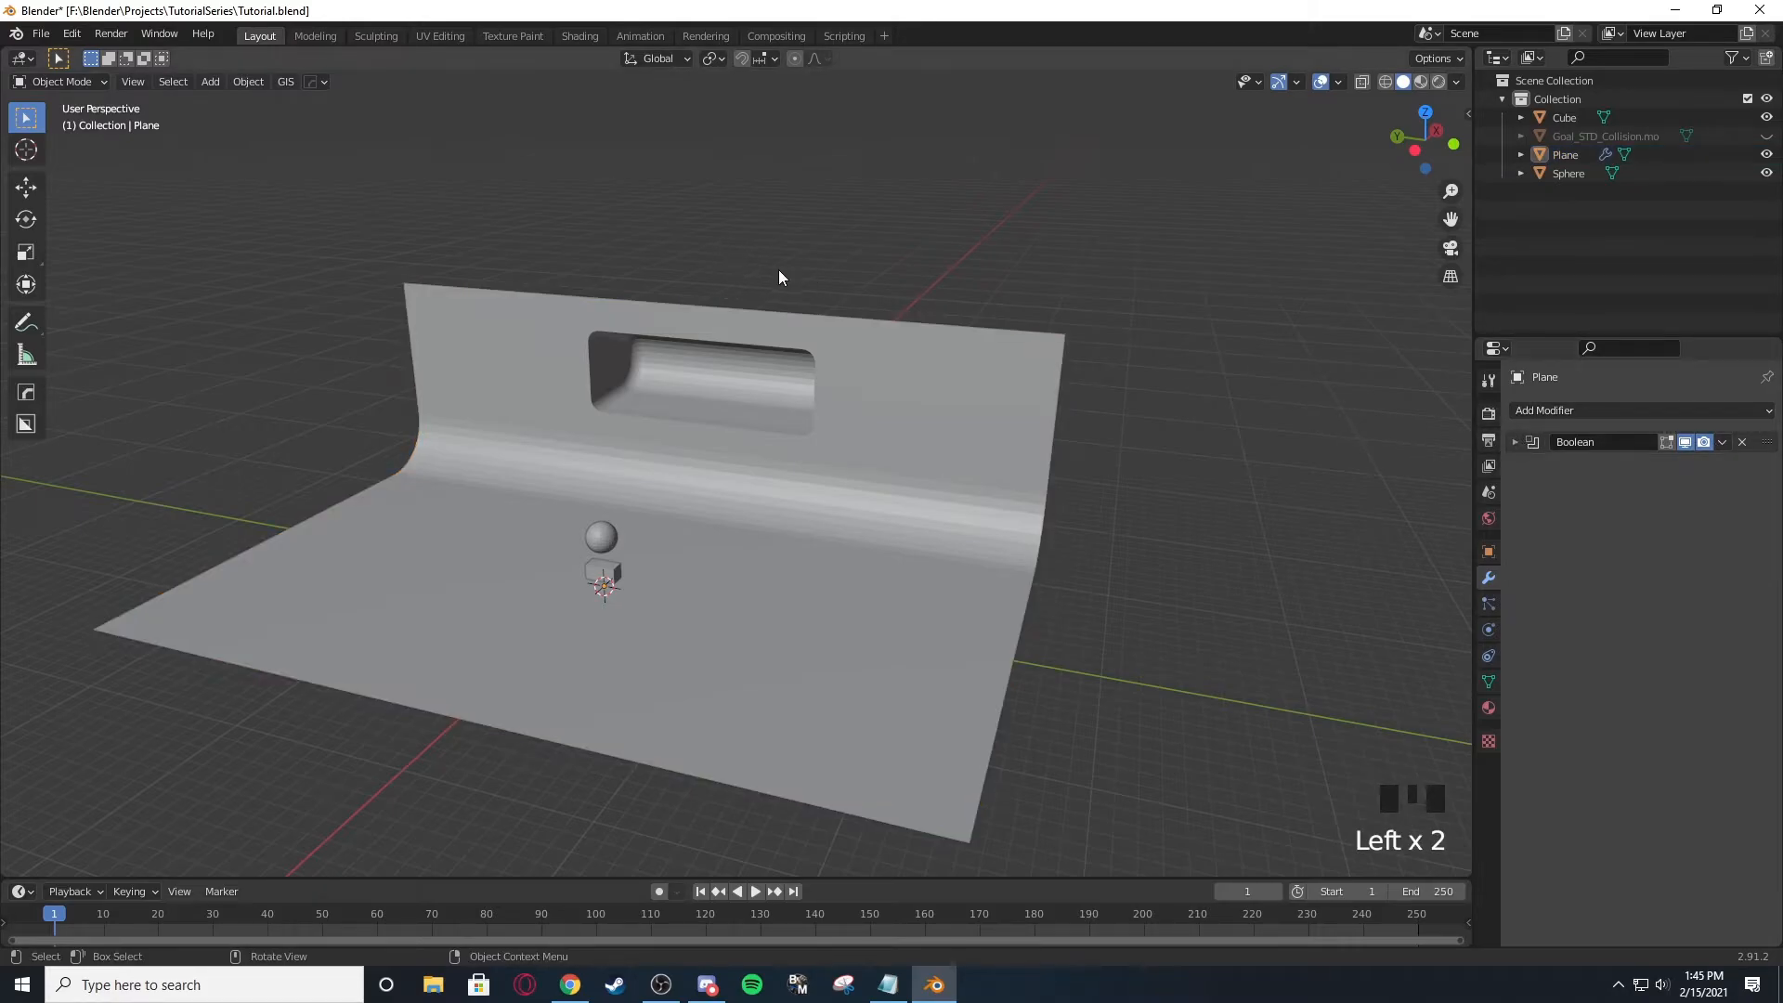
Reframe the view on the ramp plane and select it.
{"action": "scroll", "scroll_direction": "up", "scroll_amount": 3}
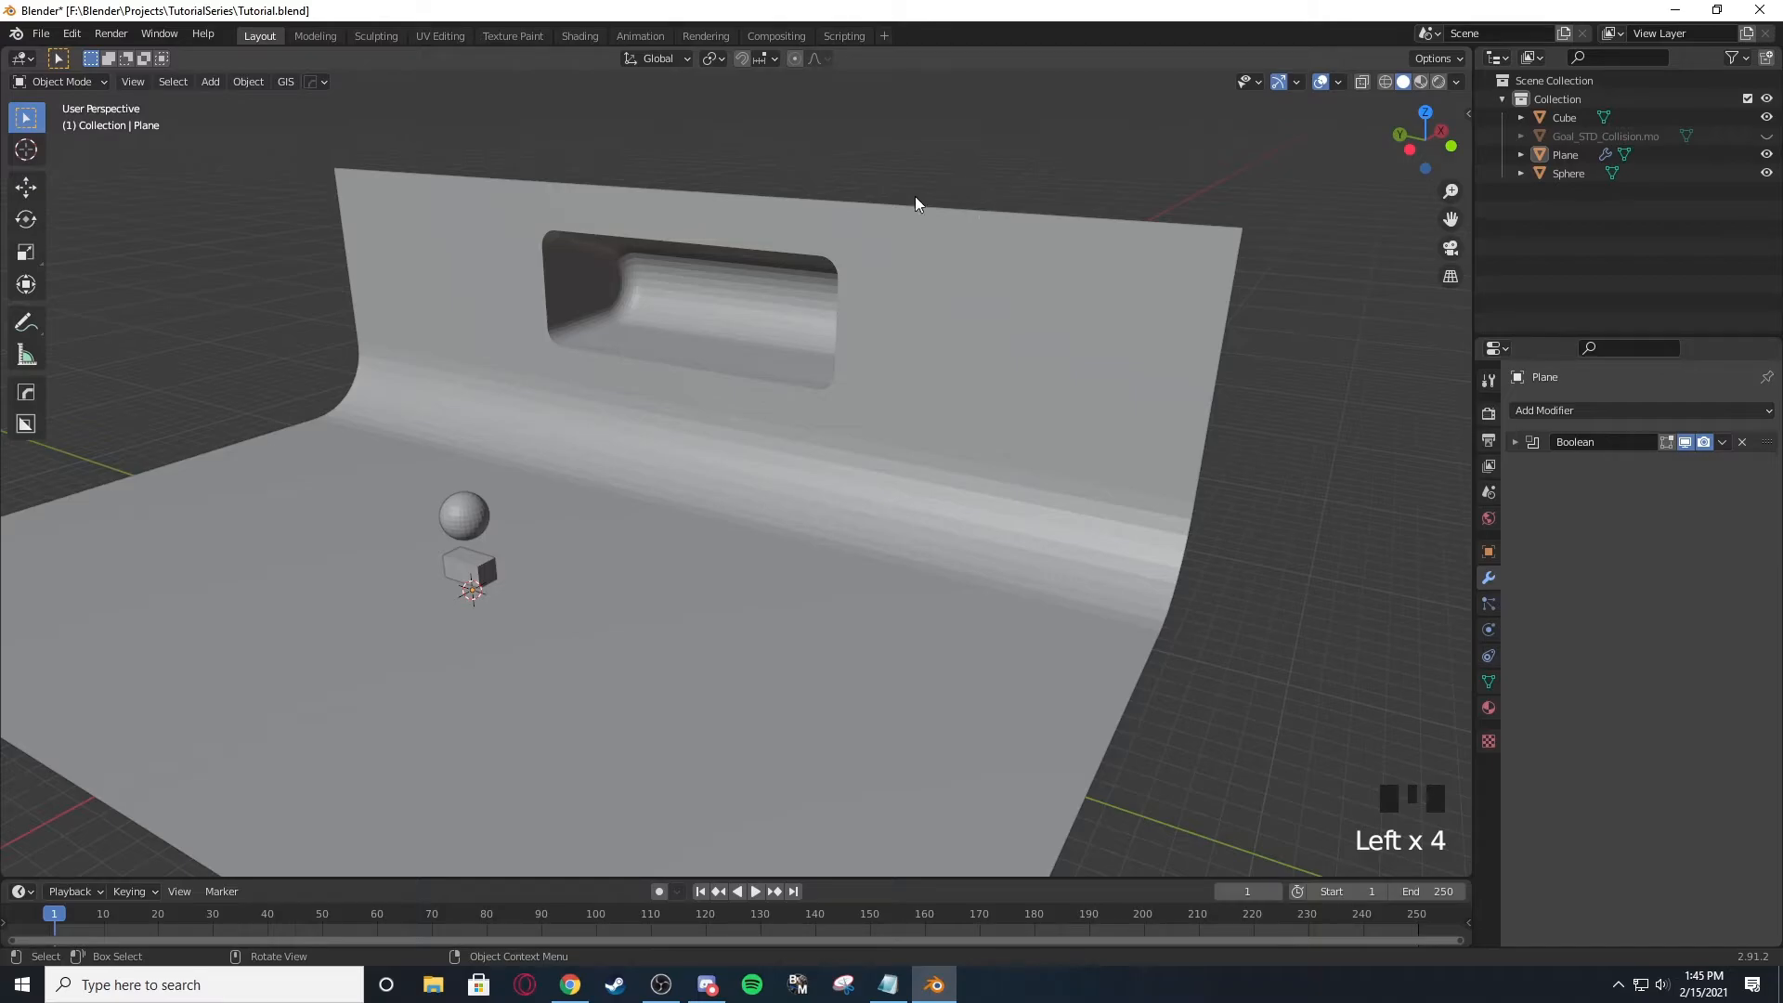
{"action": "left_click_drag", "start_coordinate": [918, 205], "coordinate": [1018, 353]}
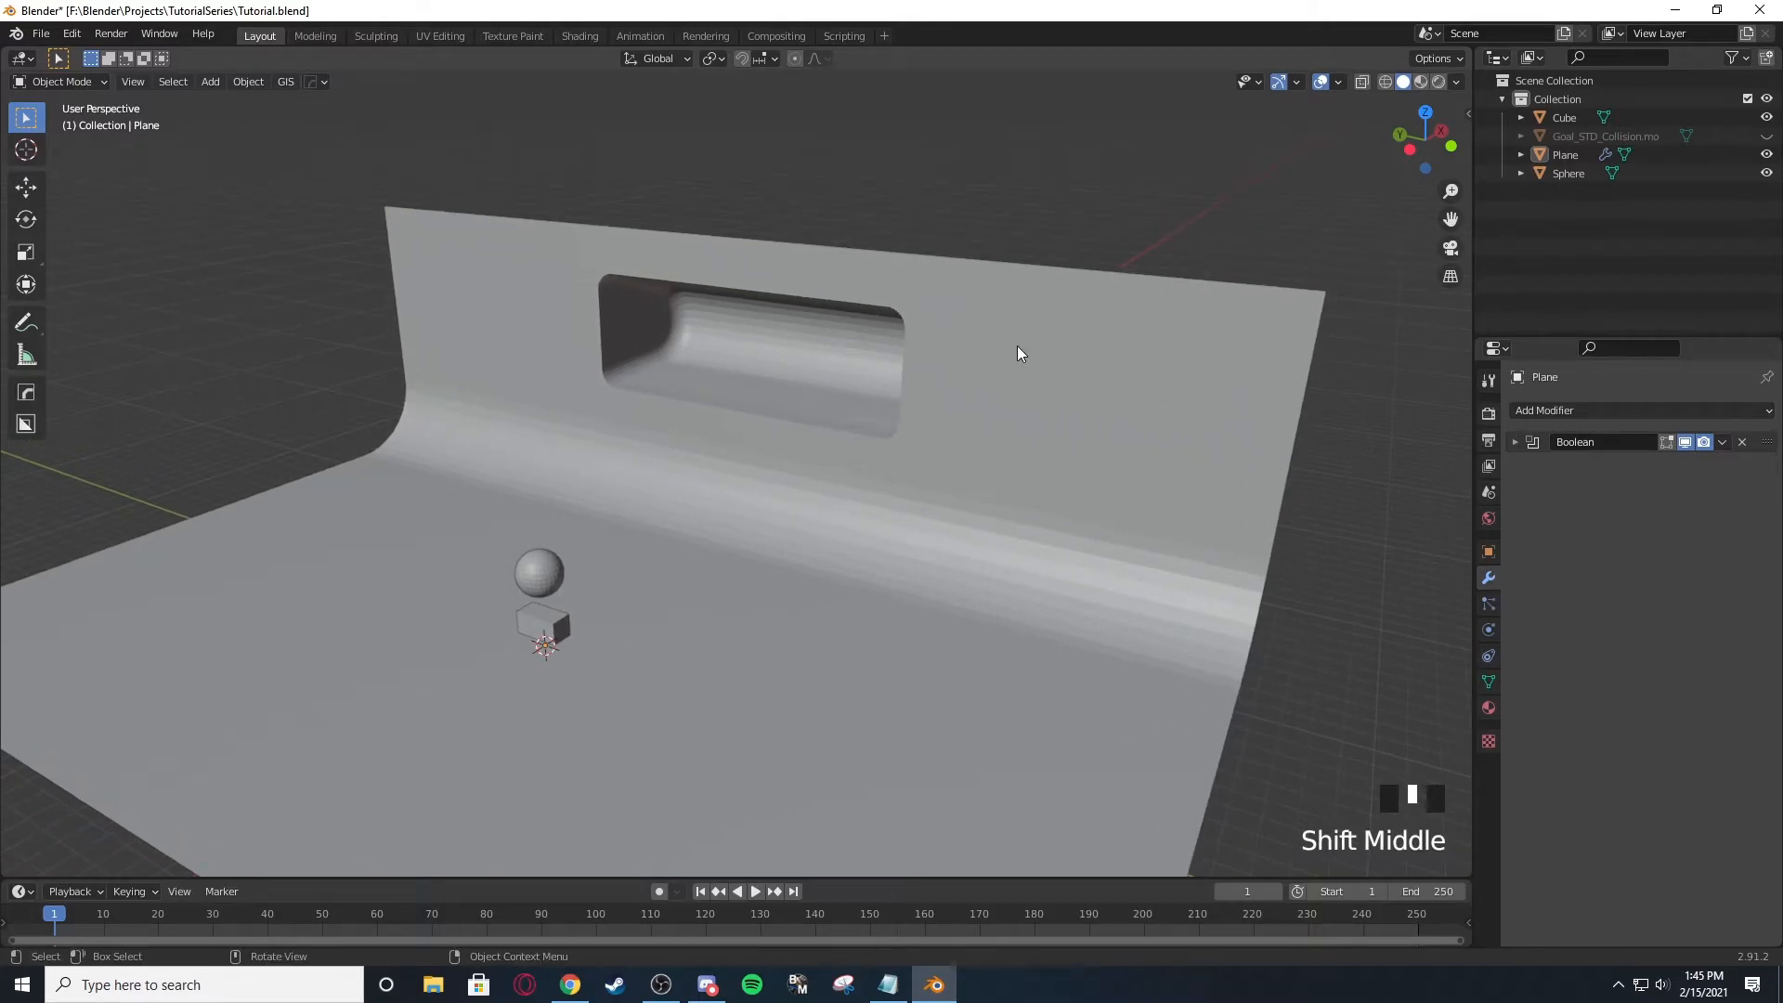
{"action": "left_click_drag", "start_coordinate": [1018, 352], "coordinate": [814, 310]}
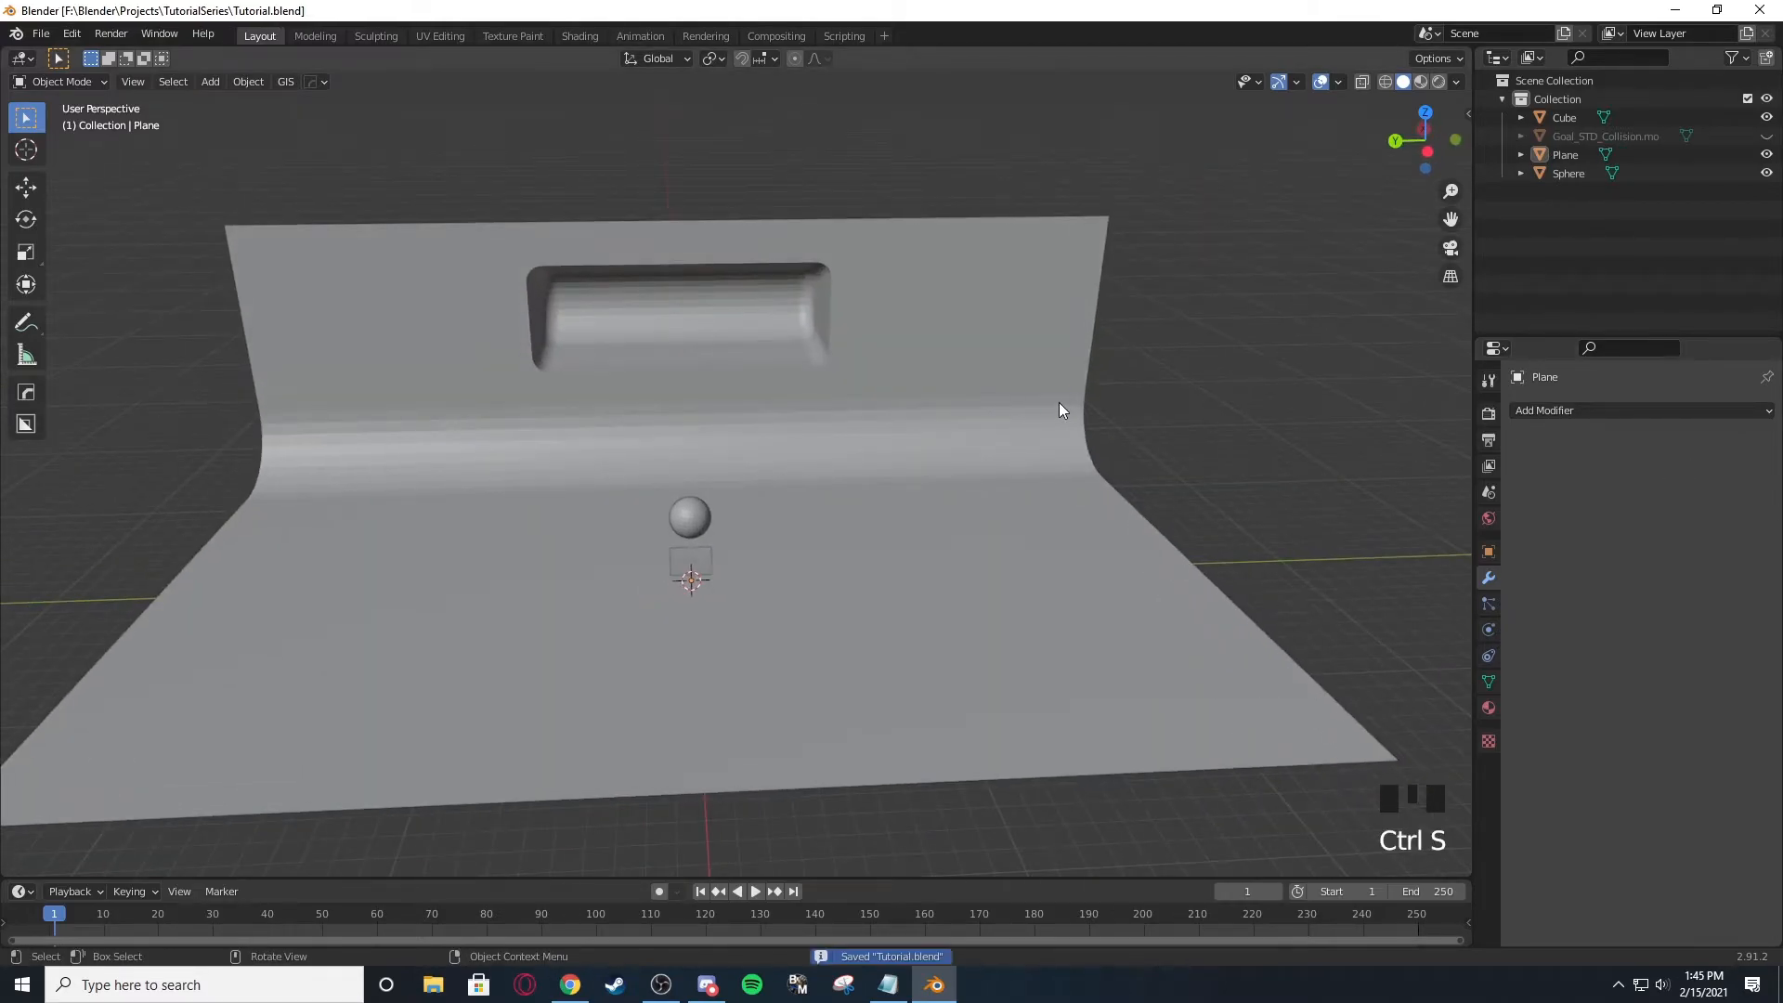
{"action": "left_click", "coordinate": [762, 483]}
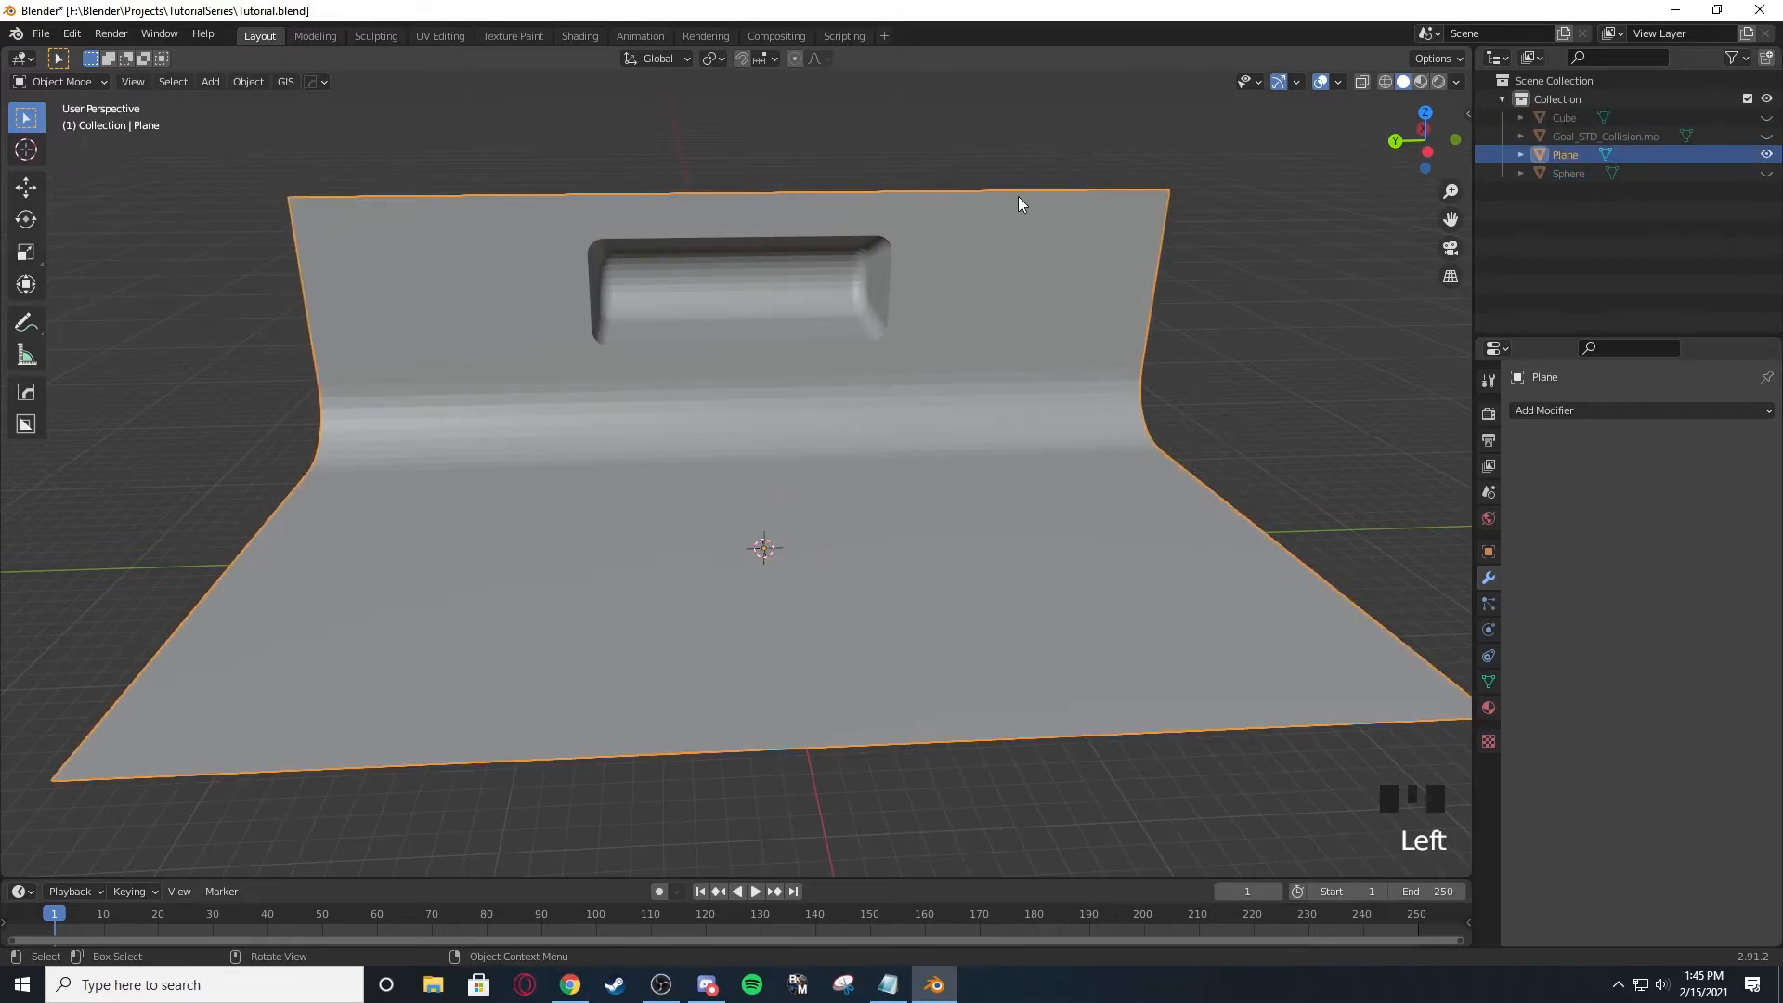
Enter Edit Mode on the plane and show its normals as overlay lines.
{"action": "key", "text": "Tab"}
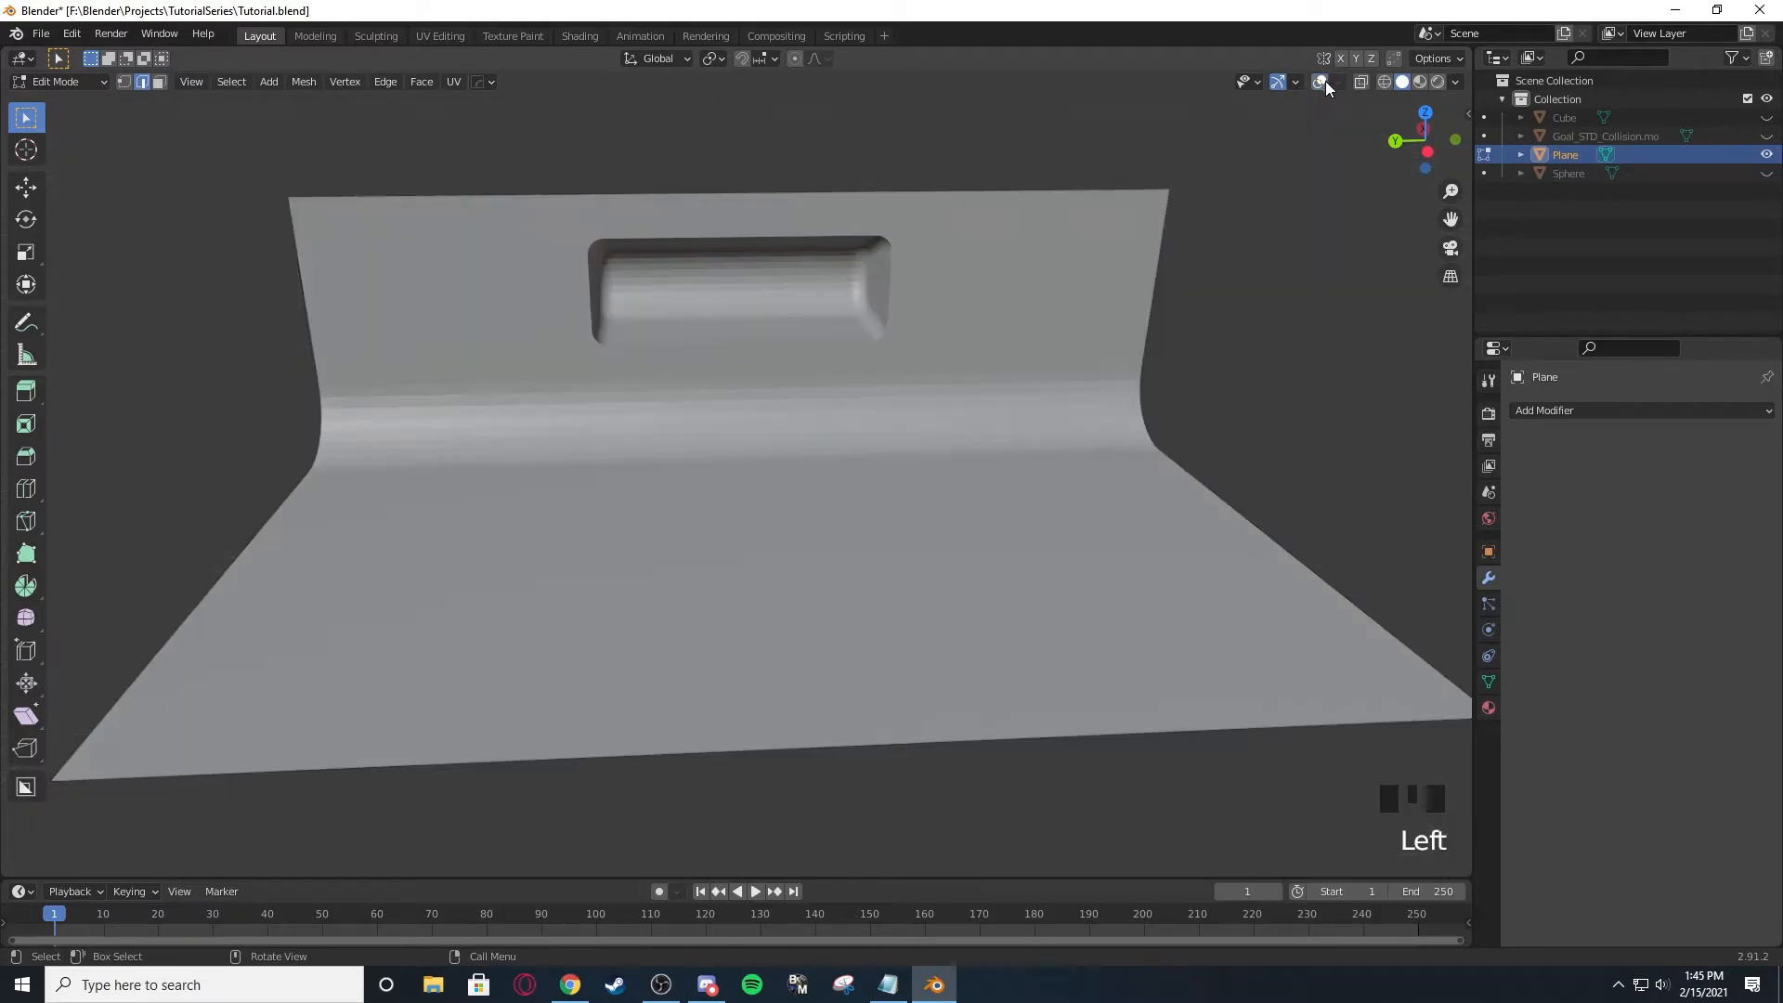
{"action": "left_click", "coordinate": [1340, 80]}
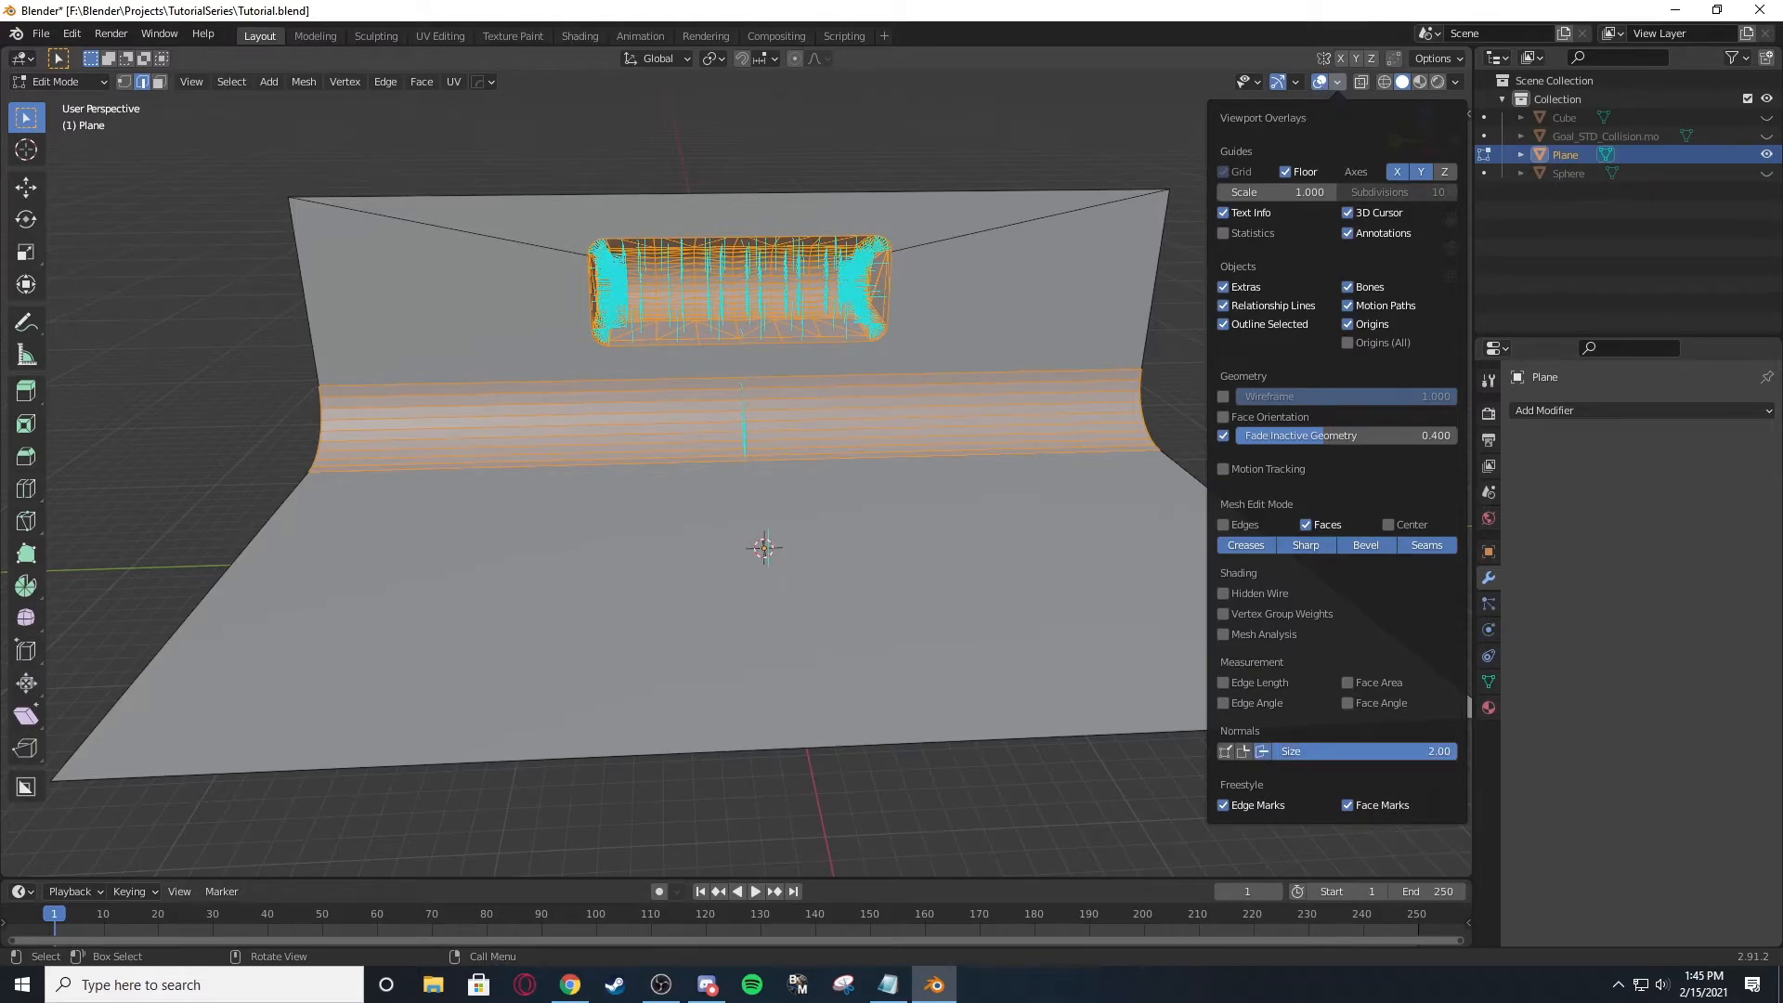
{"action": "left_click_drag", "start_coordinate": [761, 546], "coordinate": [854, 473]}
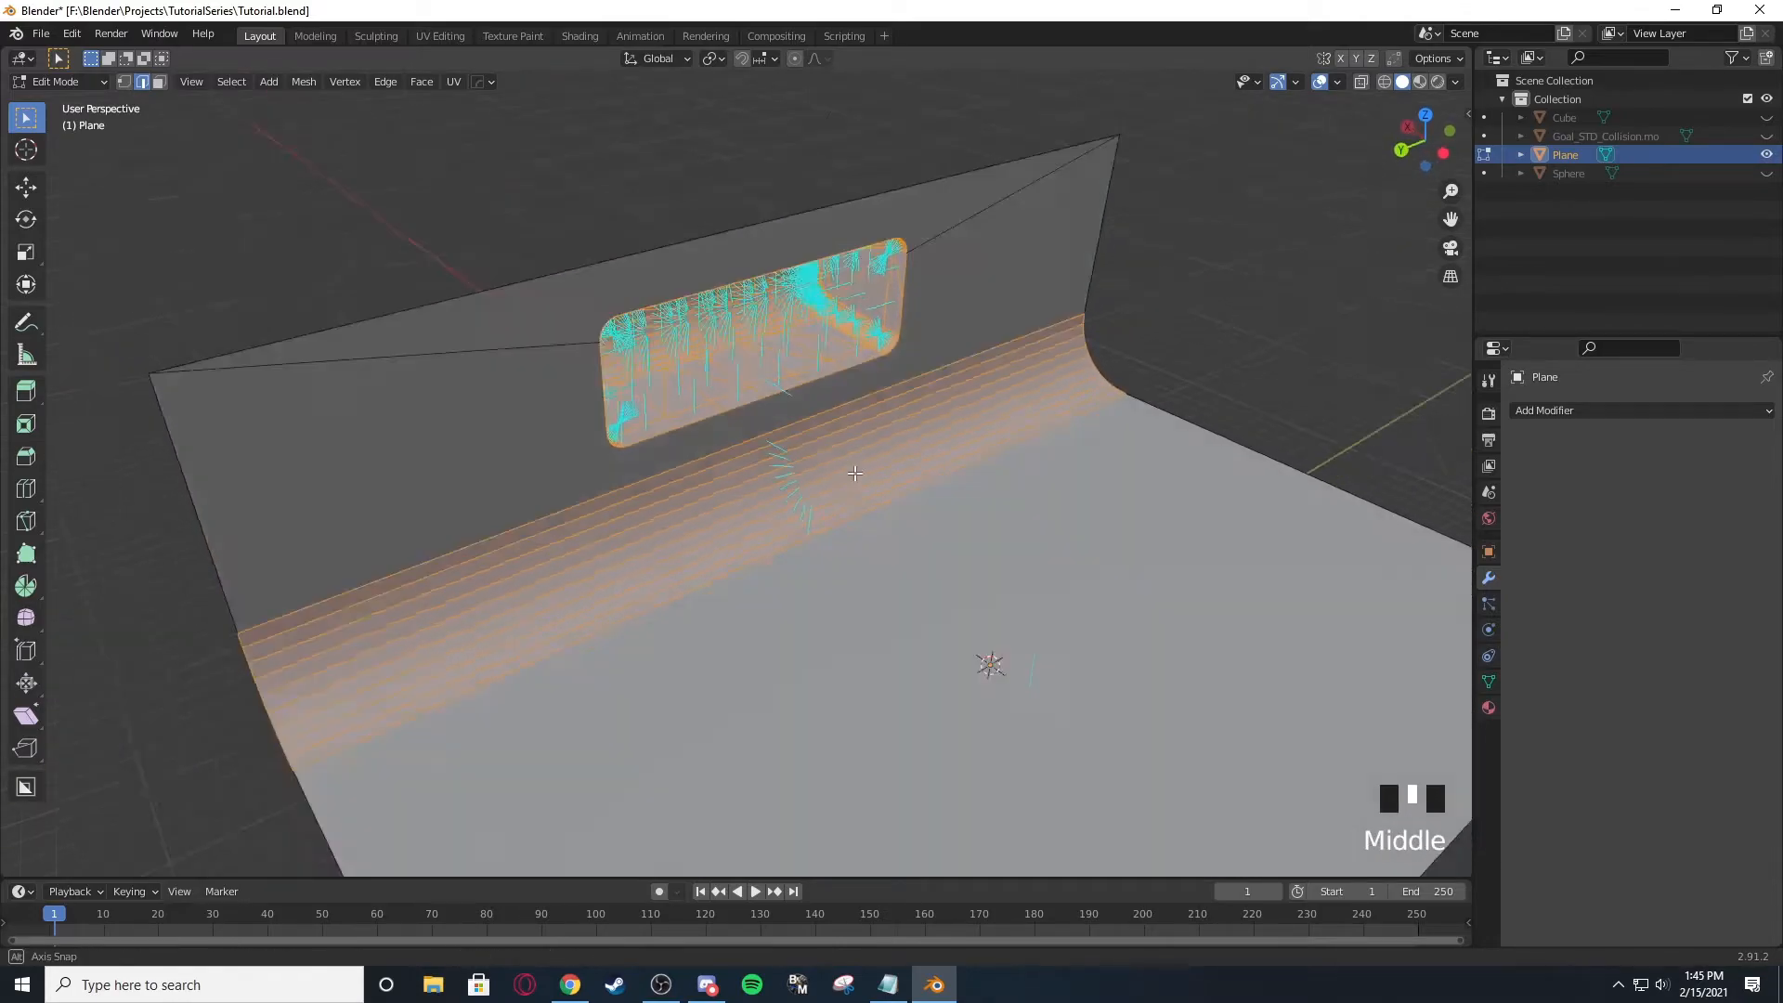
{"action": "scroll", "scroll_direction": "up", "scroll_amount": 3}
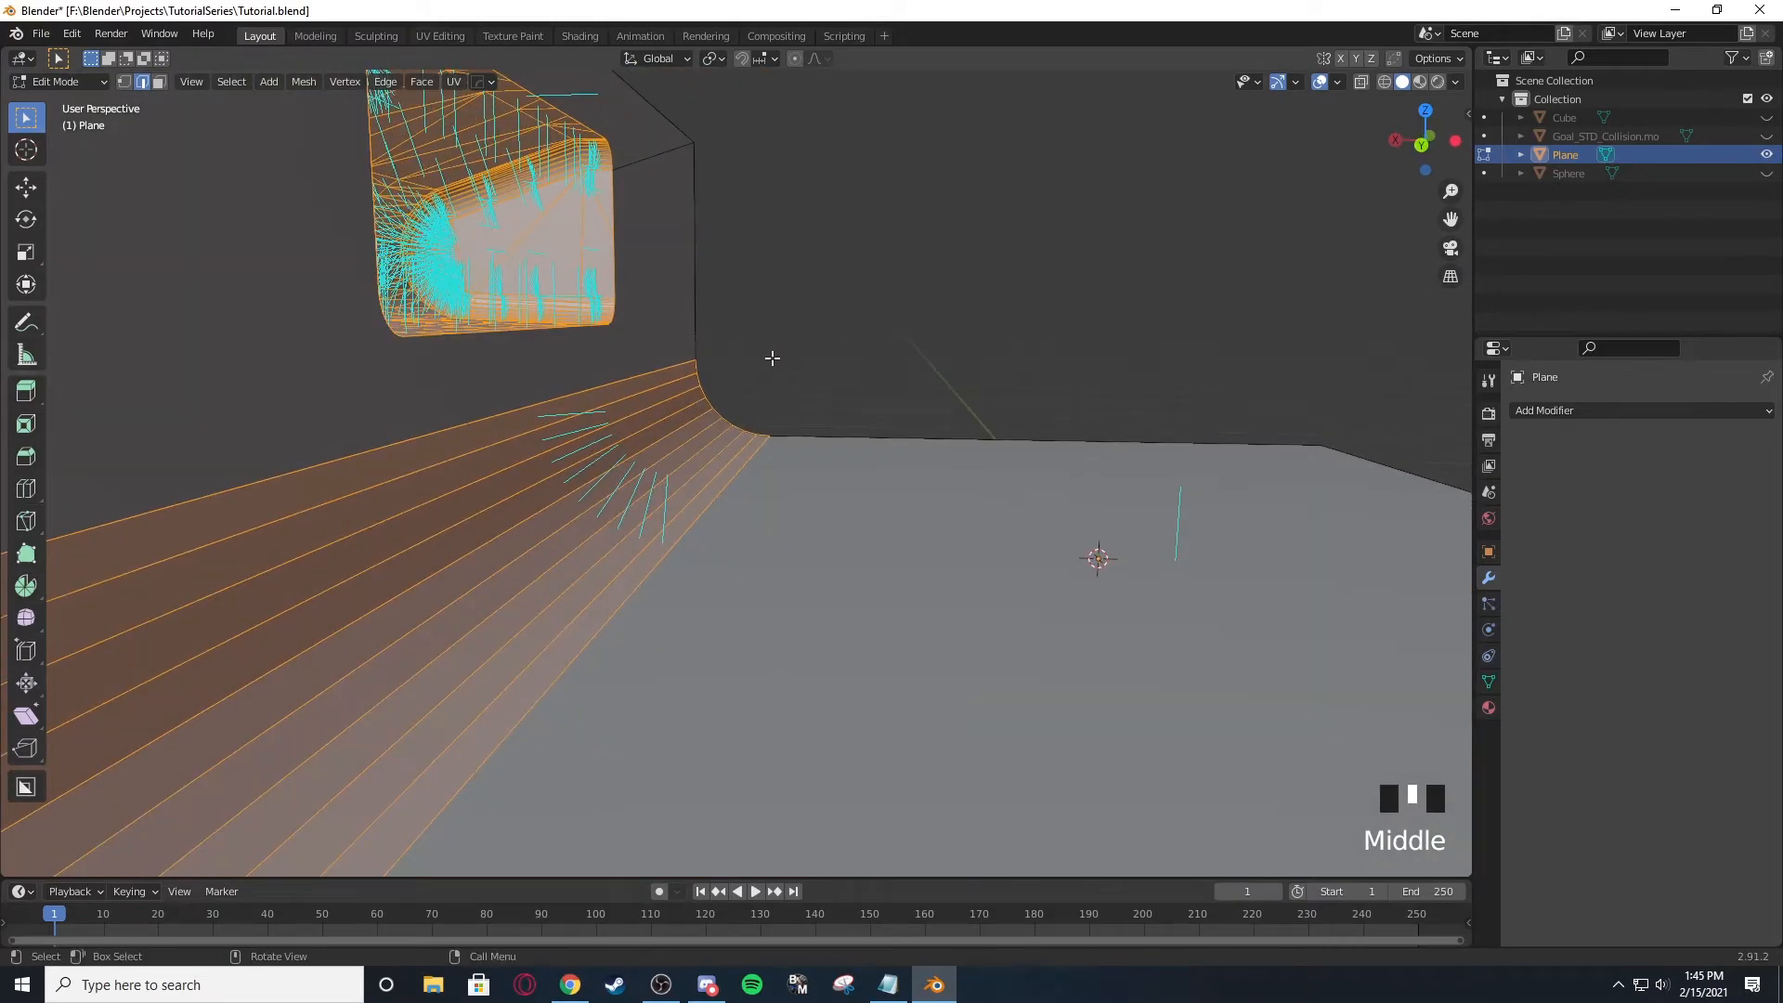
Inspect the normals along the curved wall edge, adjust the normals display and return to Object Mode.
{"action": "left_click_drag", "start_coordinate": [773, 359], "coordinate": [870, 362]}
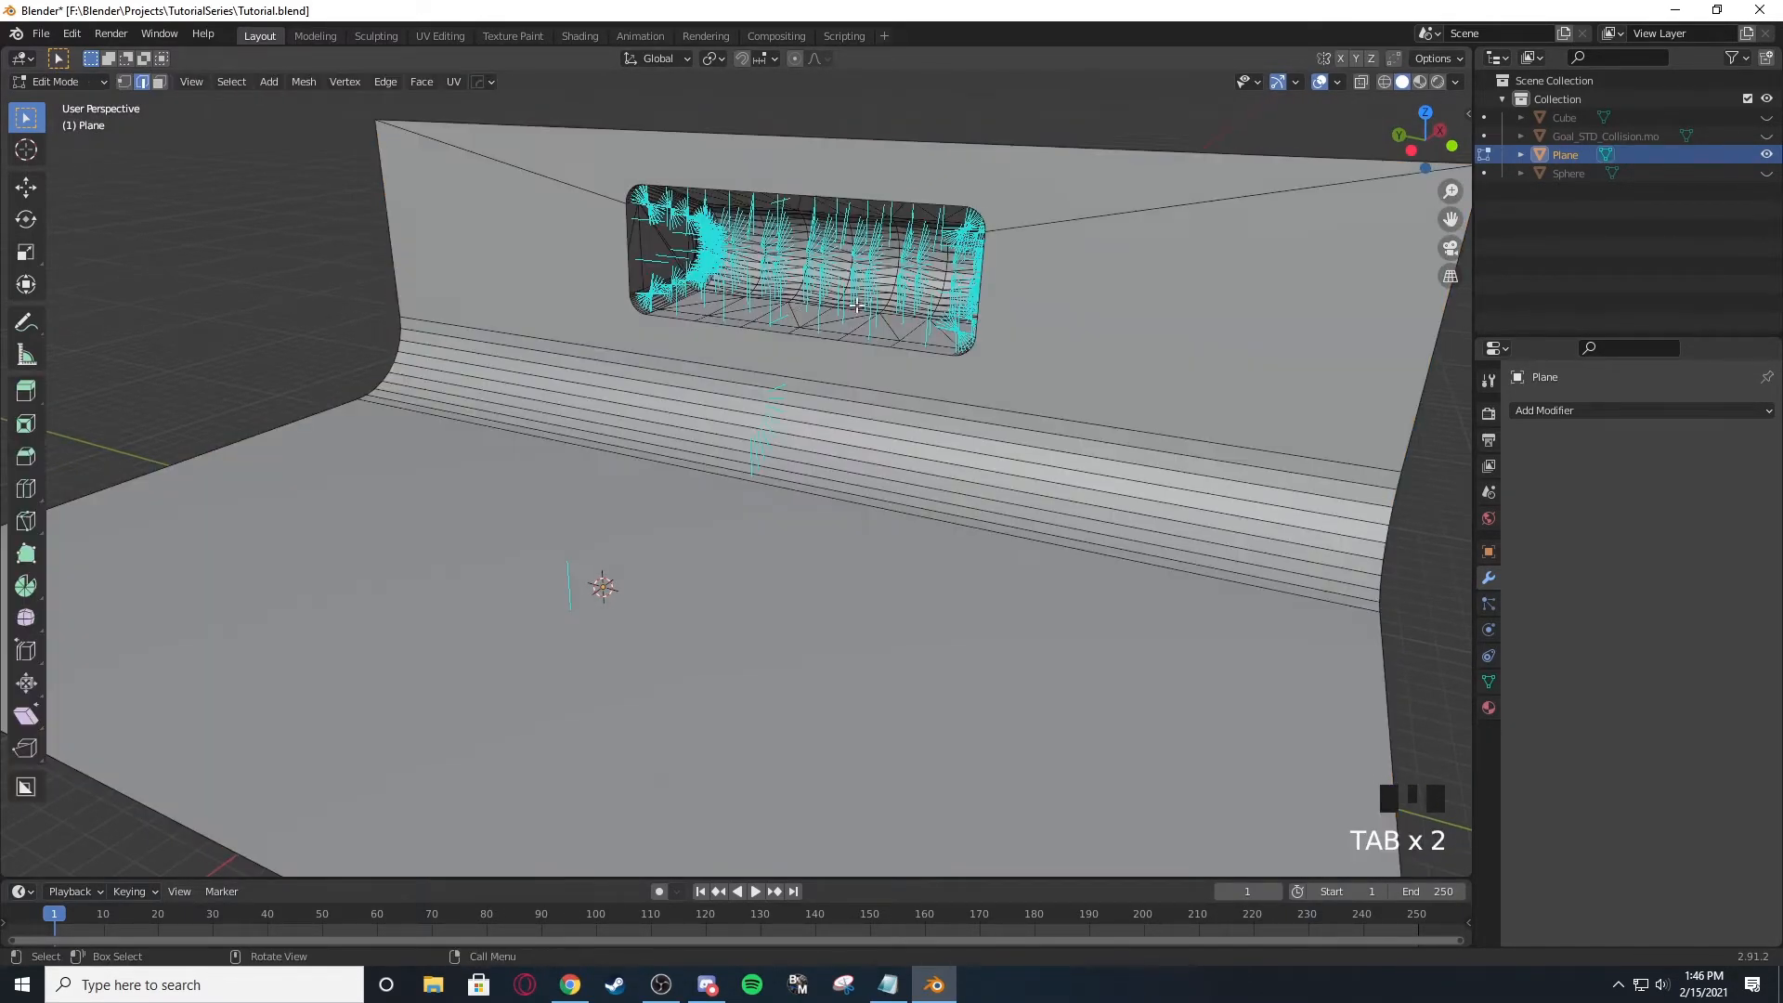
{"action": "left_click", "coordinate": [1337, 80]}
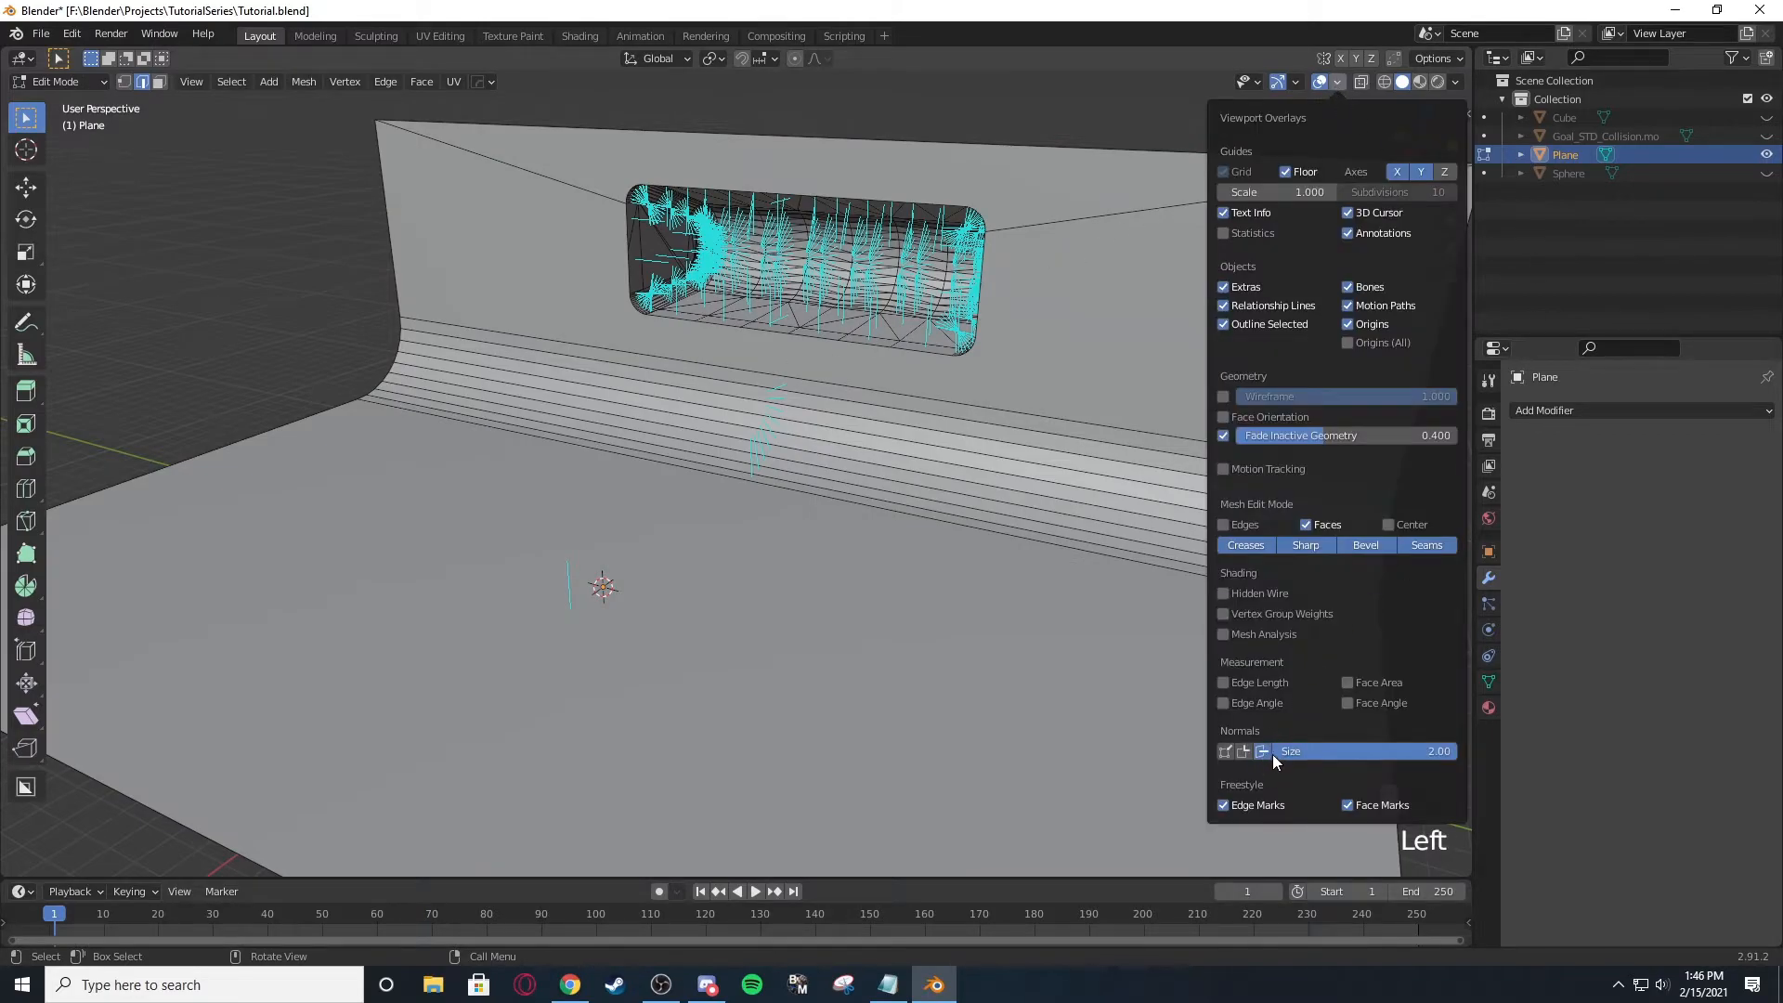
{"action": "key", "text": "Tab"}
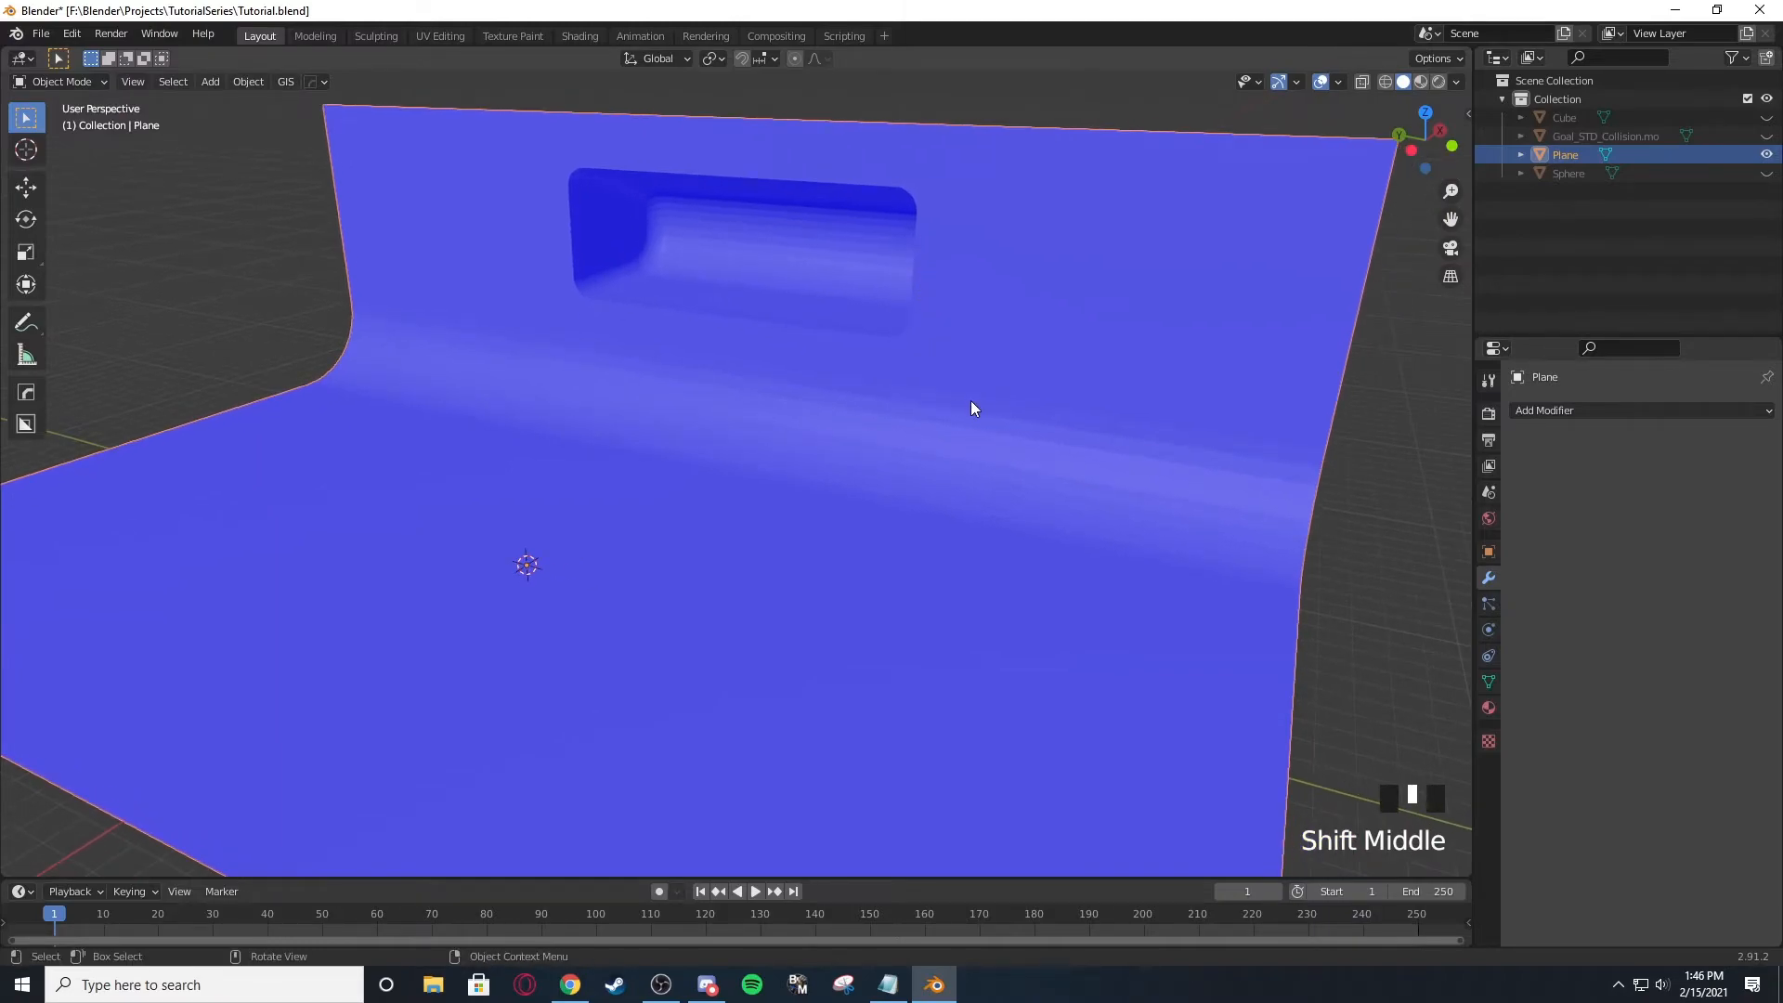
Orbit the ramp to check its underside shows red and its top blue.
{"action": "scroll", "scroll_direction": "up", "scroll_amount": 3}
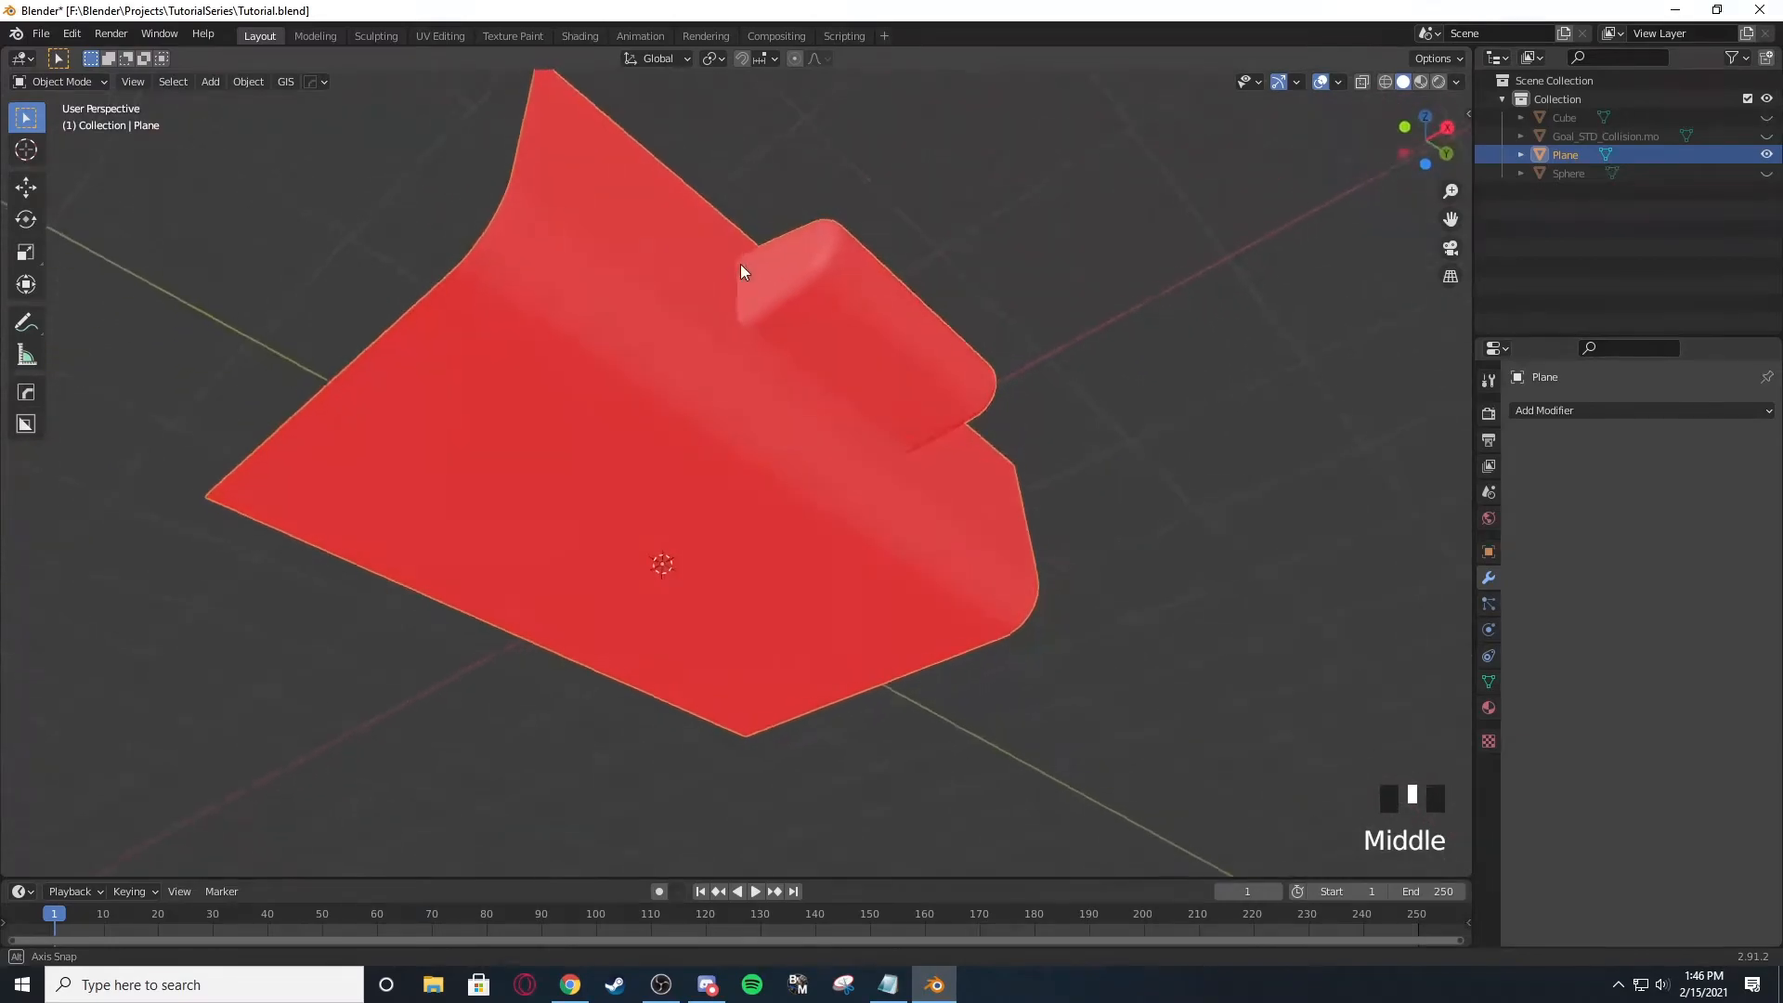
{"action": "left_click_drag", "start_coordinate": [739, 273], "coordinate": [856, 394]}
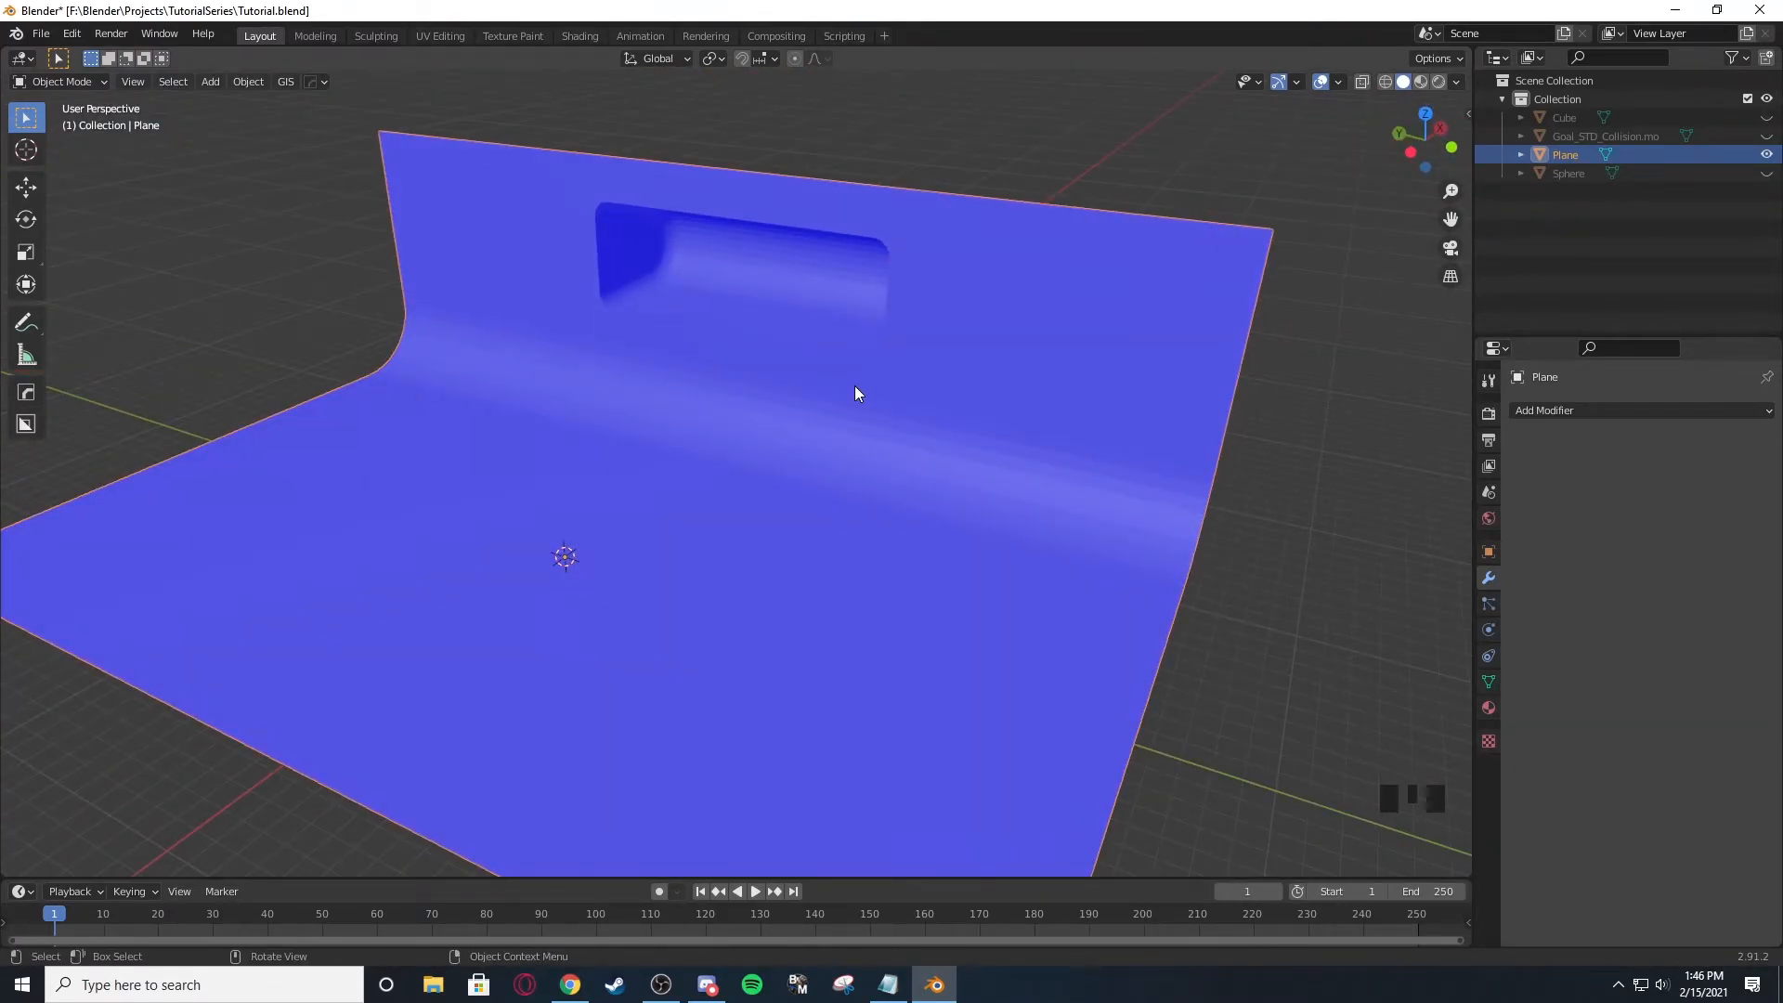
{"action": "left_click_drag", "start_coordinate": [858, 394], "coordinate": [814, 435]}
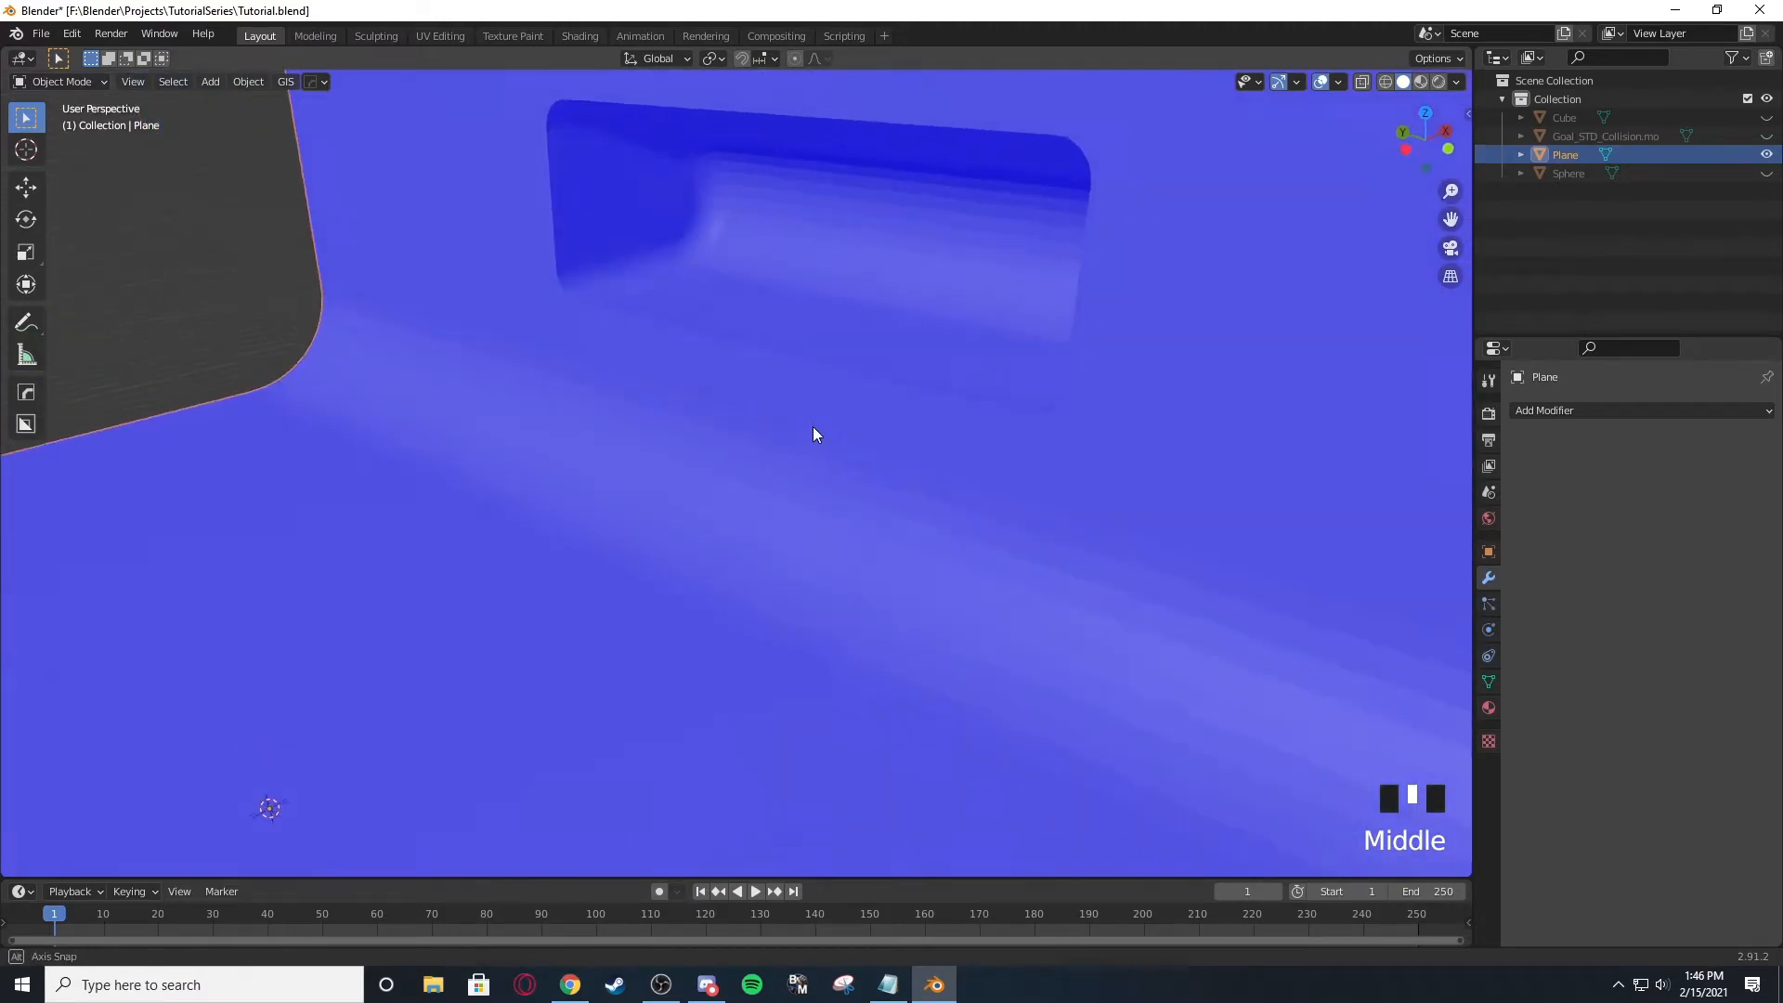
Flip the plane's face normals in Edit Mode via Mesh > Normals > Flip.
{"action": "key", "text": "Tab"}
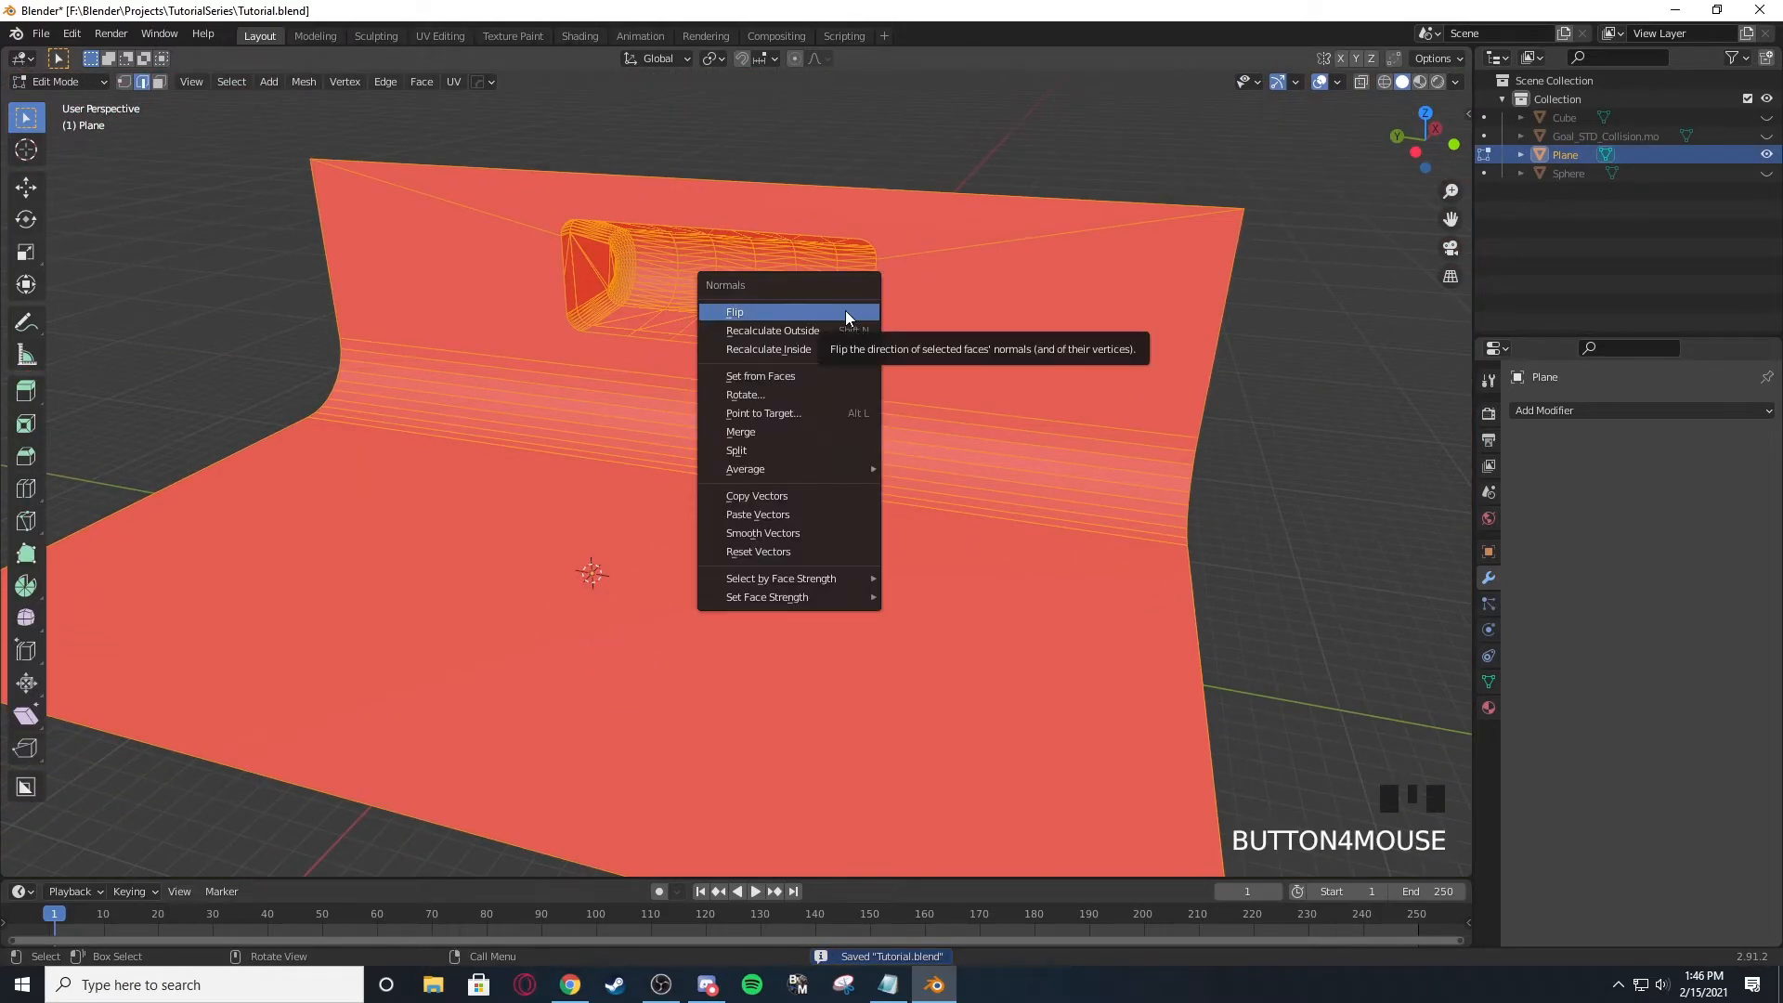
{"action": "left_click", "coordinate": [735, 312]}
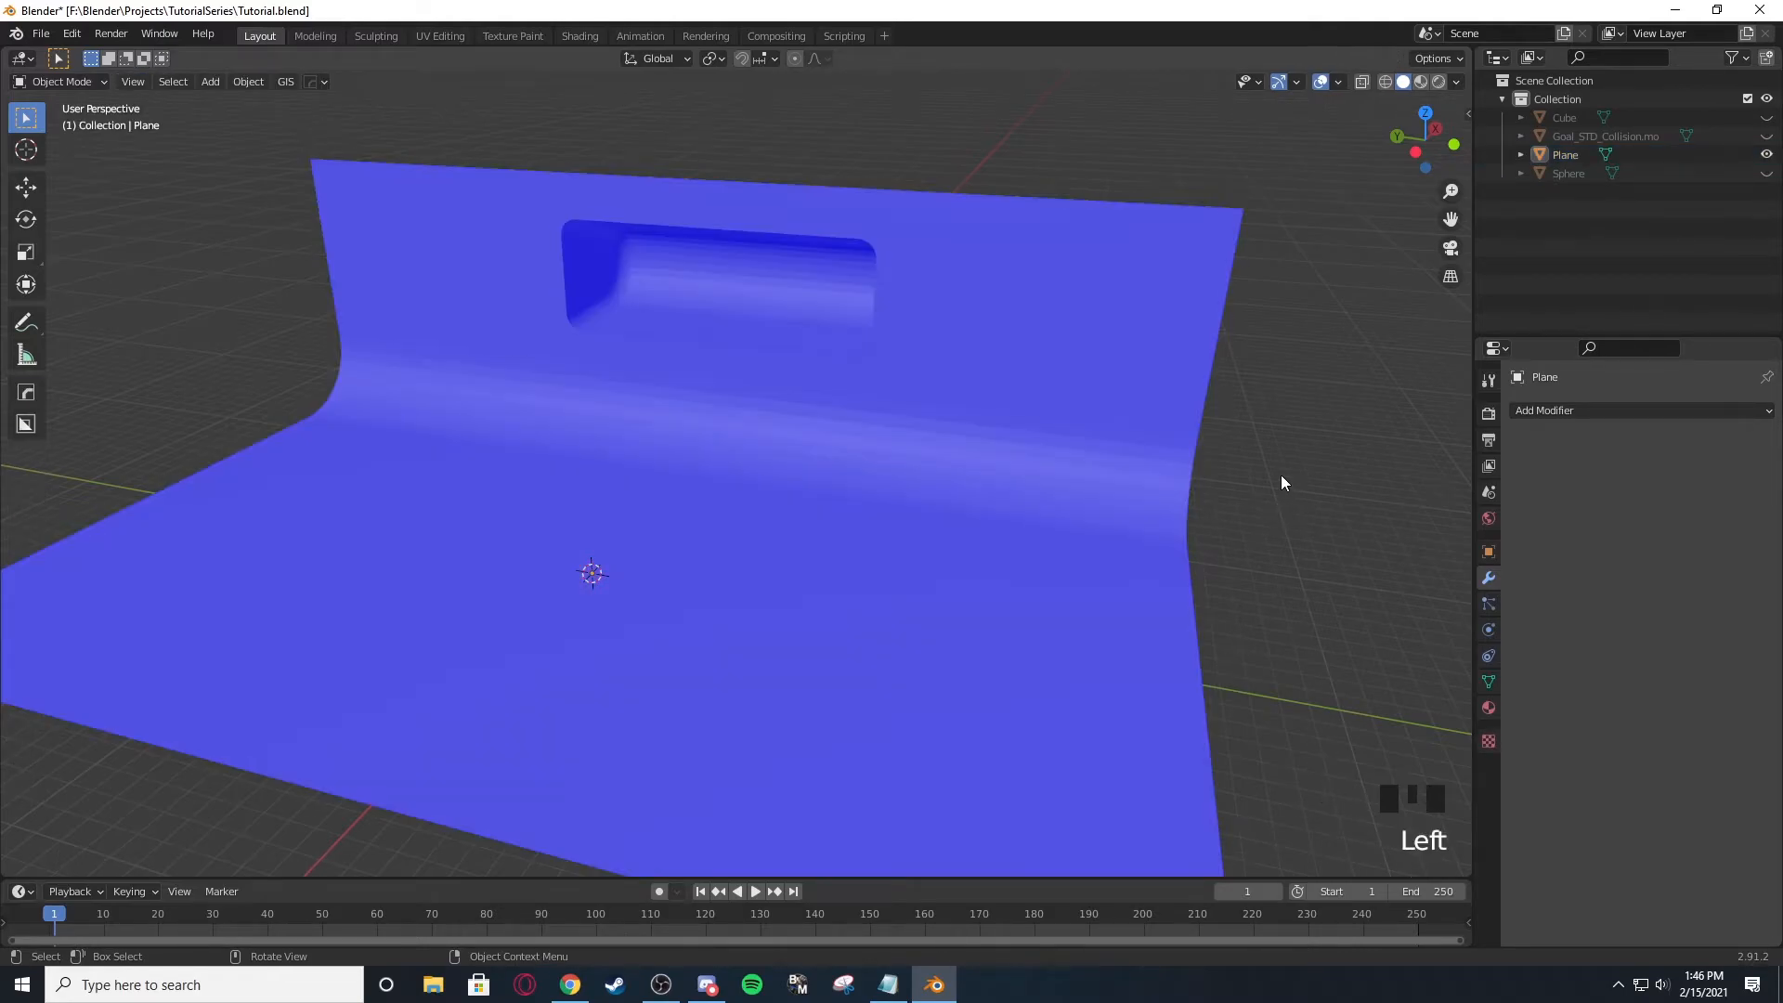
{"action": "left_click_drag", "start_coordinate": [1283, 483], "coordinate": [878, 370]}
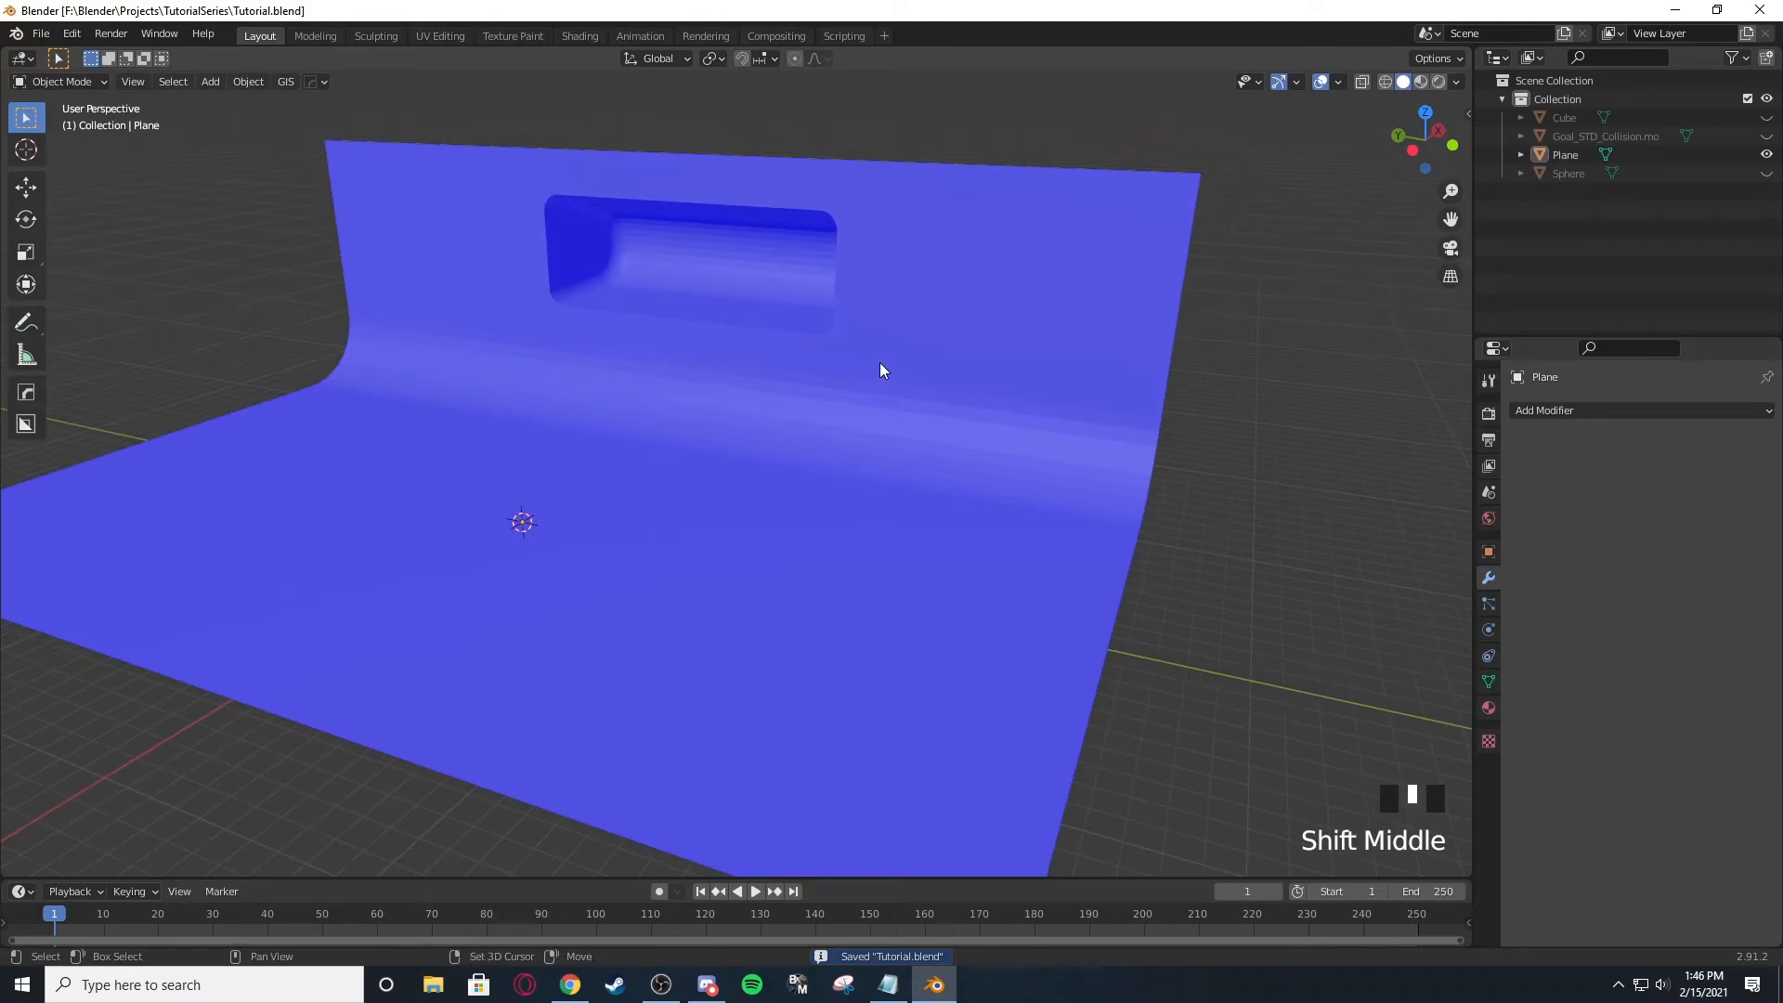
{"action": "left_click_drag", "start_coordinate": [888, 375], "coordinate": [896, 392]}
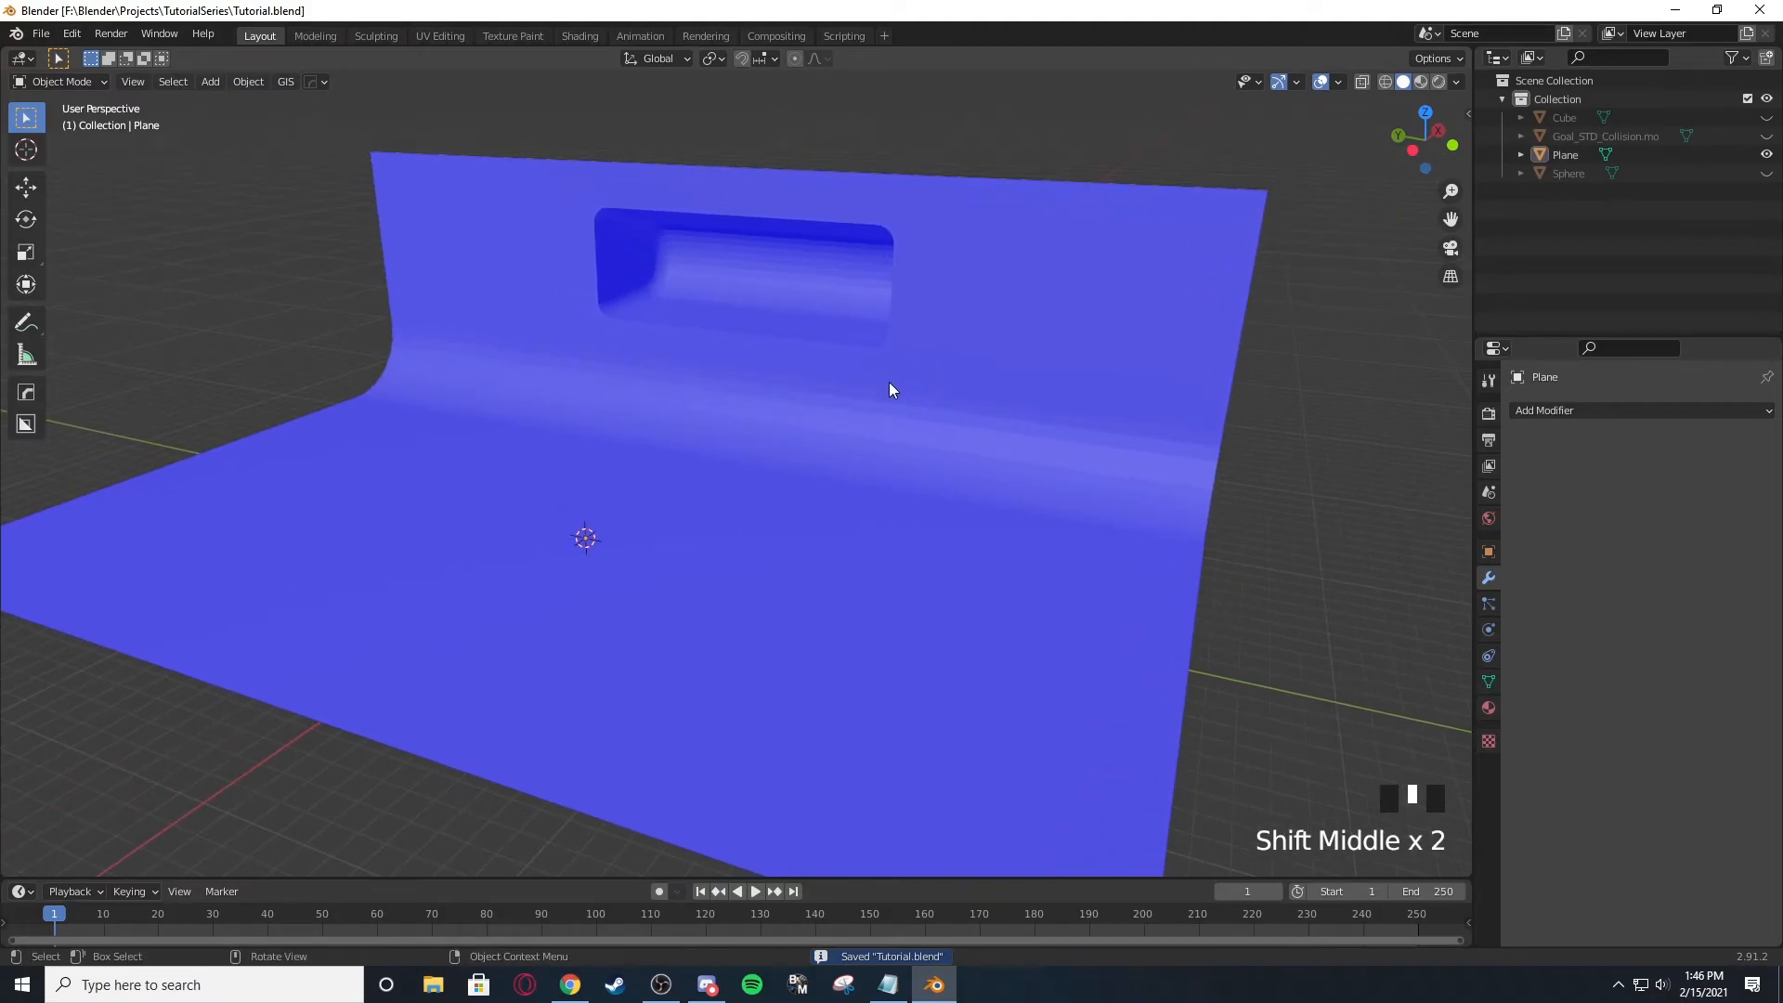
{"action": "mouse_move", "coordinate": [1005, 345]}
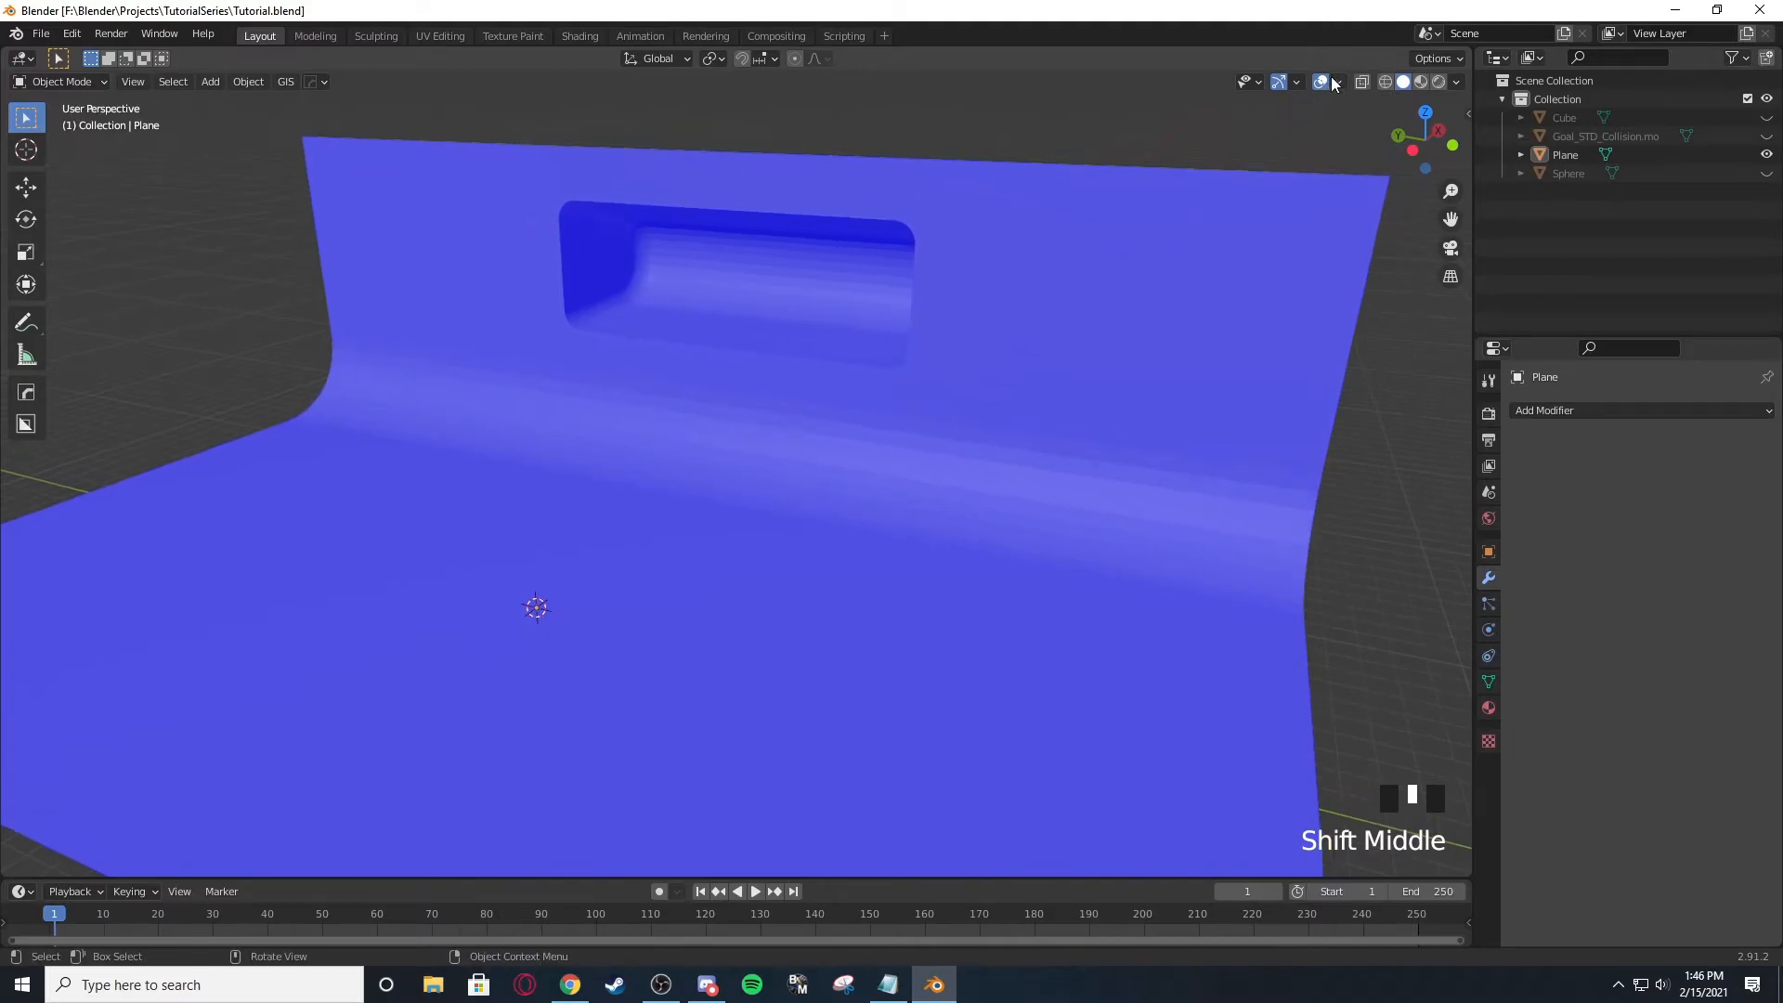
Turn off face-orientation colouring and inspect the ramp from a low side view.
{"action": "left_click", "coordinate": [1339, 80]}
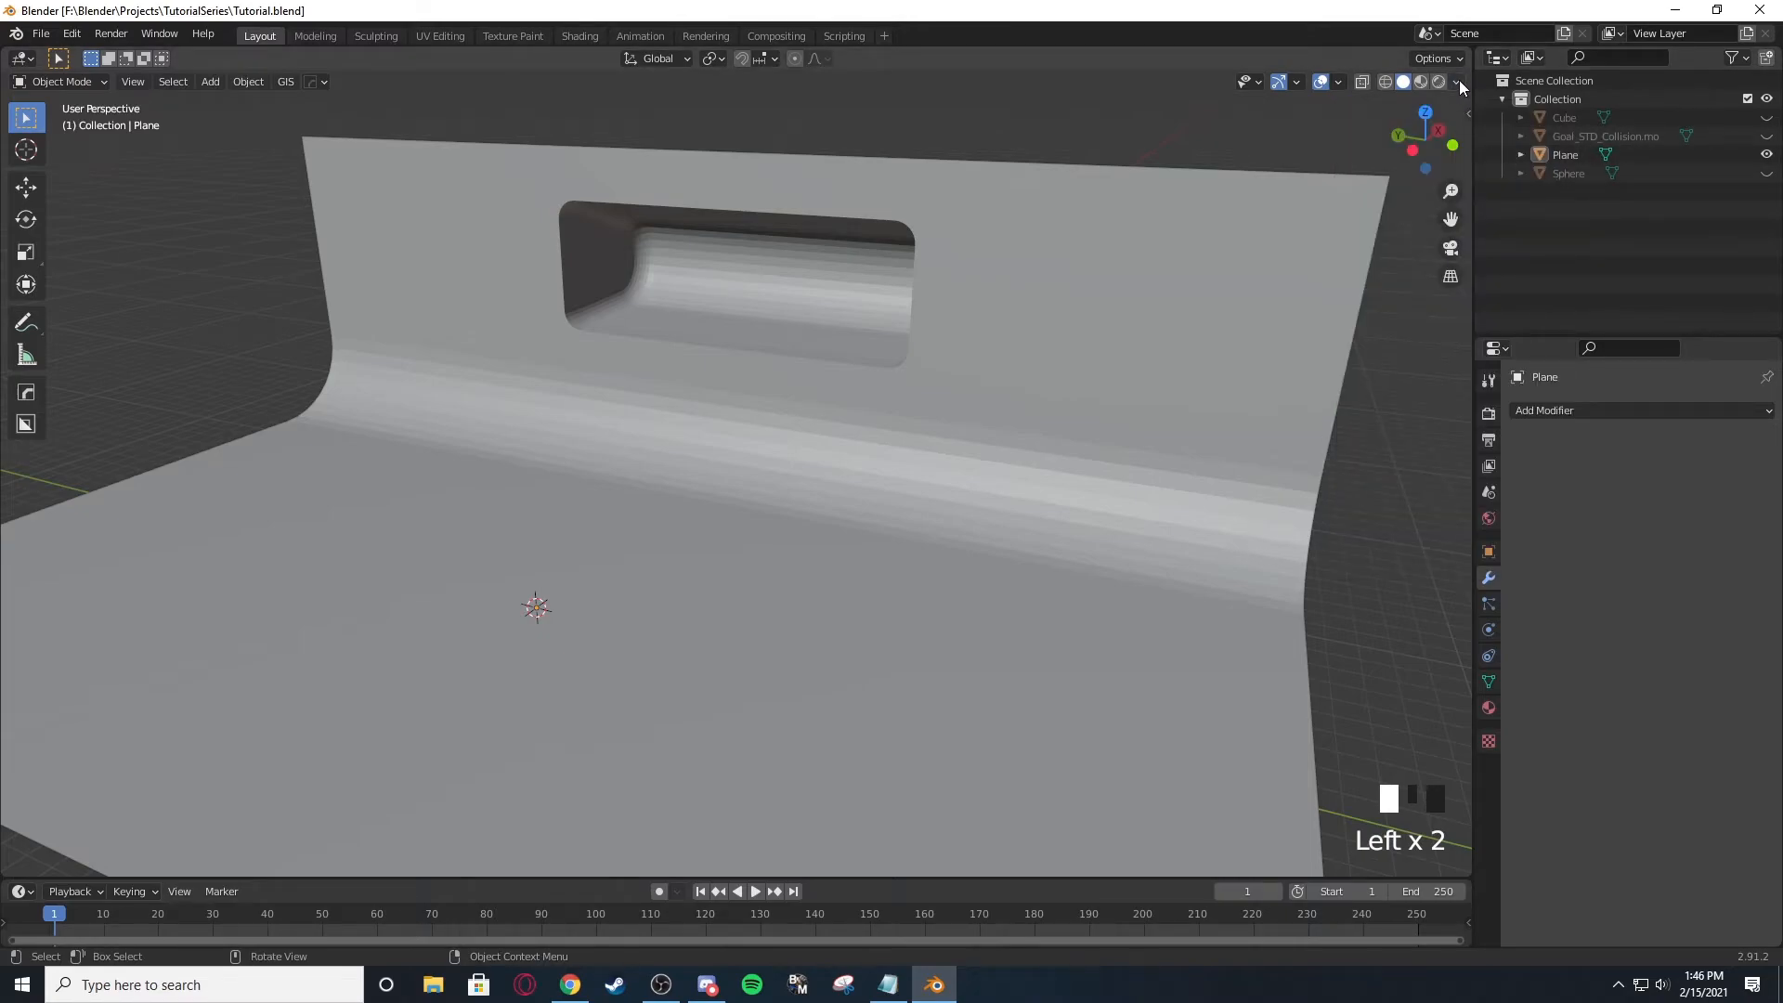
{"action": "left_click", "coordinate": [1458, 82]}
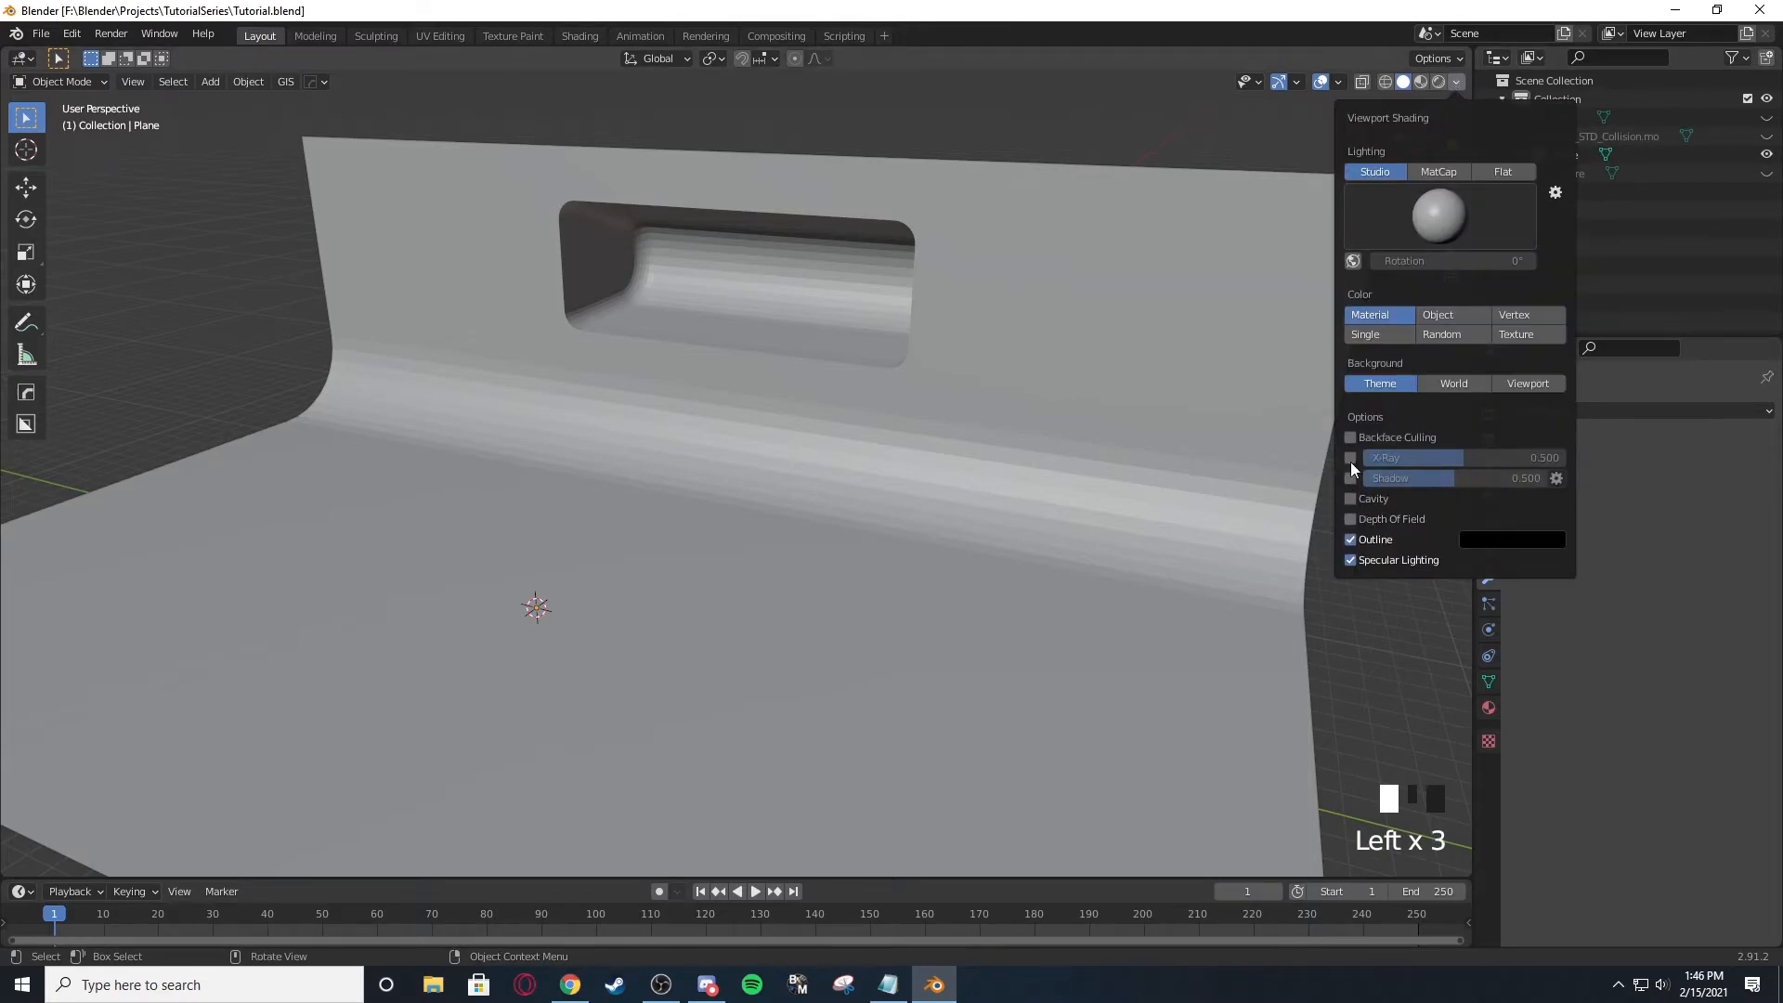
{"action": "scroll", "scroll_direction": "down", "scroll_amount": 3}
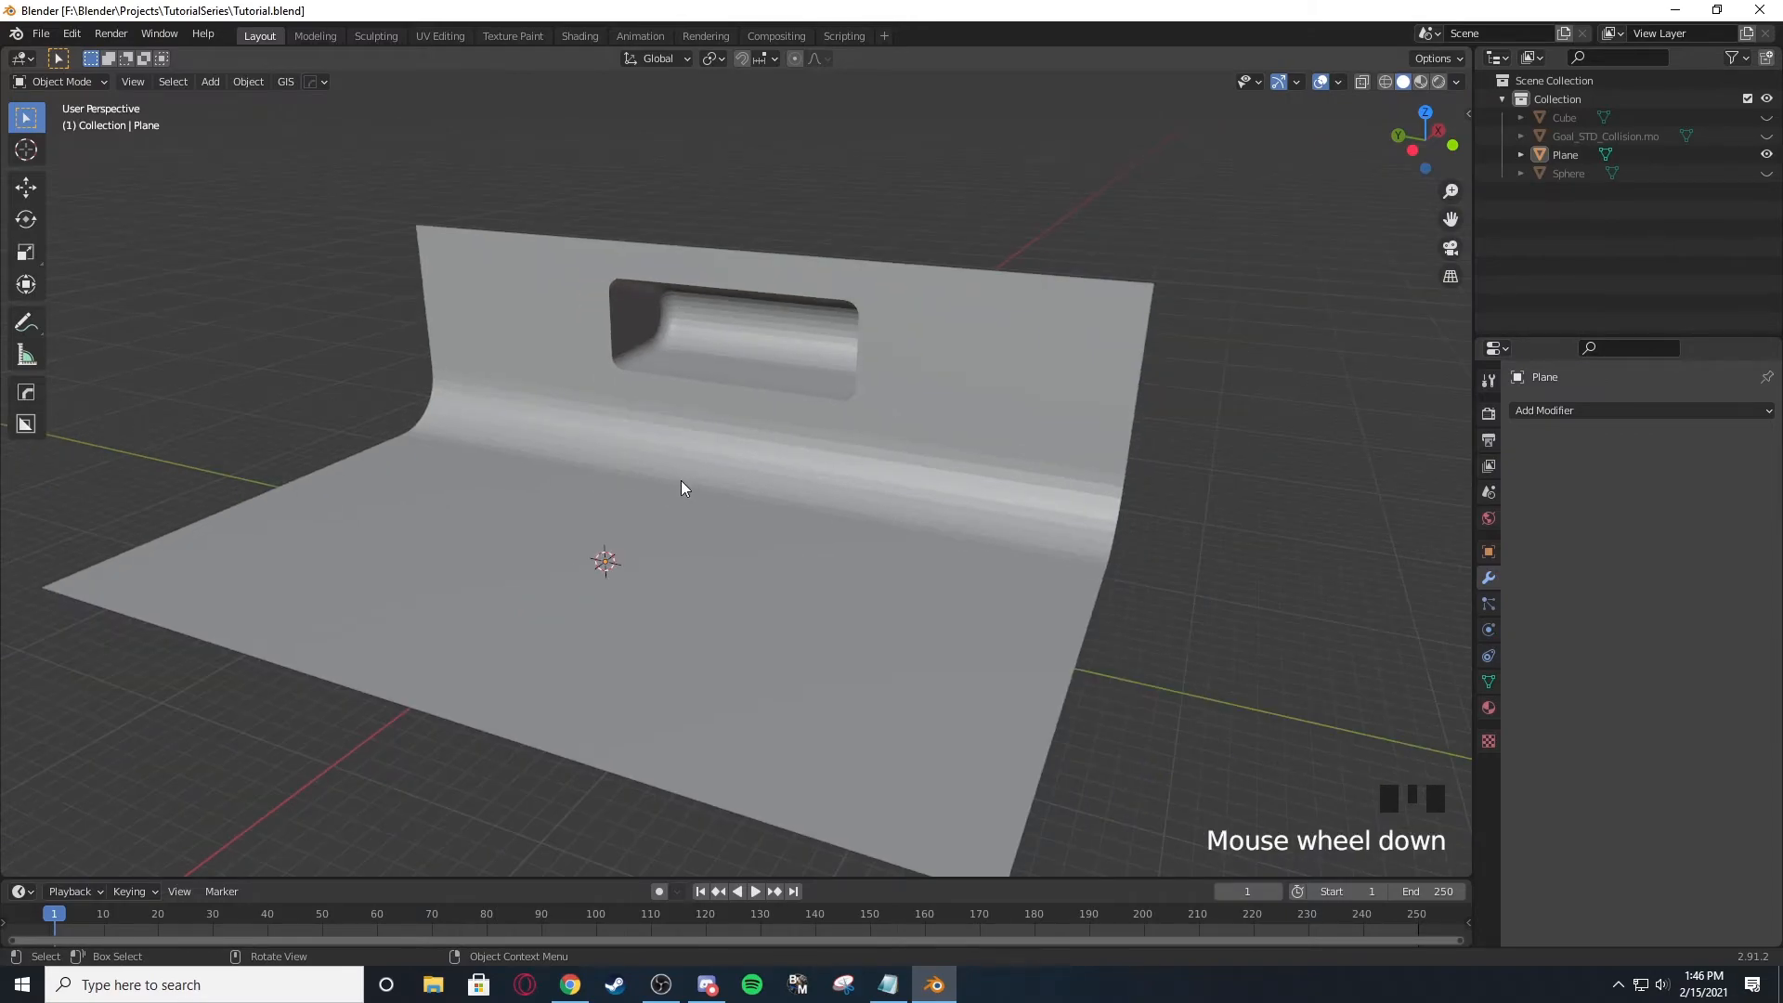
{"action": "left_click_drag", "start_coordinate": [682, 488], "coordinate": [910, 447]}
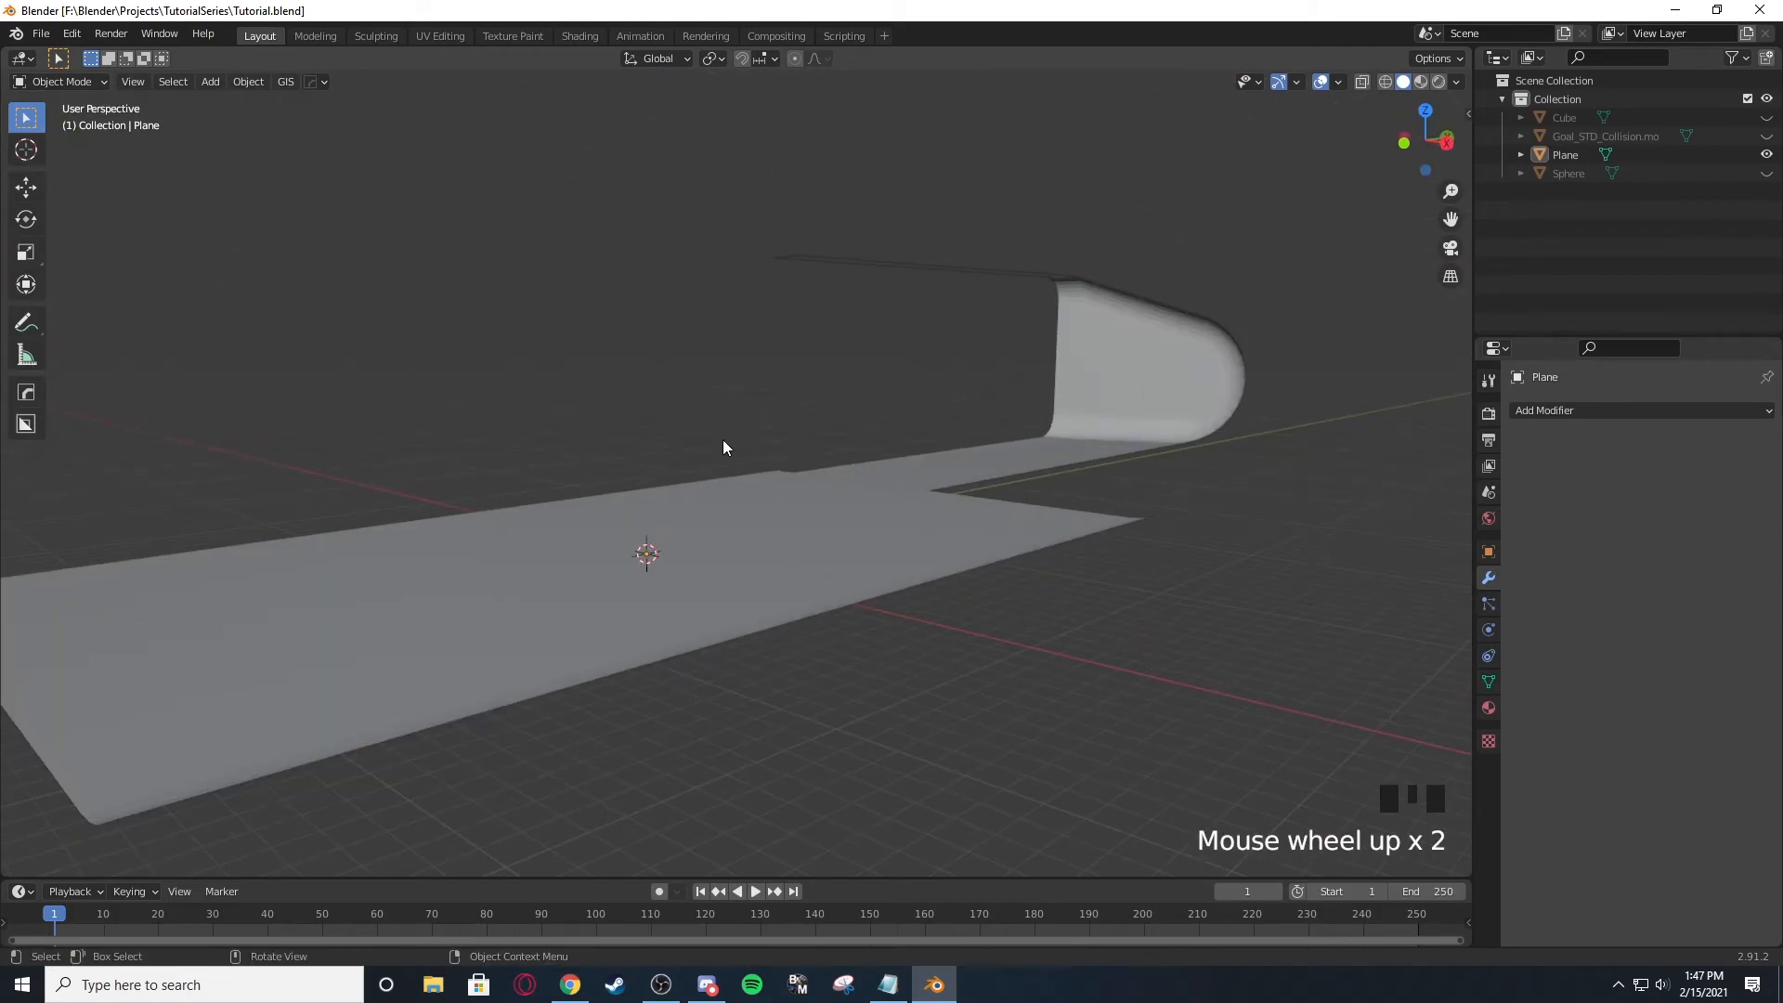
{"action": "mouse_move", "coordinate": [737, 466]}
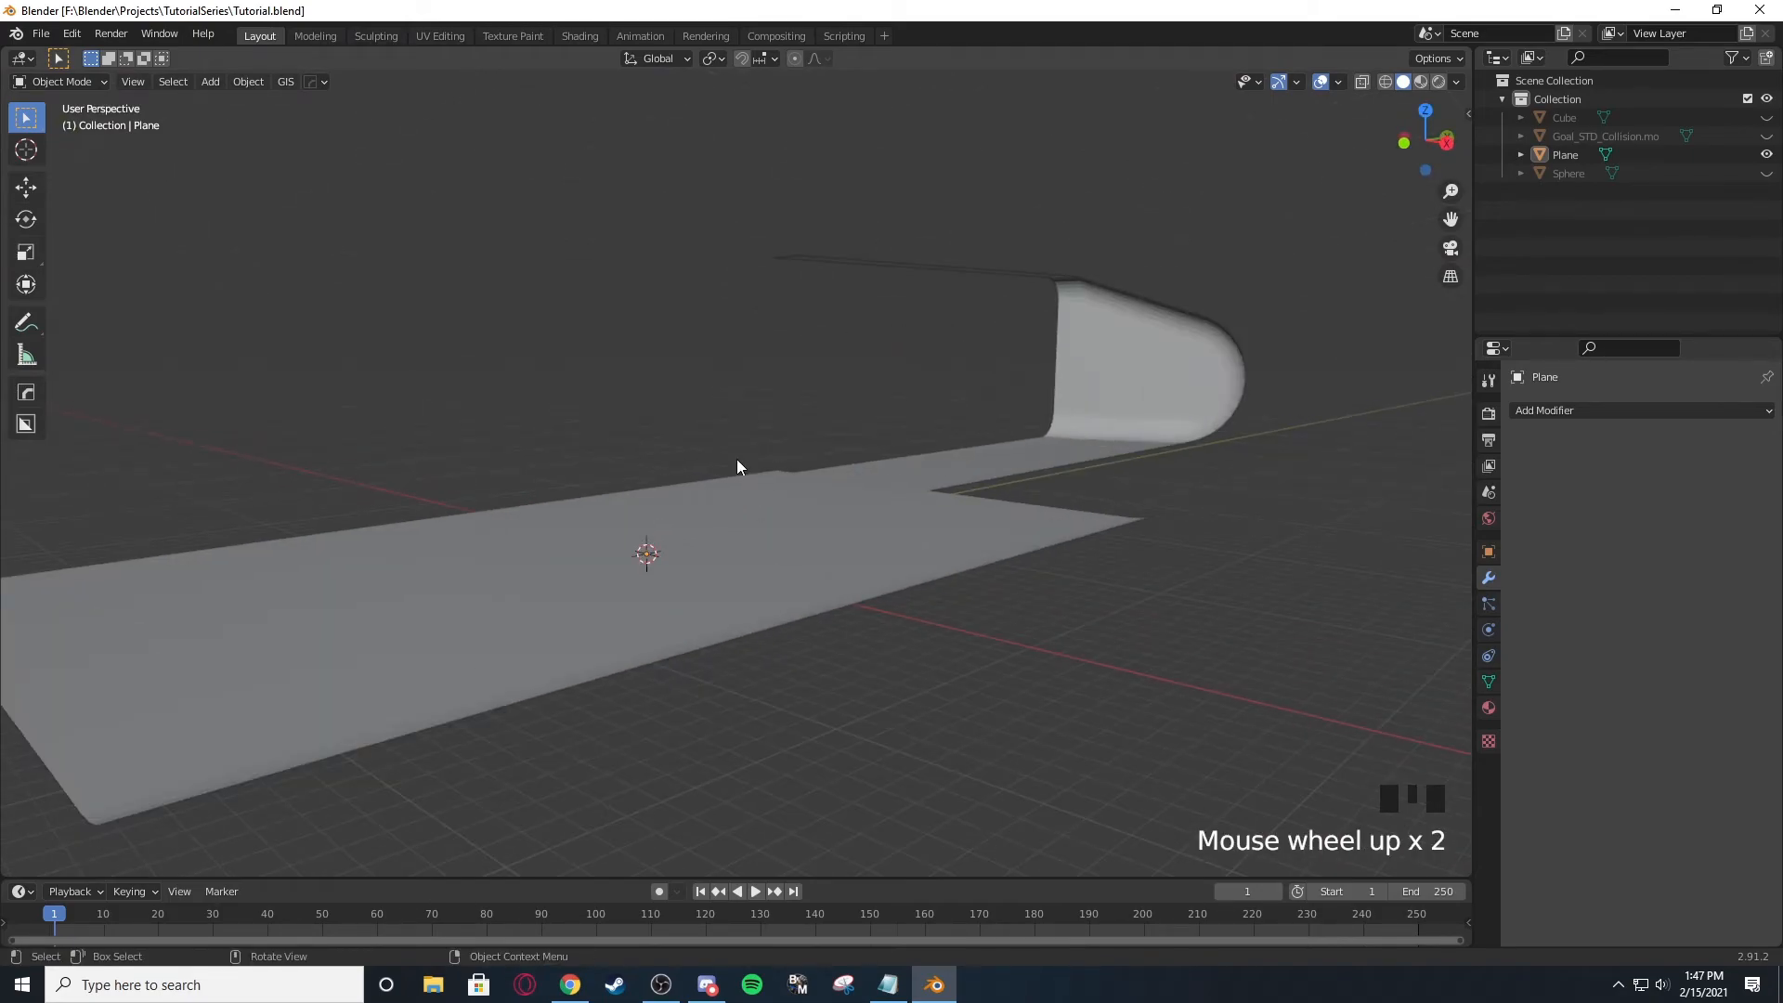
{"action": "scroll", "scroll_direction": "up", "scroll_amount": 3}
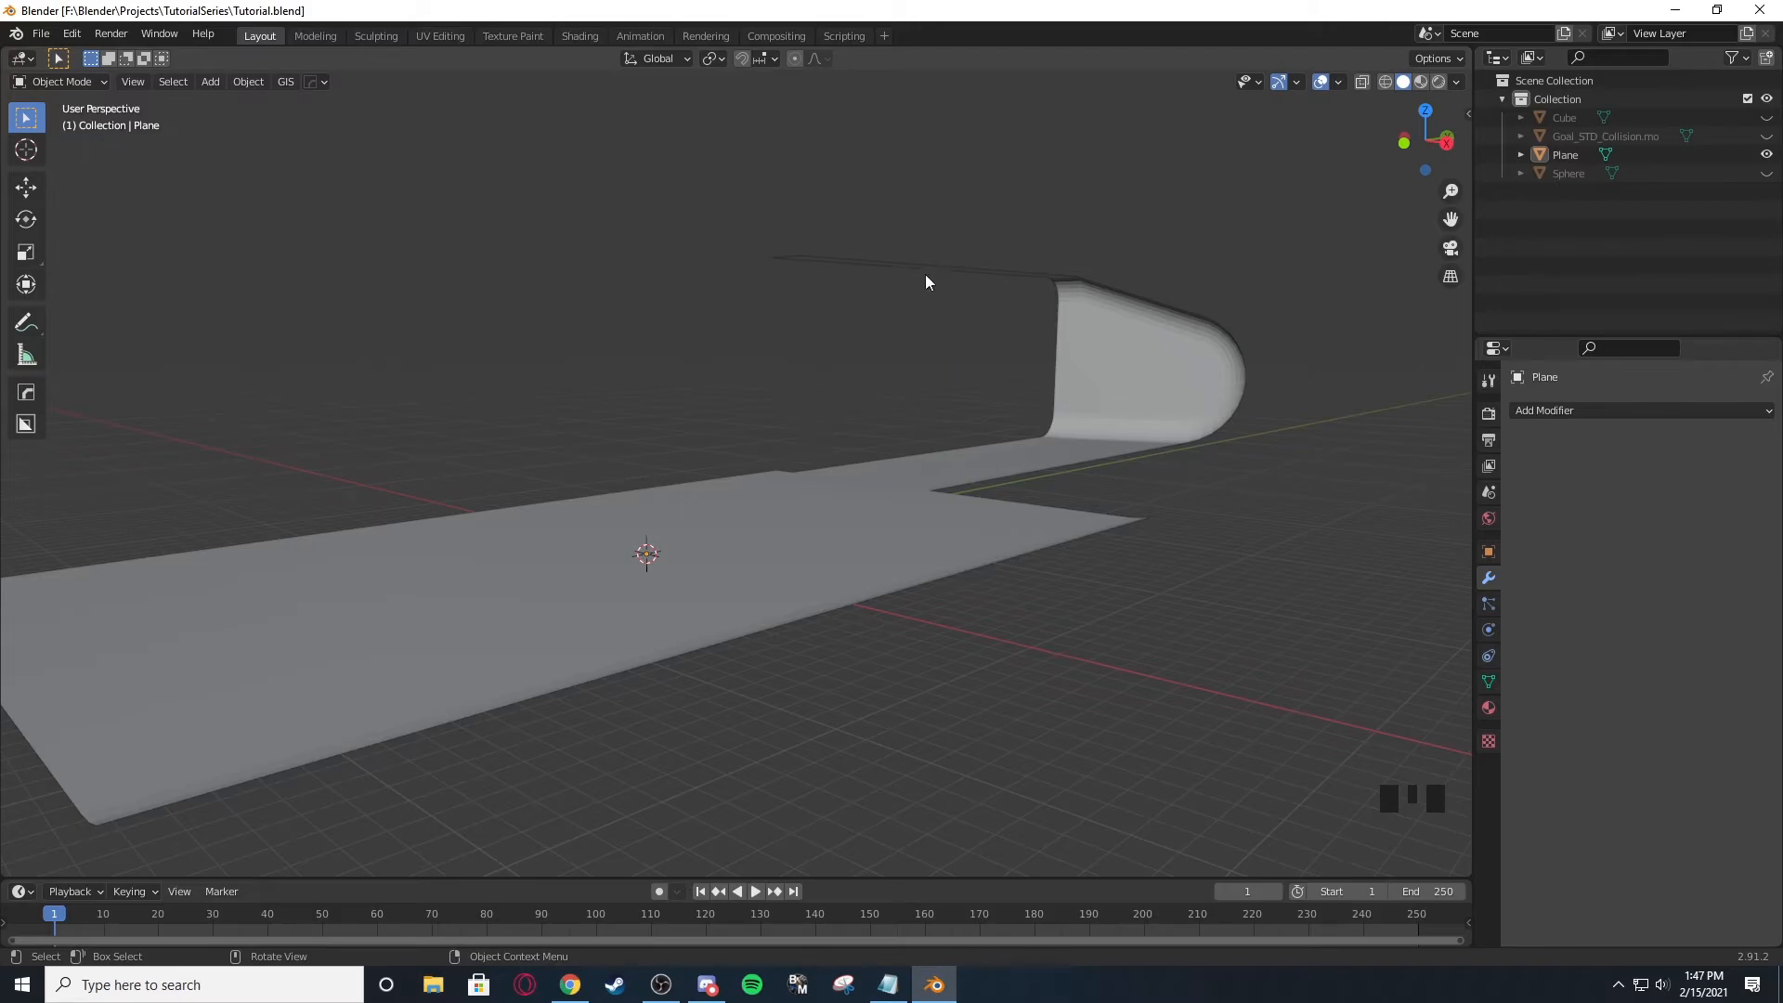
{"action": "left_click_drag", "start_coordinate": [926, 283], "coordinate": [808, 257]}
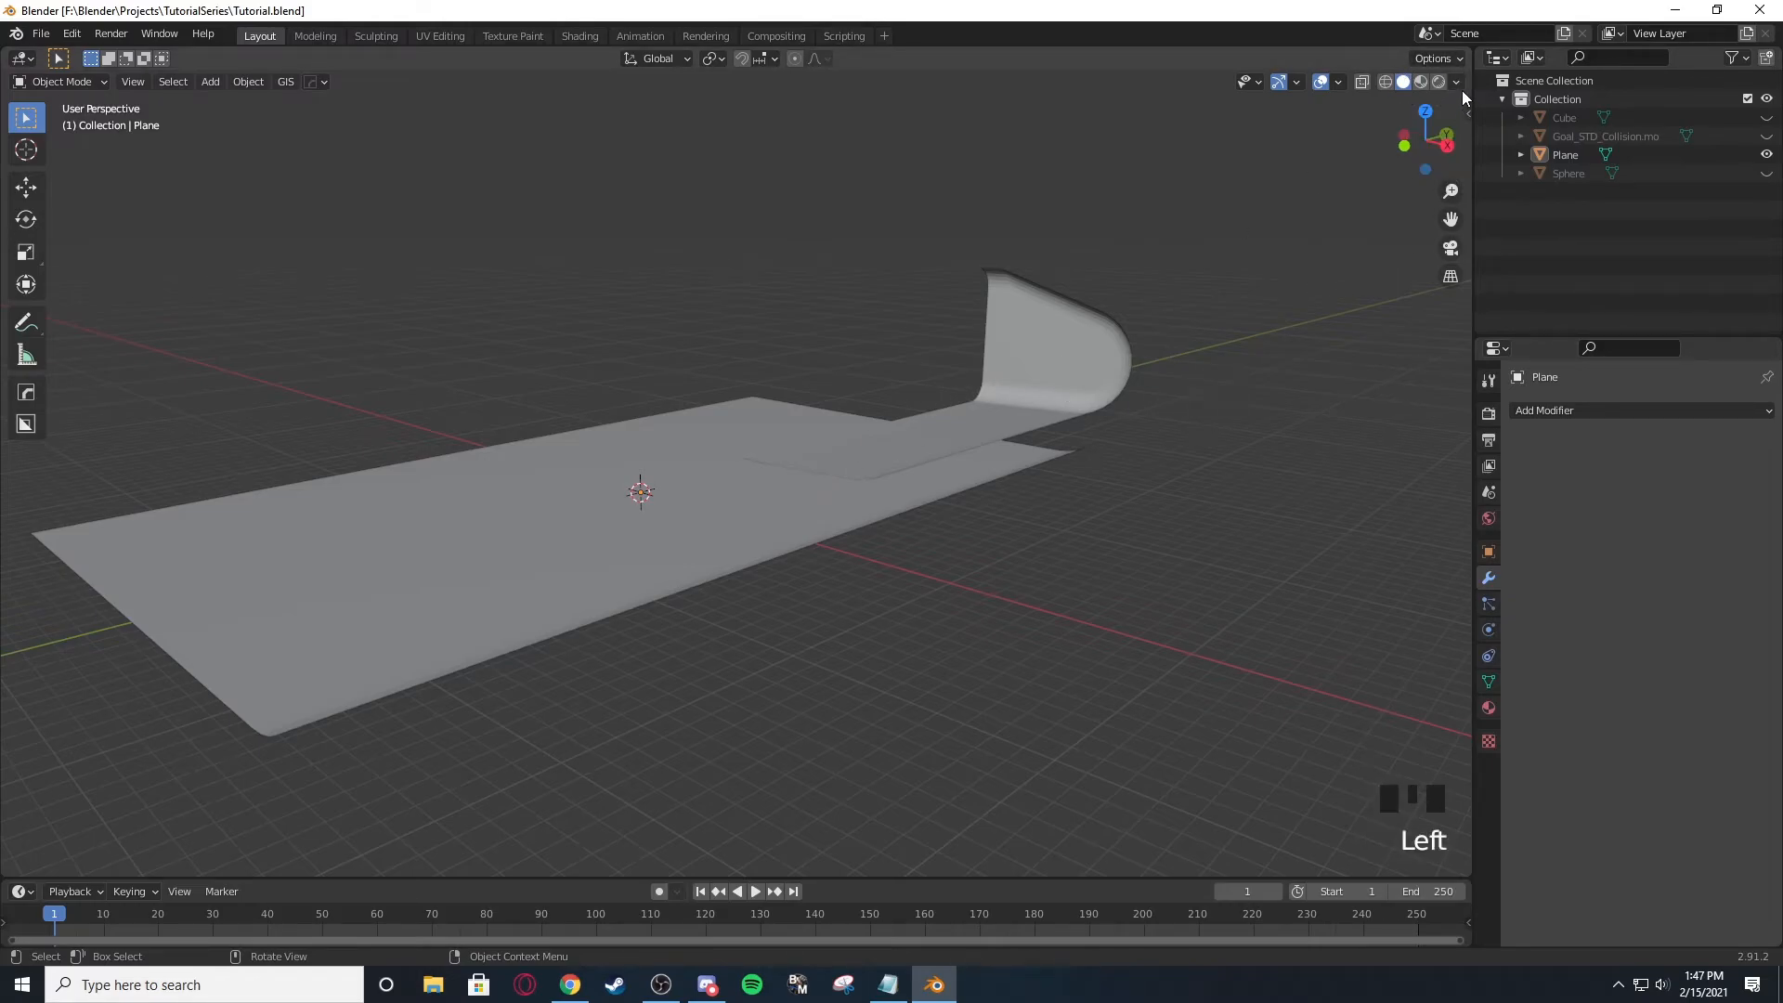
Enable Backface Culling in Viewport Shading and confirm the ramp's playing side still shows blue.
{"action": "left_click", "coordinate": [1456, 80]}
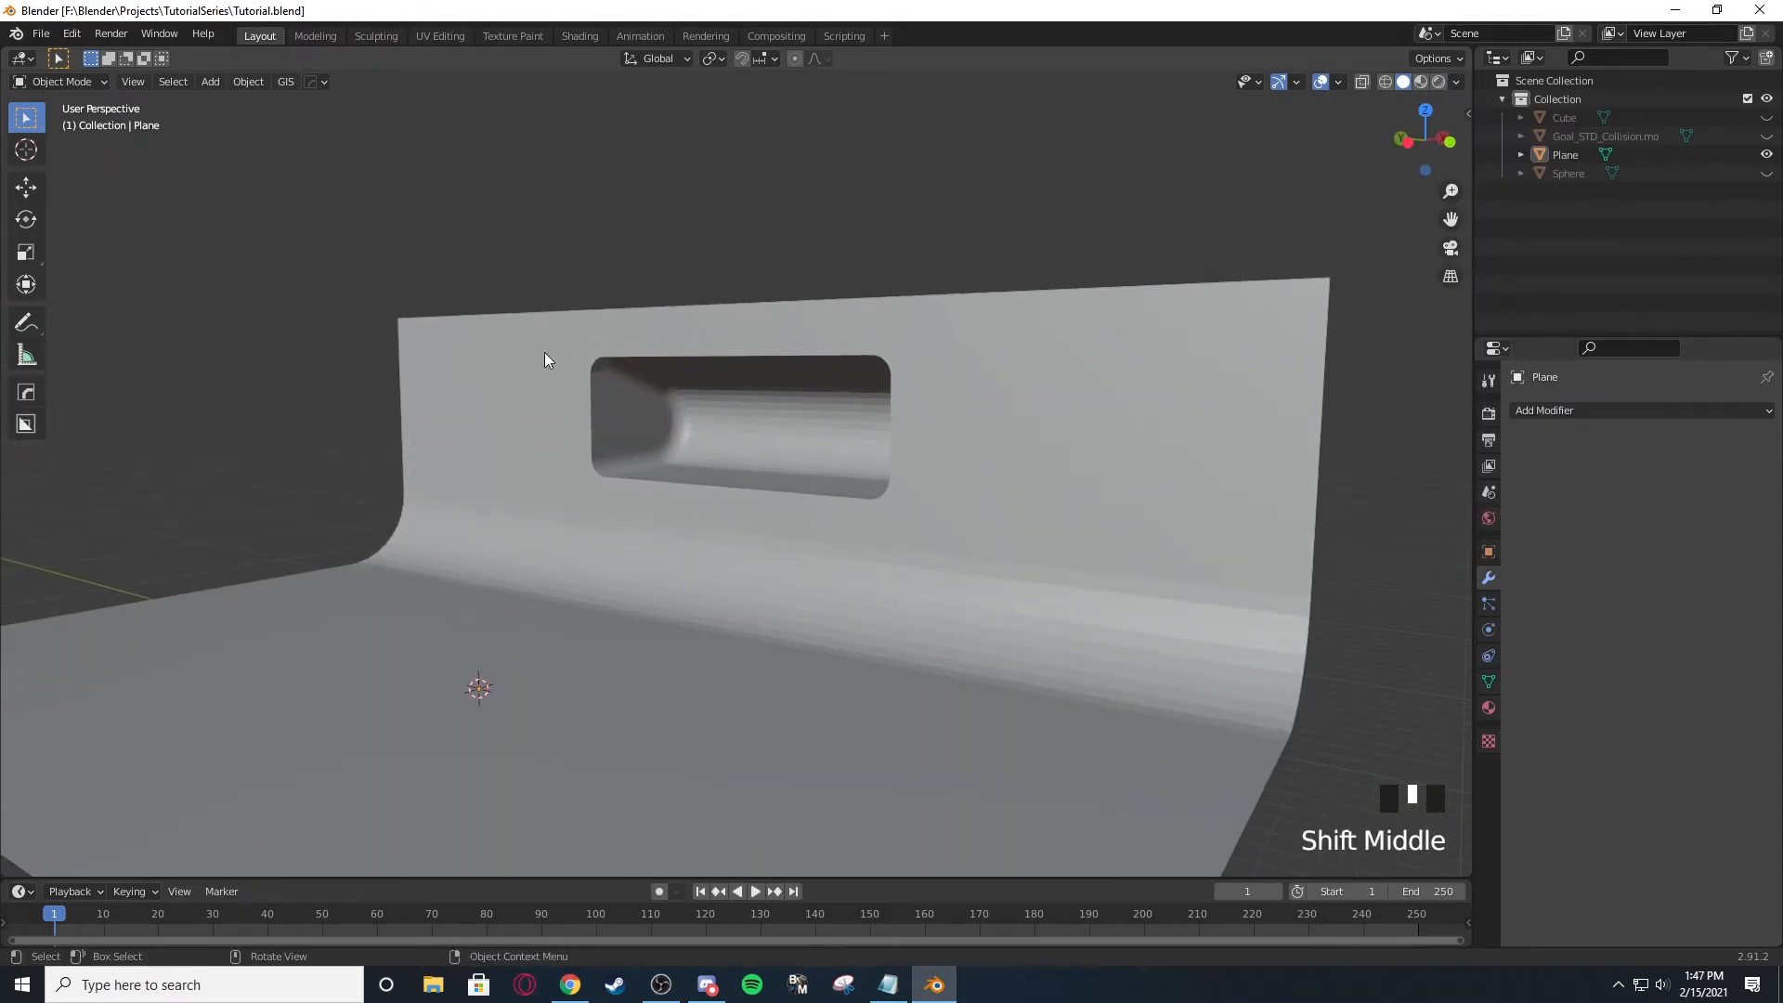
{"action": "left_click_drag", "start_coordinate": [546, 361], "coordinate": [836, 306]}
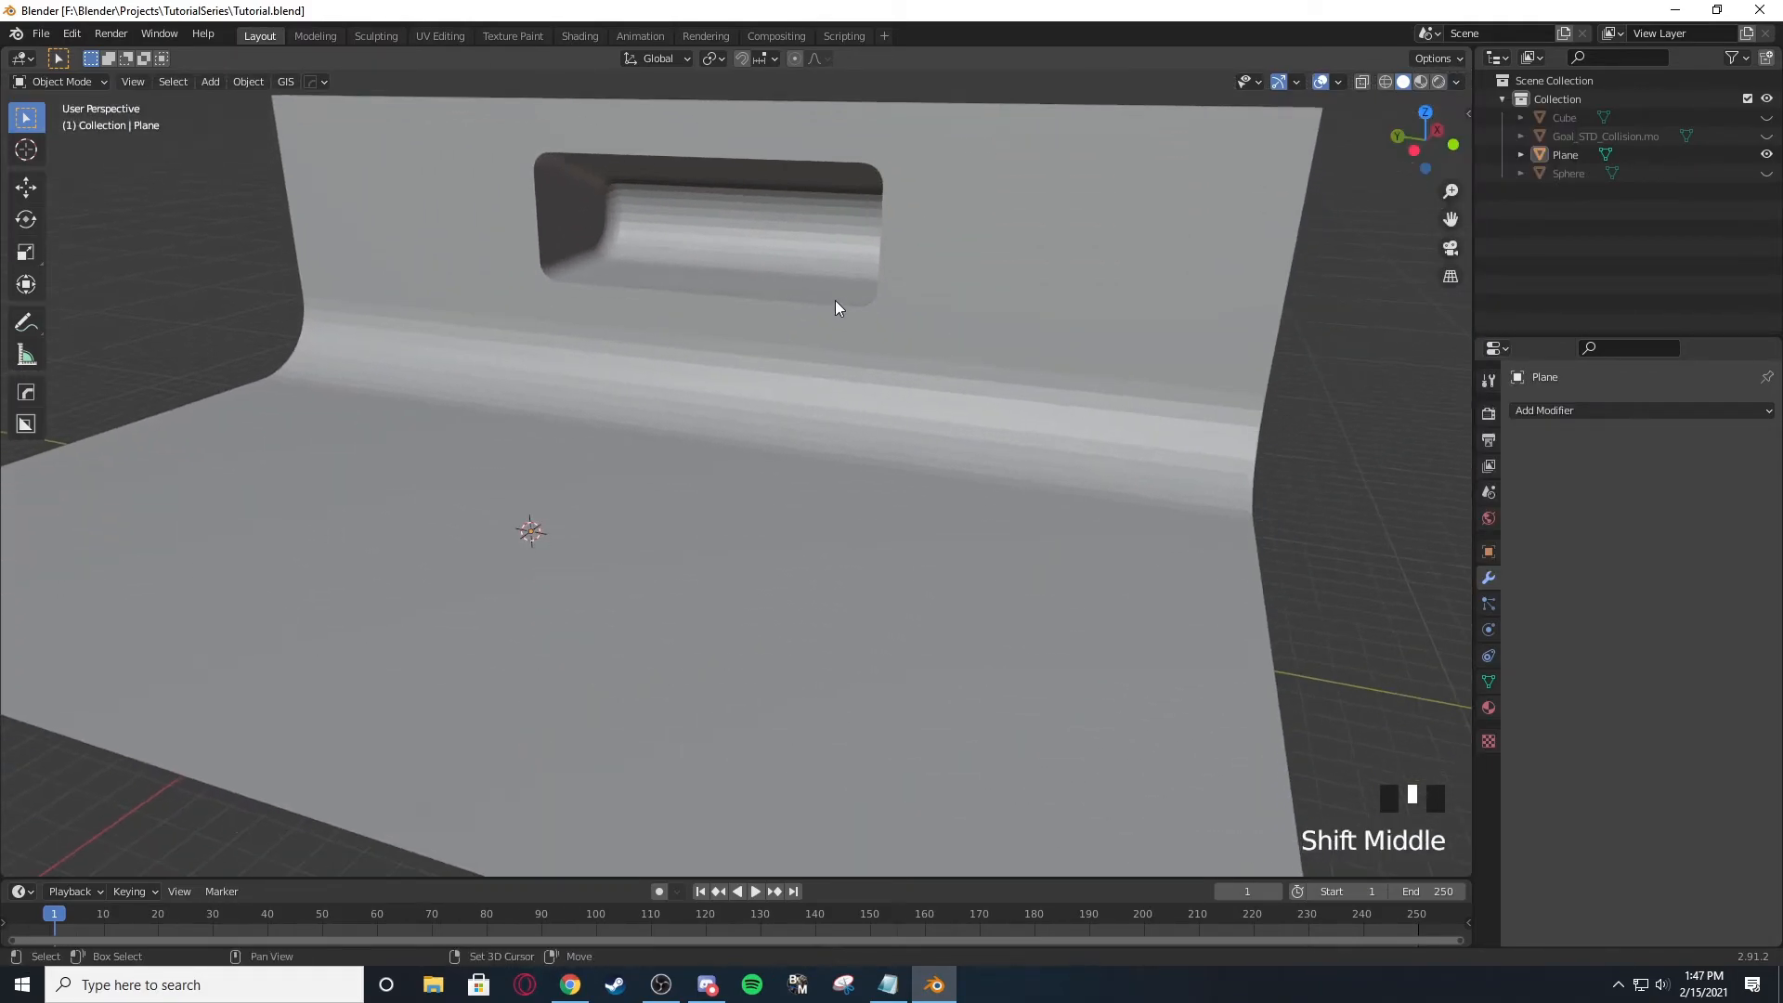
{"action": "left_click", "coordinate": [1456, 80]}
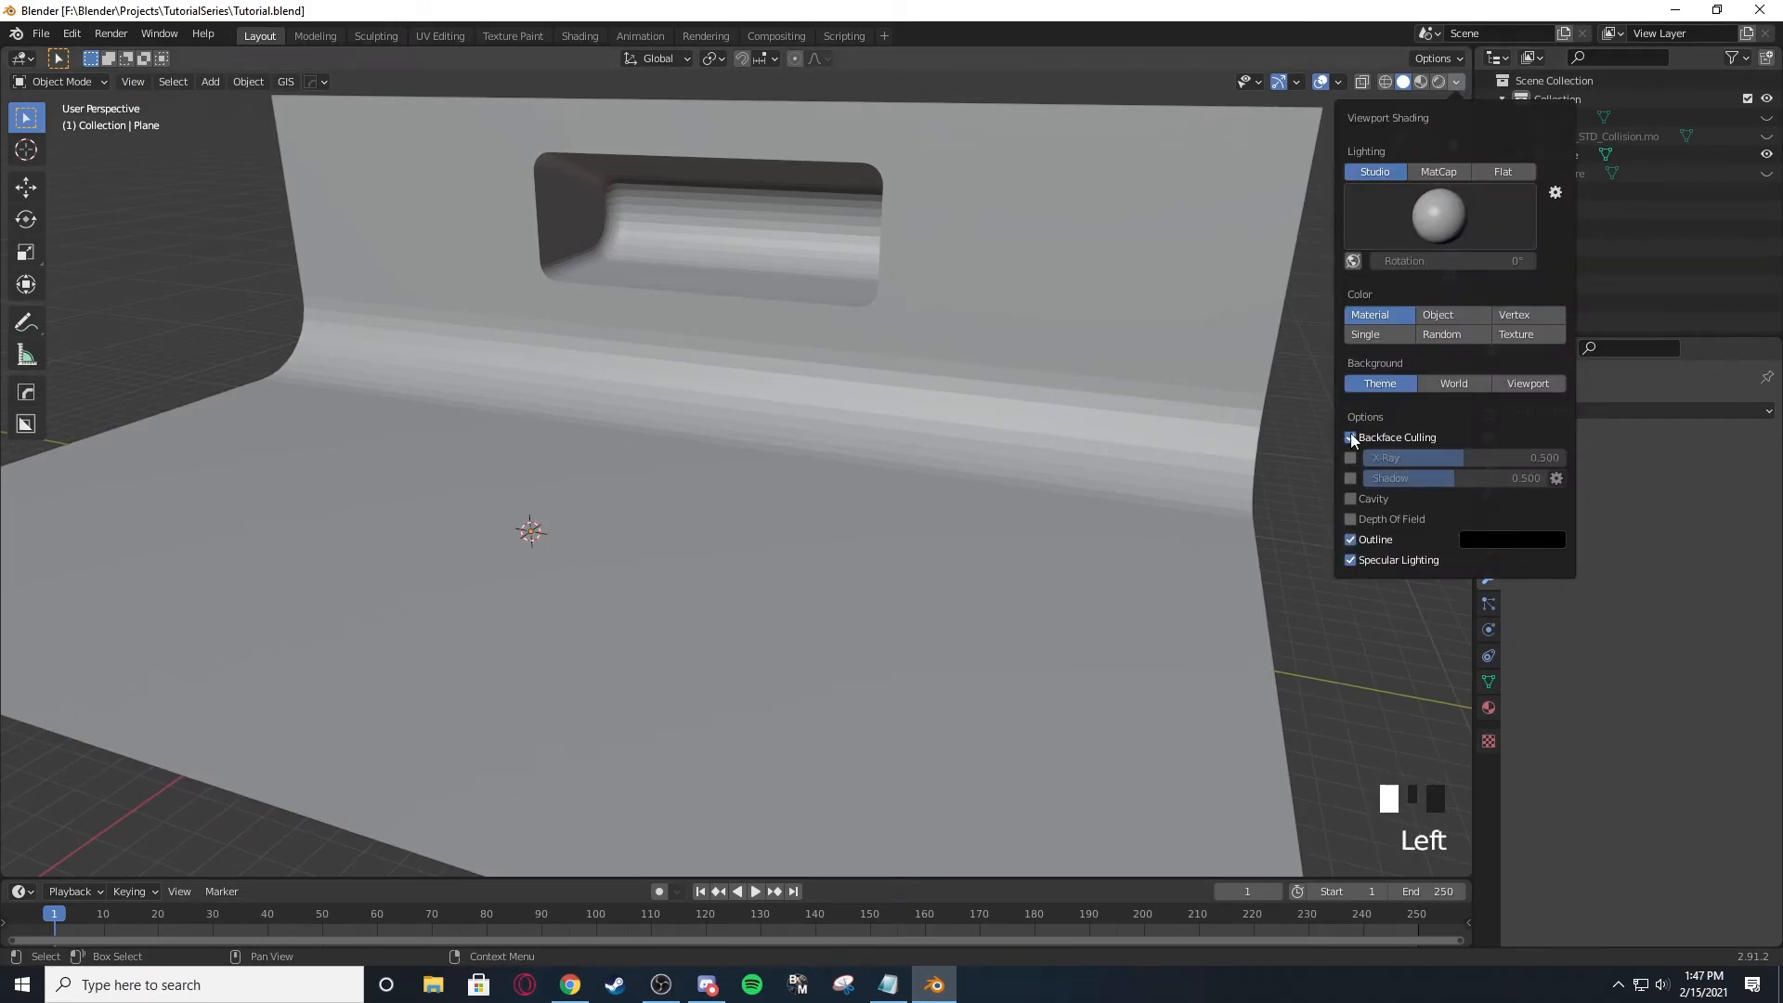
{"action": "left_click", "coordinate": [1319, 79]}
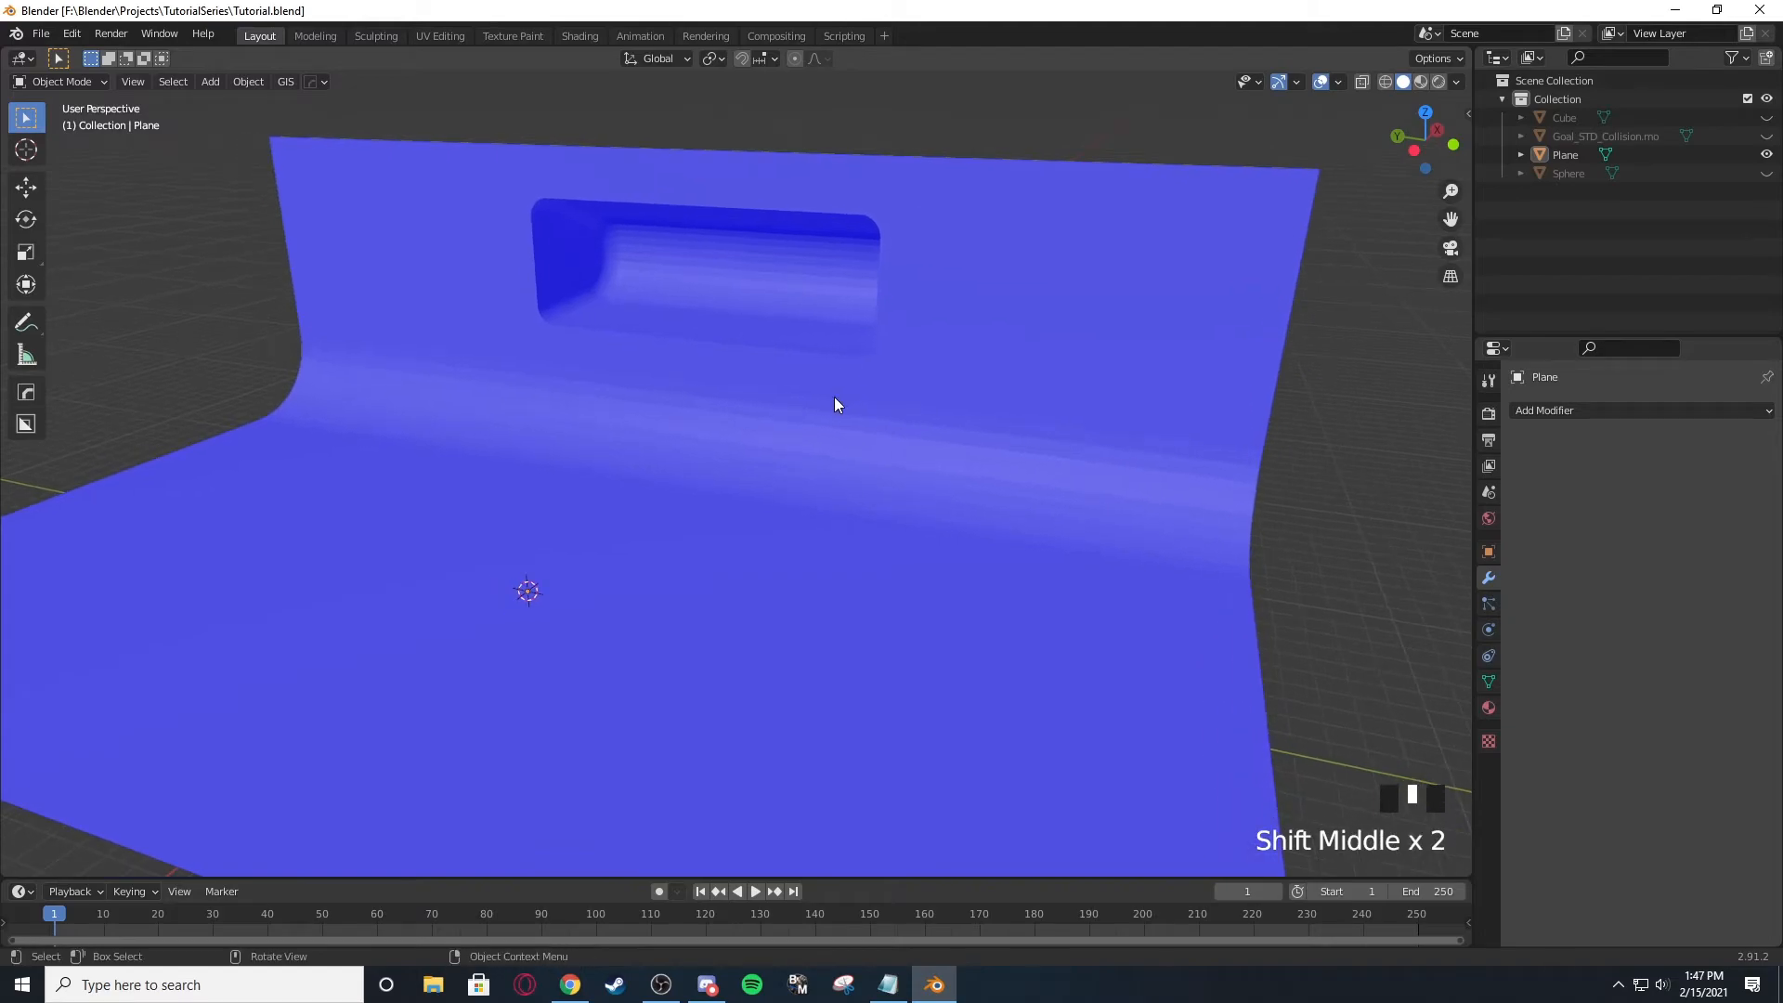
{"action": "mouse_move", "coordinate": [829, 401]}
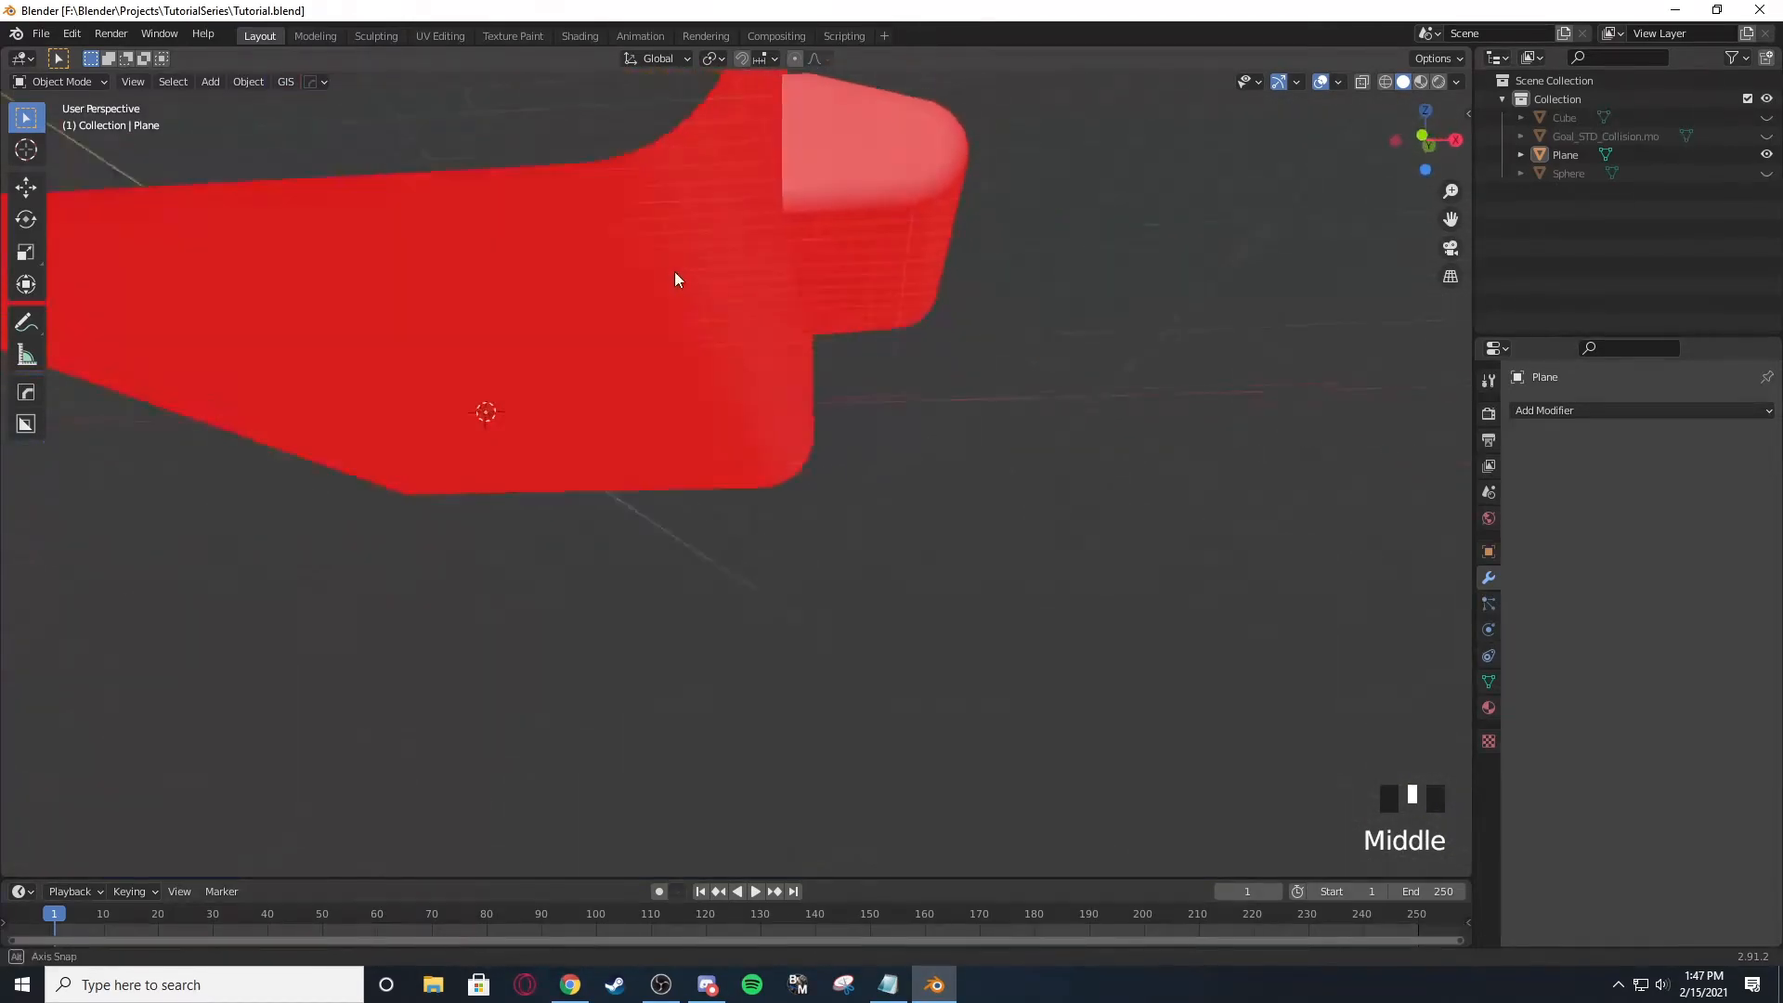
{"action": "left_click_drag", "start_coordinate": [676, 281], "coordinate": [869, 454]}
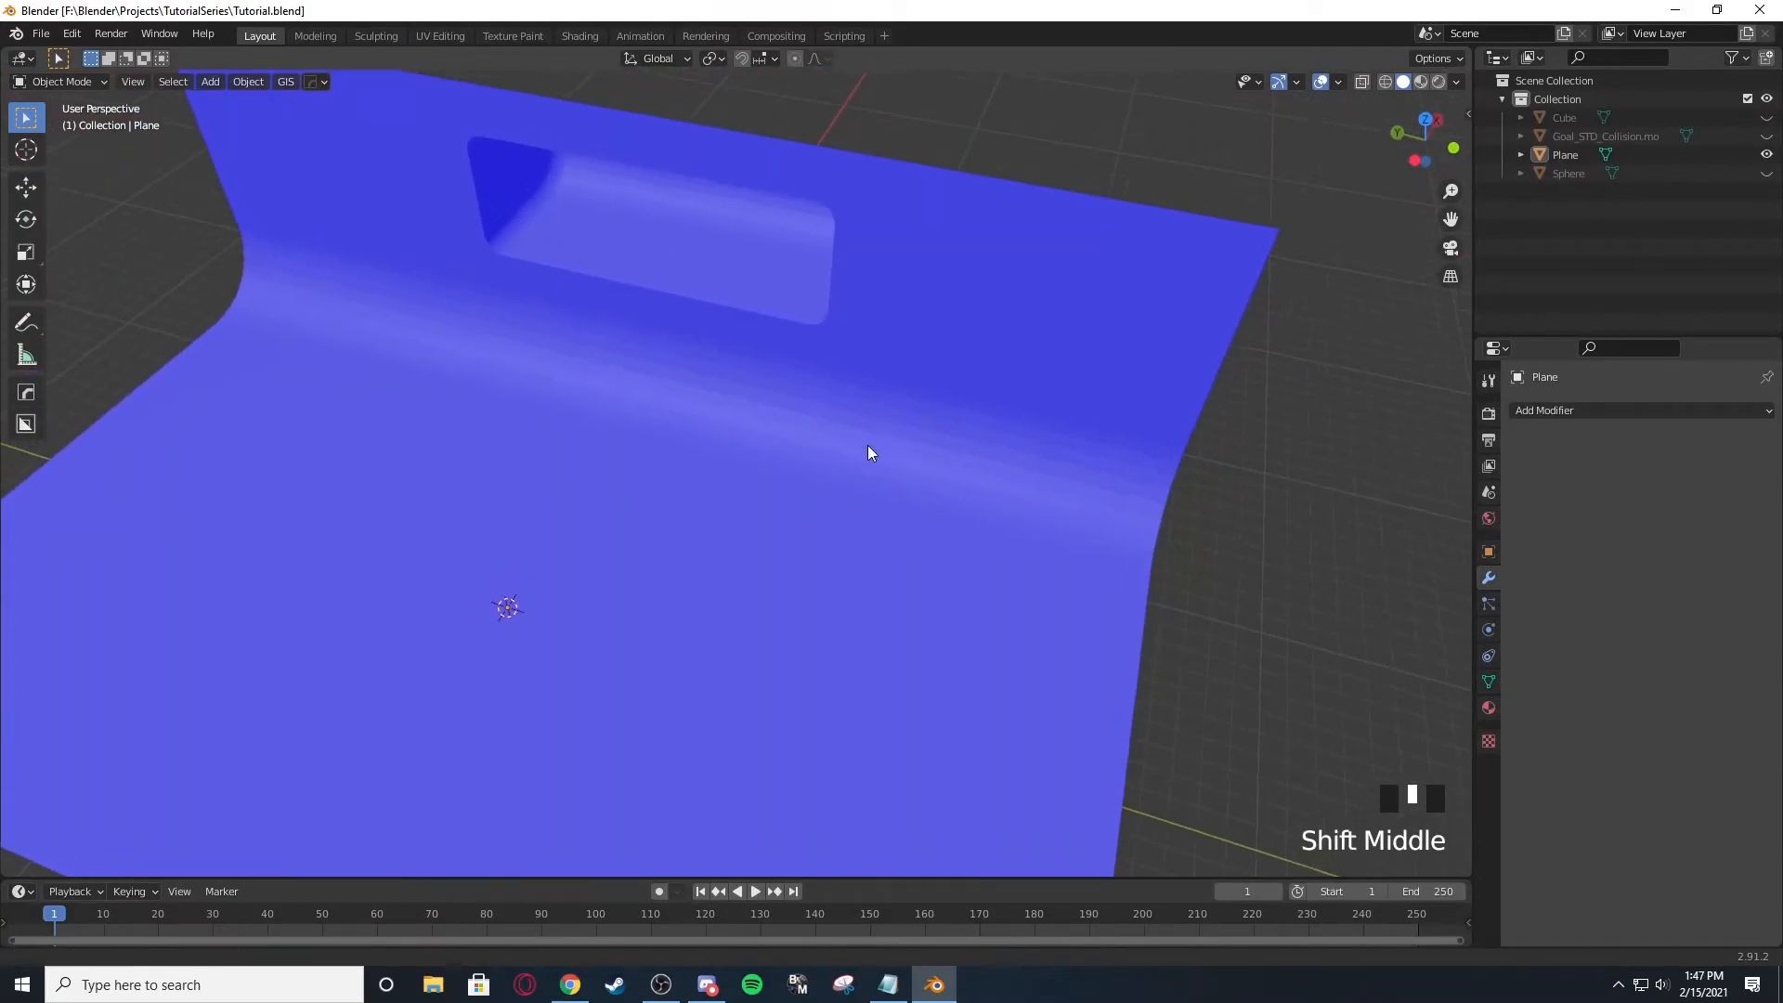
{"action": "scroll", "scroll_direction": "up", "scroll_amount": 3}
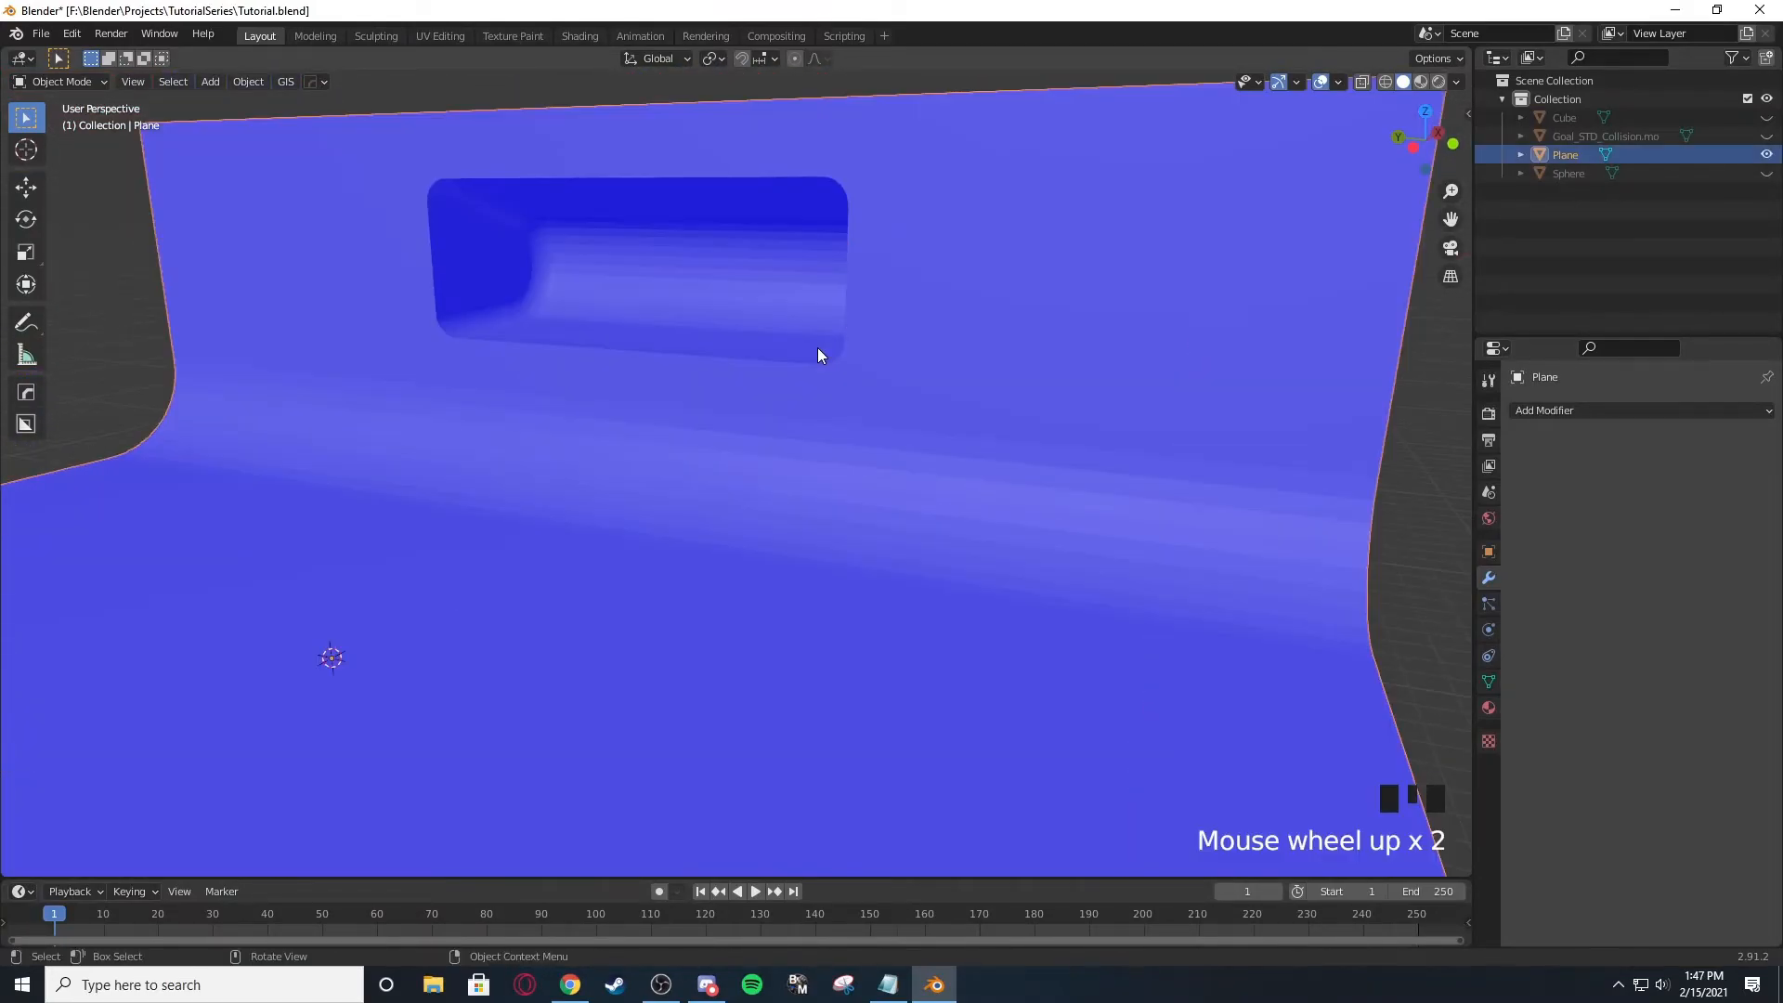
{"action": "scroll", "scroll_direction": "down", "scroll_amount": 3}
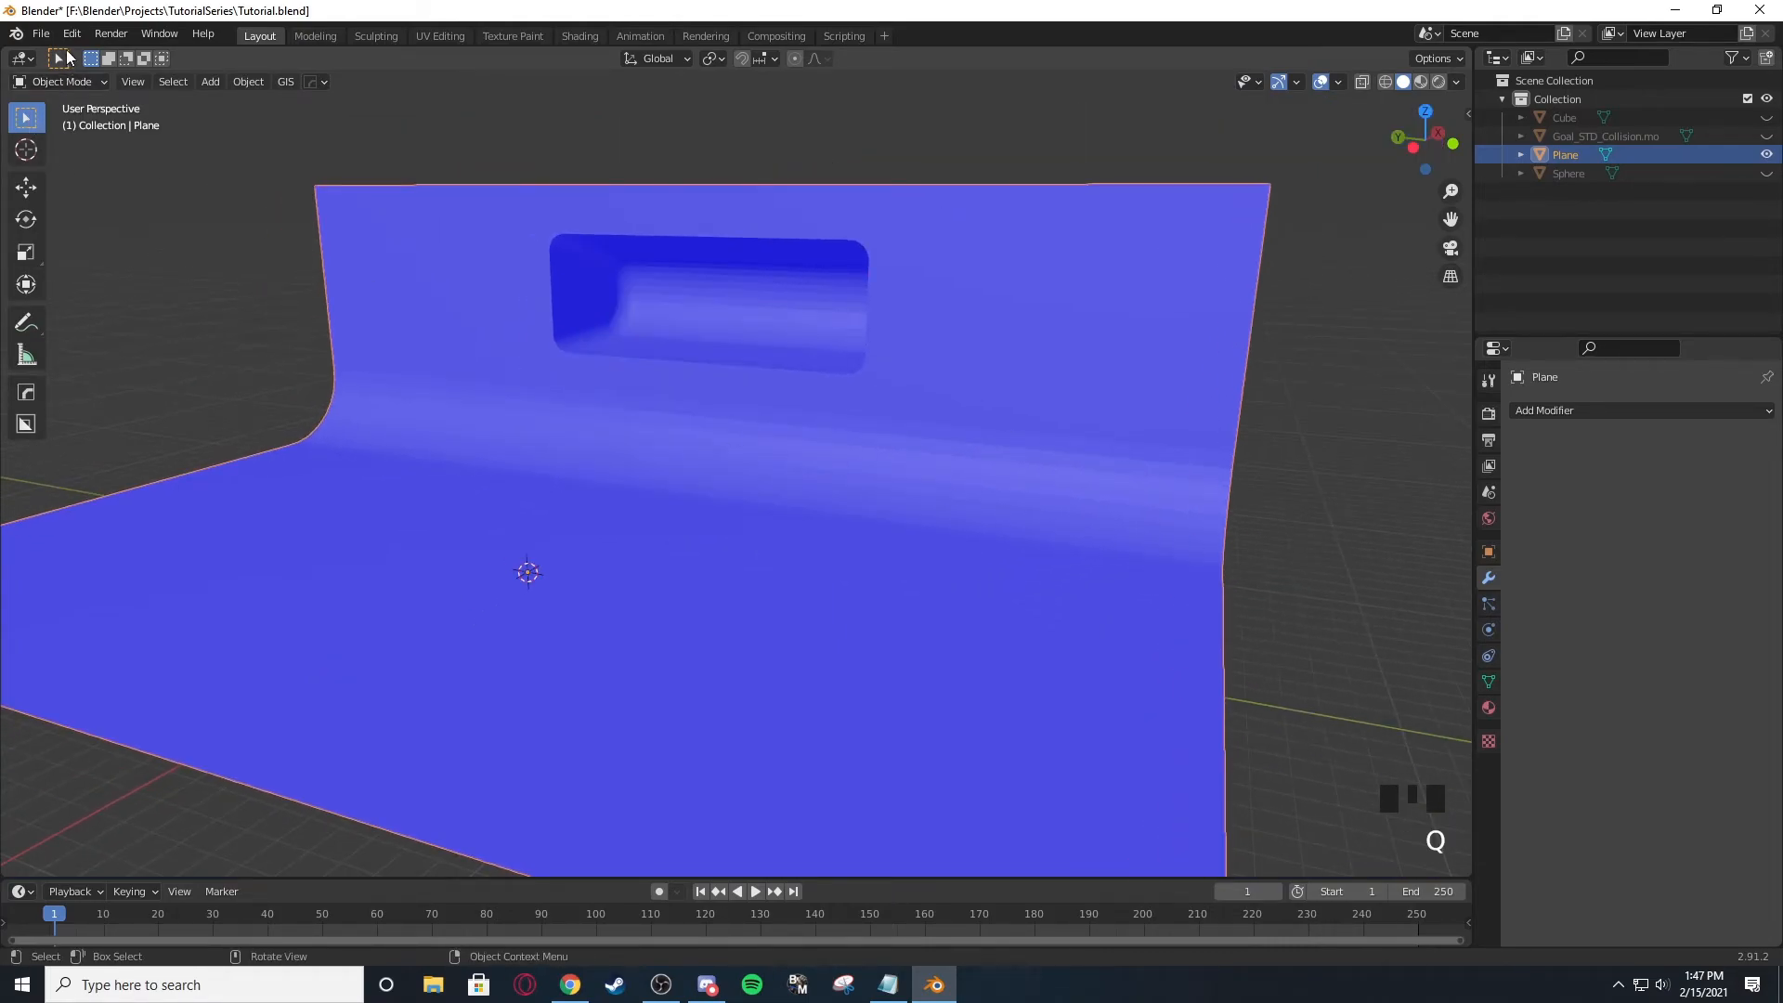
Start an FBX export with Limit to Selected Objects ticked.
{"action": "left_click", "coordinate": [39, 33]}
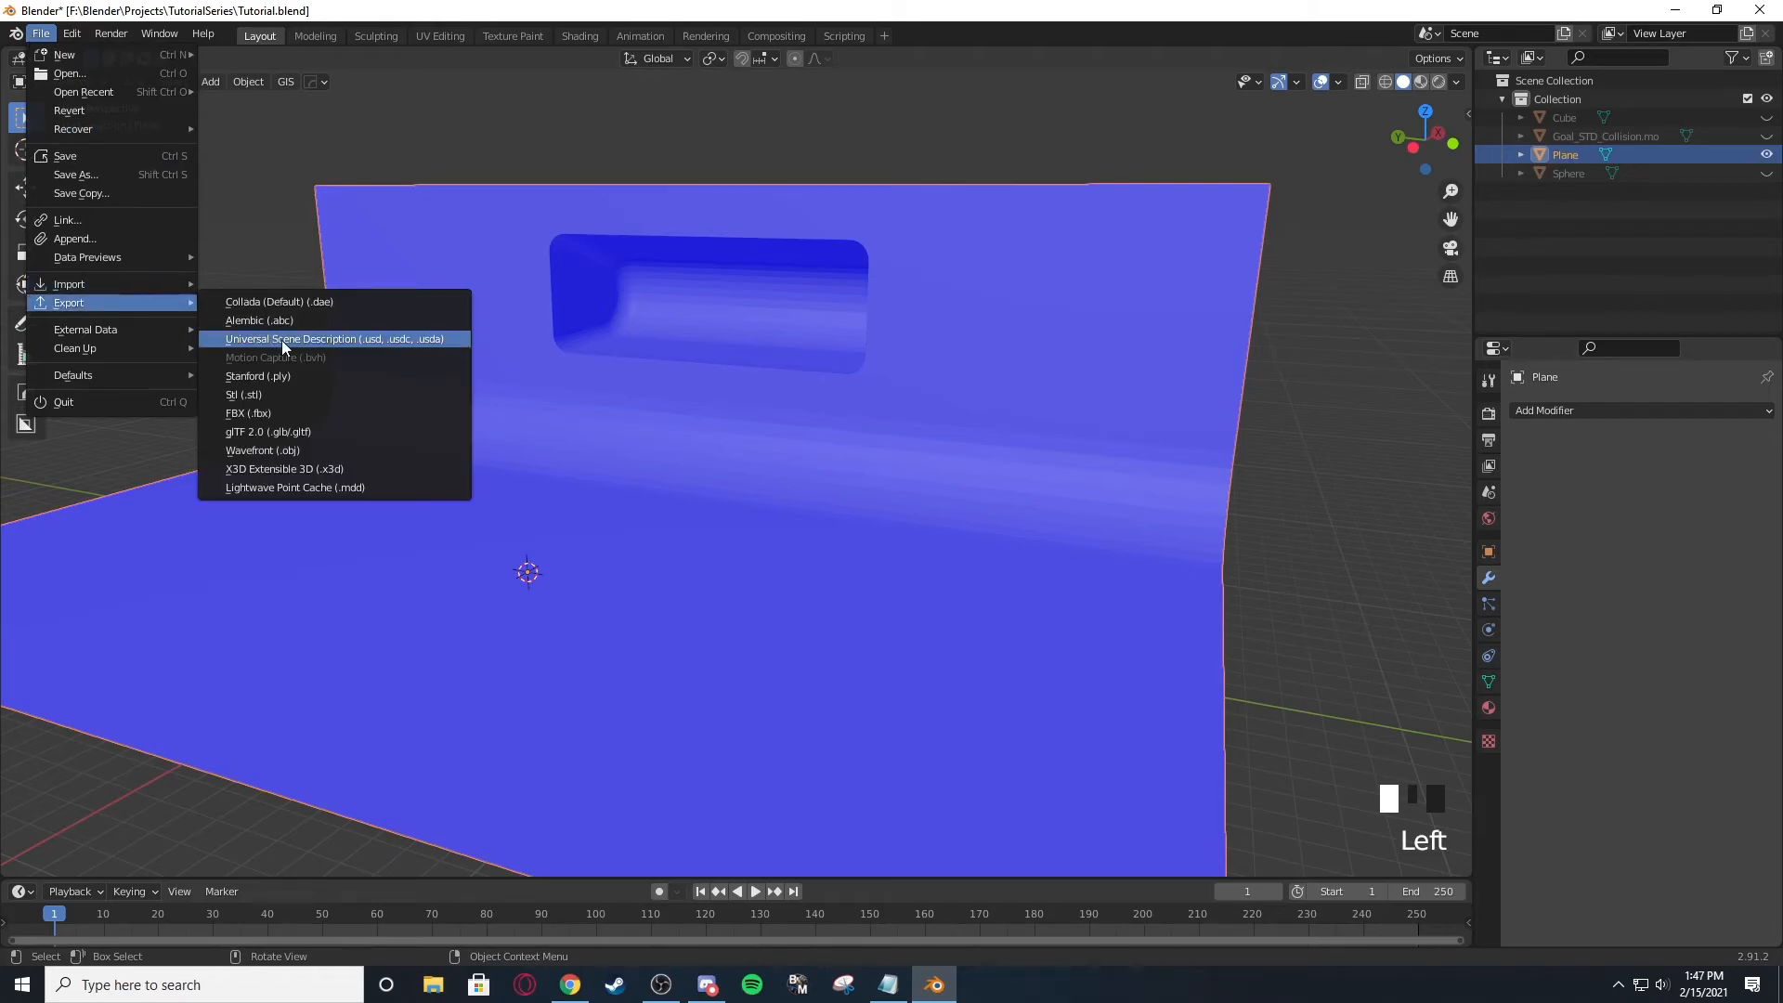
{"action": "left_click", "coordinate": [247, 412]}
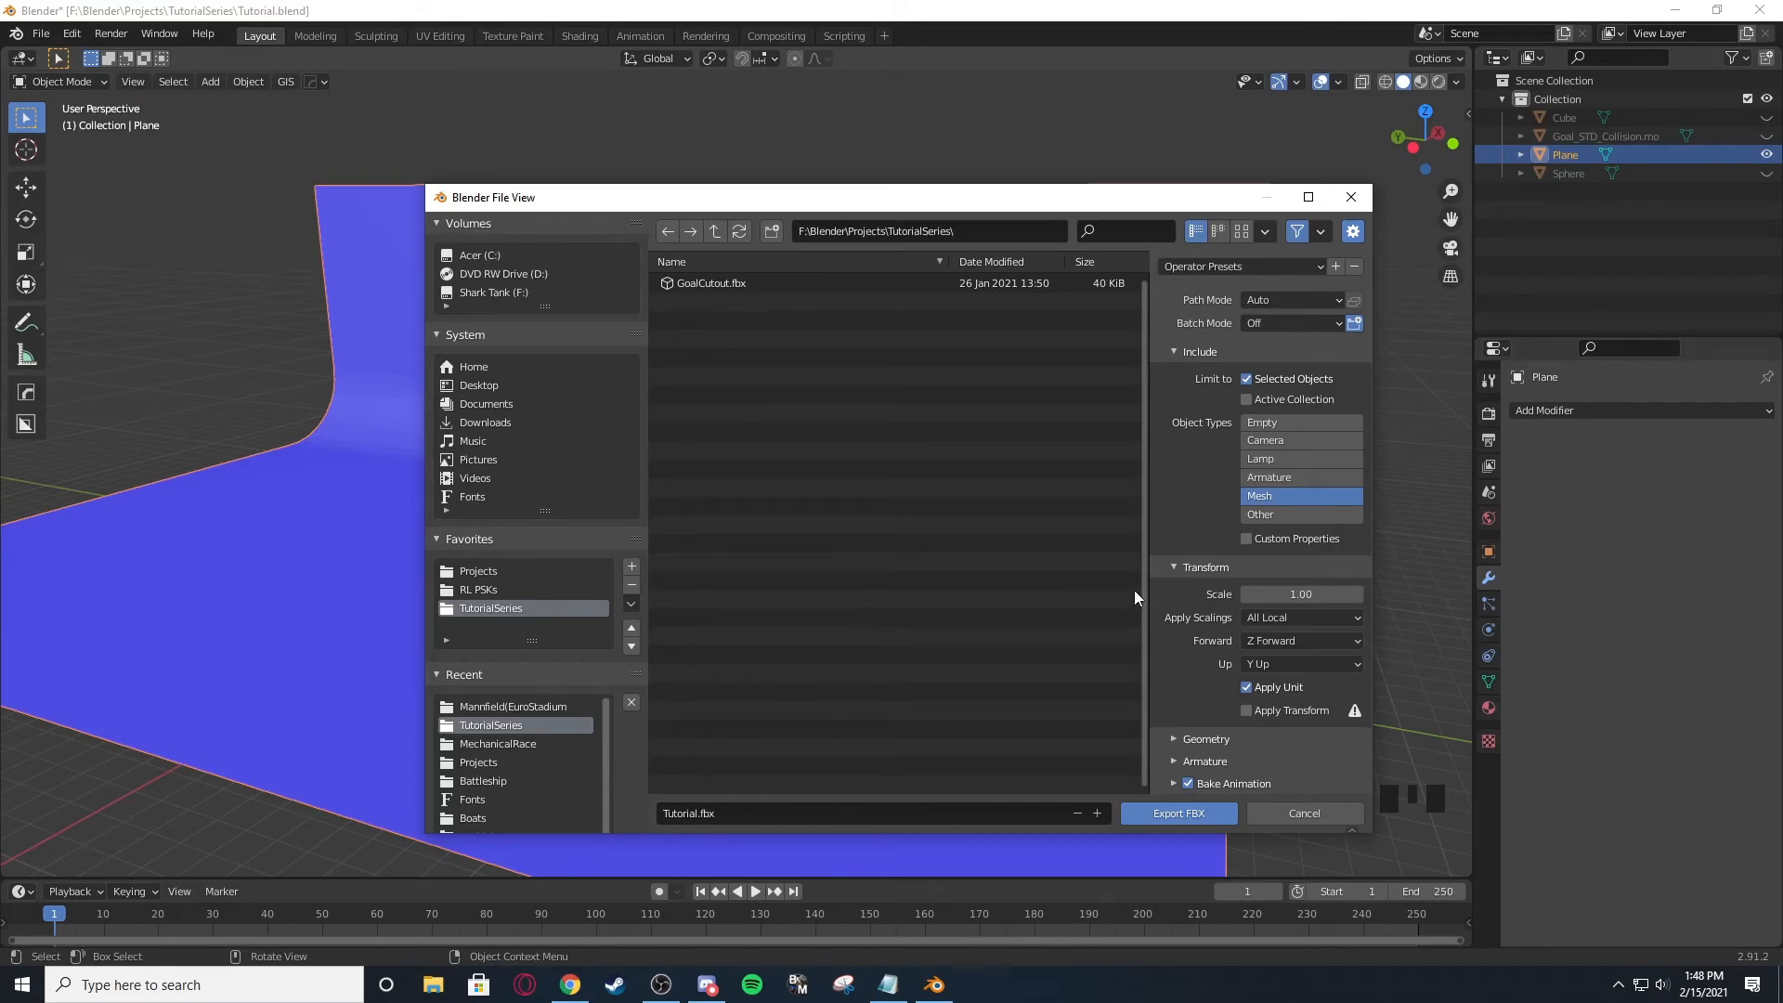
{"action": "scroll", "scroll_direction": "down", "scroll_amount": 3}
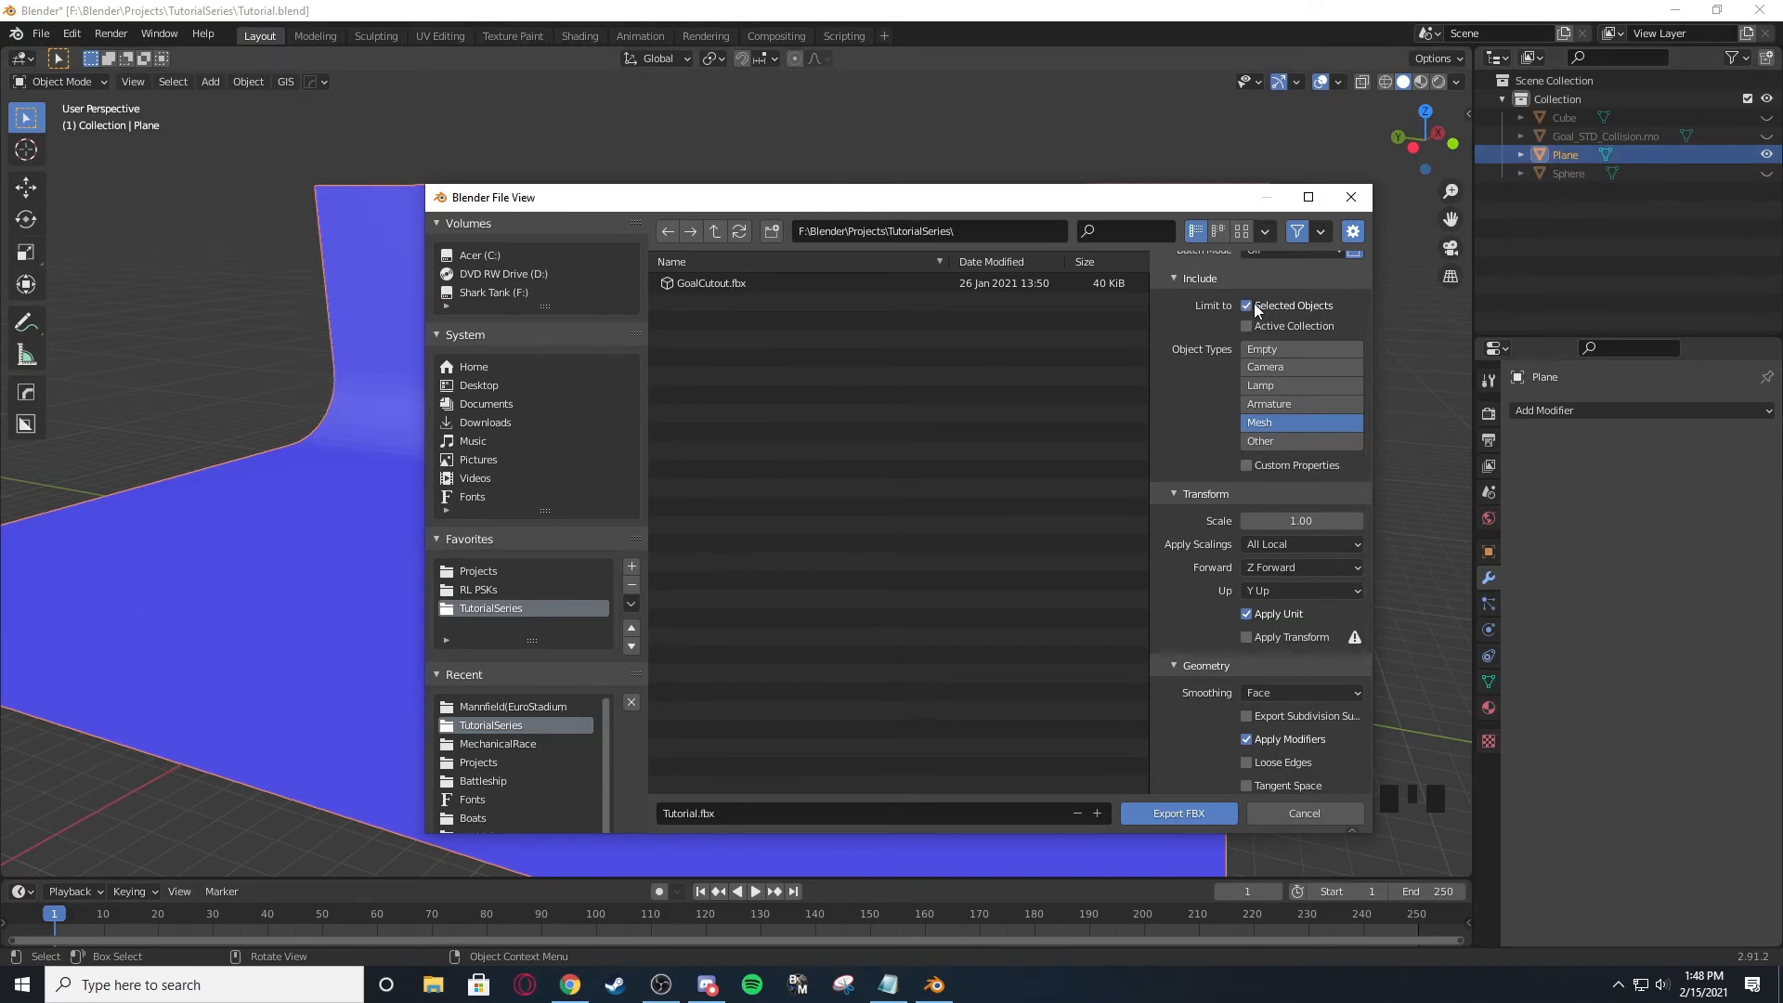
{"action": "left_click", "coordinate": [1246, 304]}
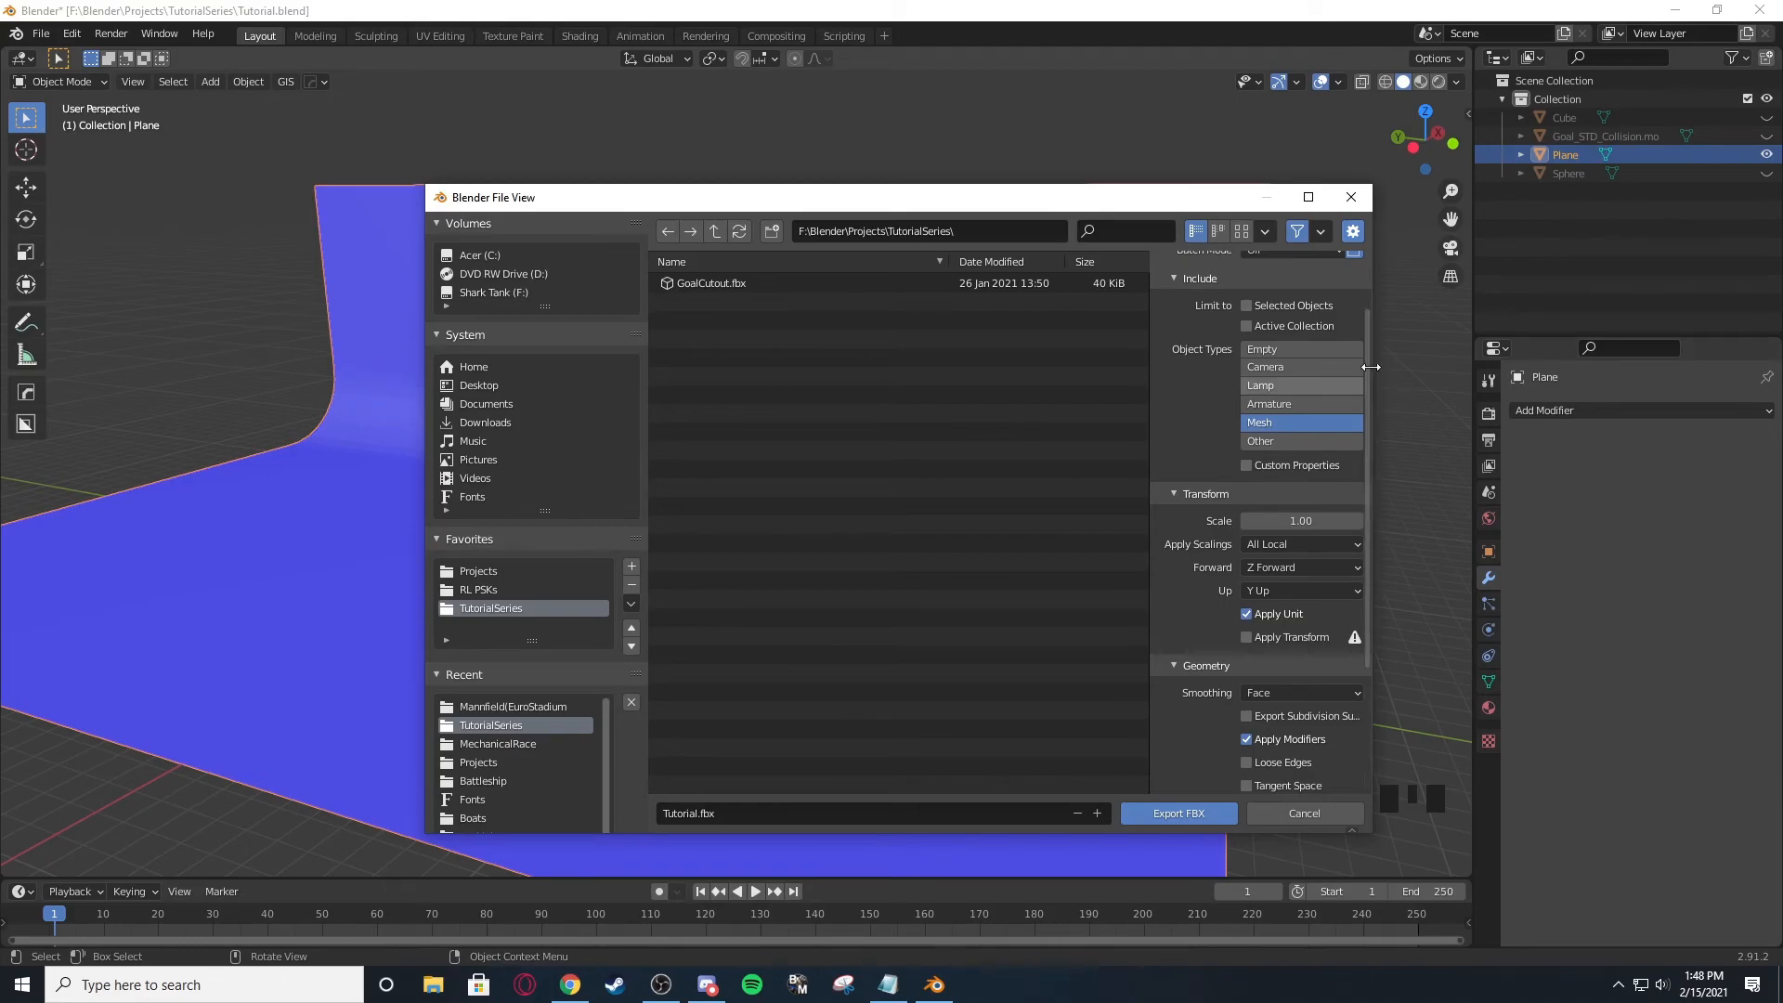
{"action": "left_click", "coordinate": [1244, 305]}
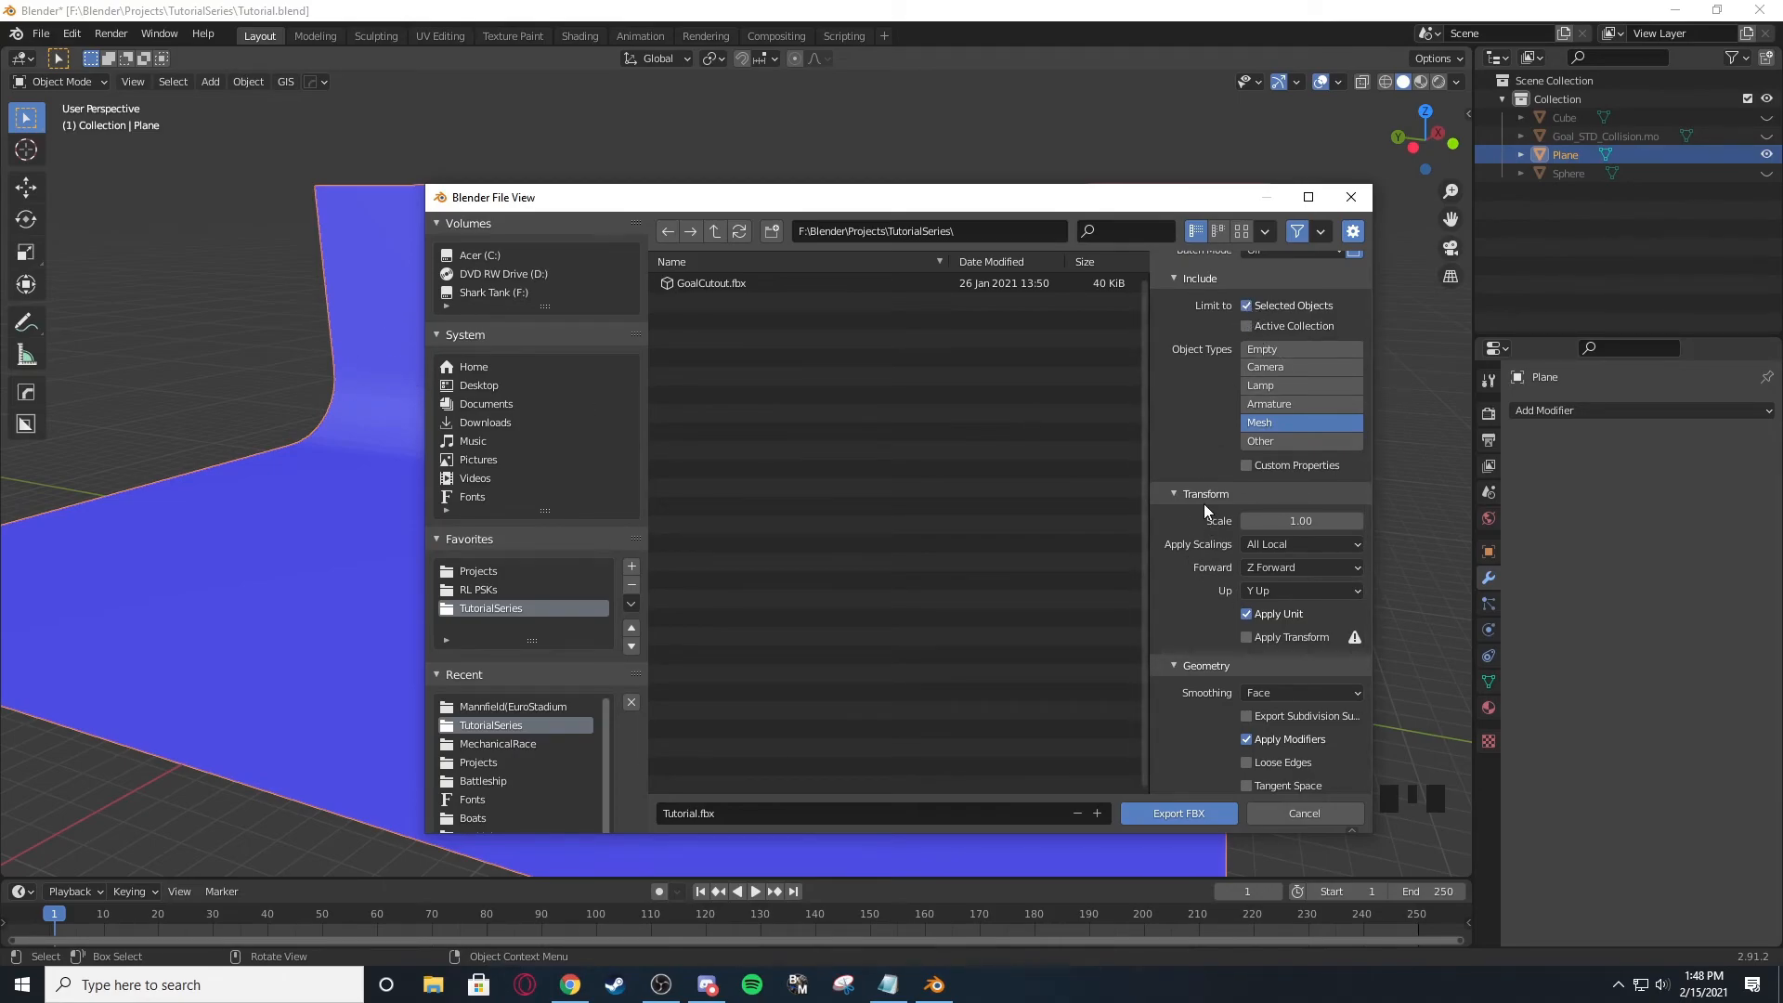
{"action": "mouse_move", "coordinate": [1214, 549]}
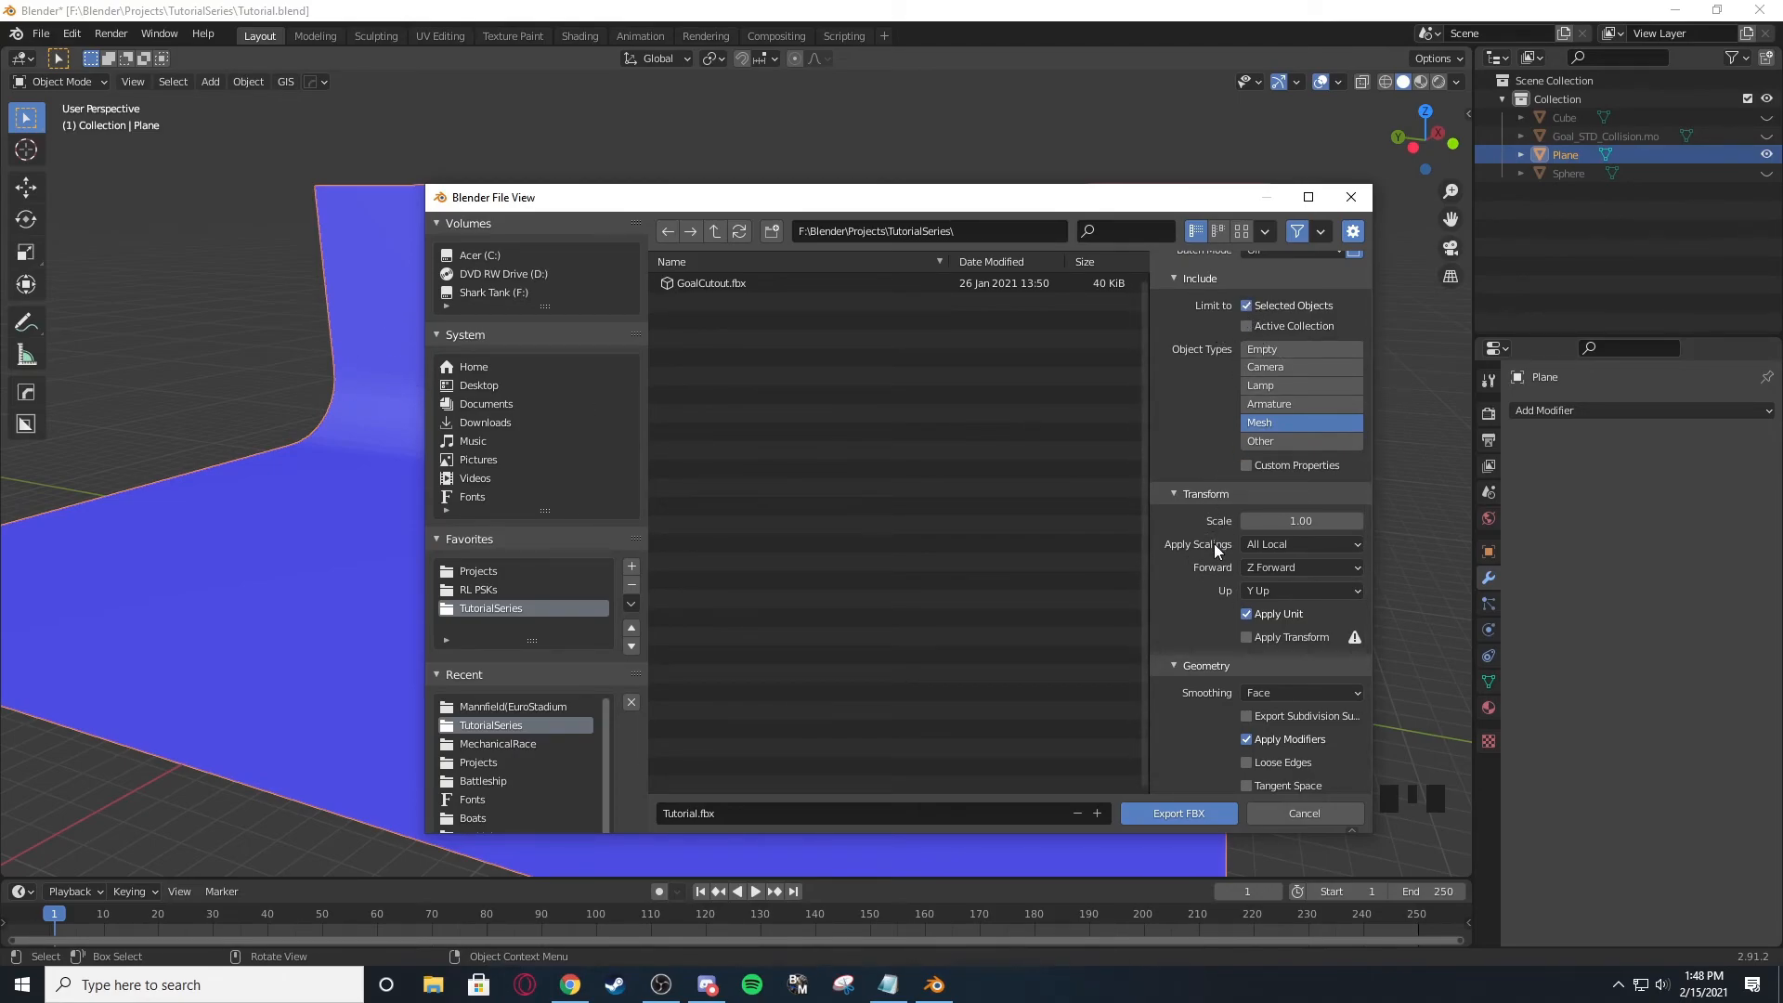
{"action": "scroll", "scroll_direction": "down", "scroll_amount": 3}
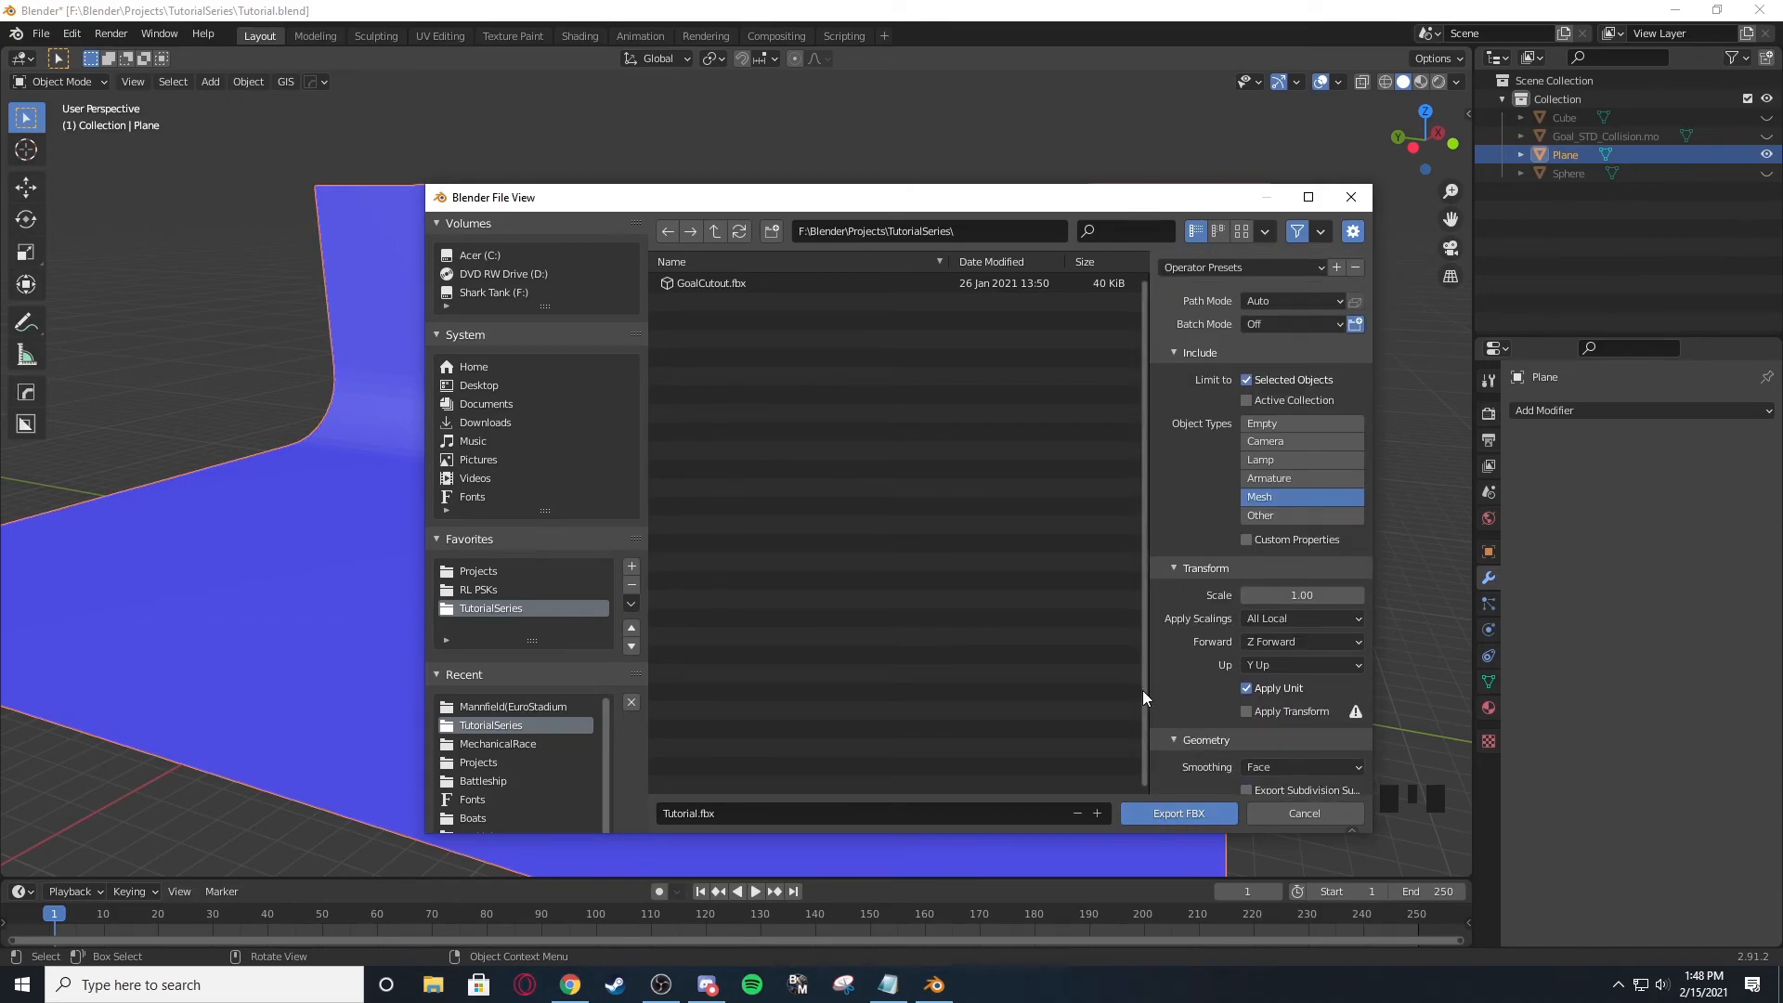
Save the export settings as an operator preset named udk.
{"action": "left_click", "coordinate": [1335, 267]}
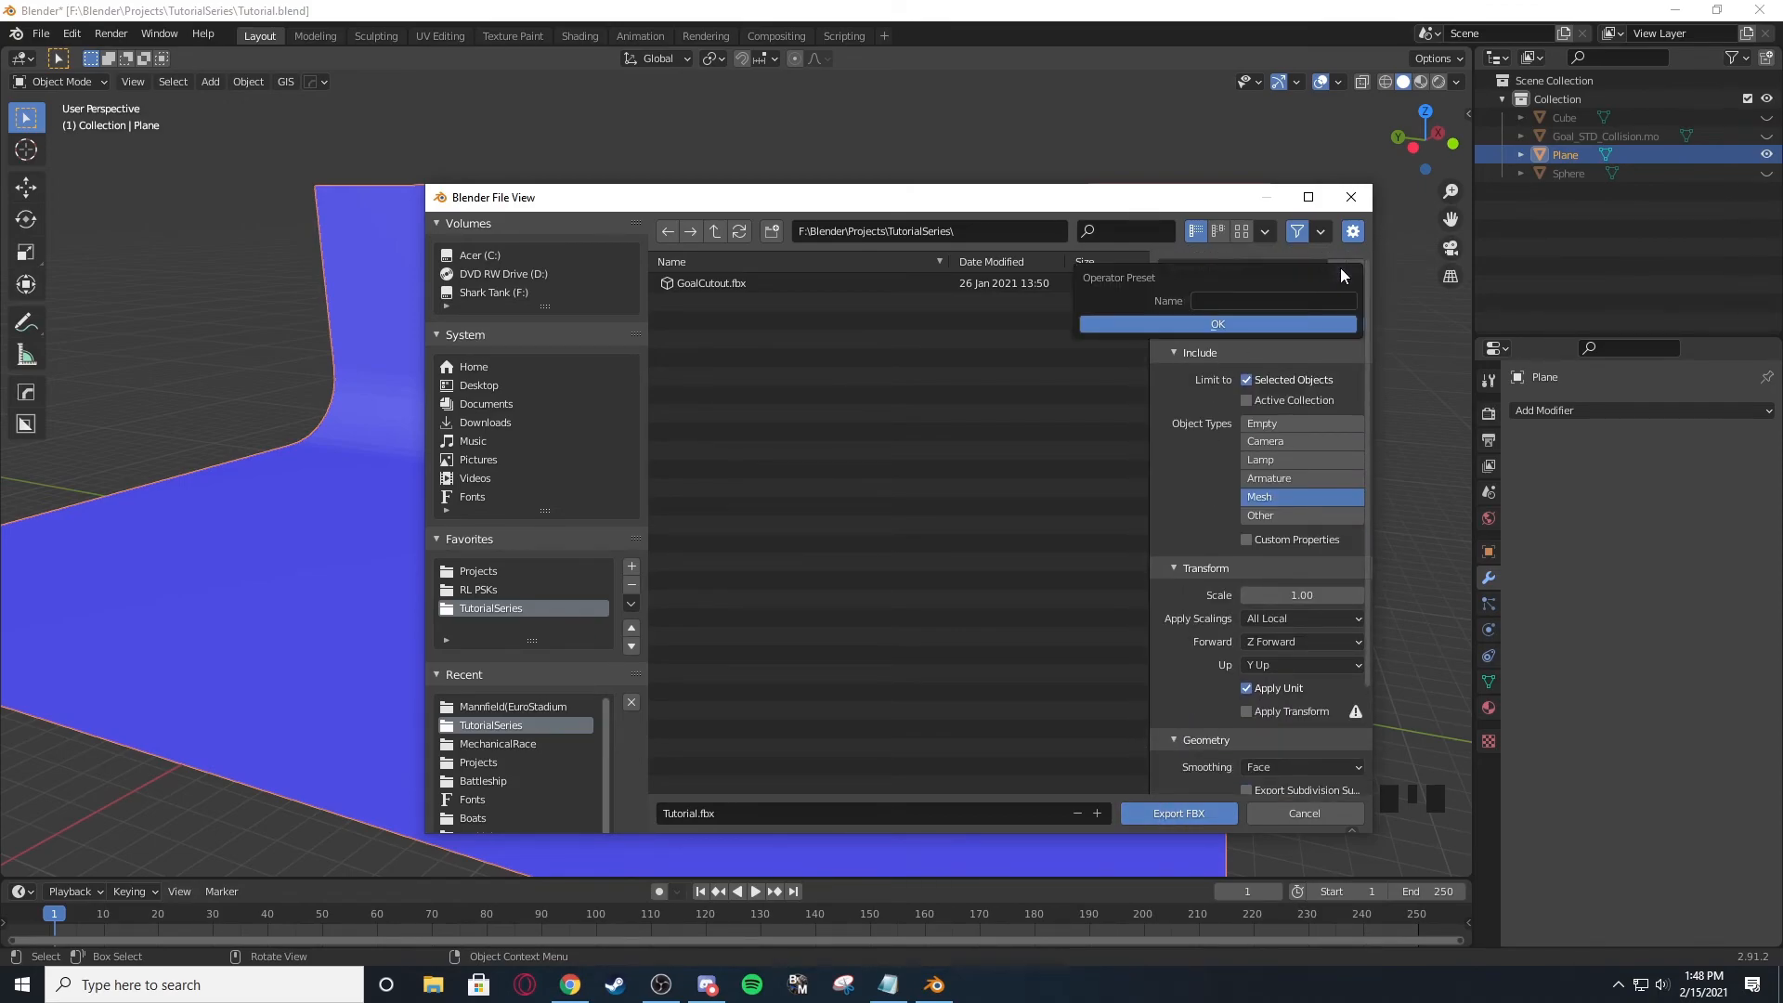
{"action": "left_click", "coordinate": [1271, 301]}
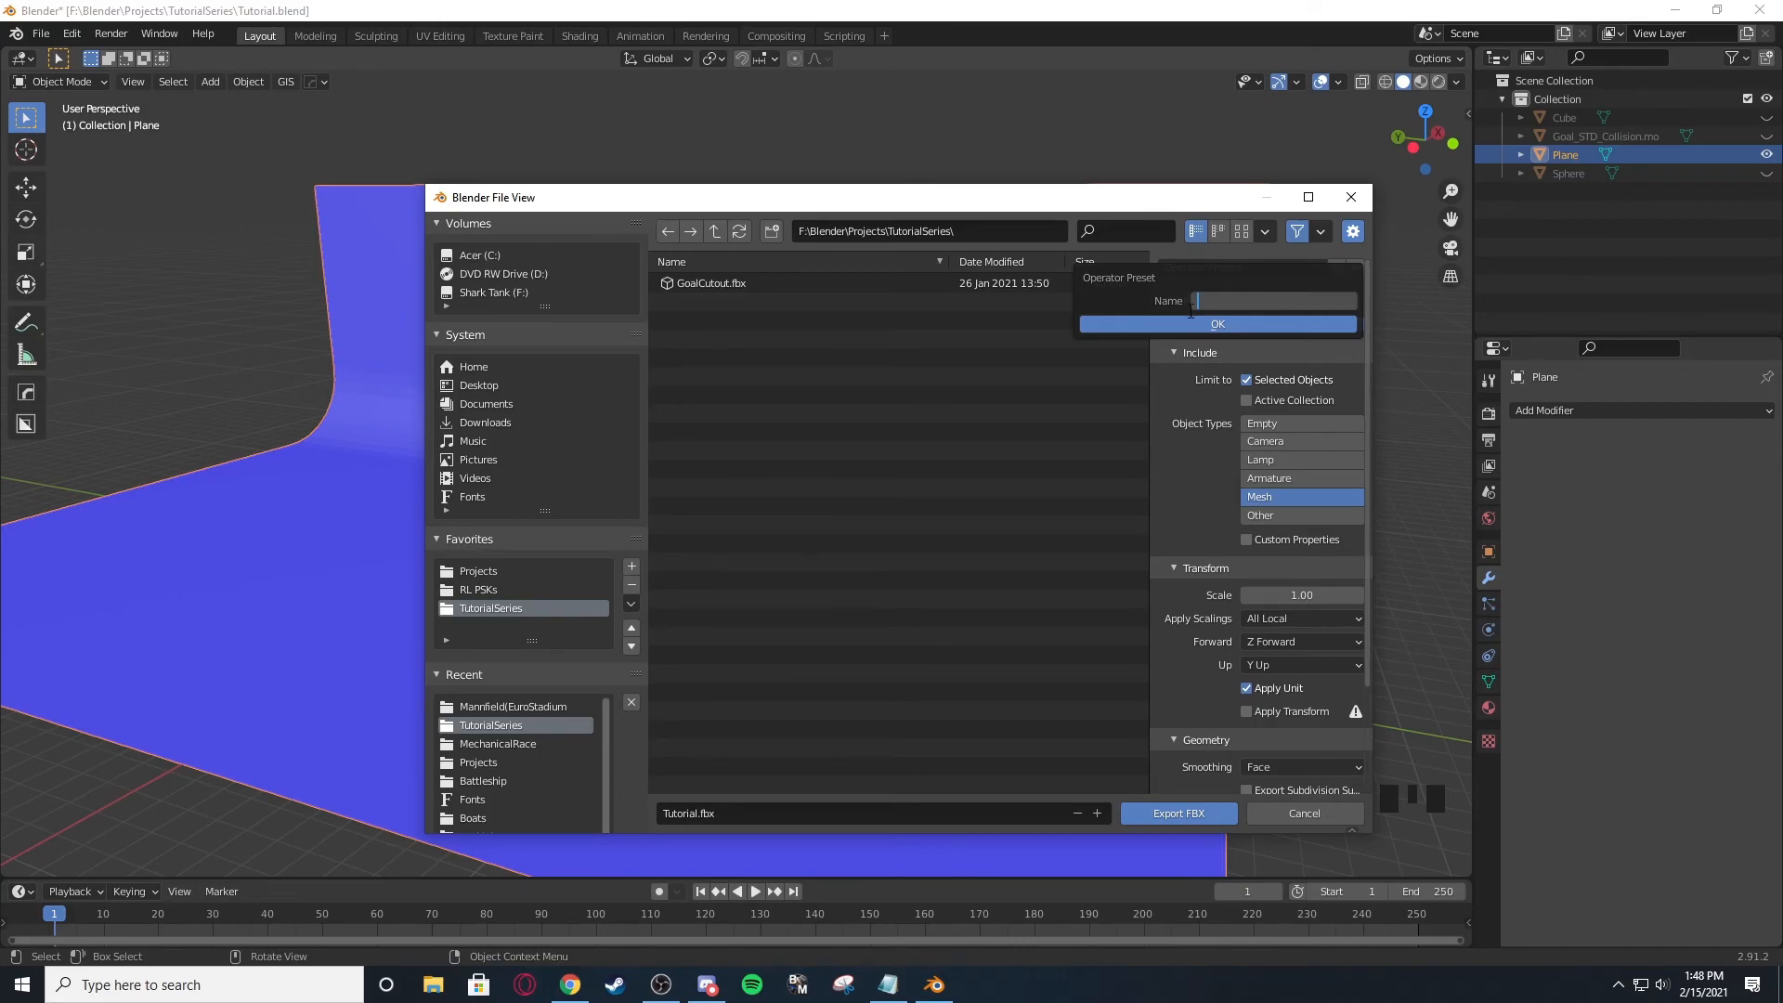
{"action": "type", "text": "udk"}
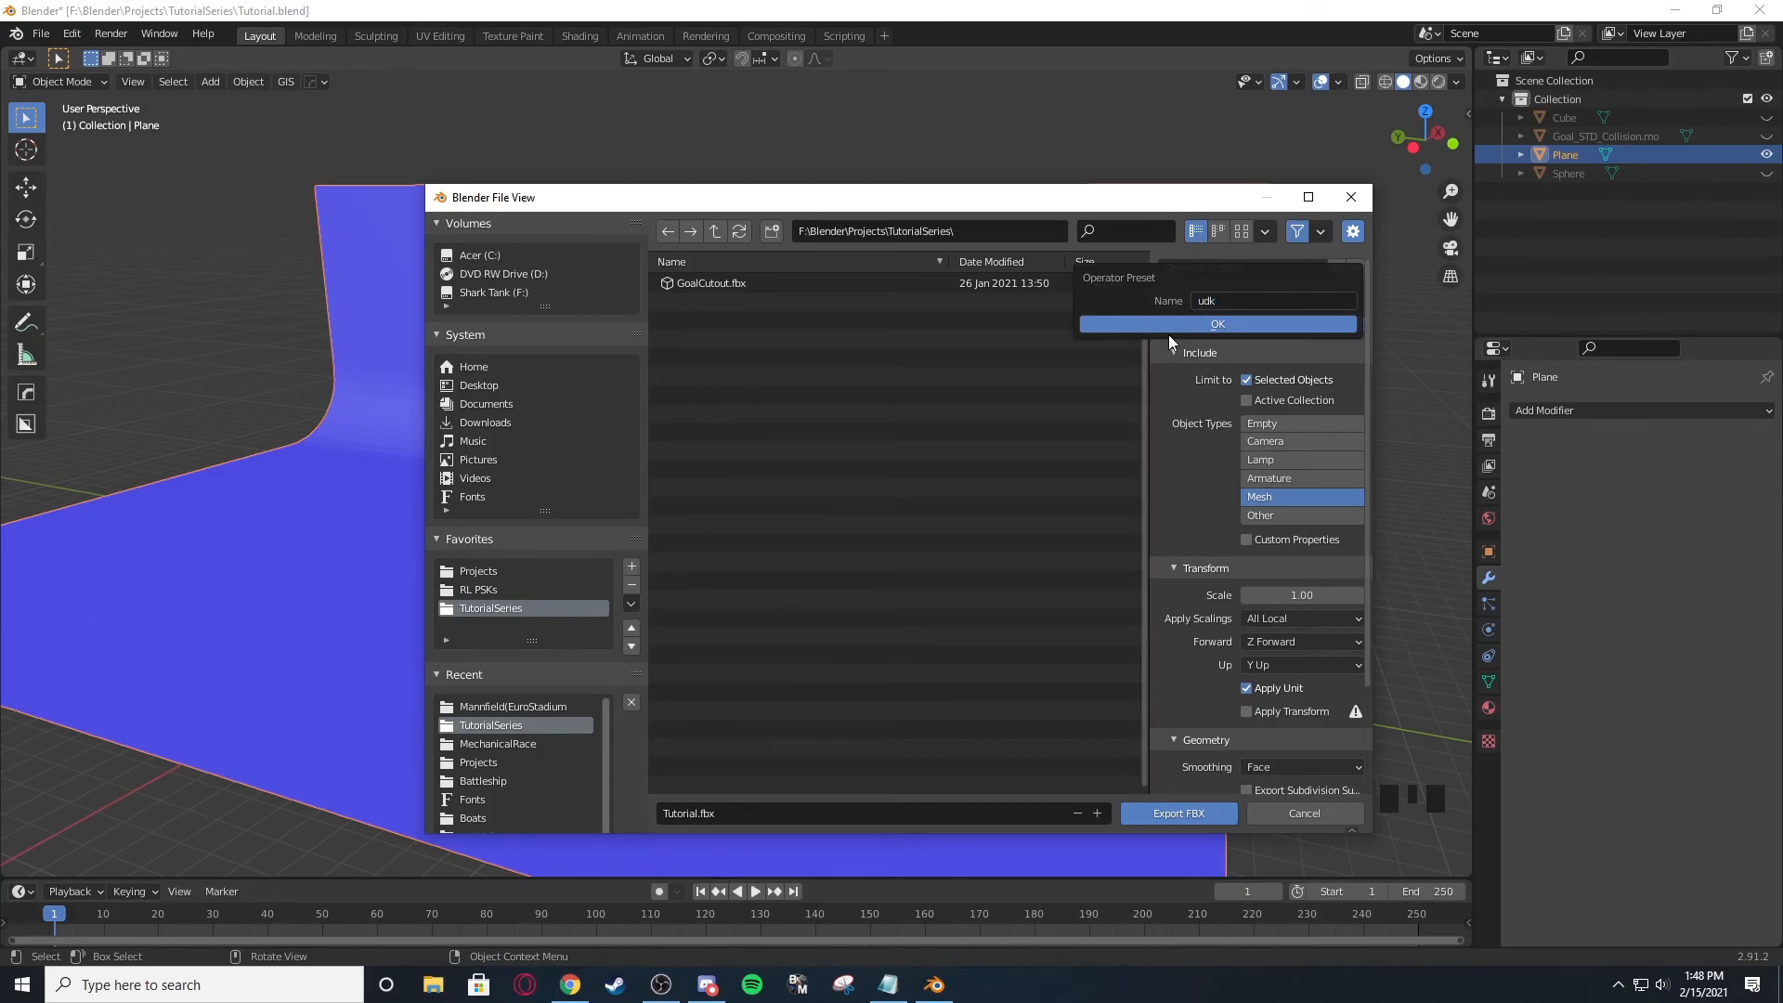
{"action": "left_click", "coordinate": [1216, 323]}
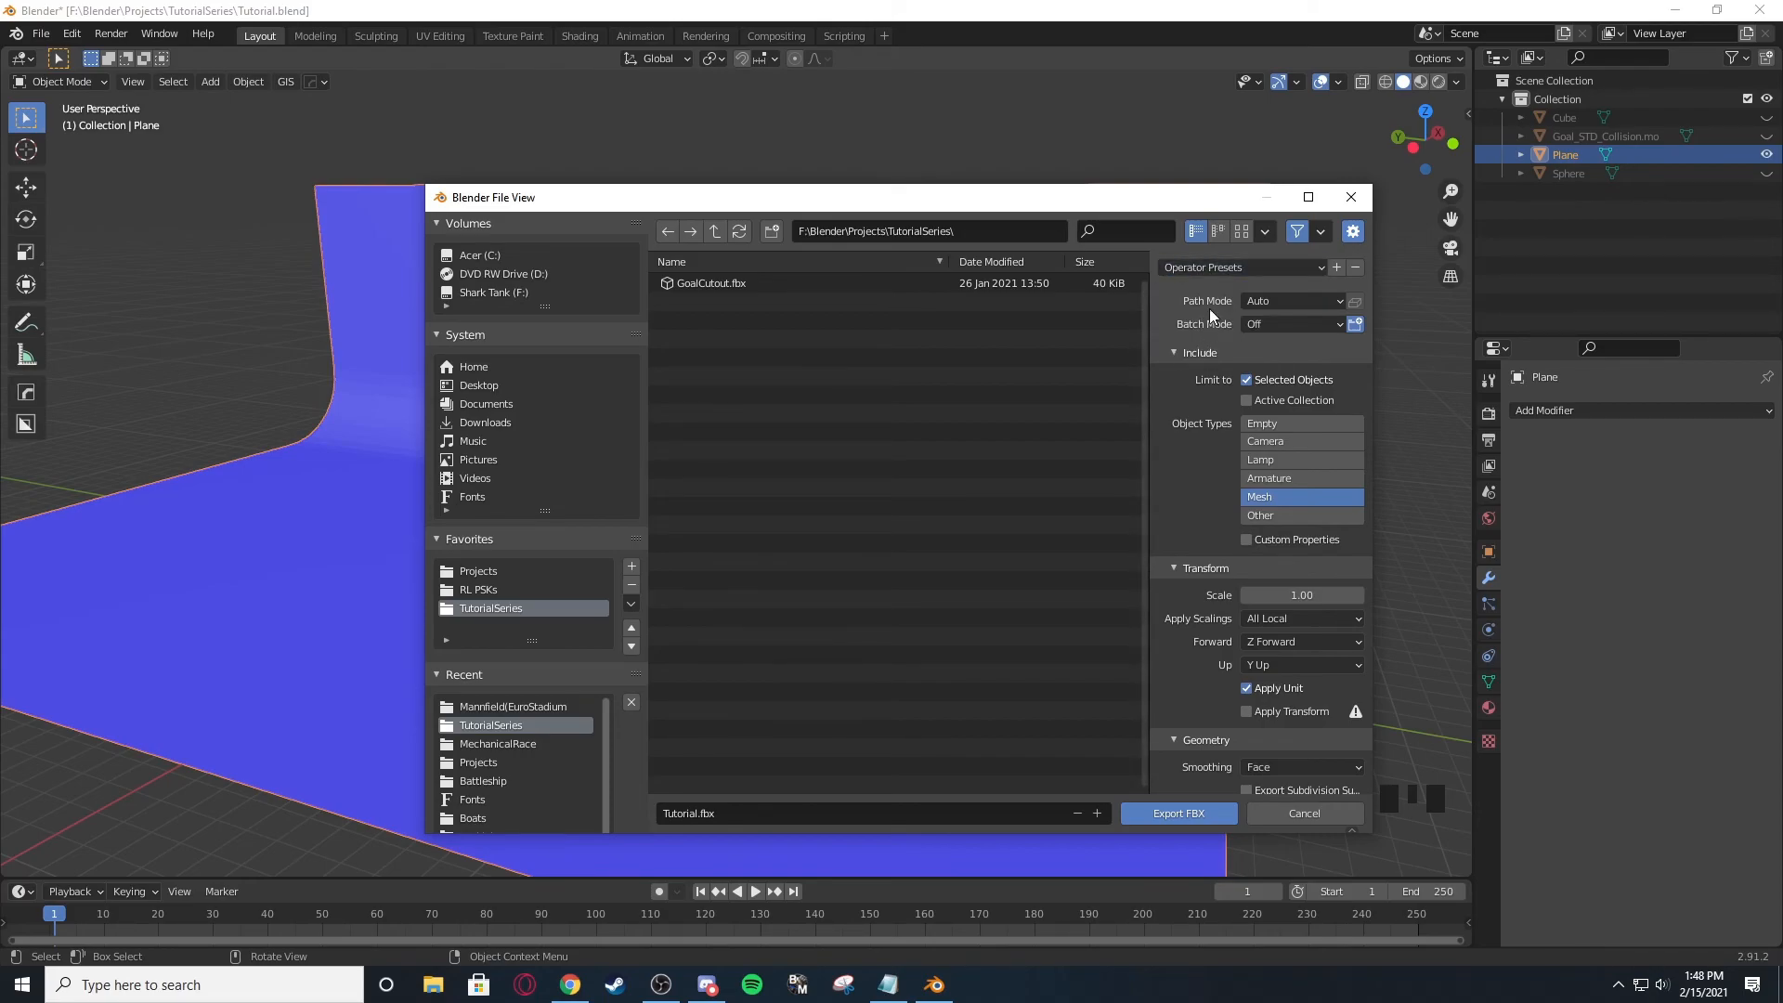
{"action": "left_click", "coordinate": [1239, 267]}
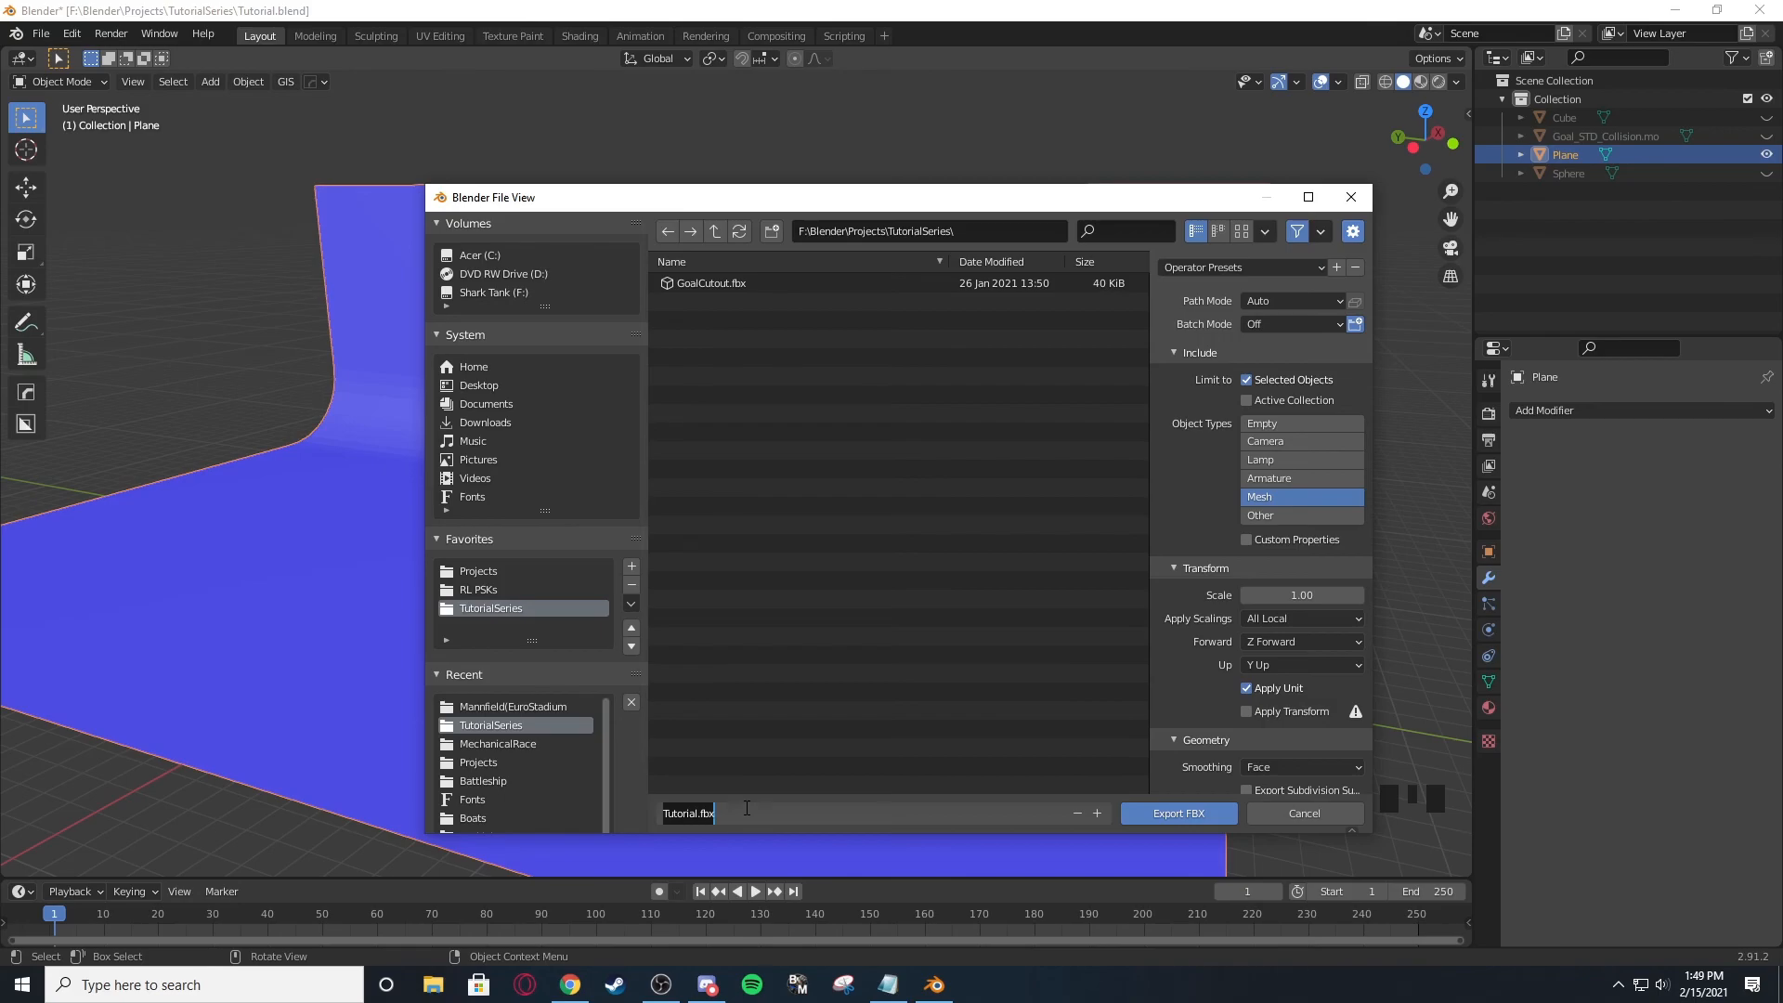
Export the plane as Full_Field.fbx into the TutorialSeries folder.
{"action": "type", "text": "Full_Field"}
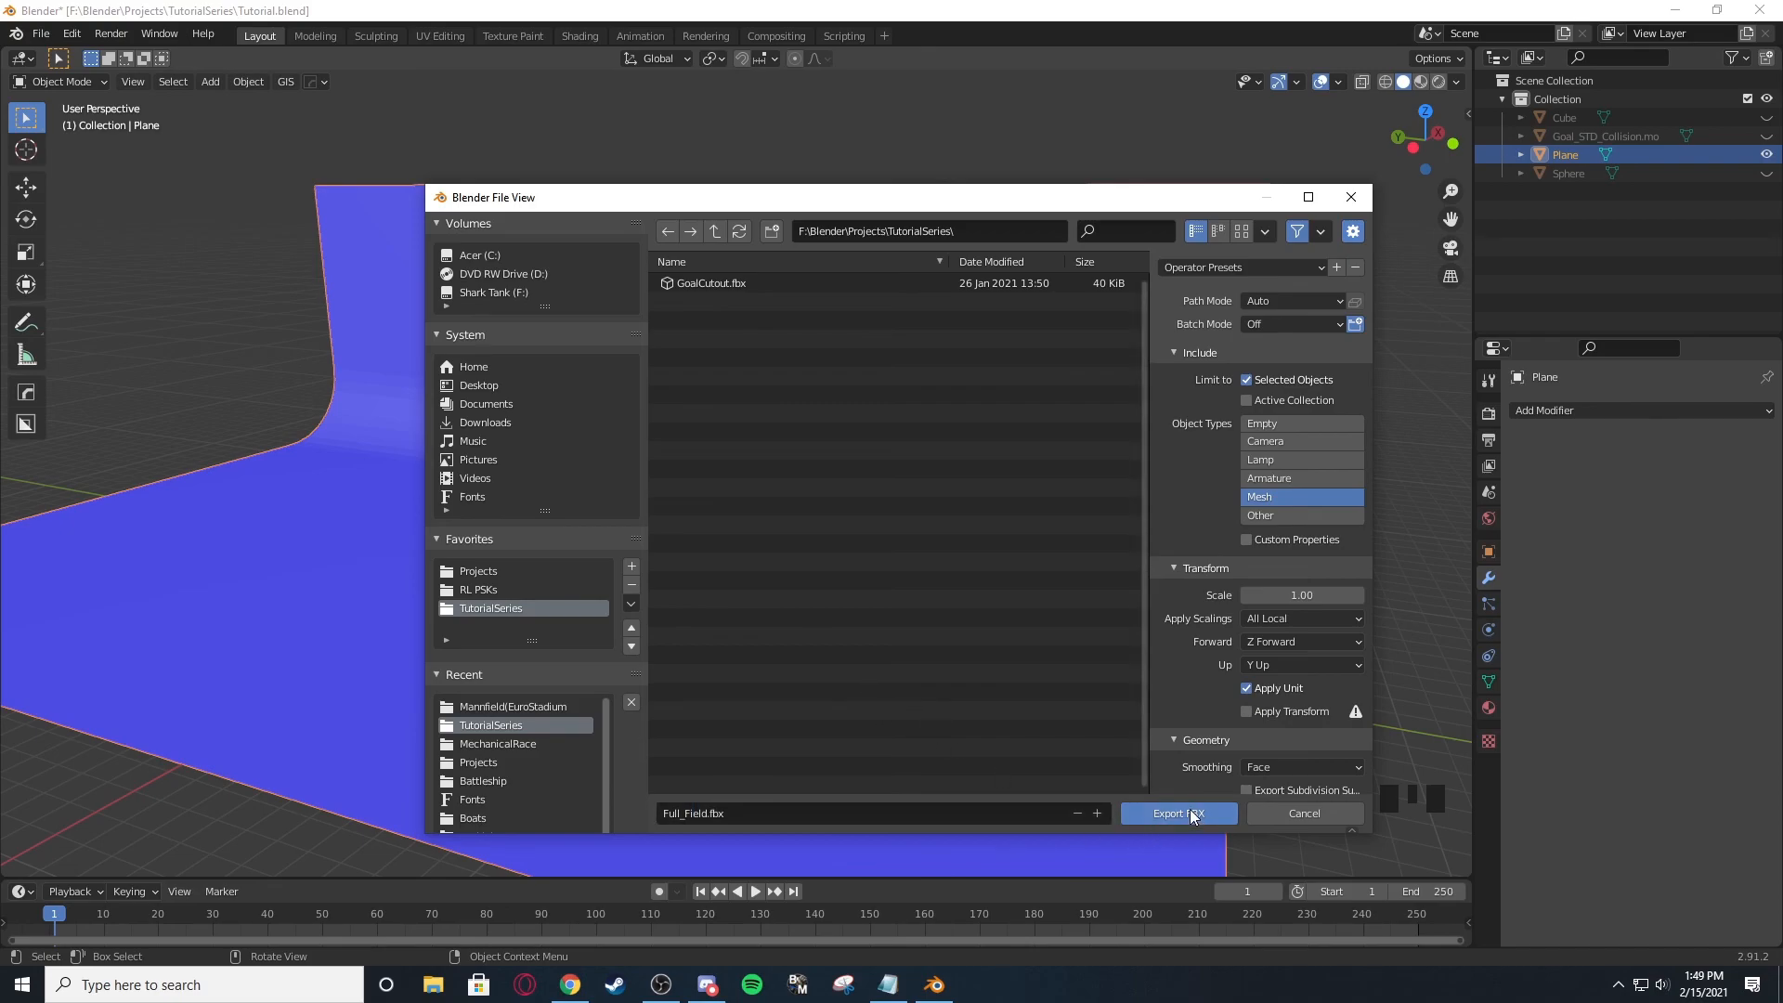
{"action": "left_click", "coordinate": [1177, 813]}
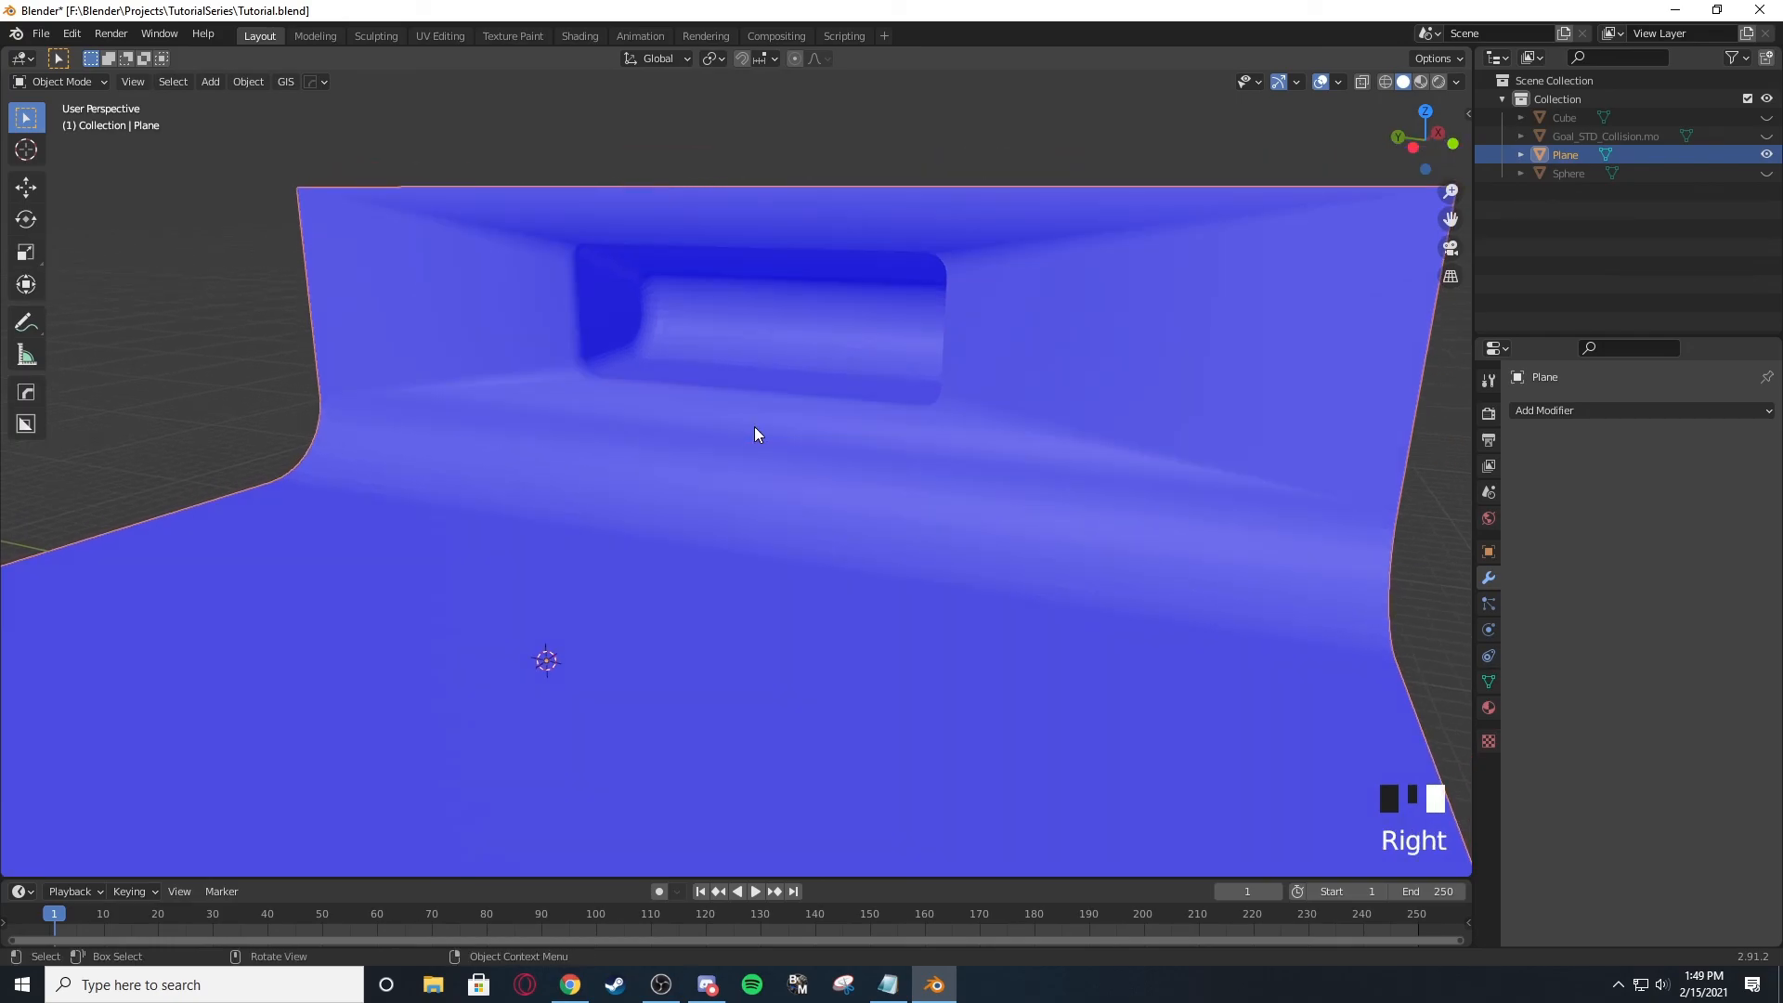
{"action": "scroll", "scroll_direction": "down", "scroll_amount": 3}
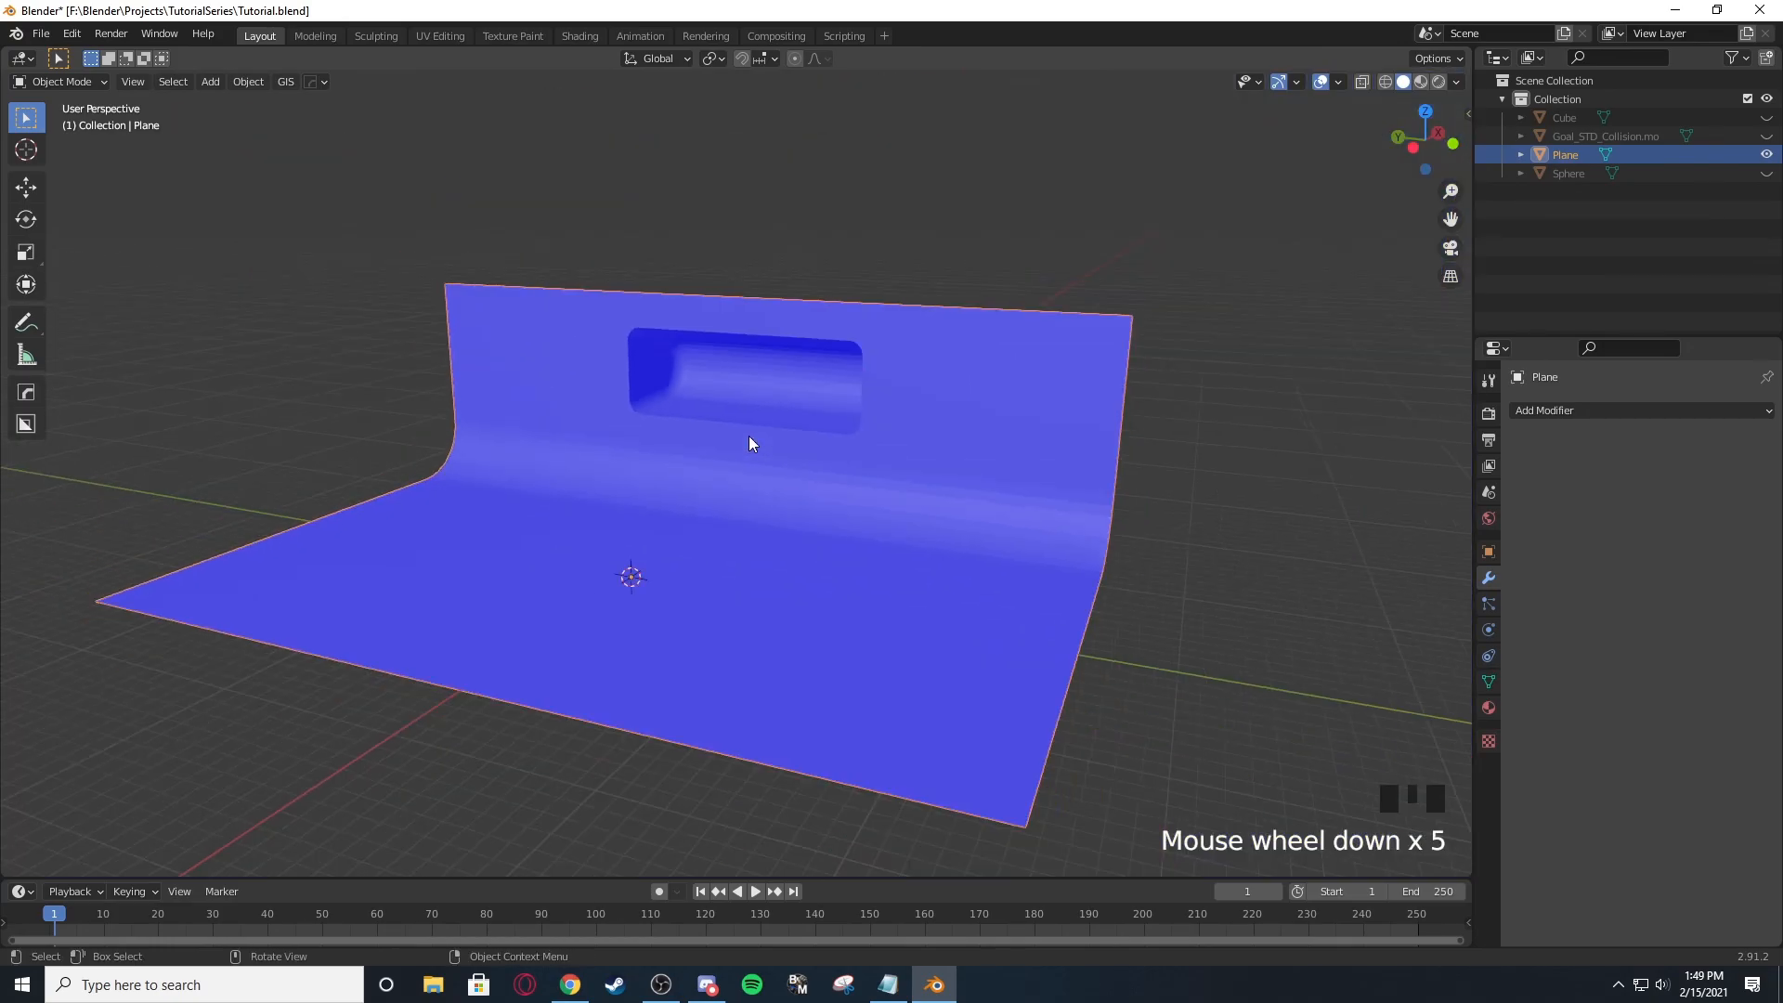
{"action": "left_click_drag", "start_coordinate": [748, 444], "coordinate": [726, 494]}
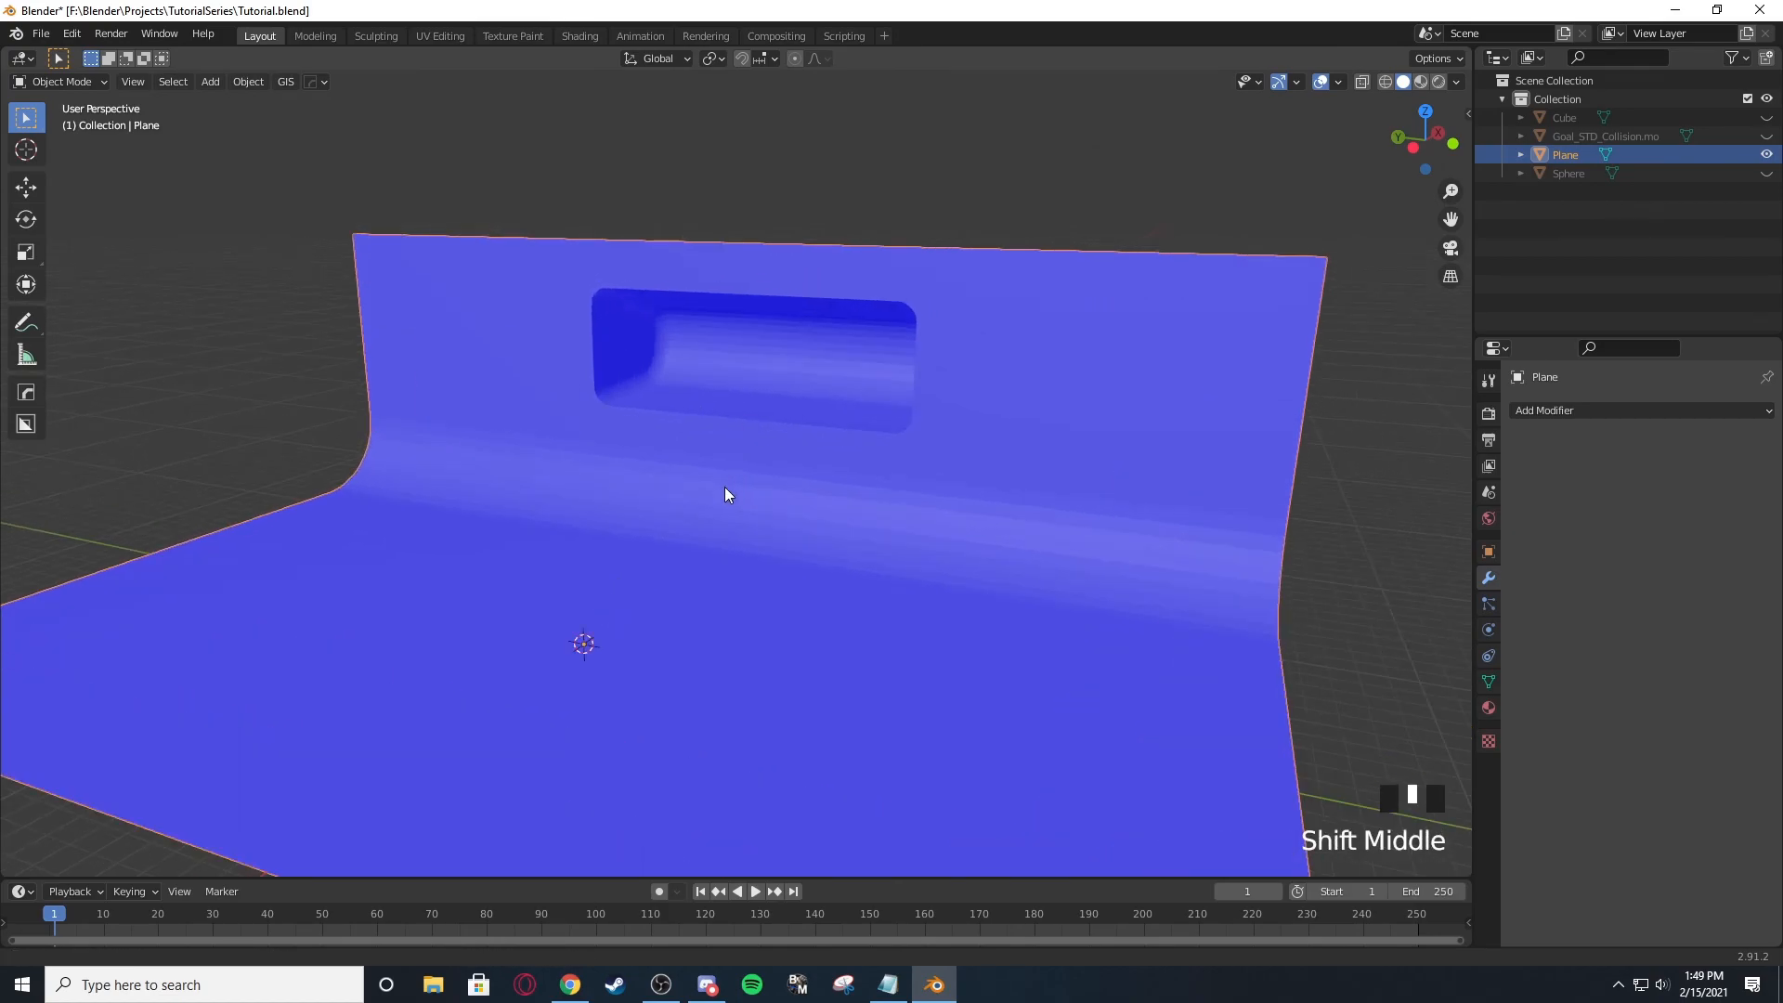